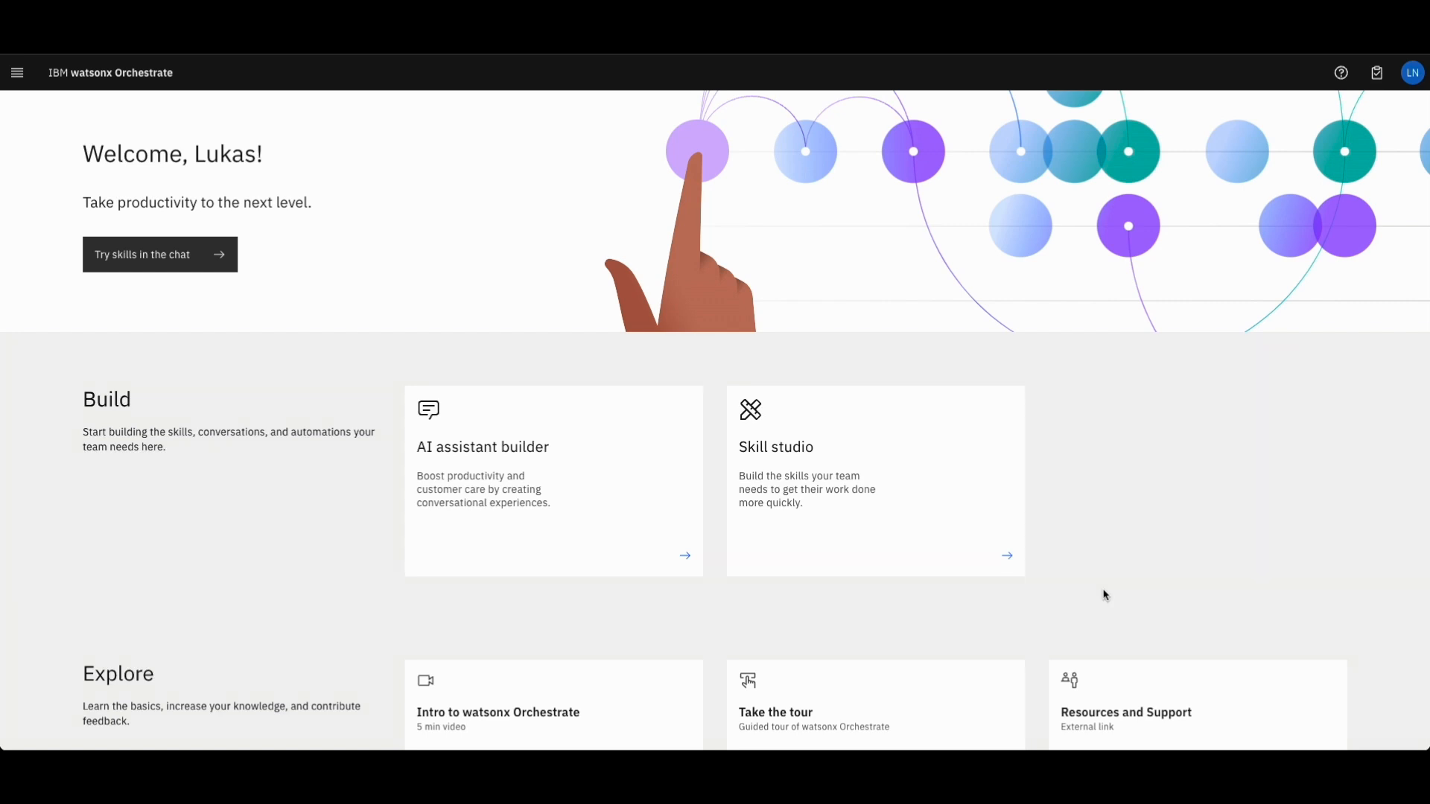
pyautogui.moveTo(899, 508)
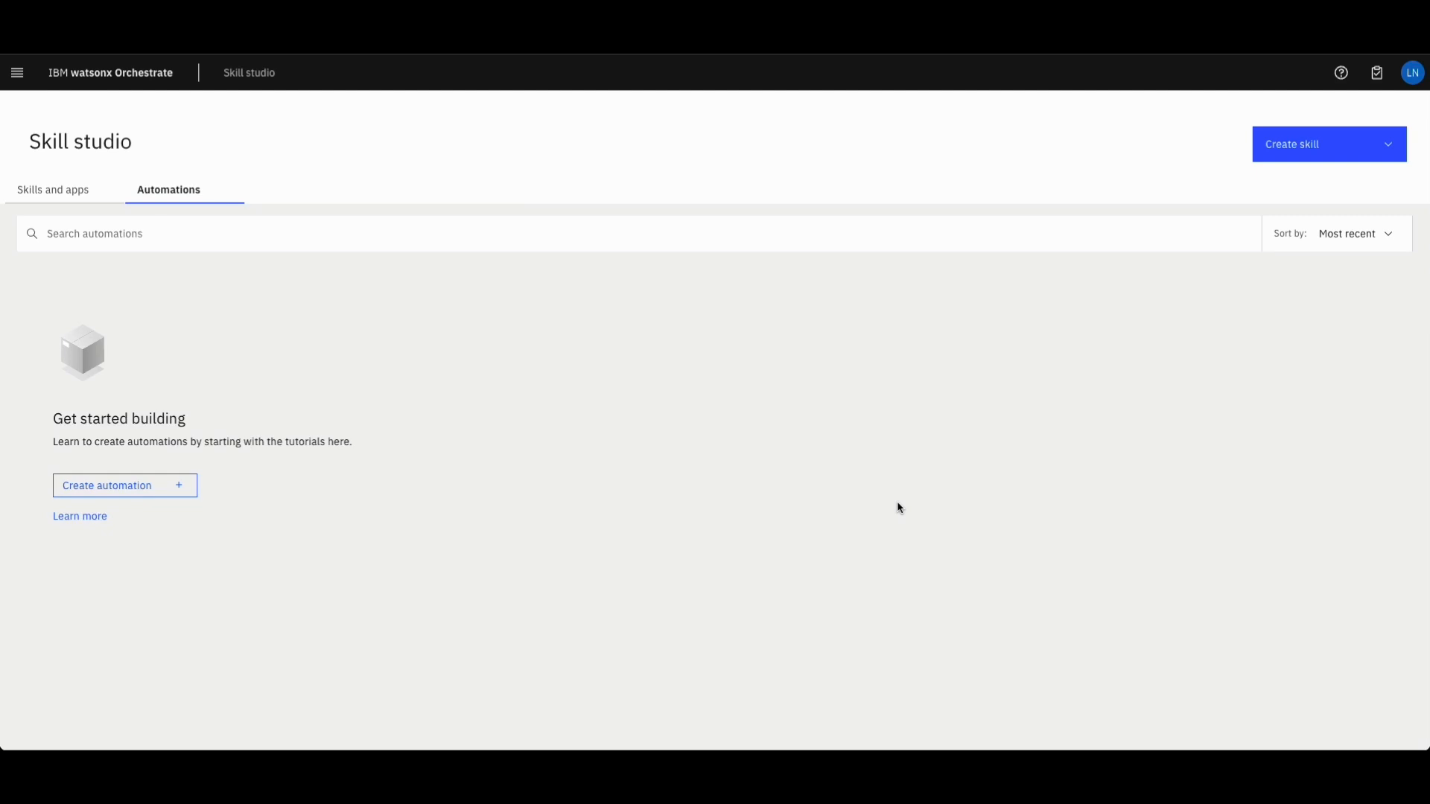
pyautogui.moveTo(894, 506)
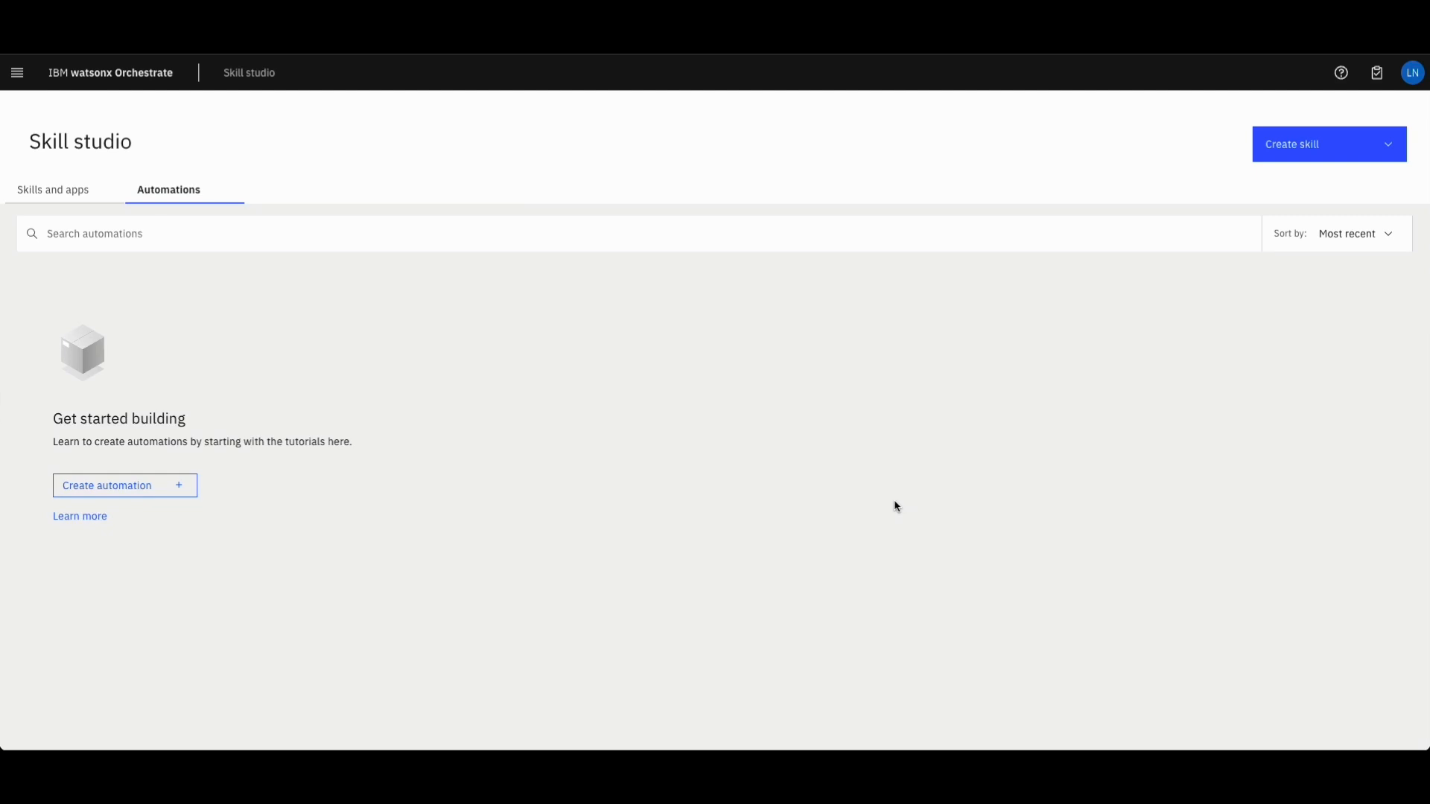
pyautogui.moveTo(151, 490)
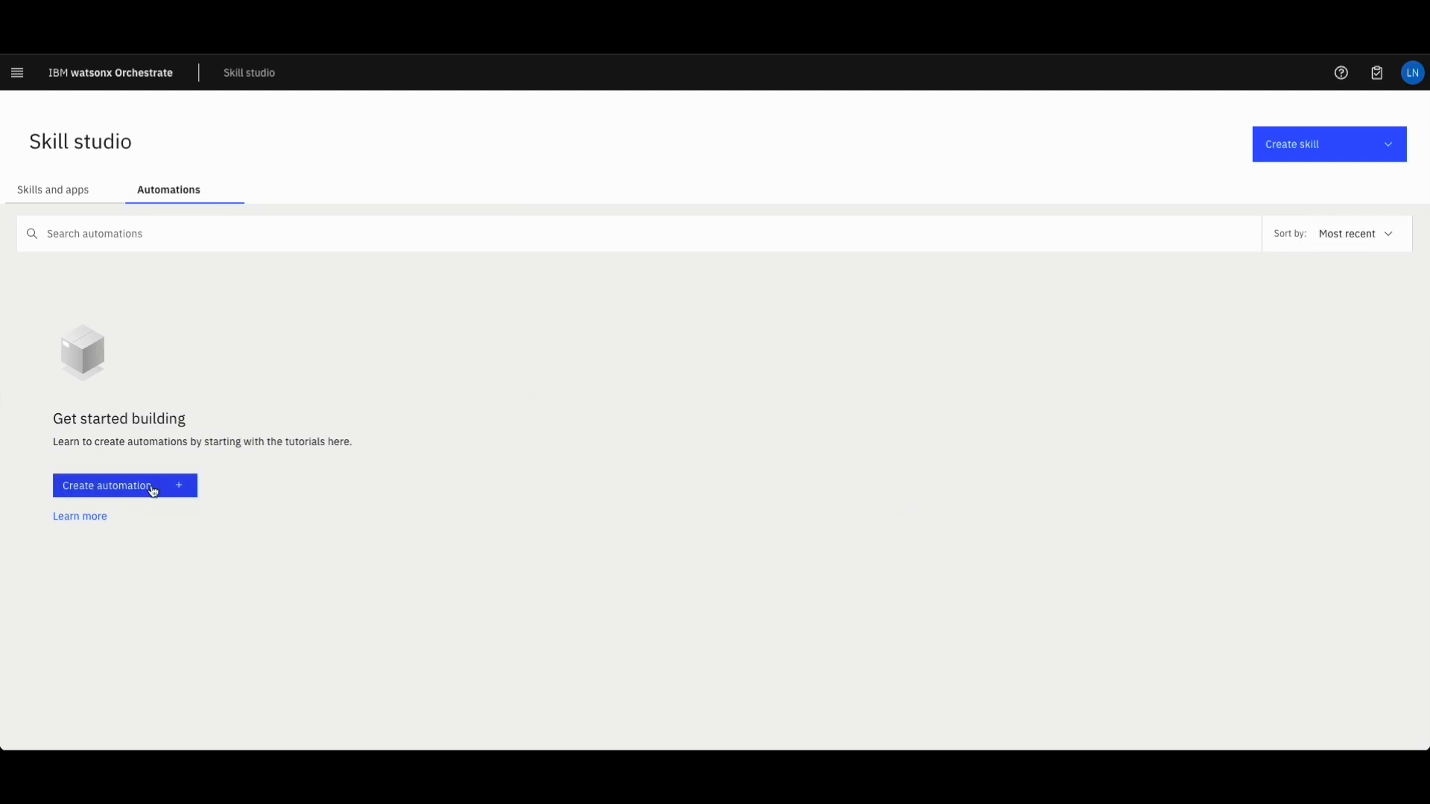
# Create a new automation named LukasLicenceRequest
pyautogui.click(124, 486)
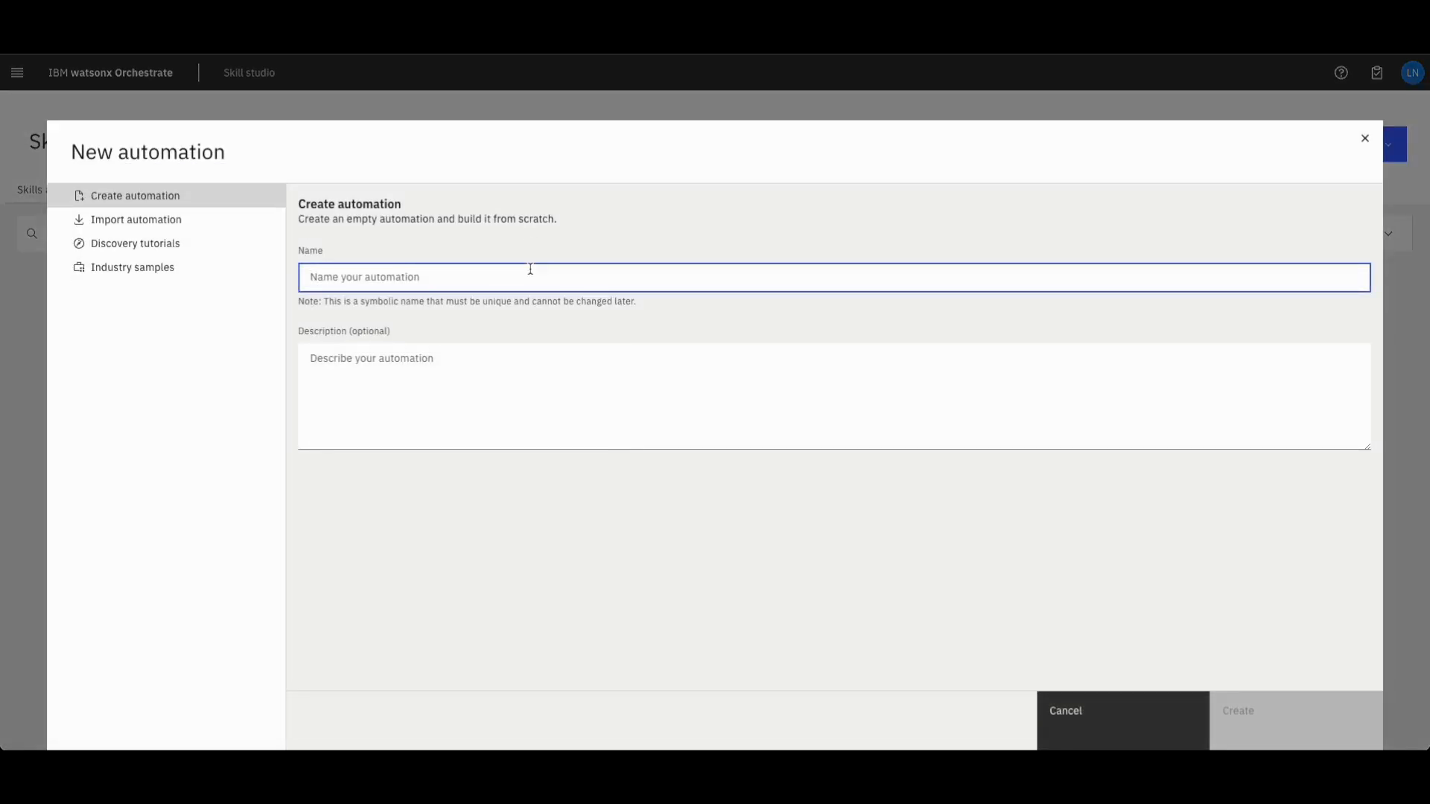
pyautogui.write('Lukas')
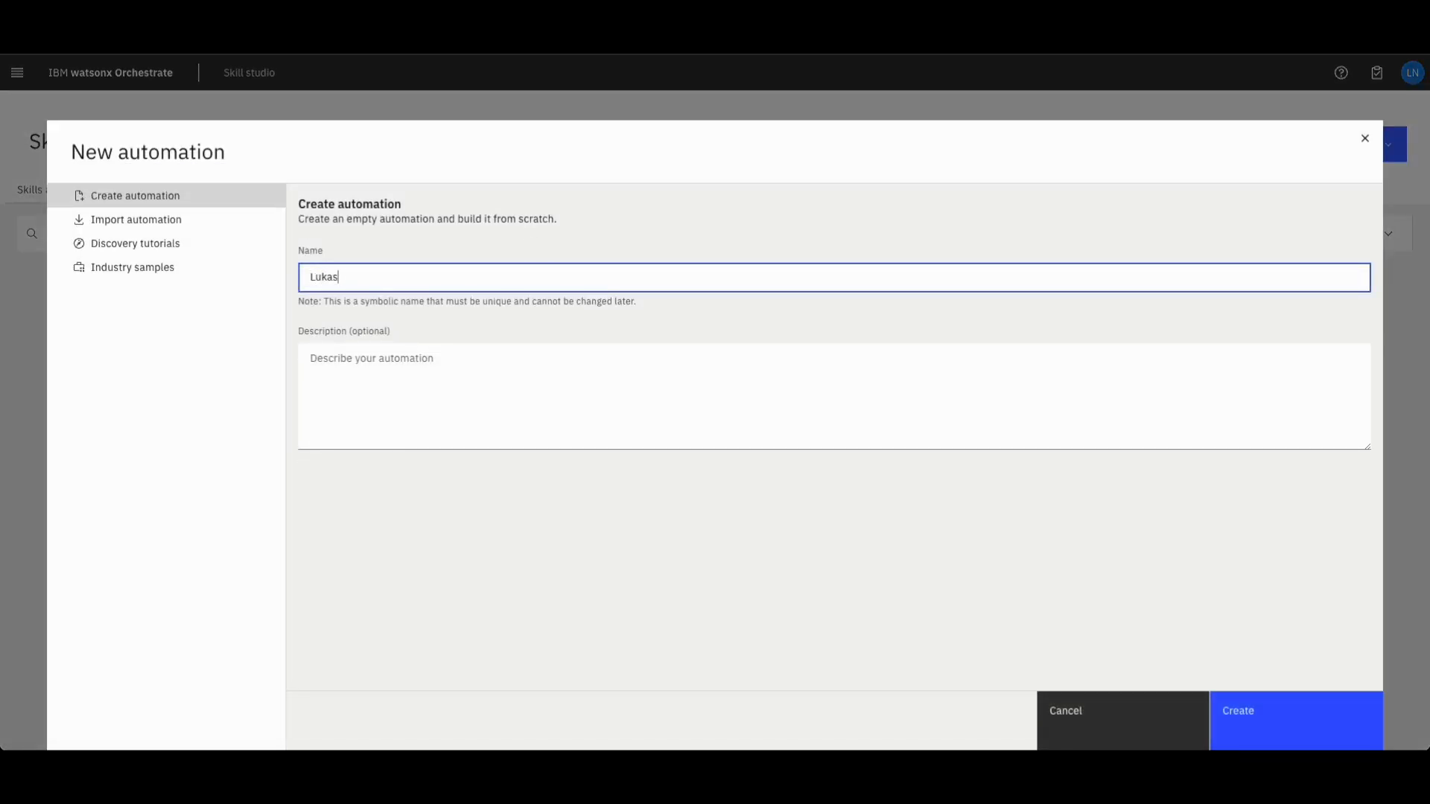
pyautogui.write('LicenceREq')
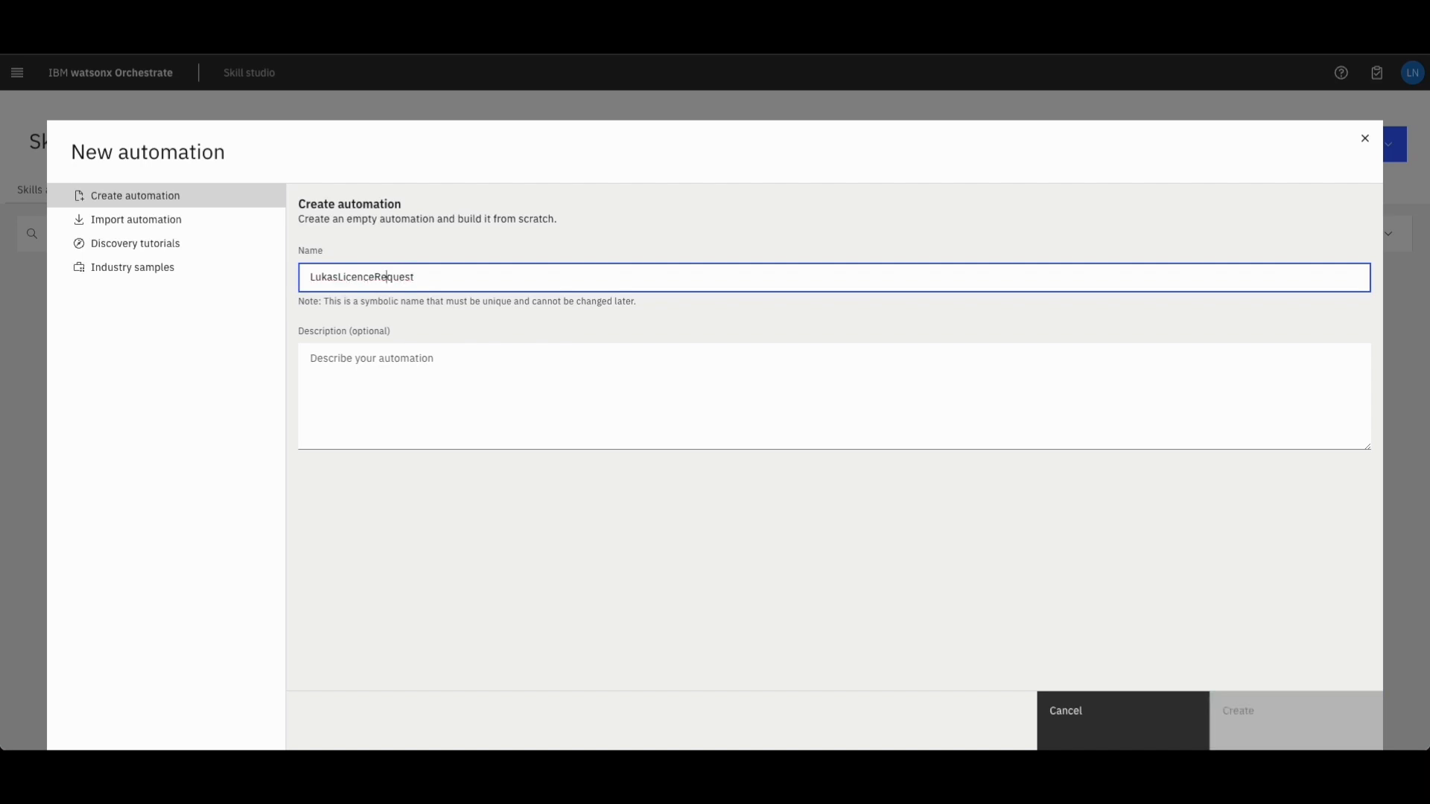
pyautogui.click(1237, 711)
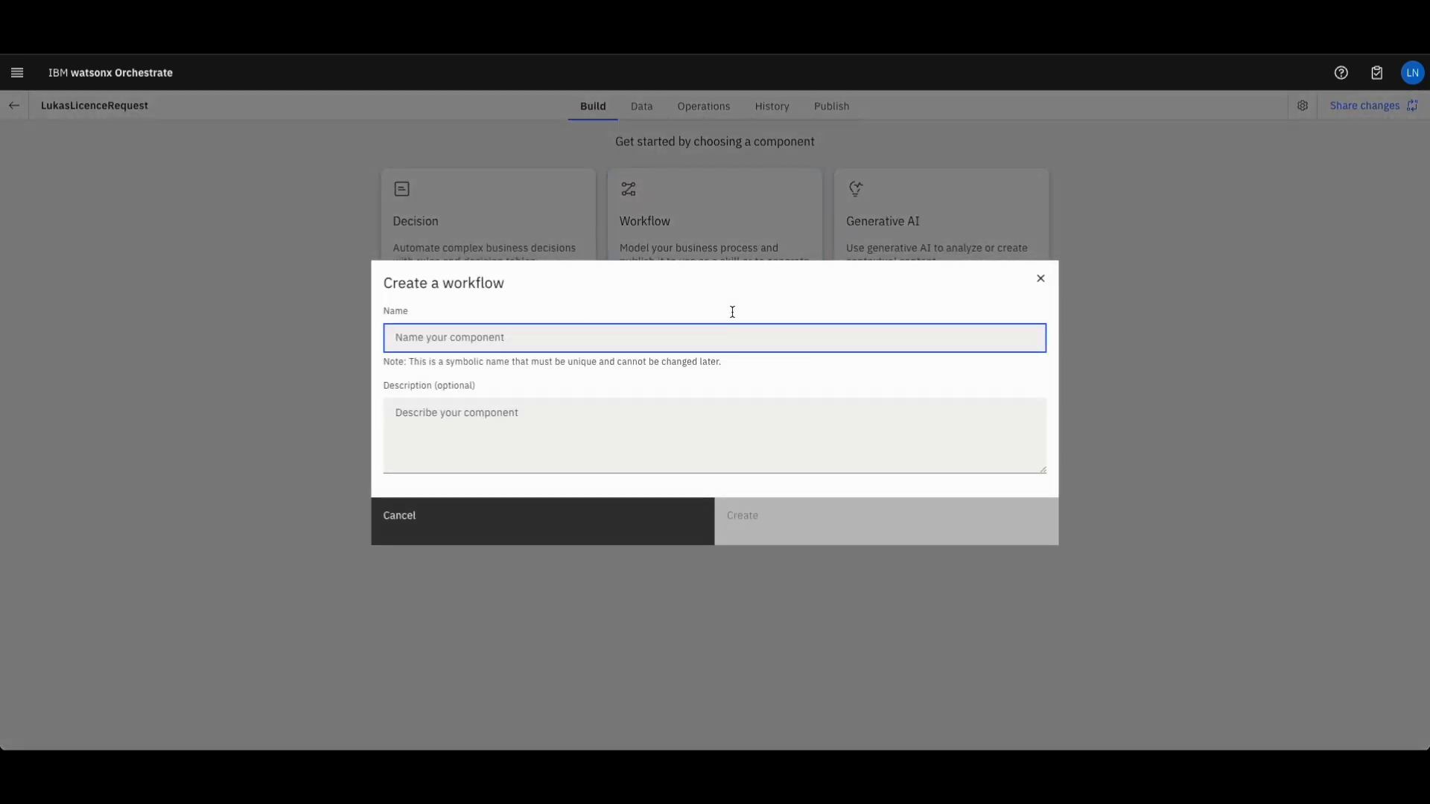
# Create a workflow named LukasLicenceRequestWorkflow in the automation
pyautogui.write('LukasLicenceRe')
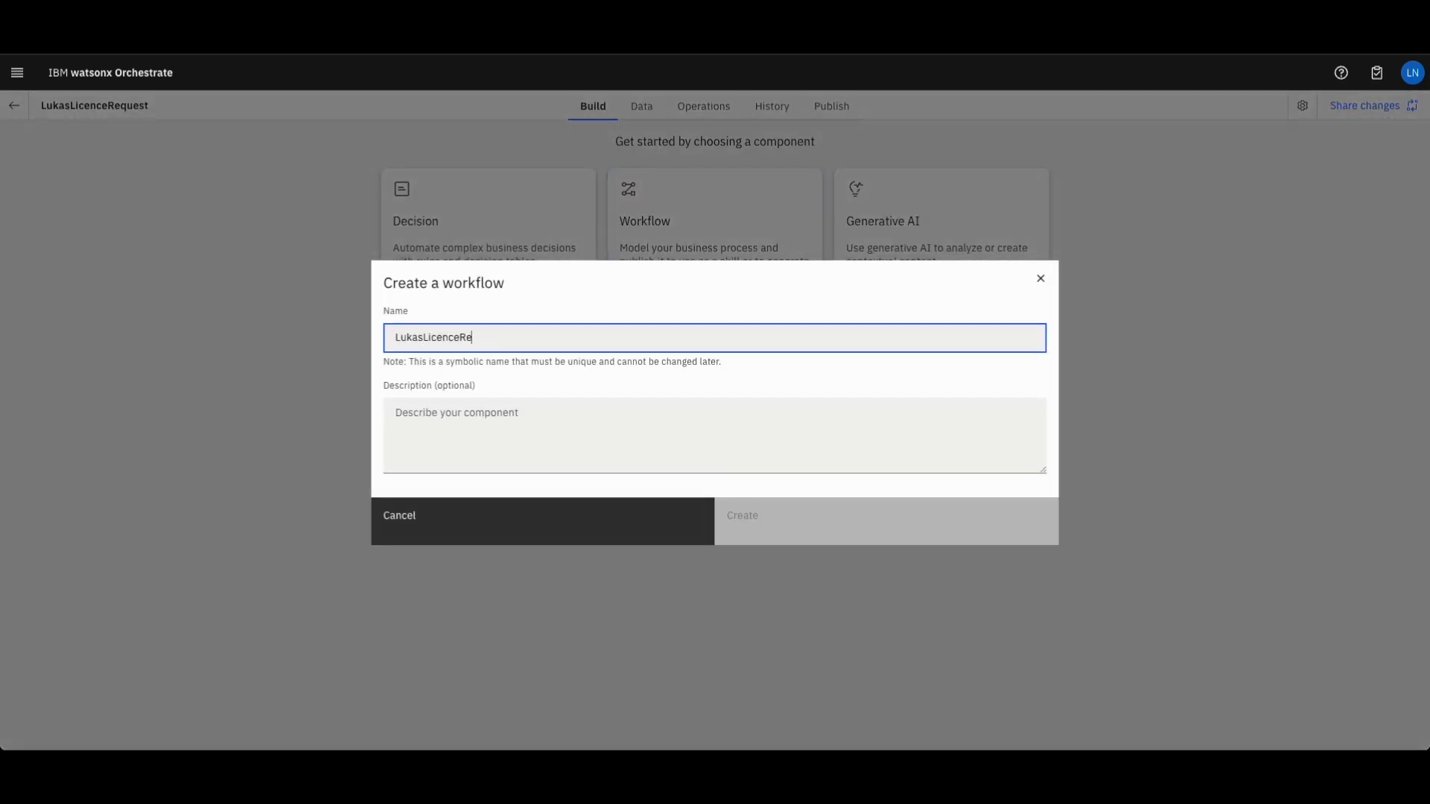
pyautogui.write('questW')
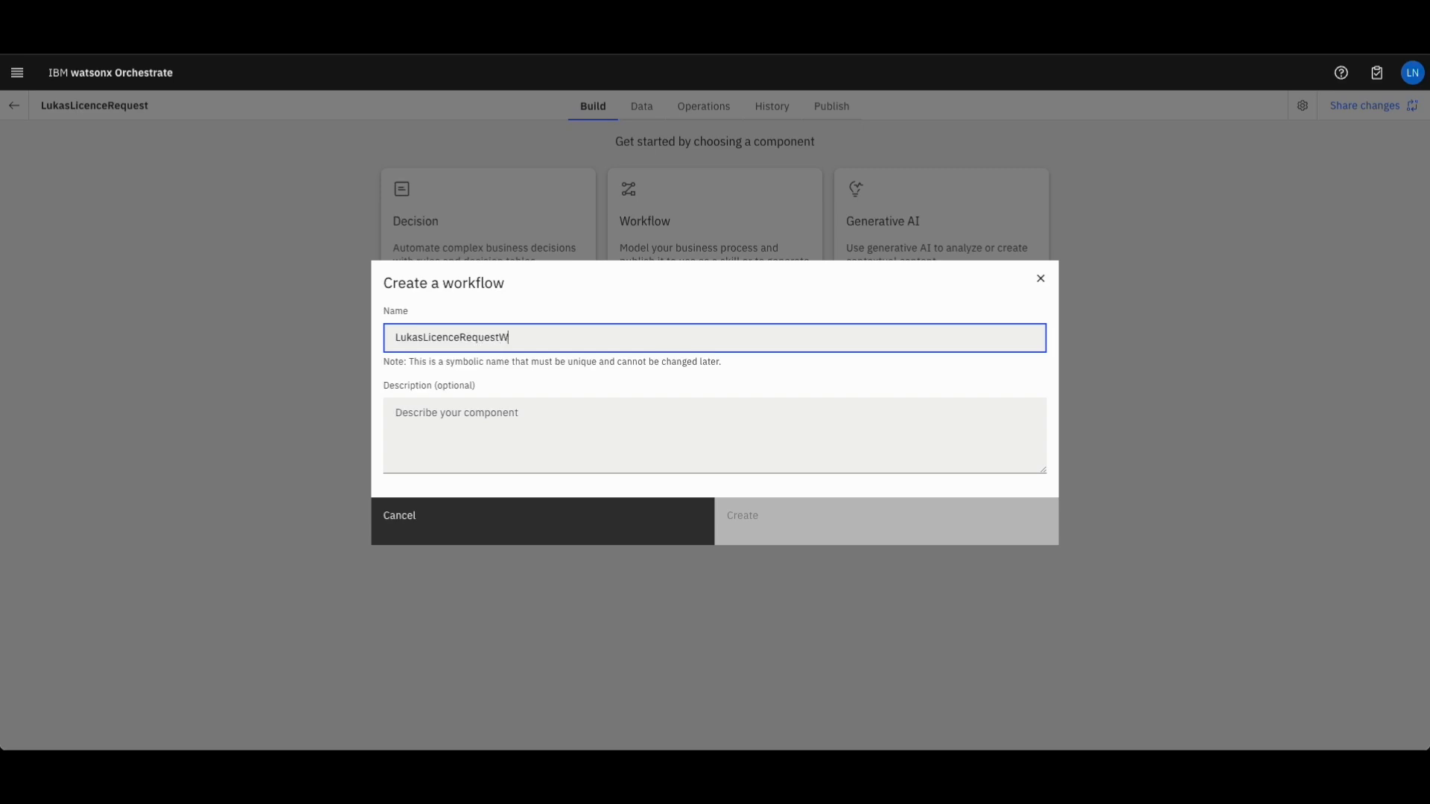
pyautogui.write('orkflow')
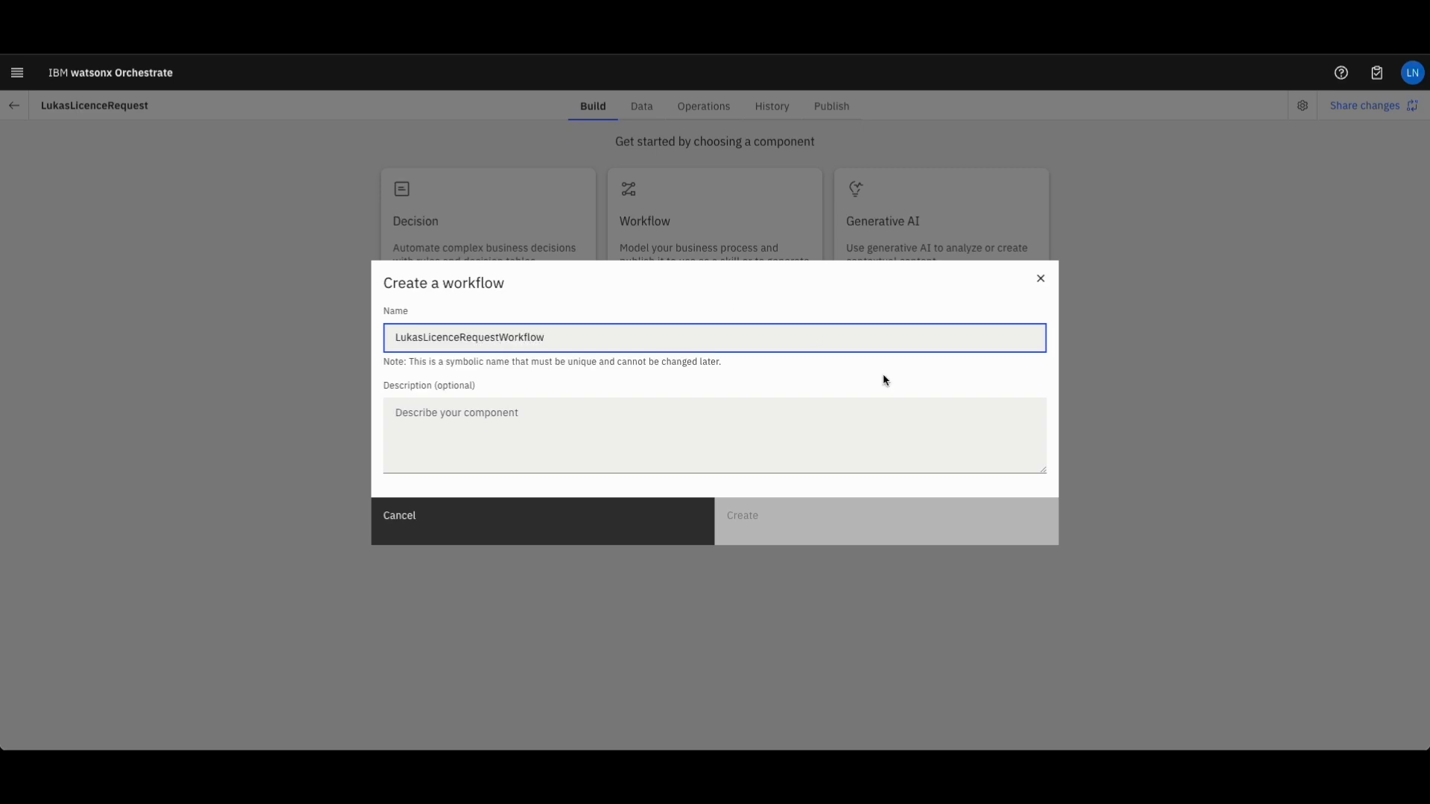
pyautogui.click(742, 521)
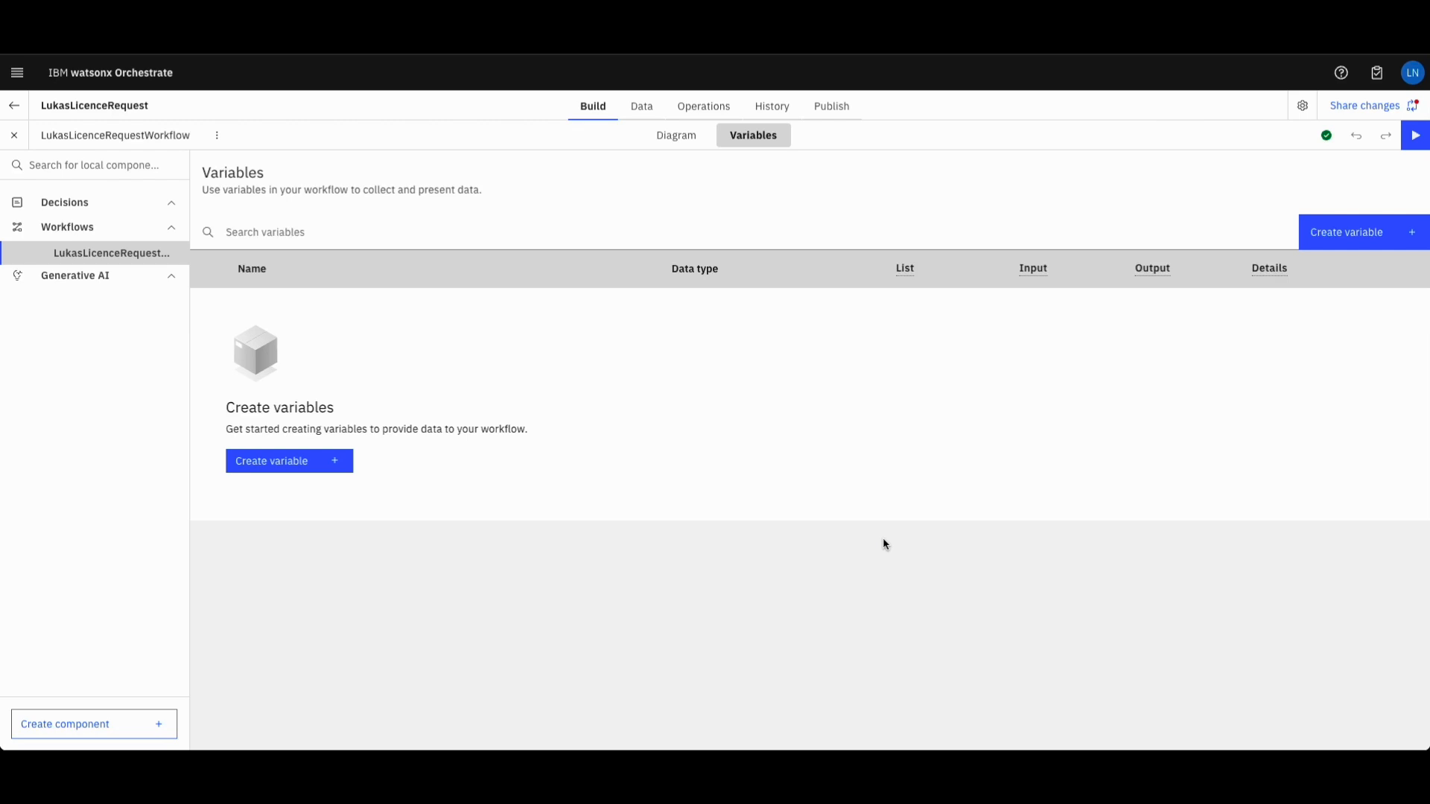
# On the Data tab, add choice list 'Software' with values IBM DB2 and Video Editing Tool
pyautogui.click(641, 105)
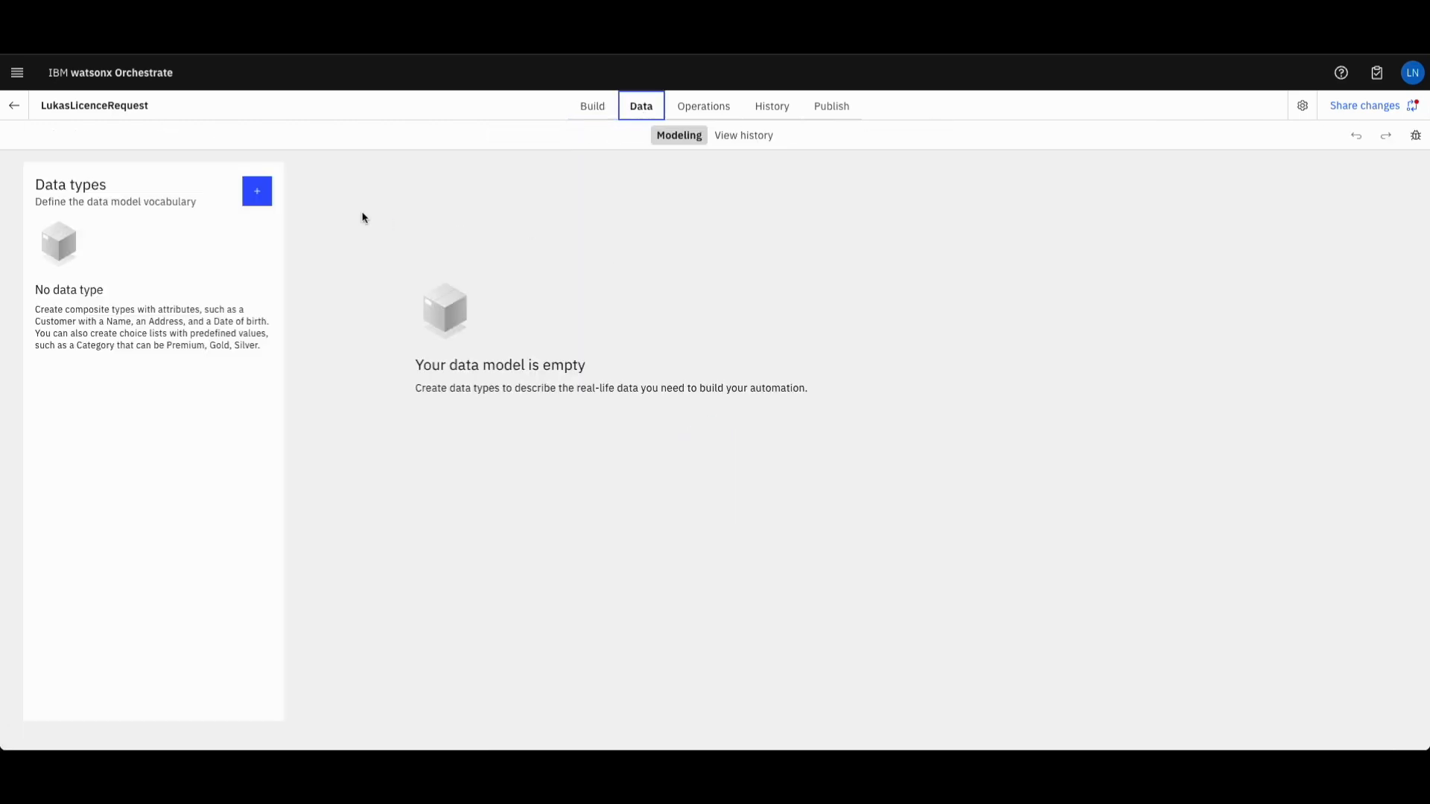
pyautogui.click(256, 191)
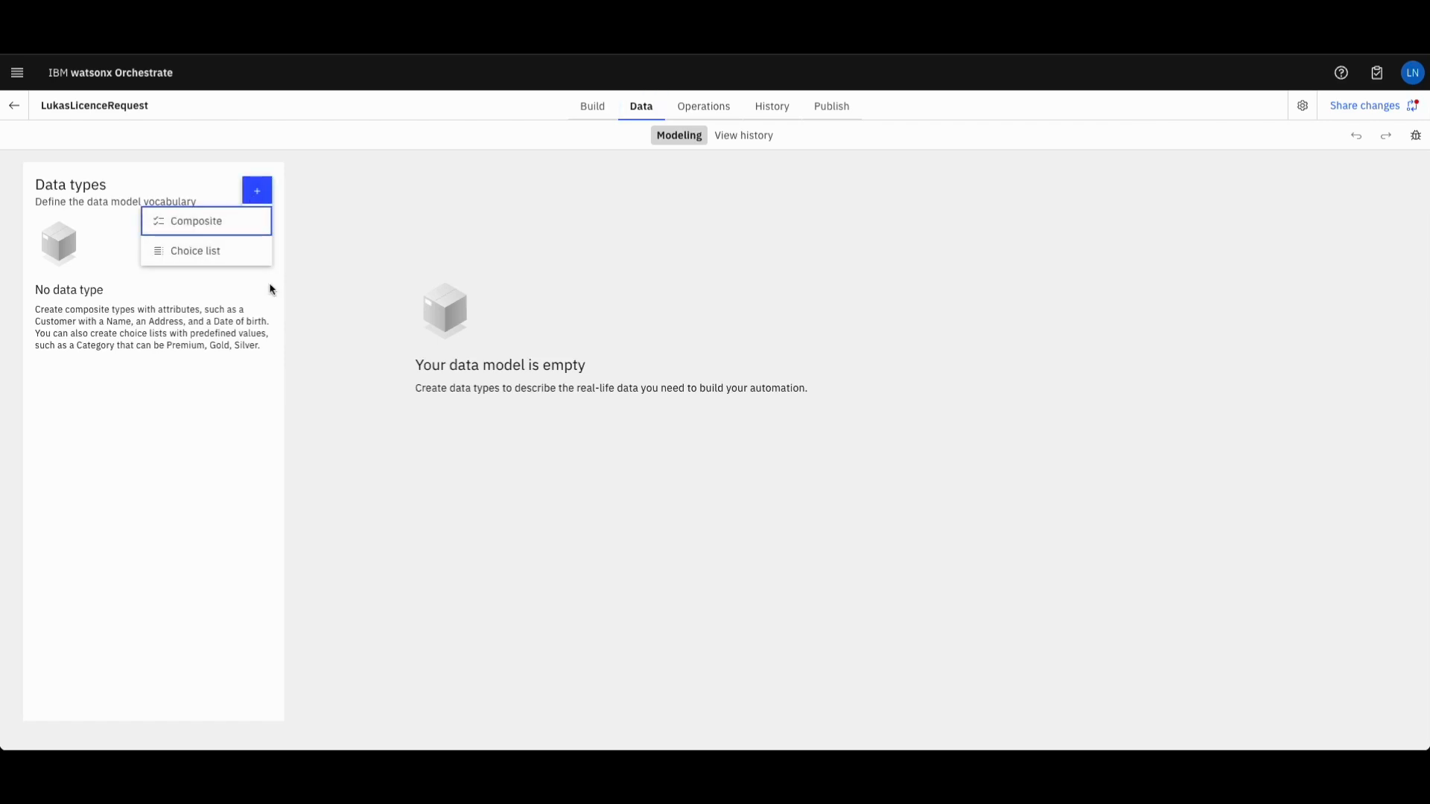
pyautogui.moveTo(175, 257)
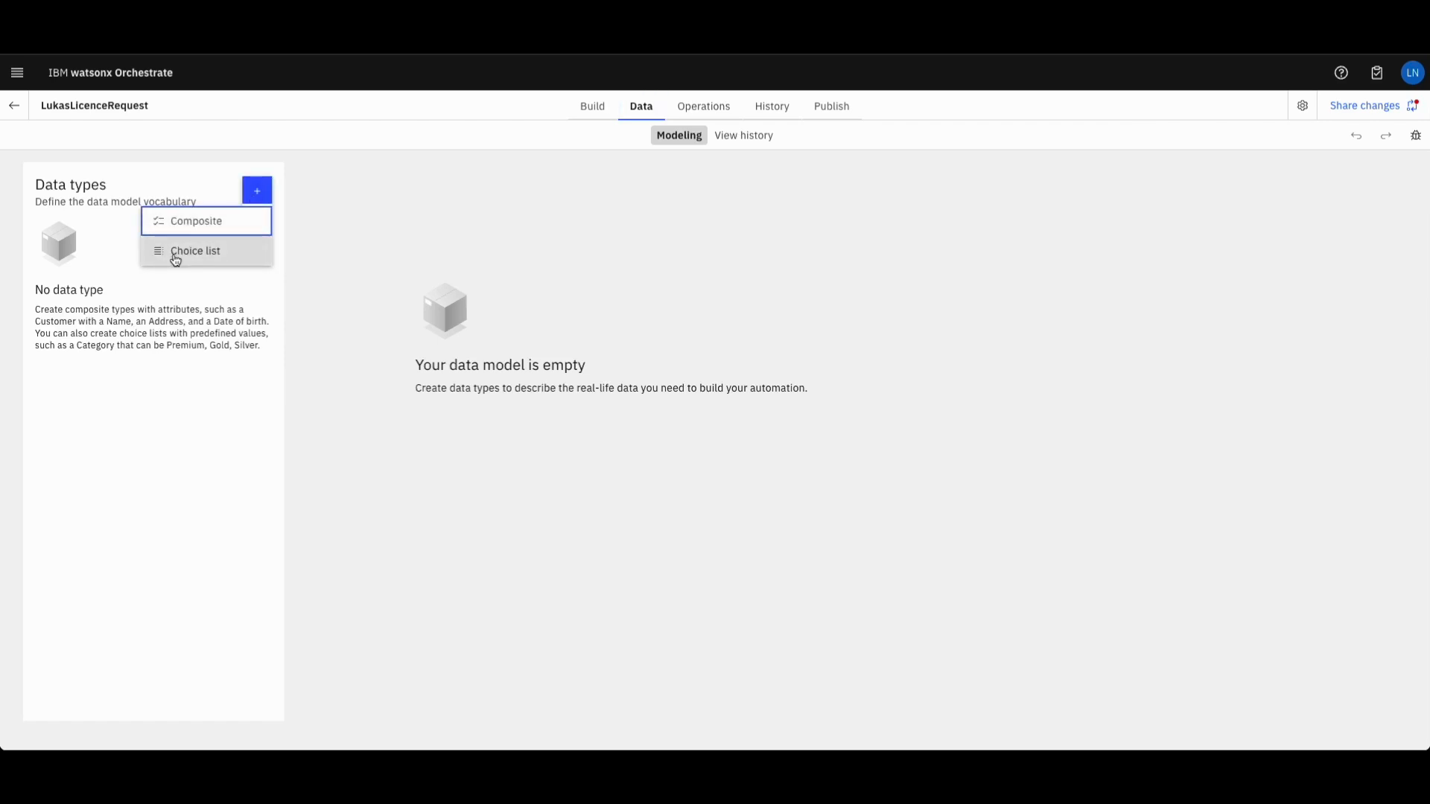
pyautogui.click(329, 283)
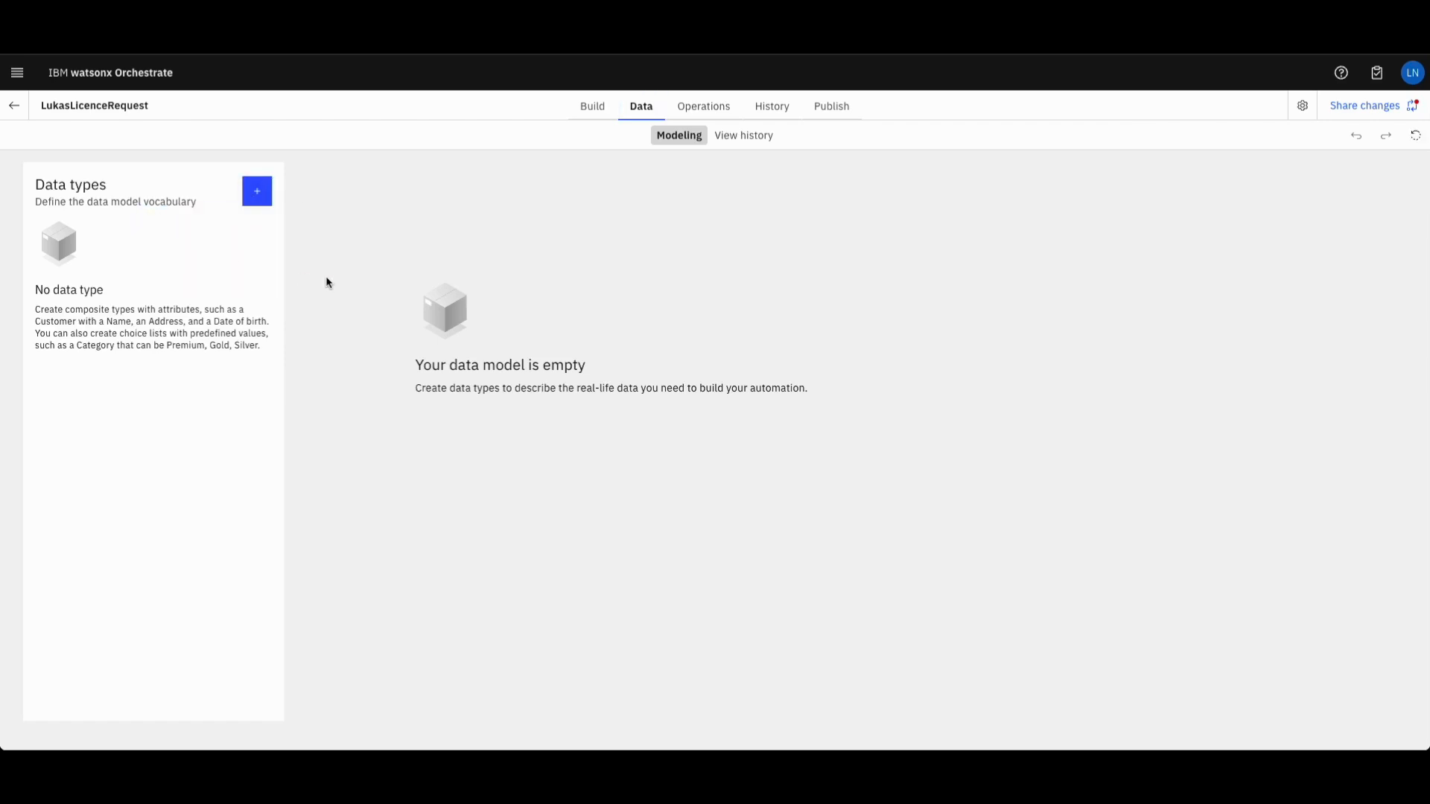
pyautogui.click(256, 191)
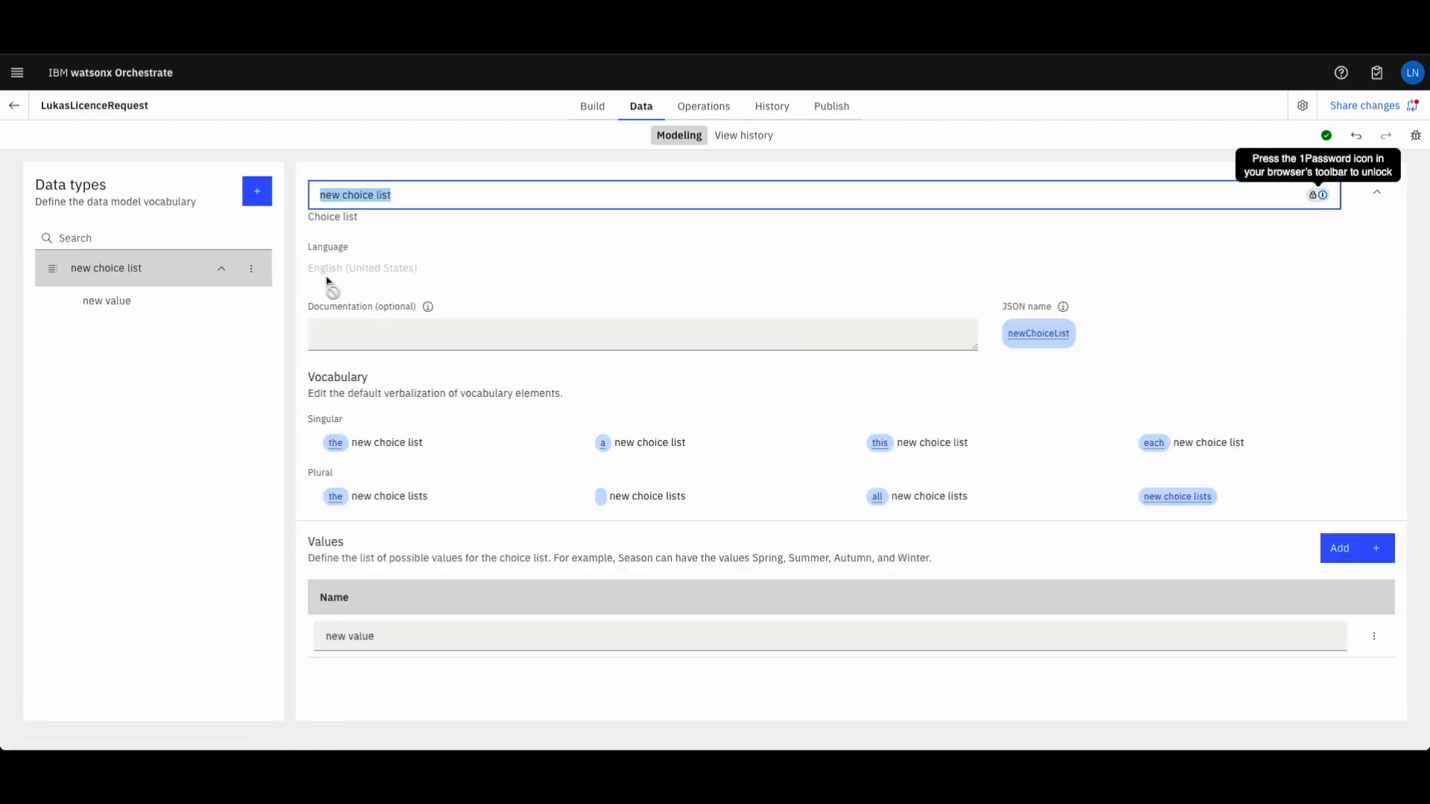
pyautogui.write('Software')
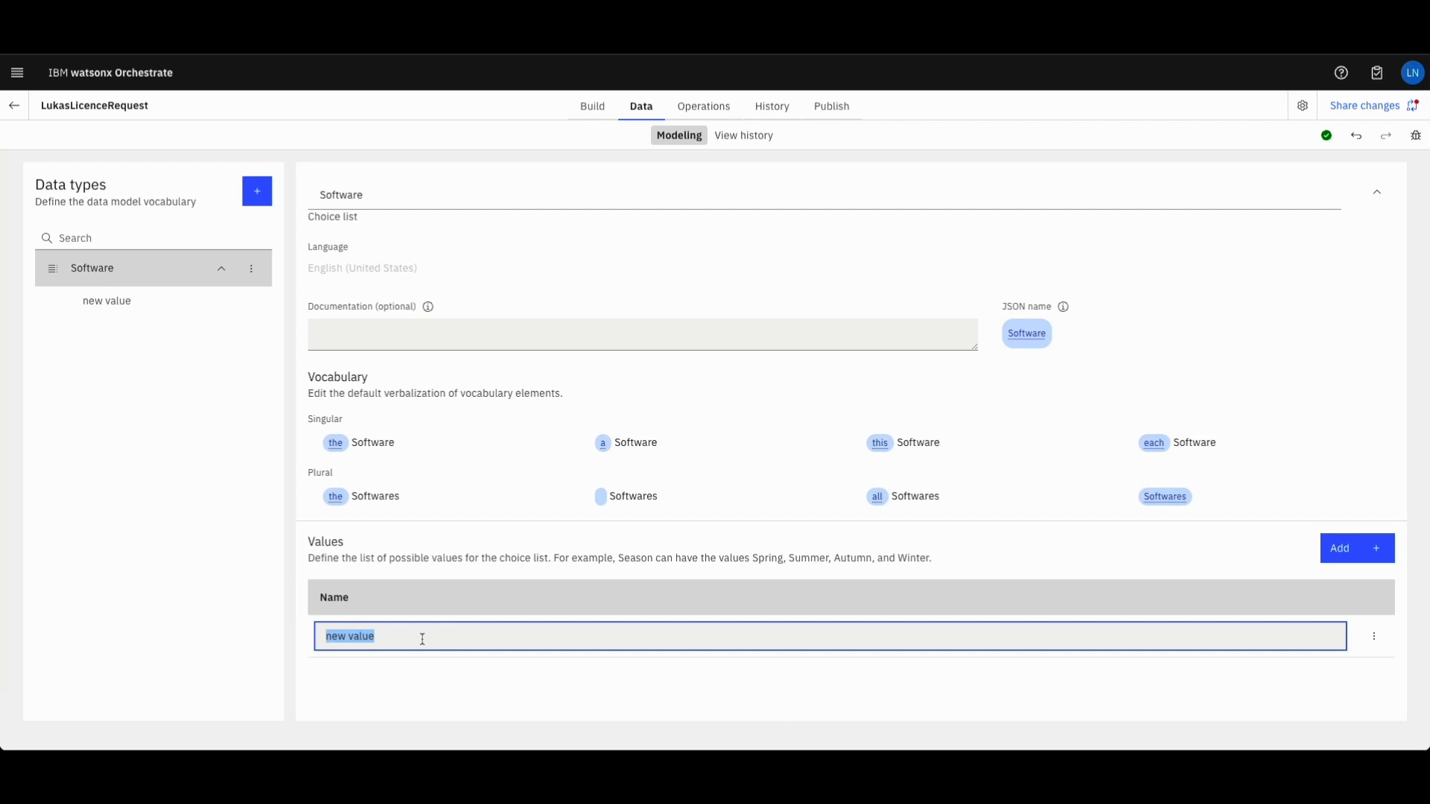
pyautogui.write('IBM DB2')
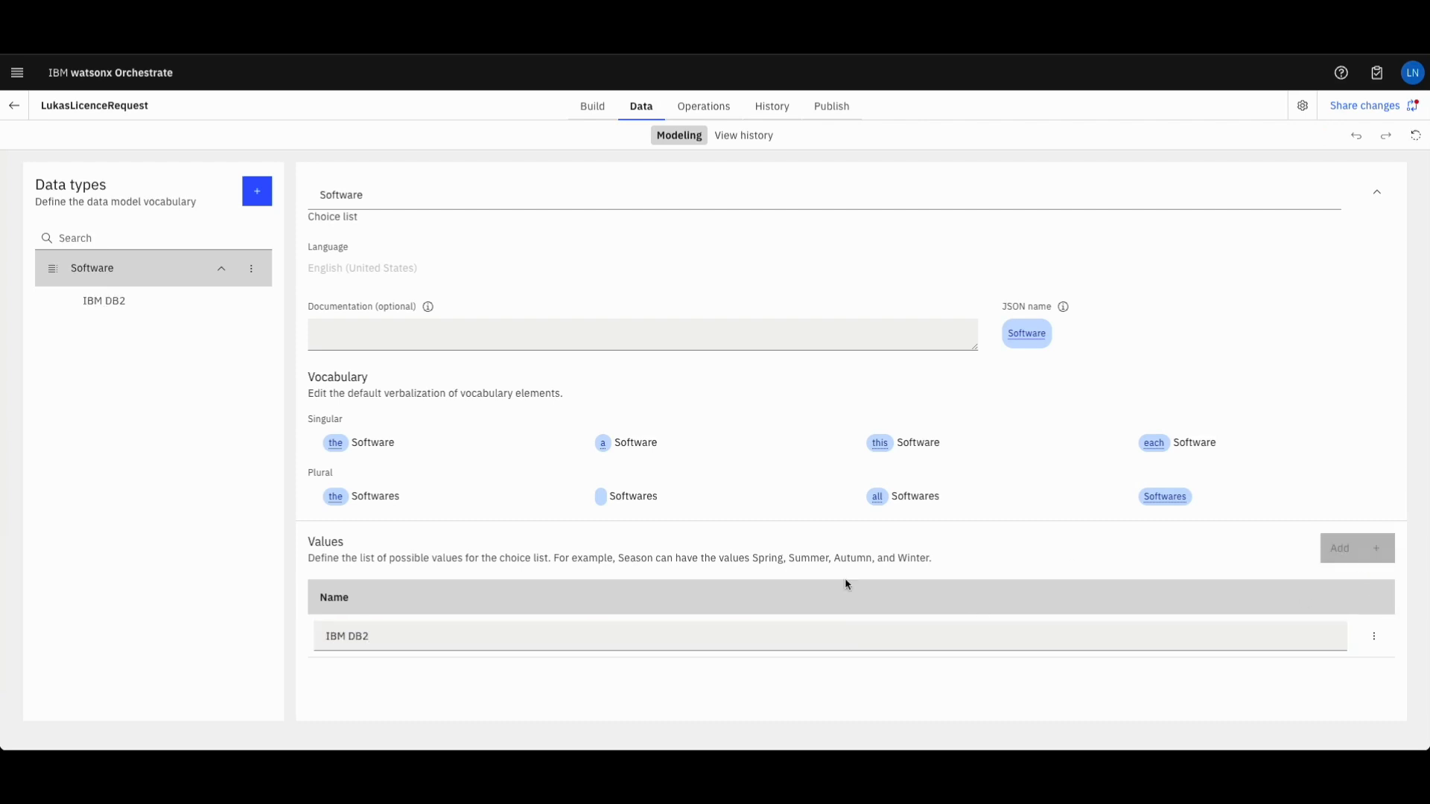
pyautogui.click(1357, 548)
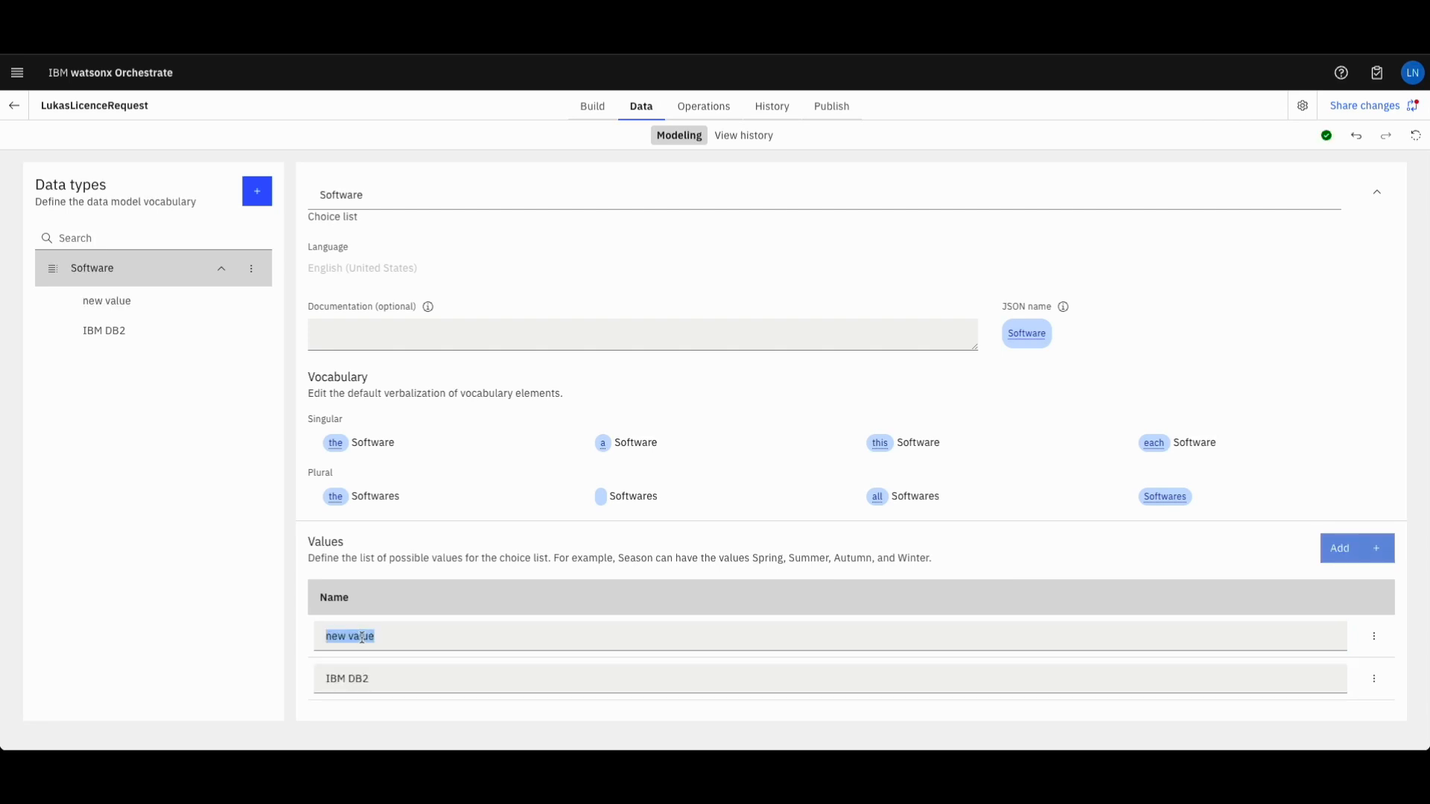
pyautogui.write('Video Edi')
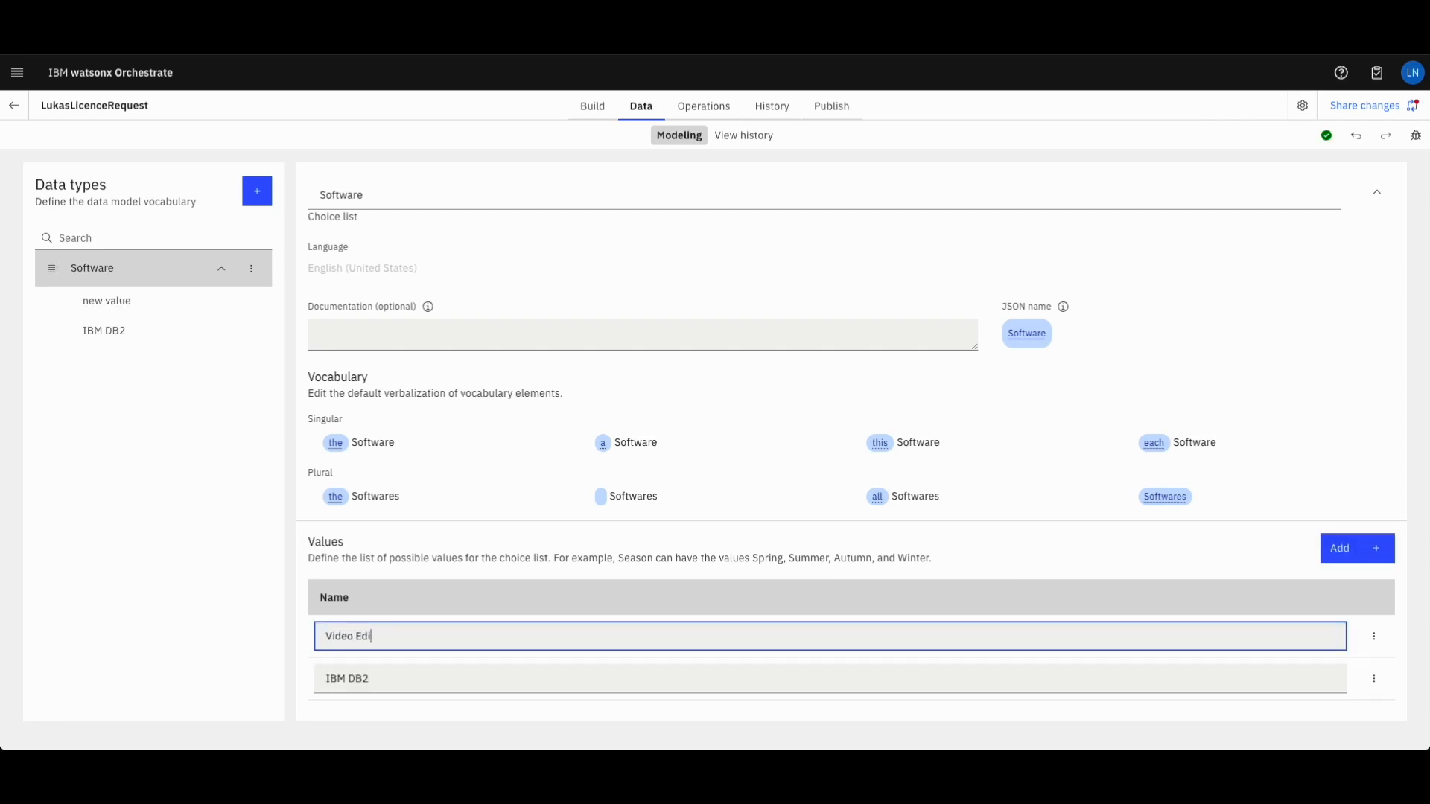
pyautogui.write('ting Tool')
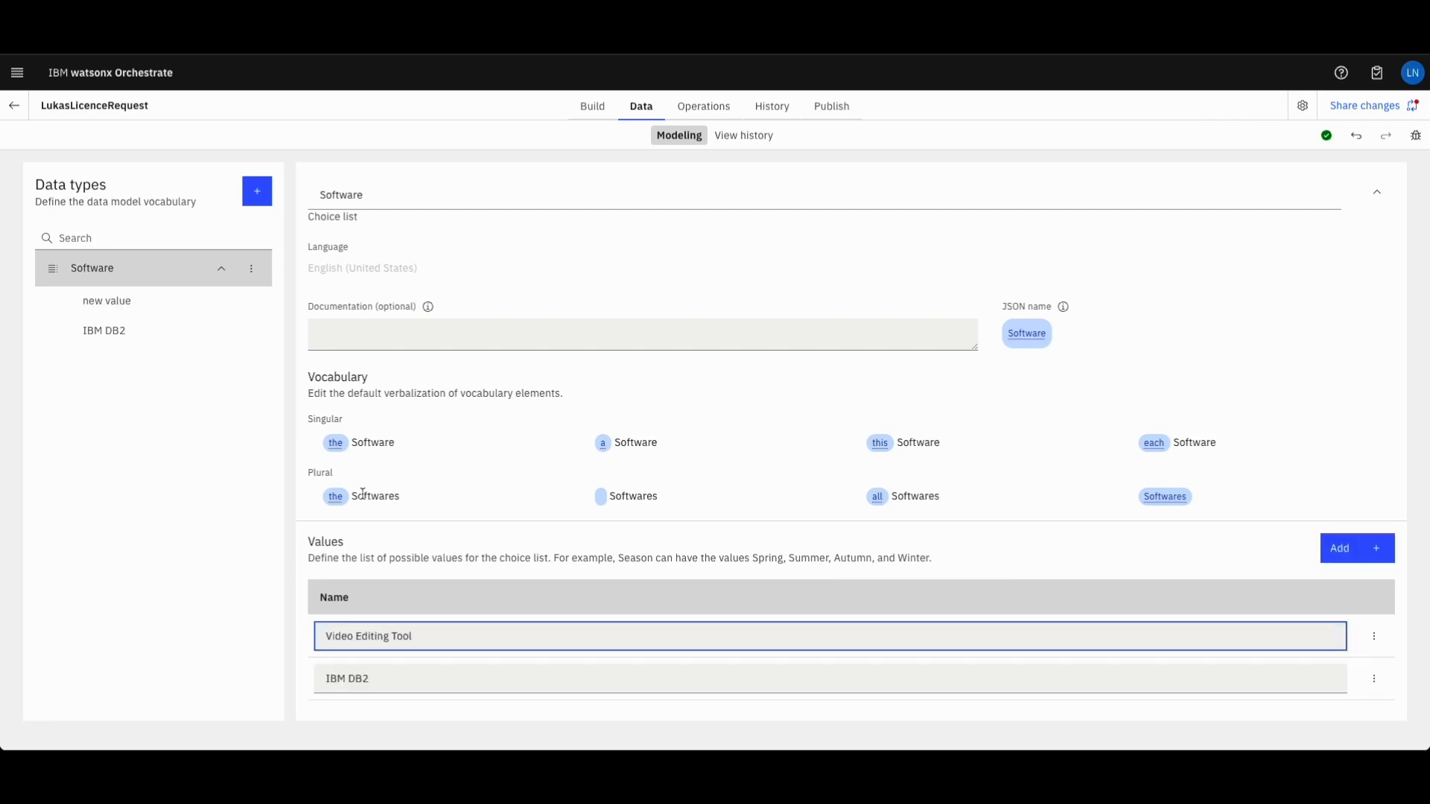
pyautogui.click(256, 191)
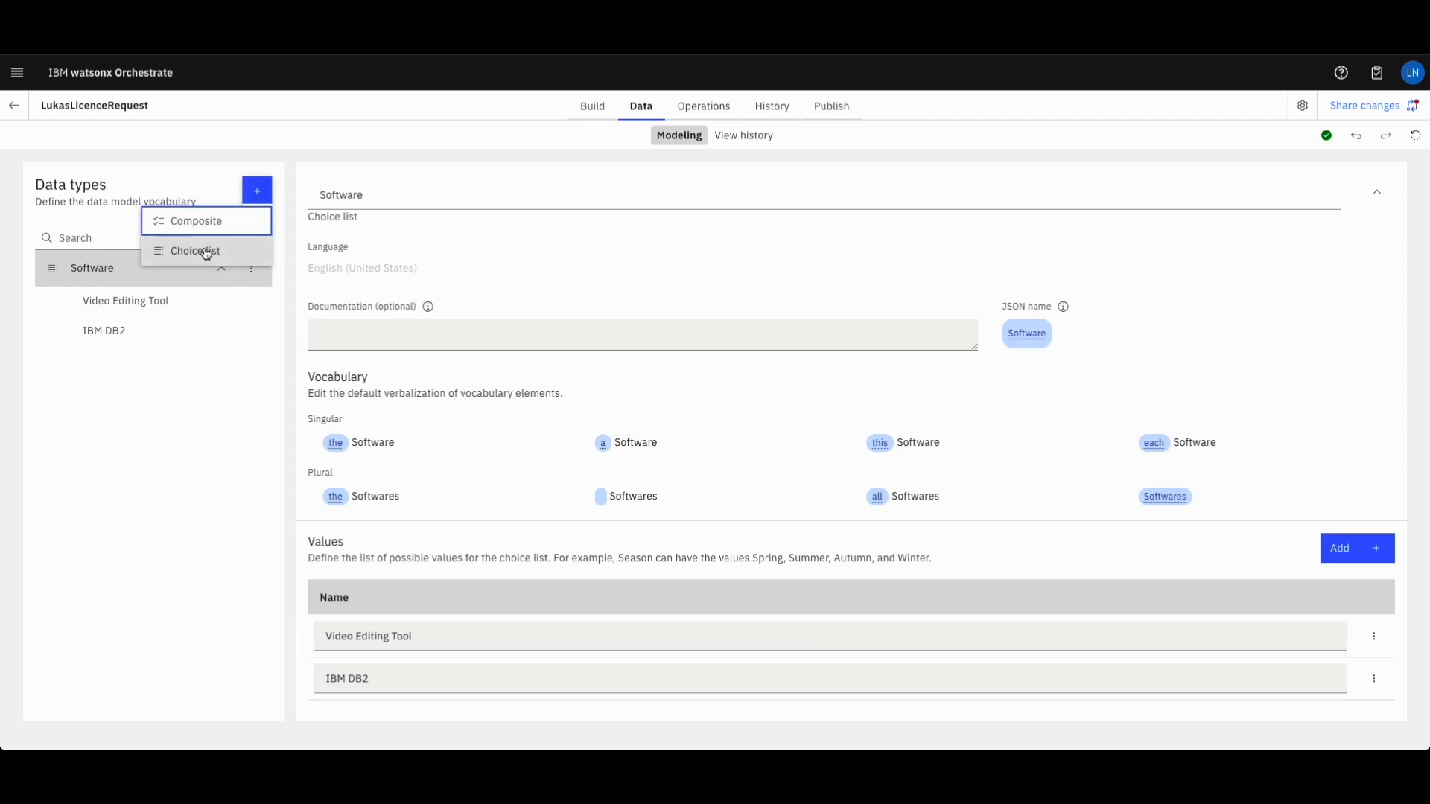
# Add choice list 'Approval' with values Approve and Reject
pyautogui.click(195, 251)
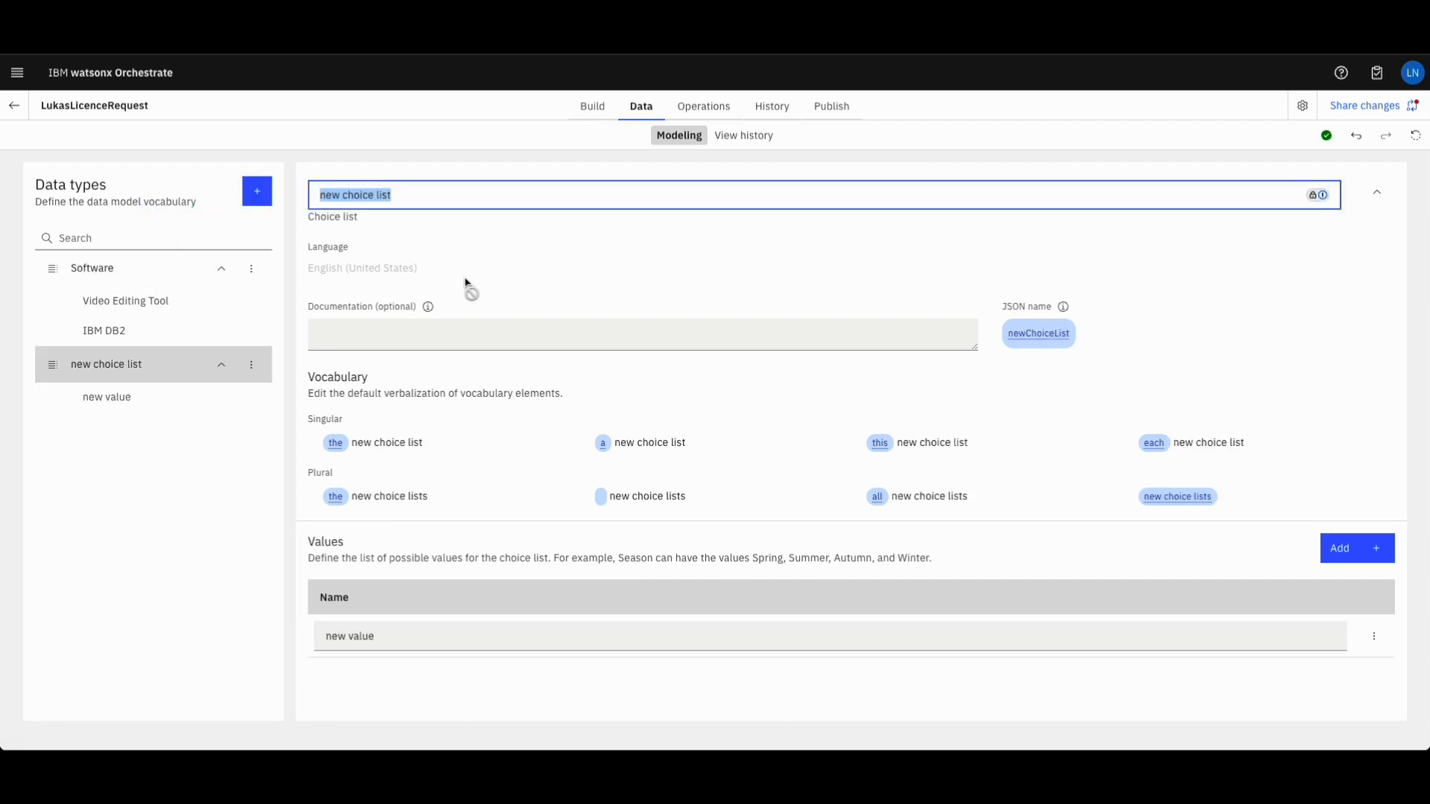
pyautogui.write('Approval')
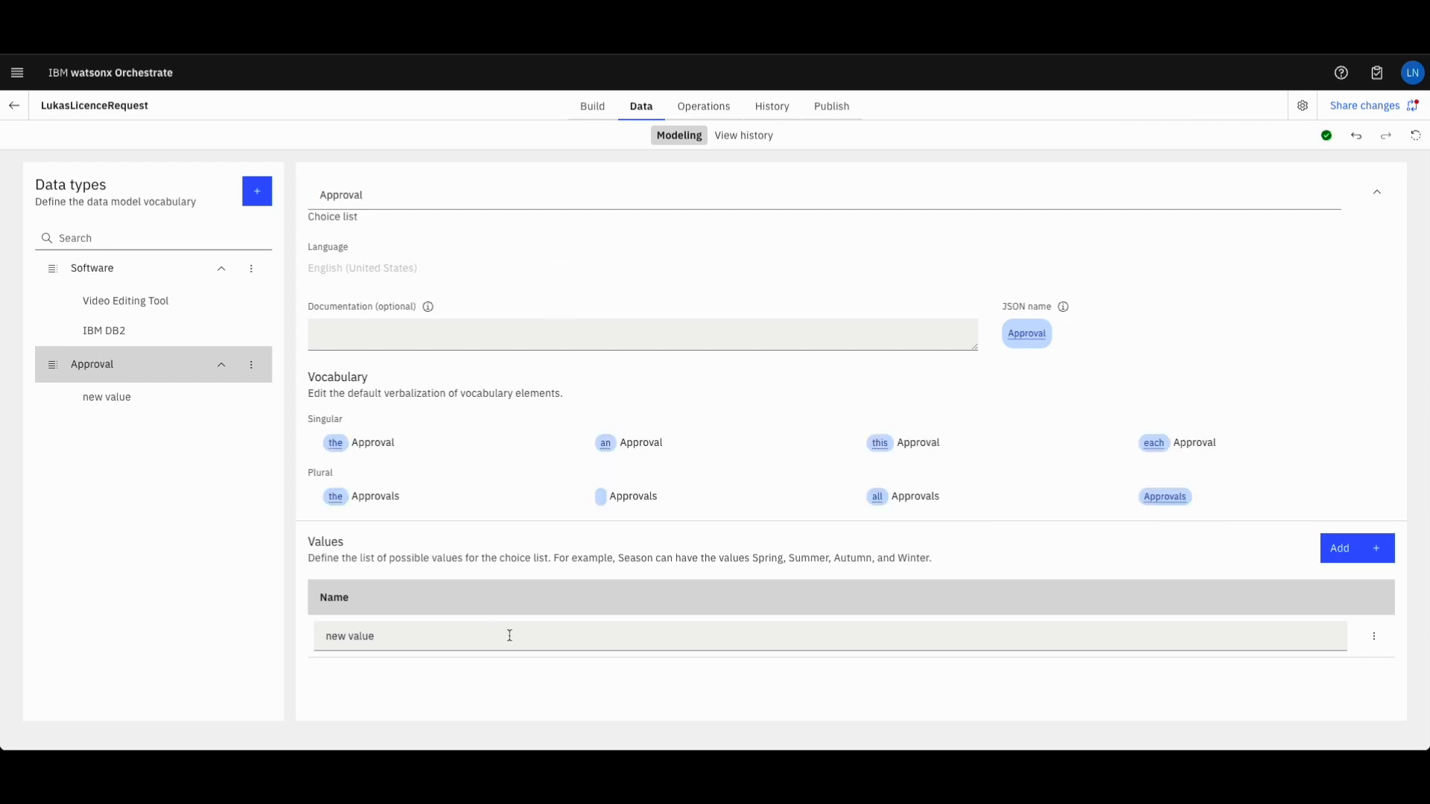
pyautogui.doubleClick(360, 636)
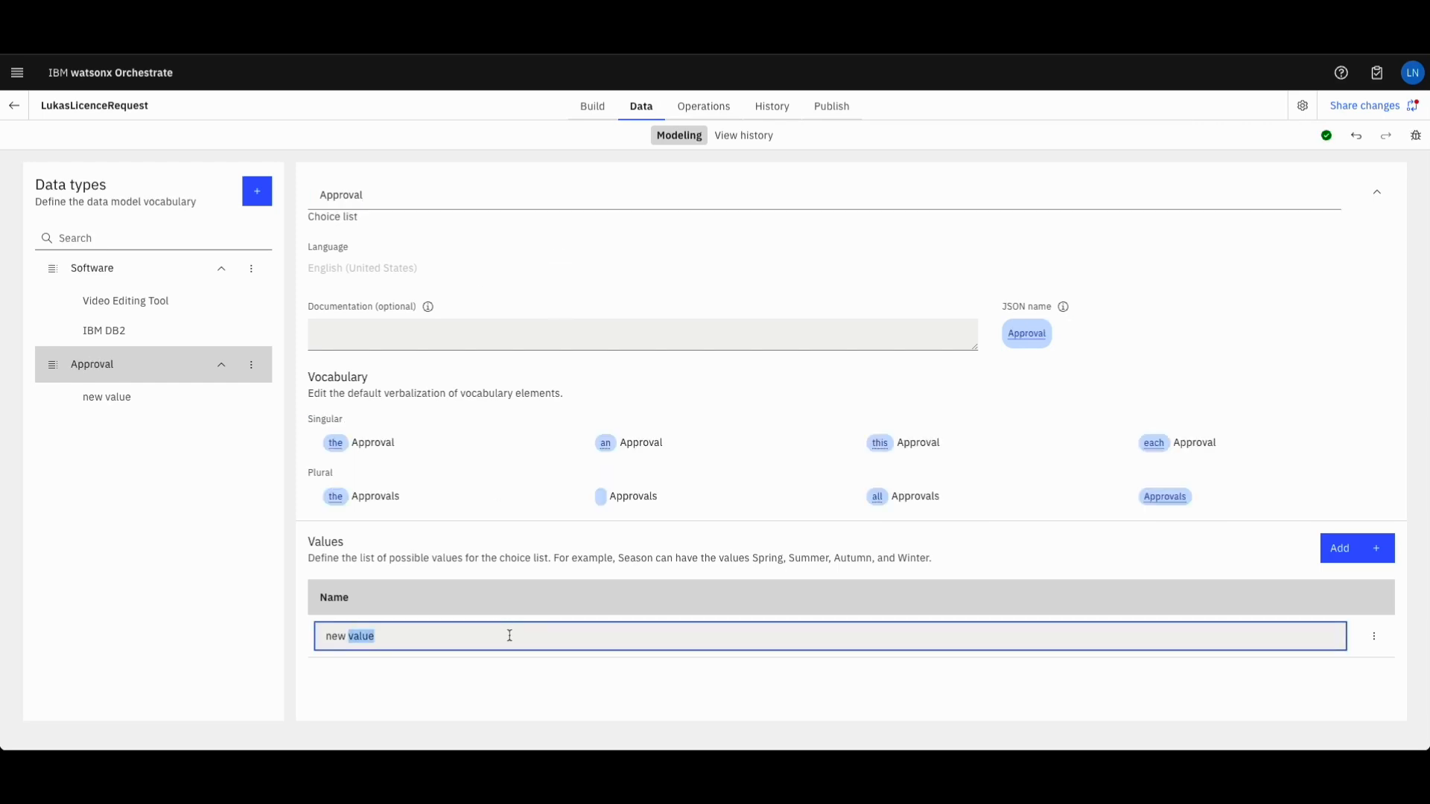
pyautogui.write('Reject')
pyautogui.write('Approve')
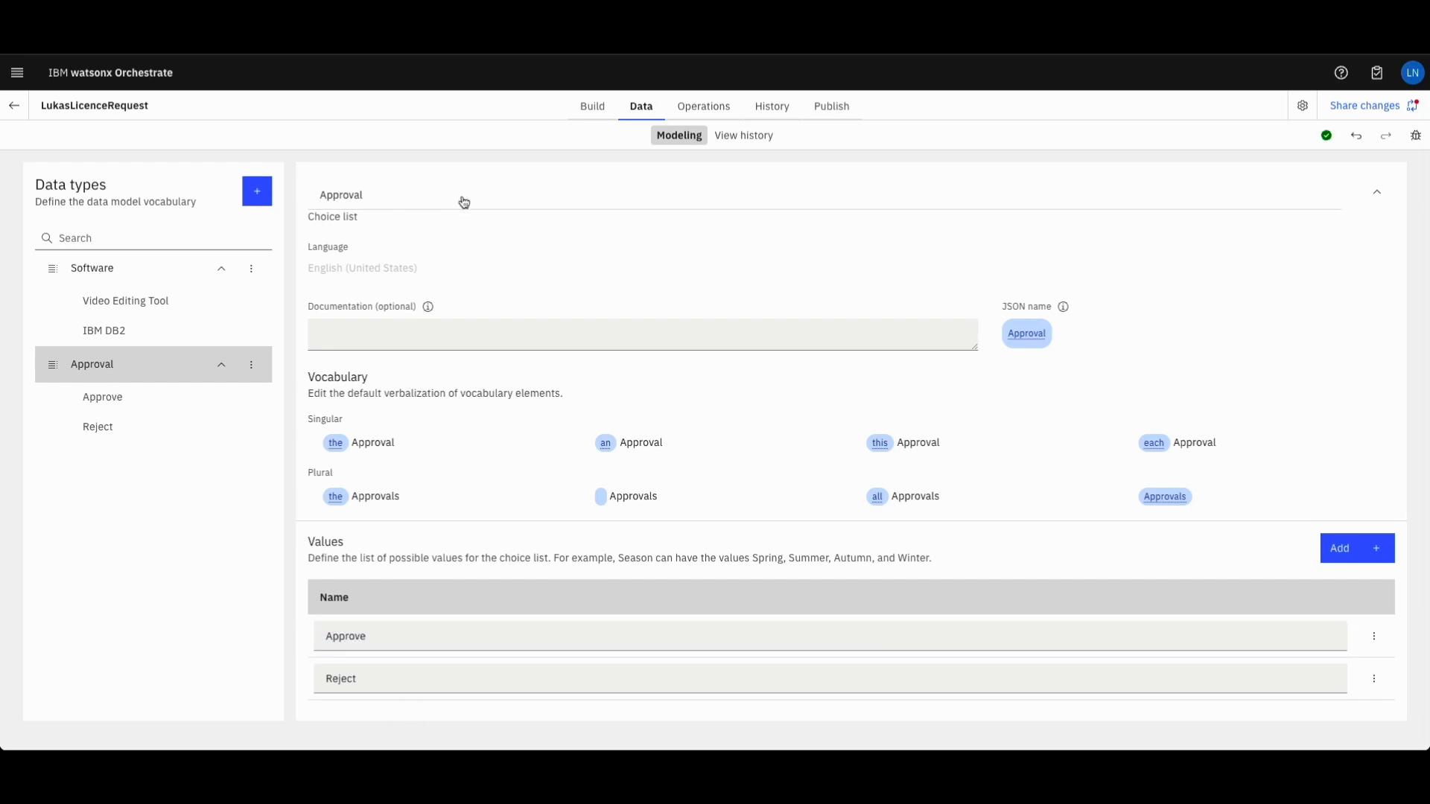
pyautogui.moveTo(460, 204)
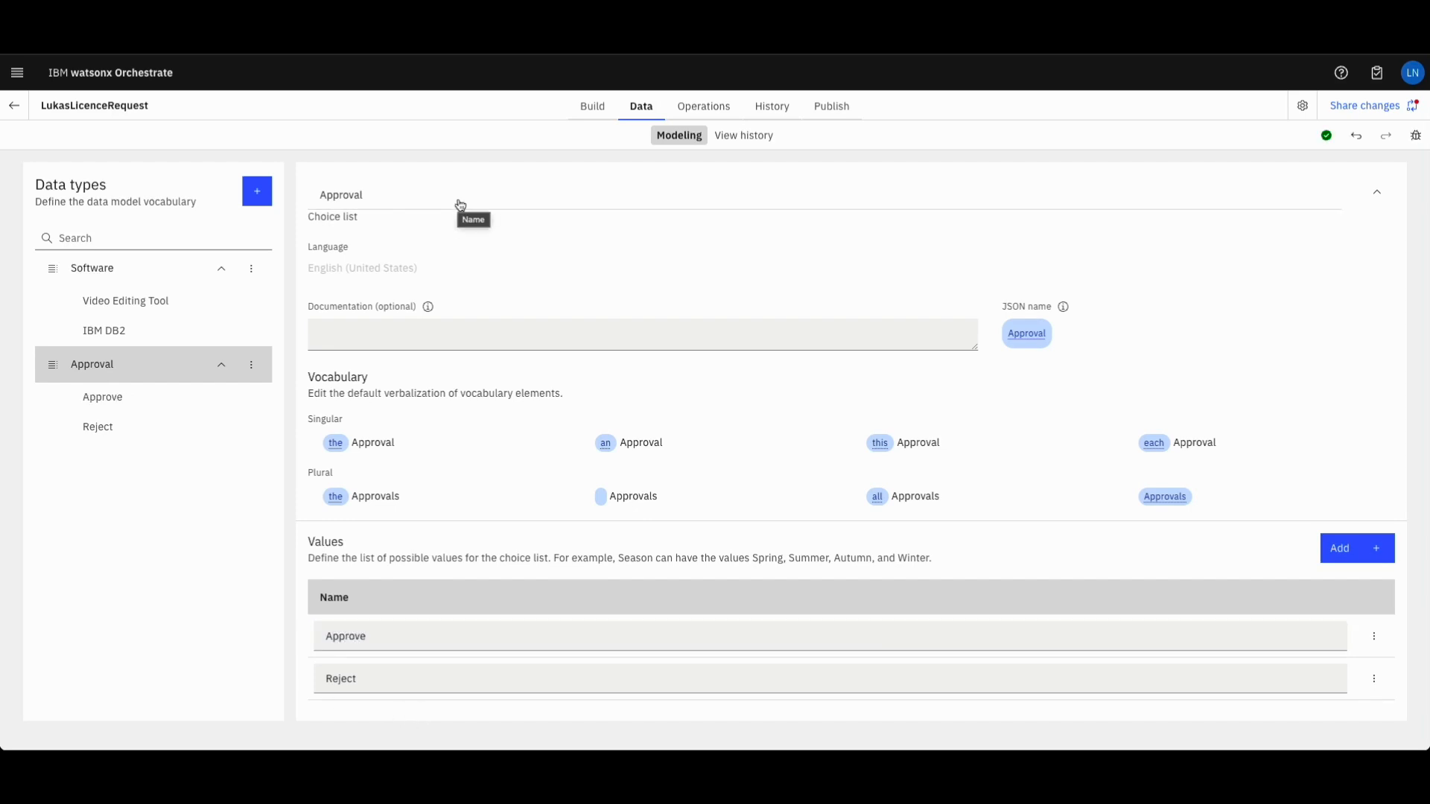
pyautogui.moveTo(644, 189)
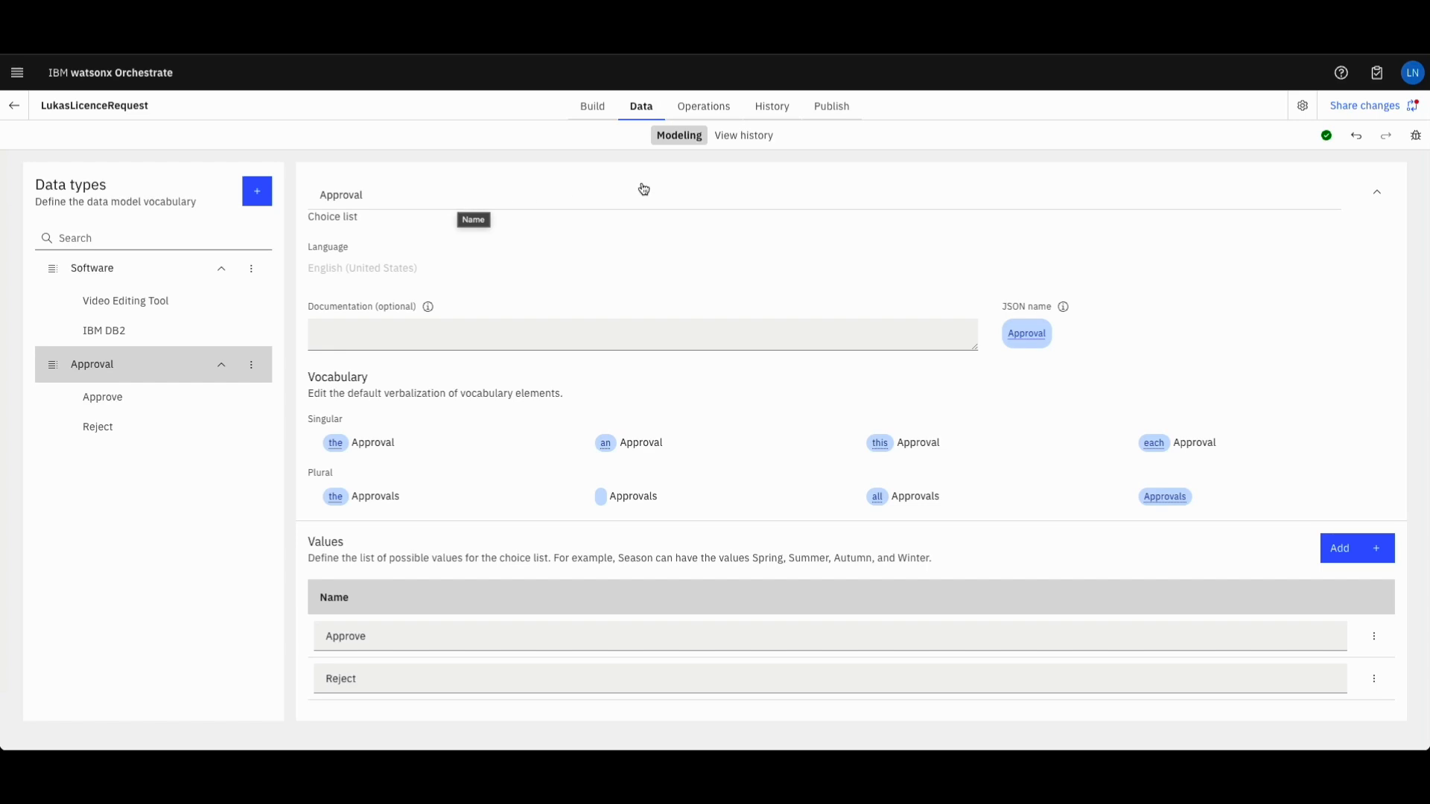
pyautogui.moveTo(624, 180)
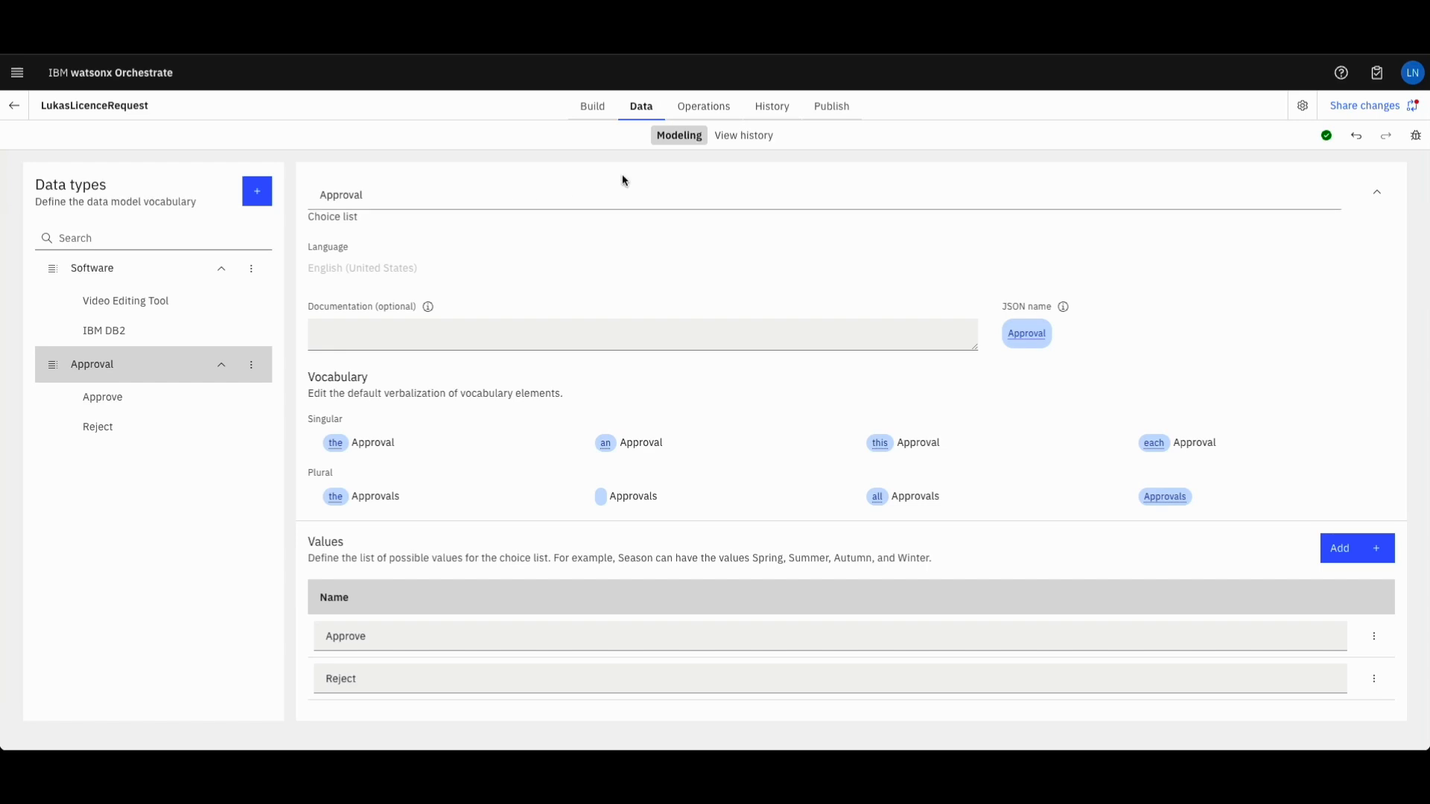
pyautogui.moveTo(592, 113)
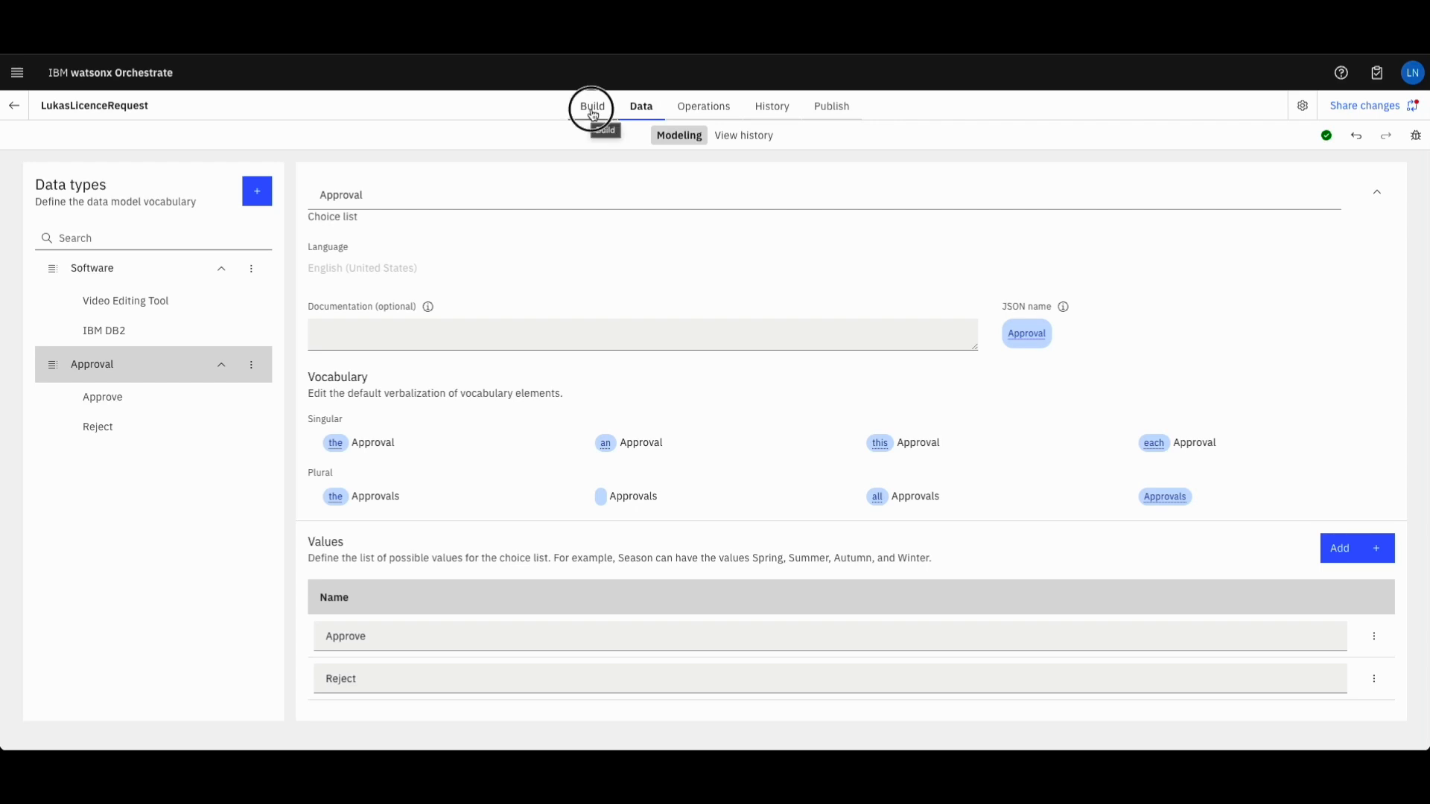
# Add a Software variable of Software type as both workflow input and output
pyautogui.click(592, 106)
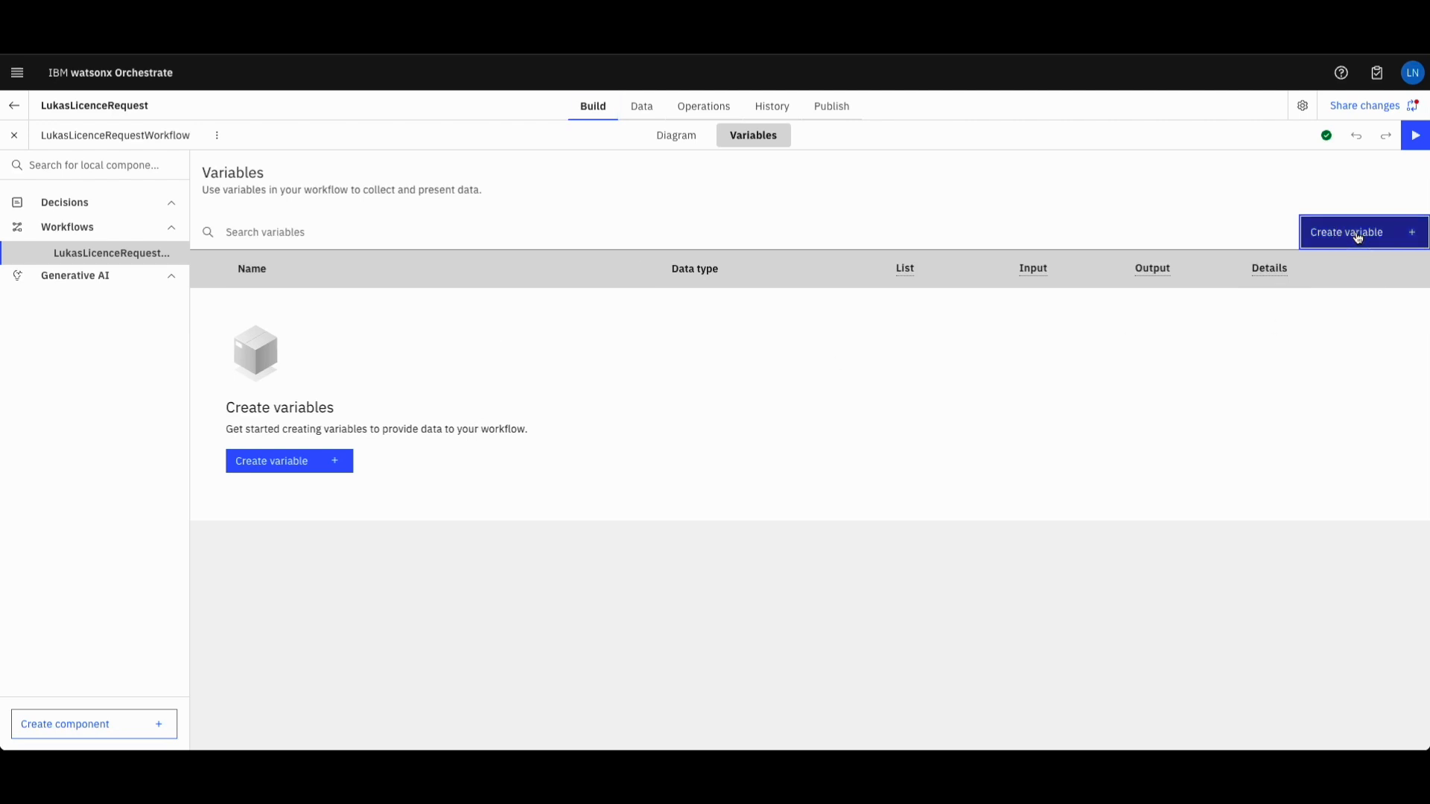
pyautogui.write('Software')
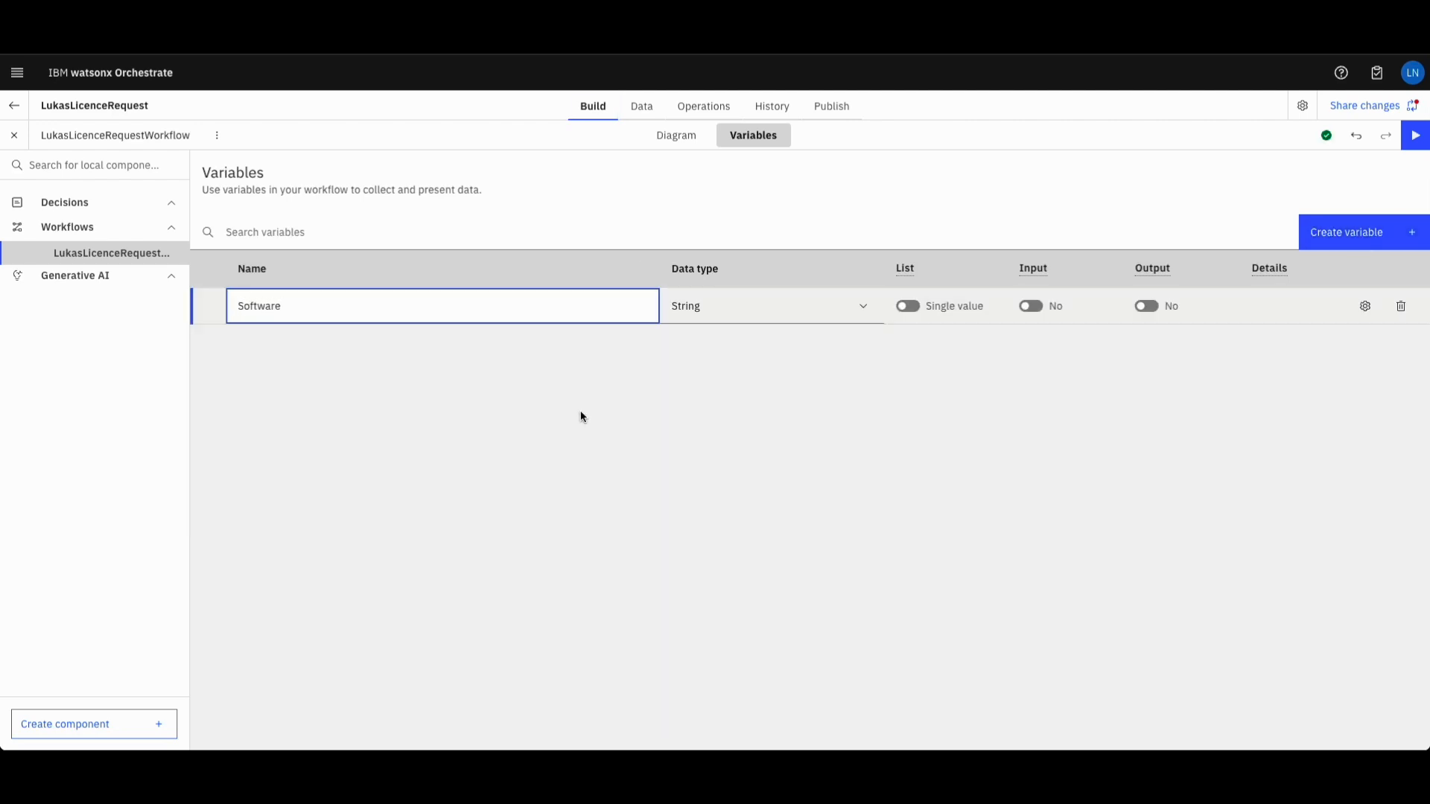
pyautogui.click(771, 306)
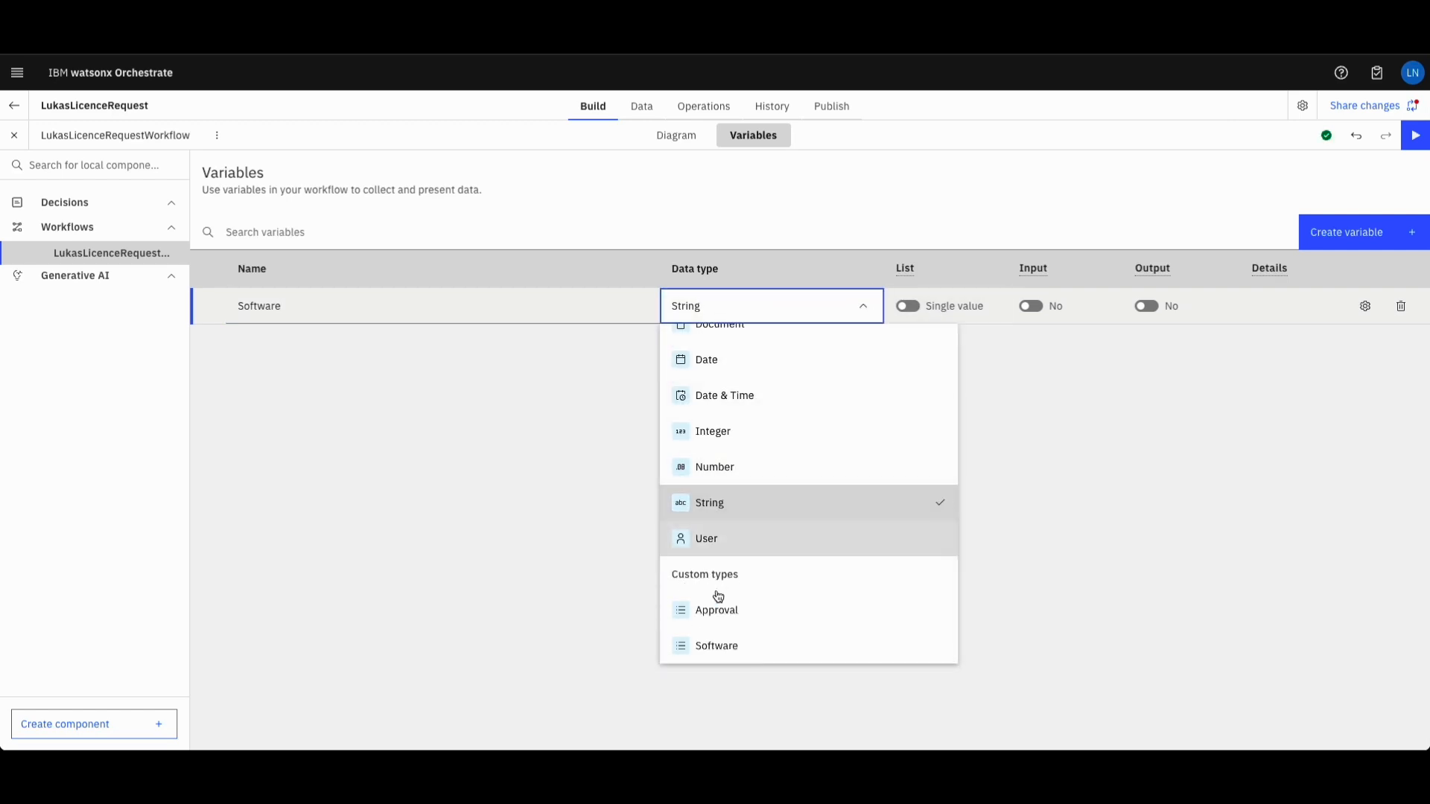
pyautogui.click(716, 646)
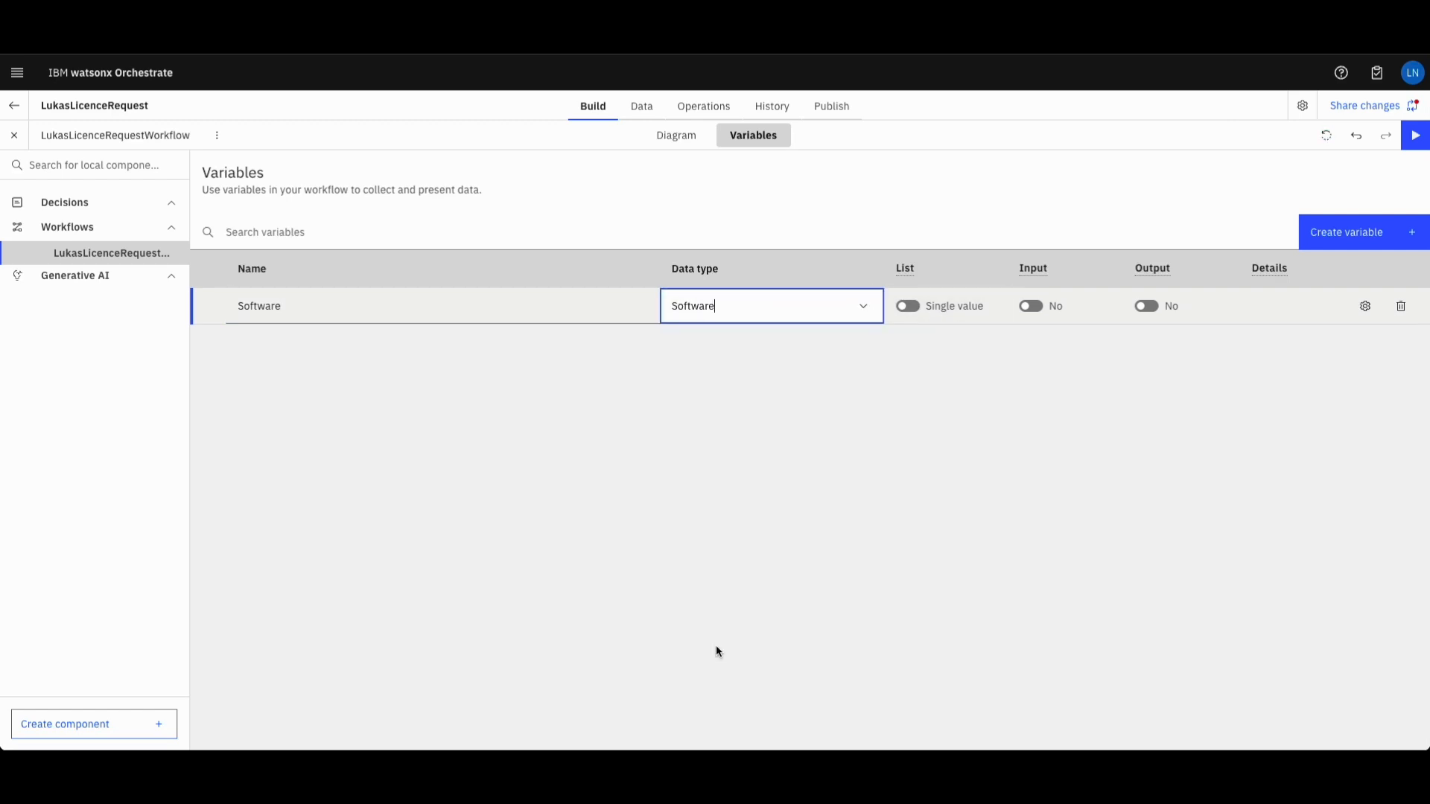
pyautogui.click(1030, 307)
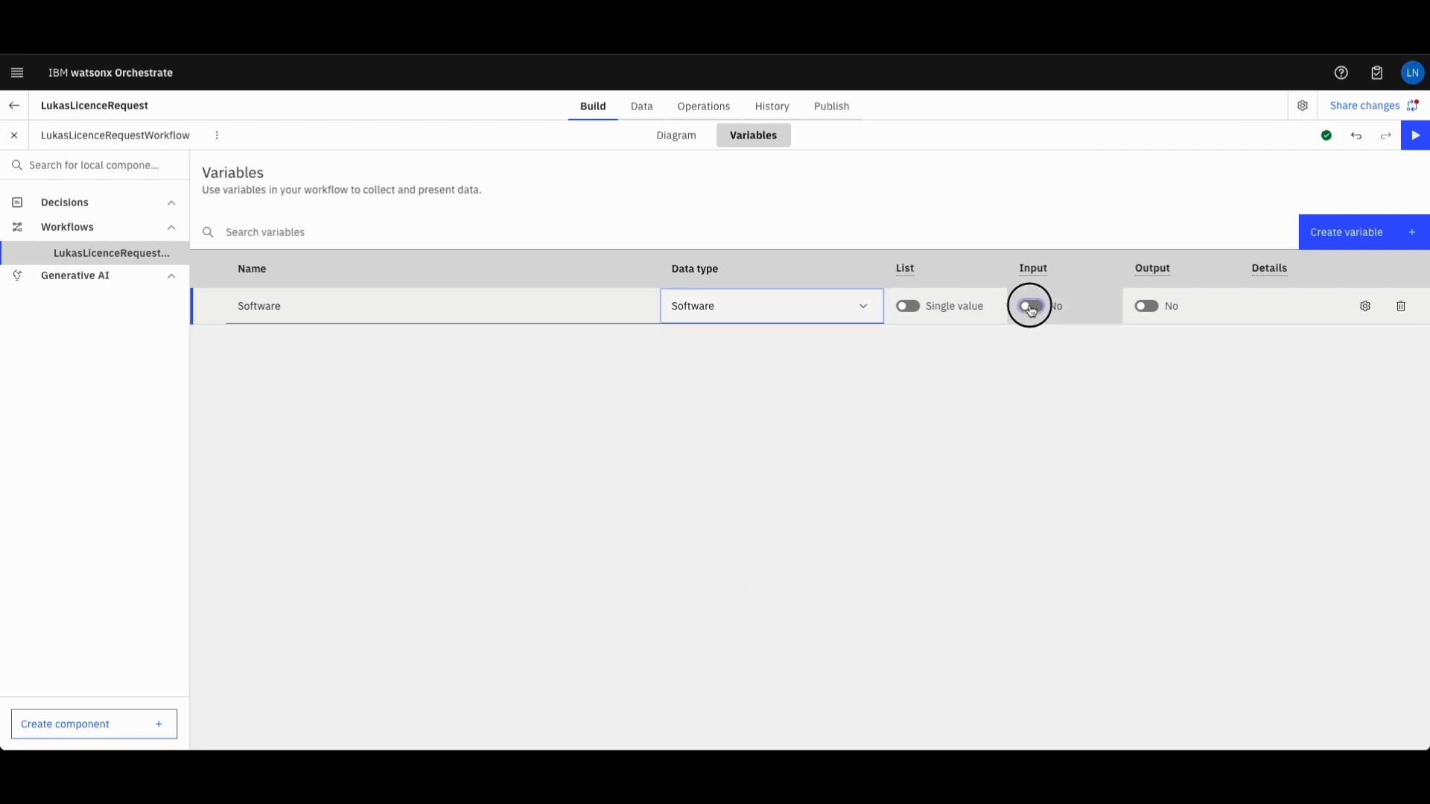
pyautogui.click(1030, 306)
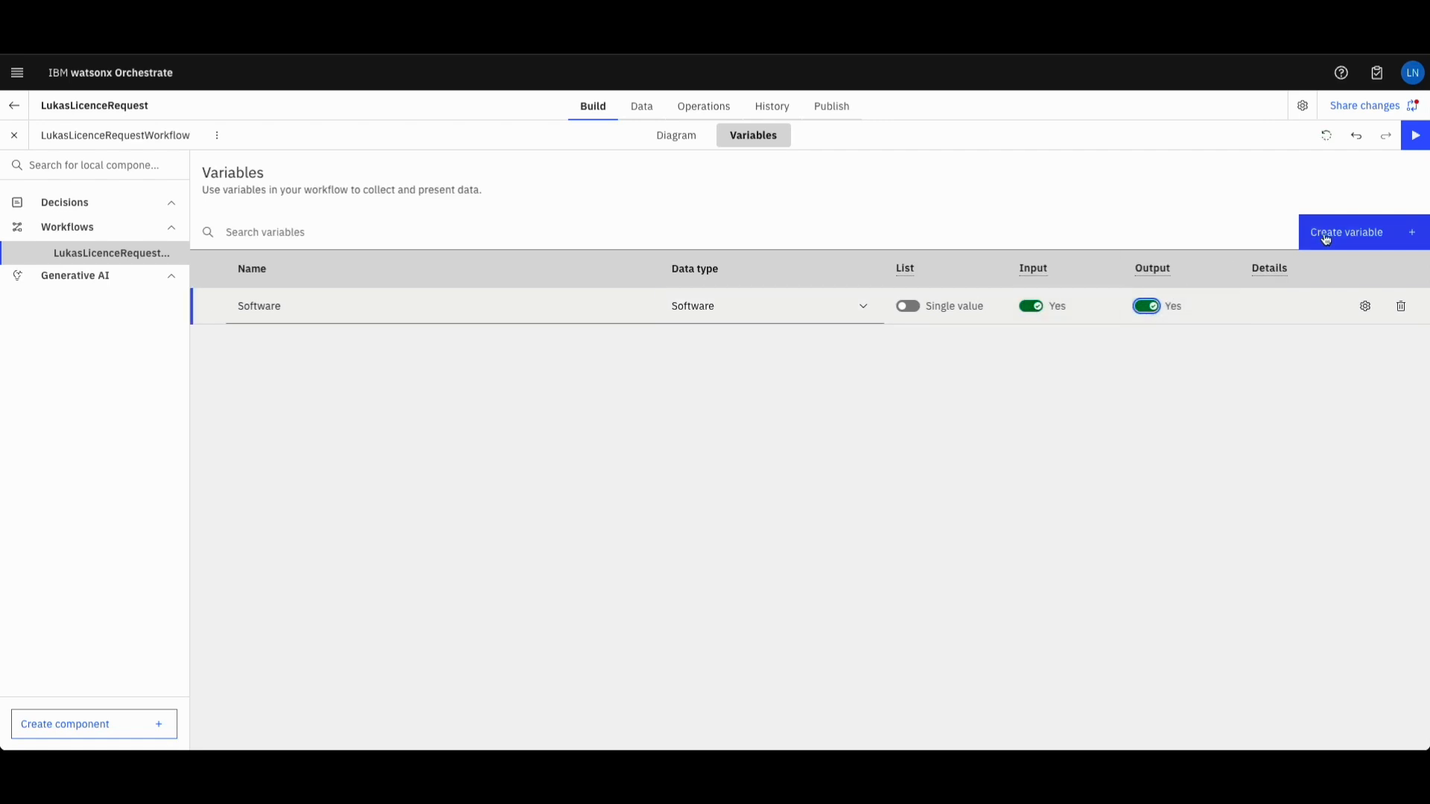
# Add an Approval variable of Approval type marked as a workflow output
pyautogui.click(1347, 233)
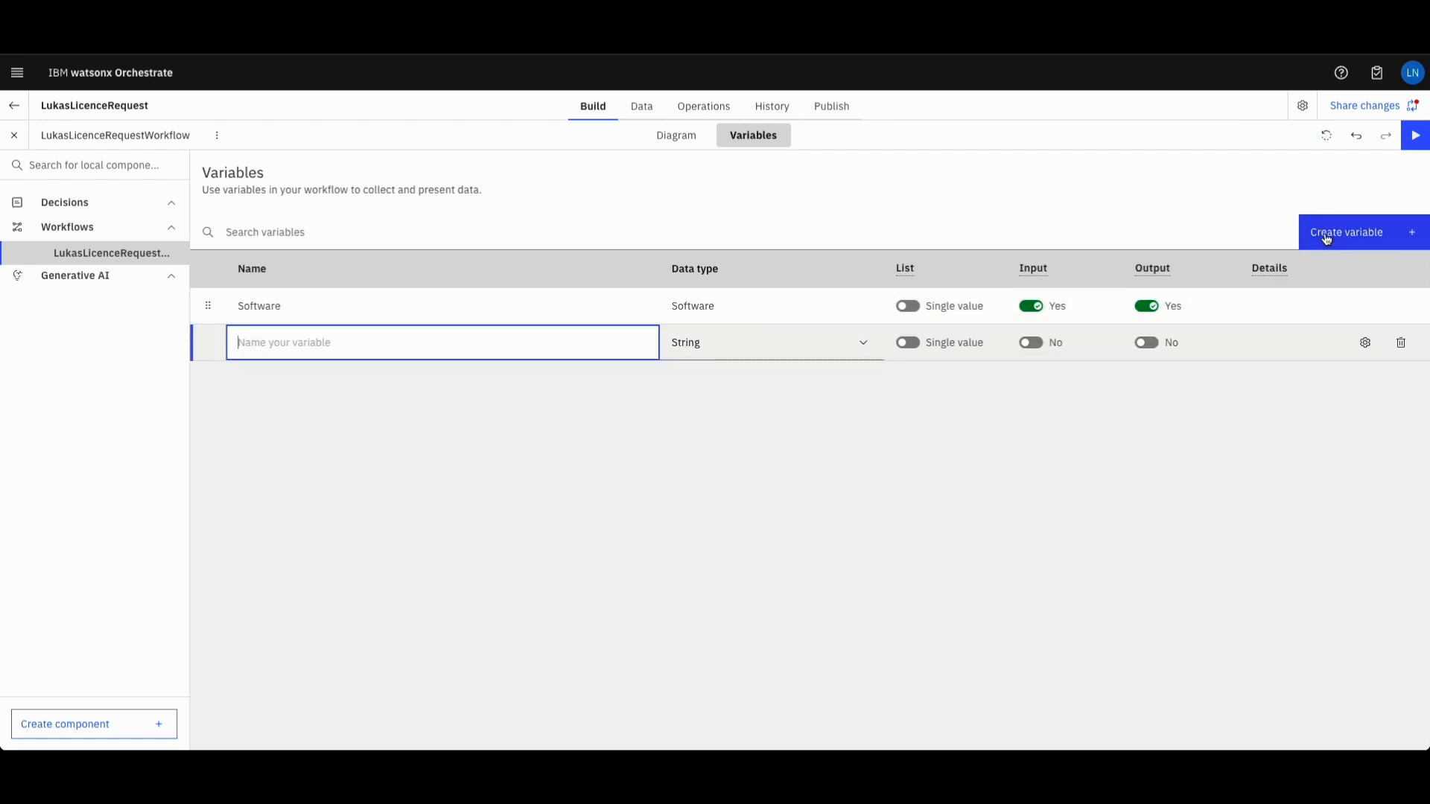
pyautogui.write('Approval')
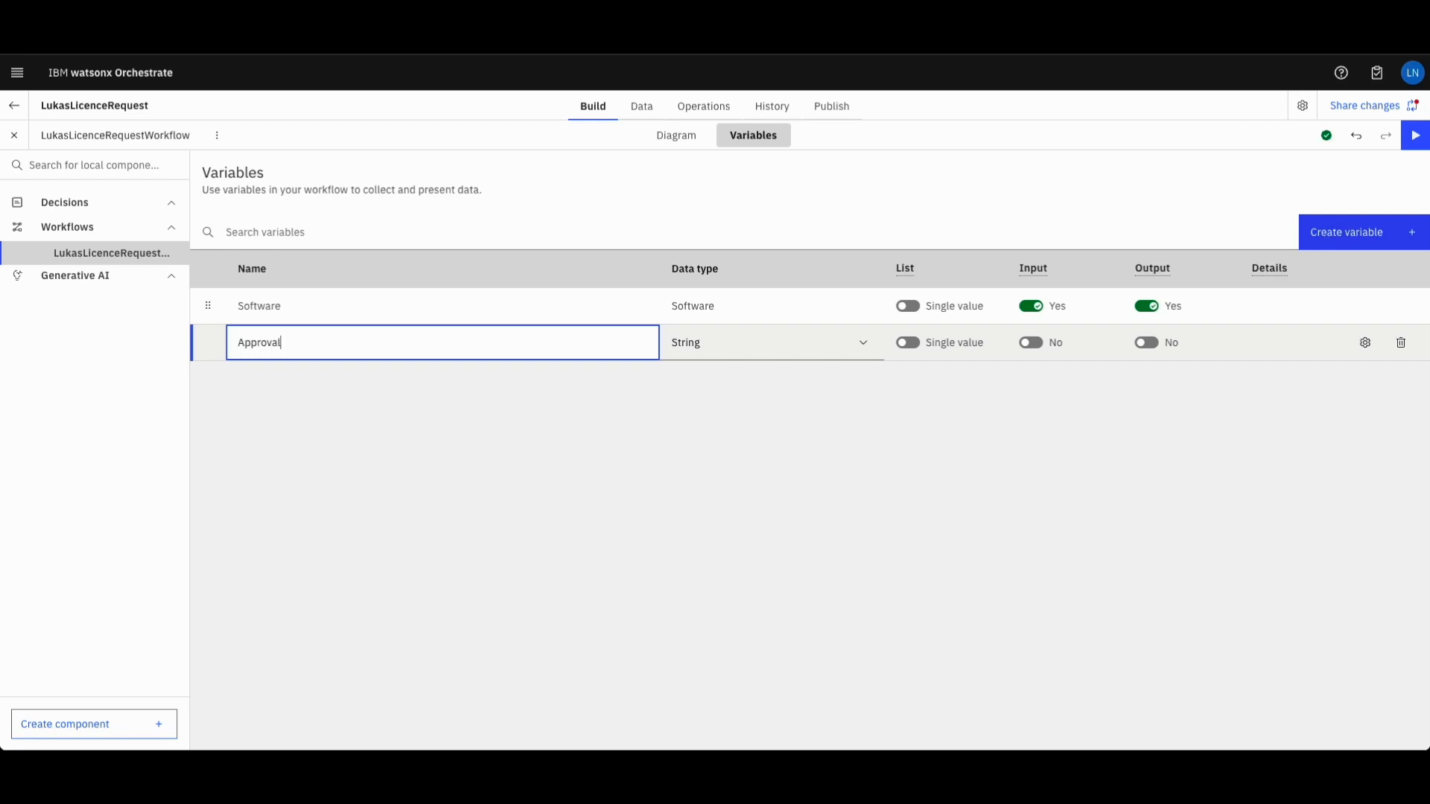
pyautogui.click(771, 343)
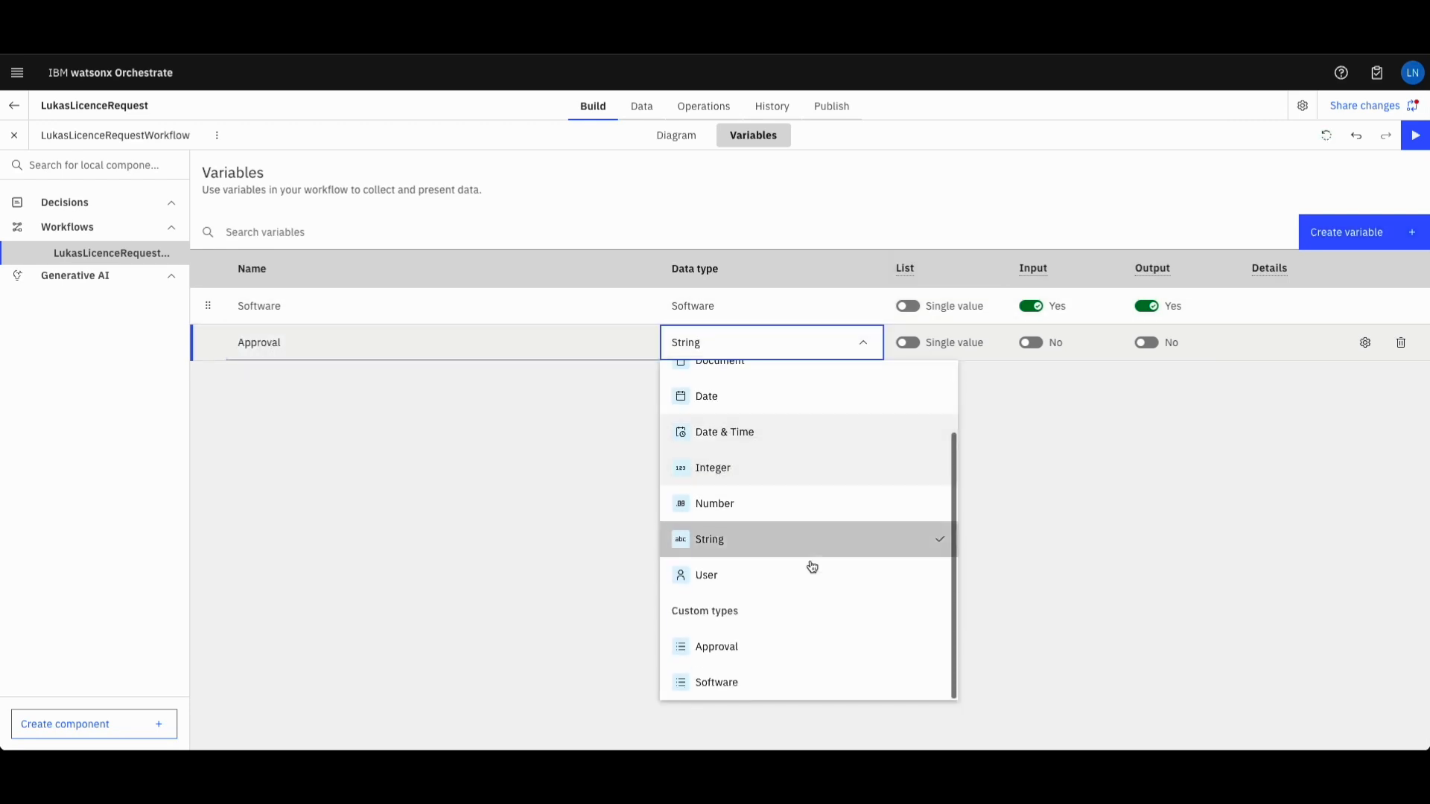
pyautogui.click(716, 647)
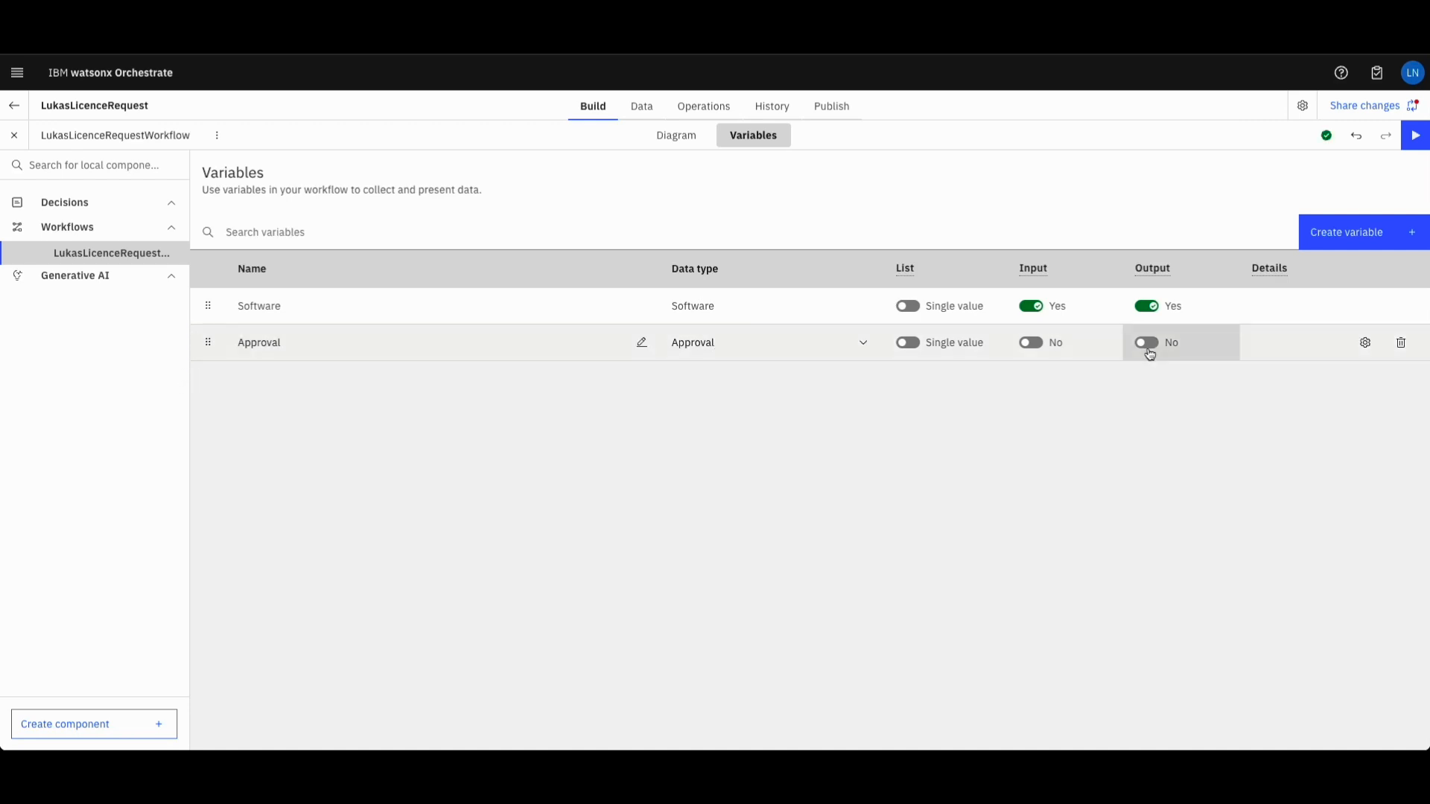
pyautogui.click(1146, 343)
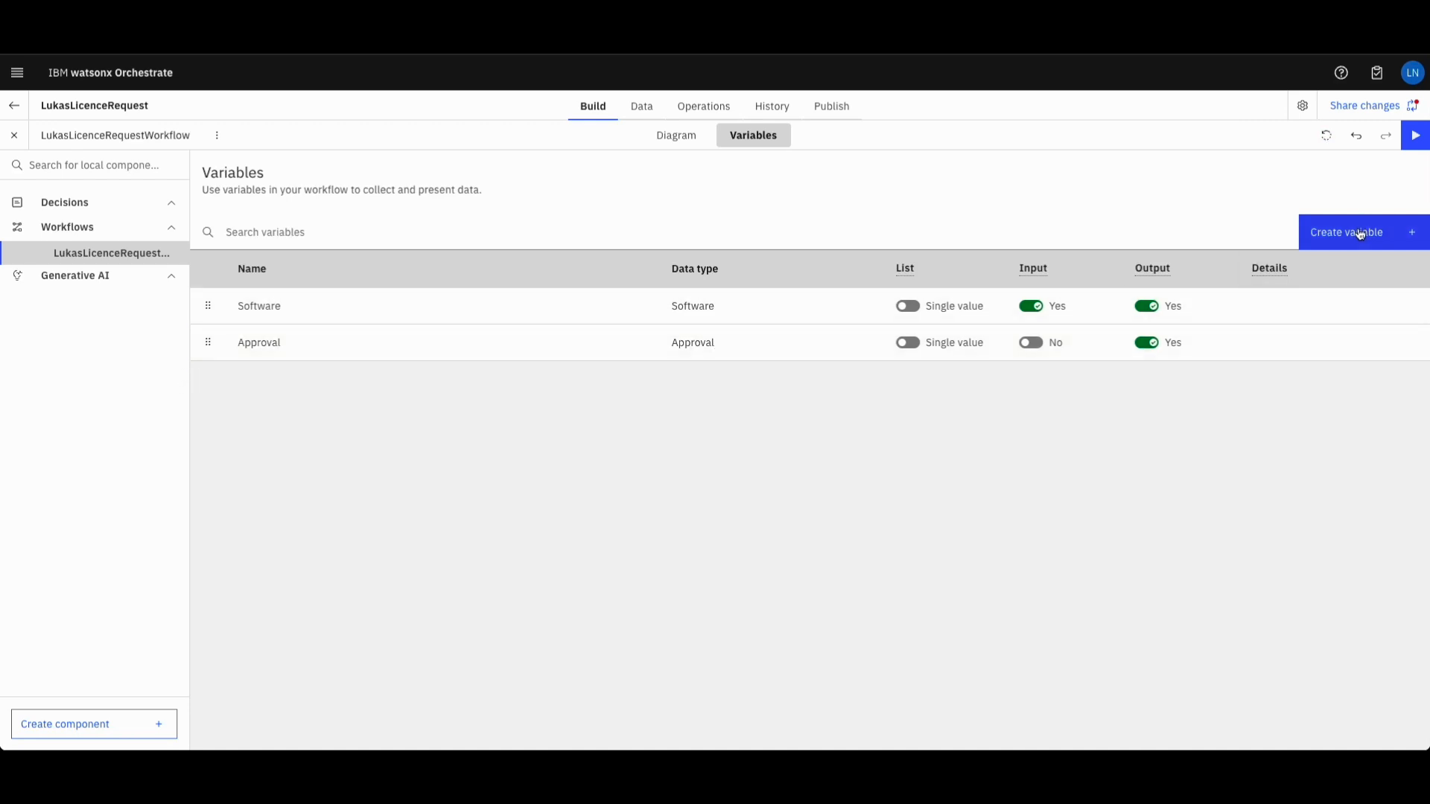
# Add a Comment variable marked as a workflow output
pyautogui.click(1357, 231)
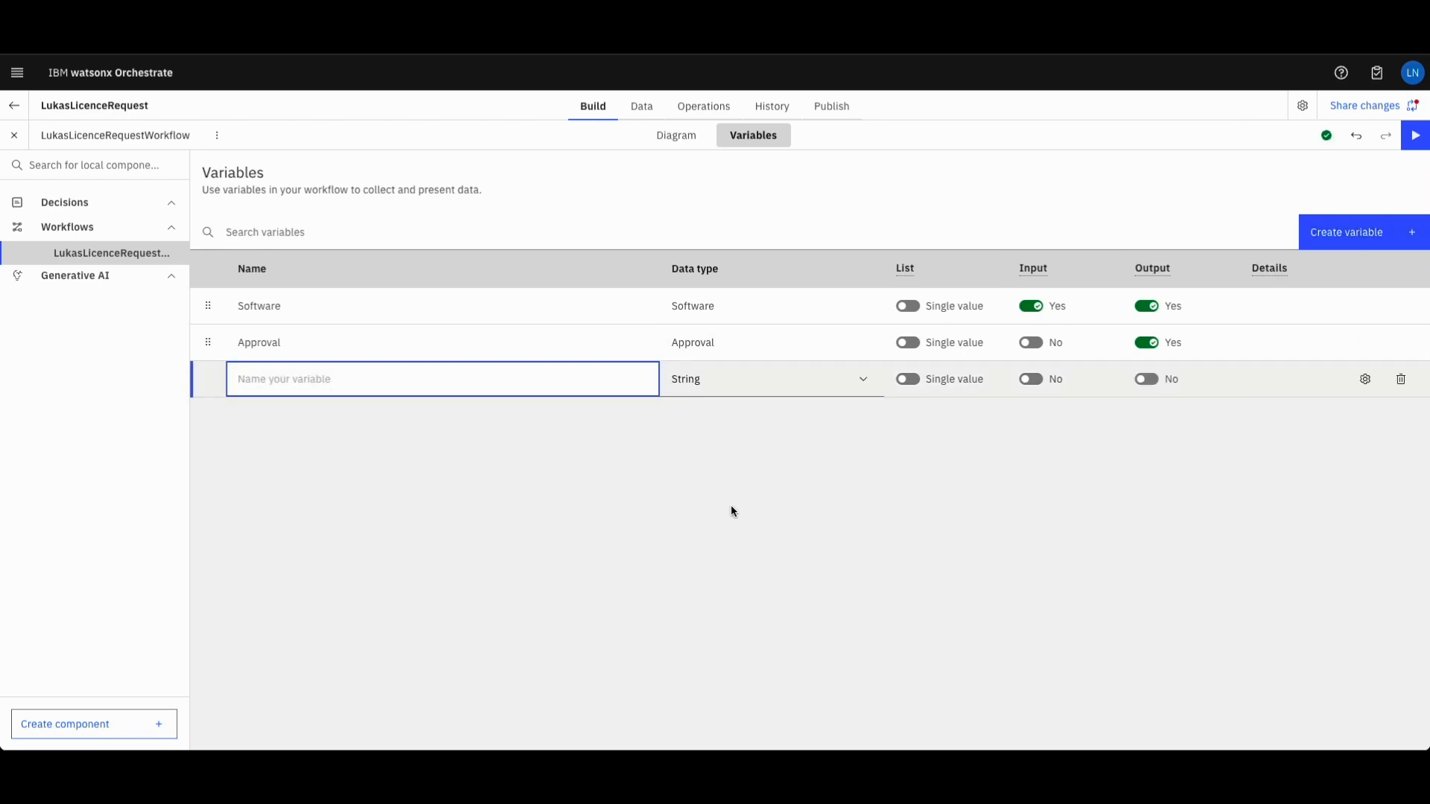
pyautogui.write('Comment')
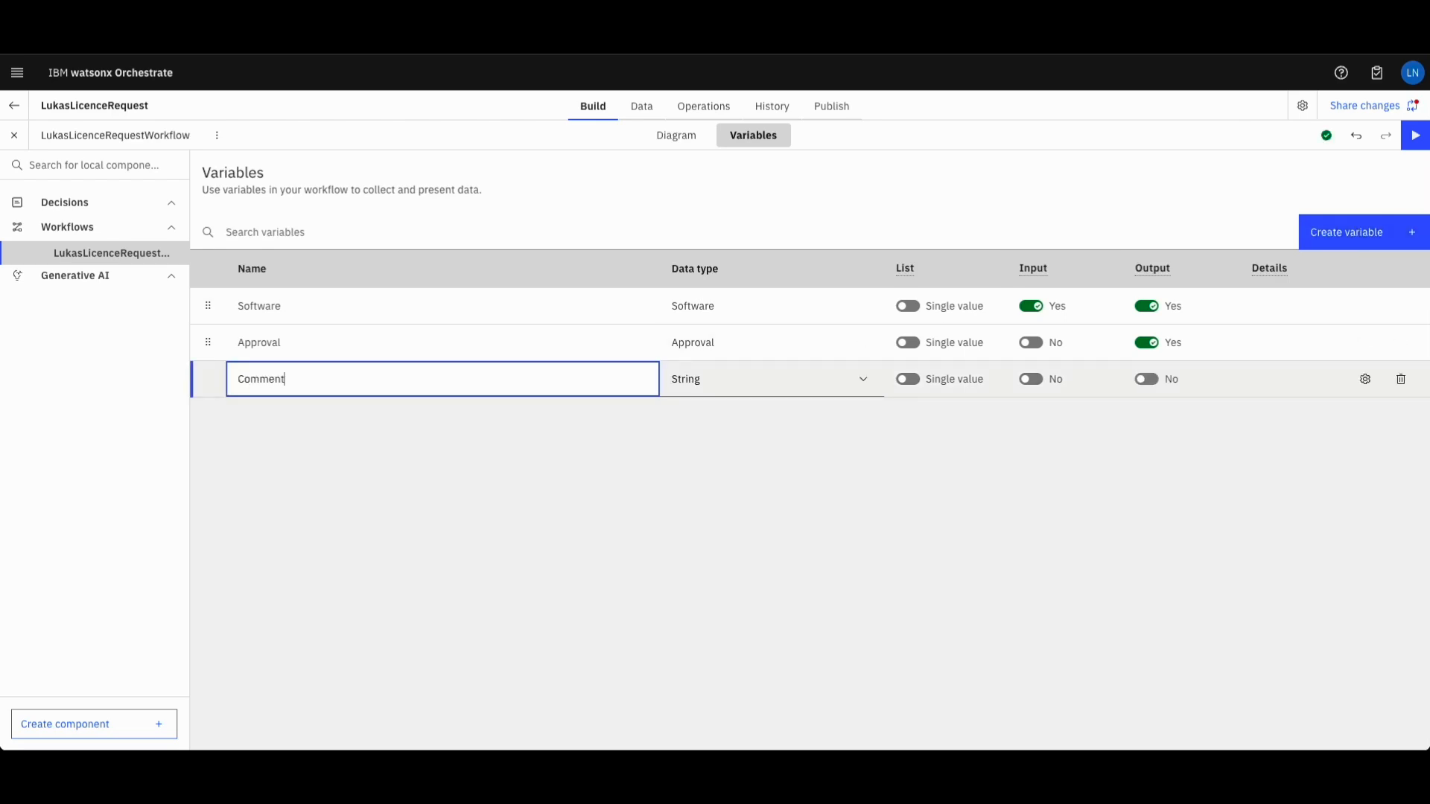
pyautogui.click(696, 527)
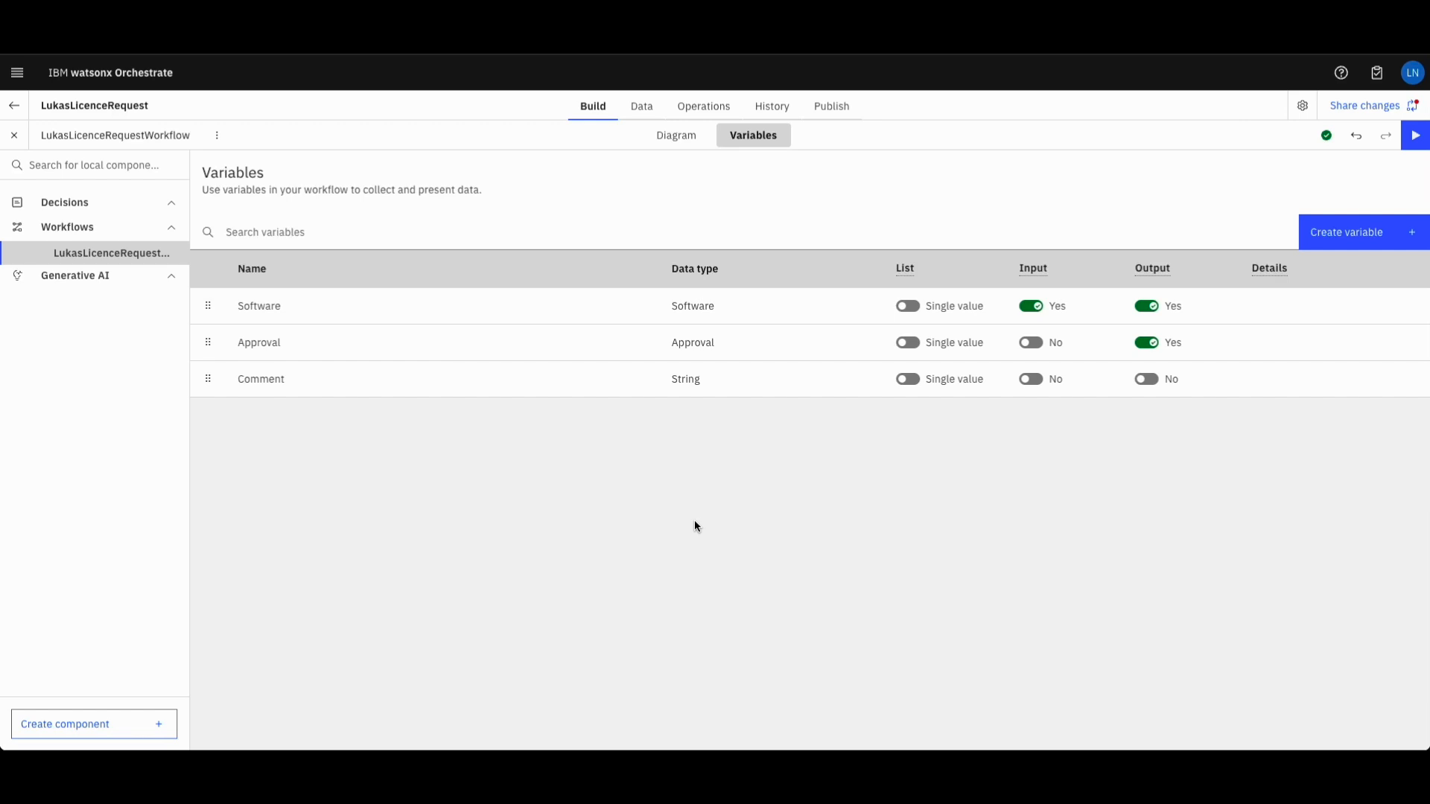
pyautogui.moveTo(1083, 414)
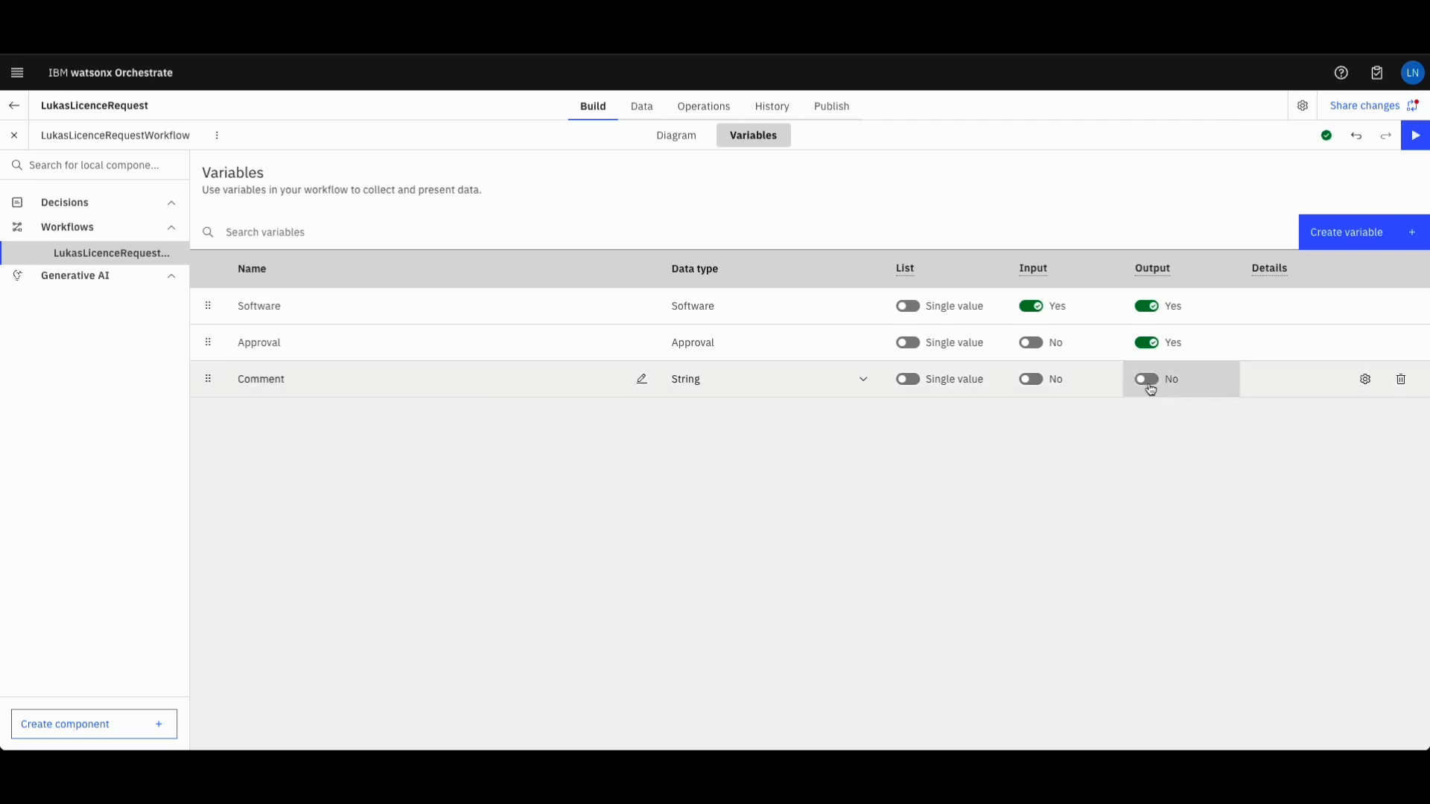
pyautogui.click(1146, 379)
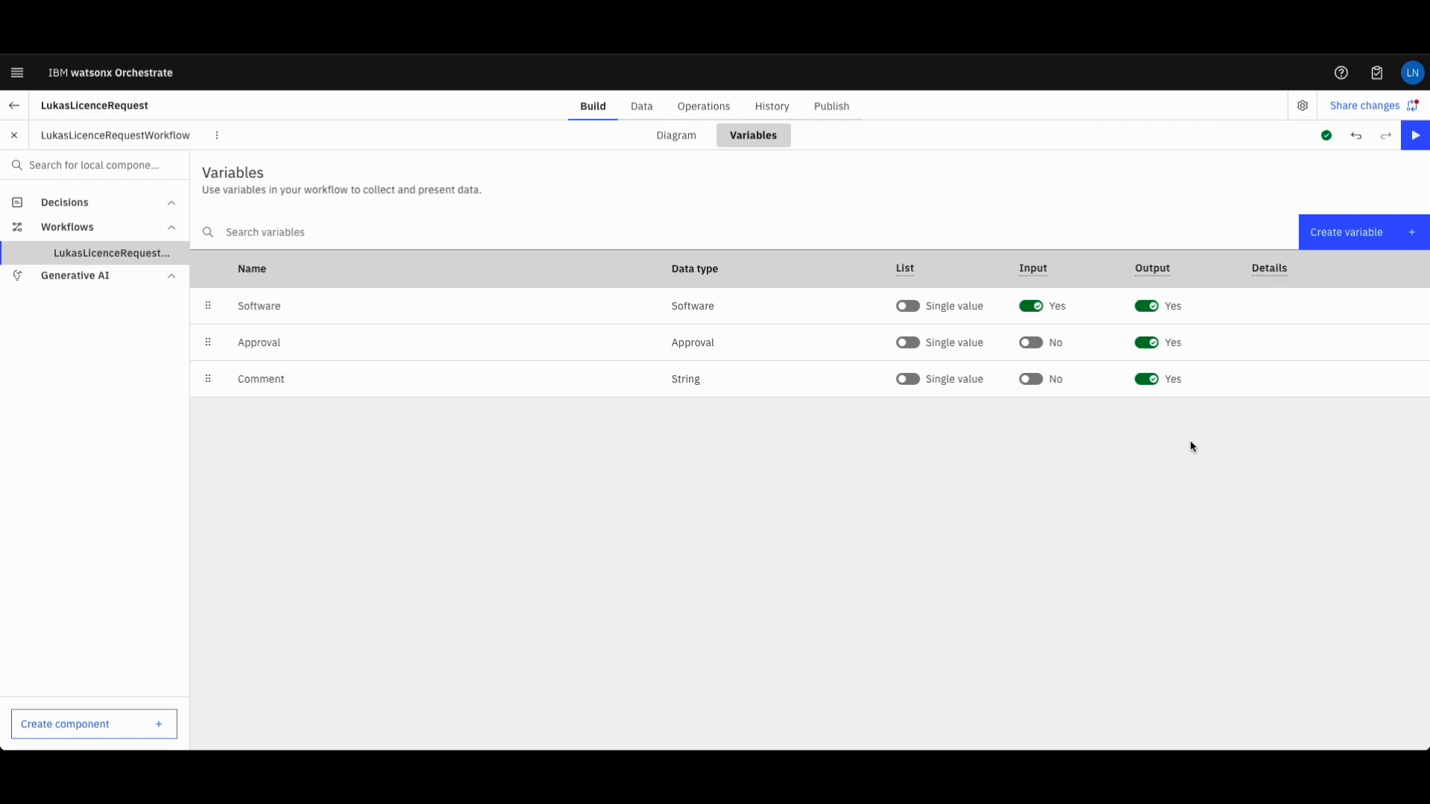
pyautogui.moveTo(1335, 234)
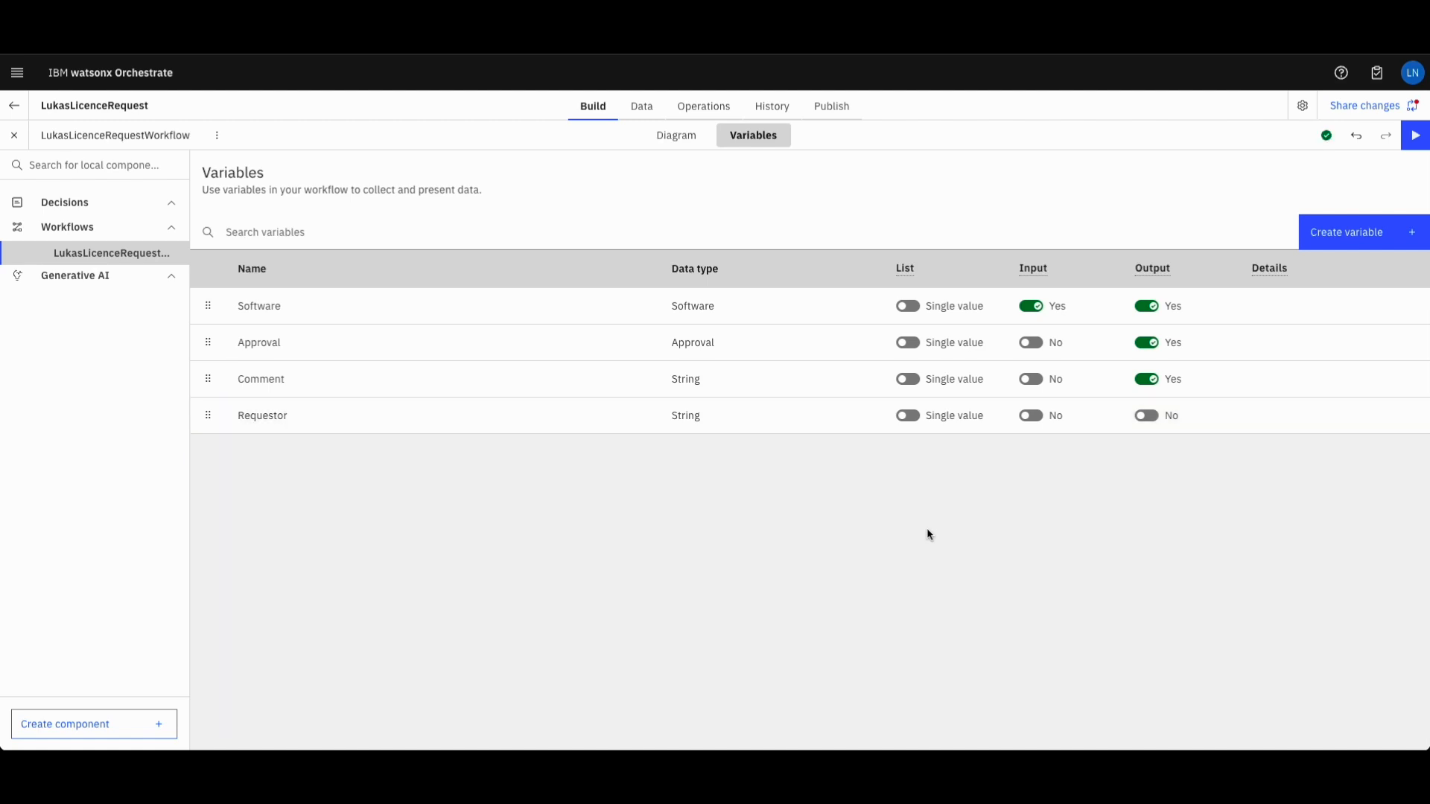
pyautogui.moveTo(702, 517)
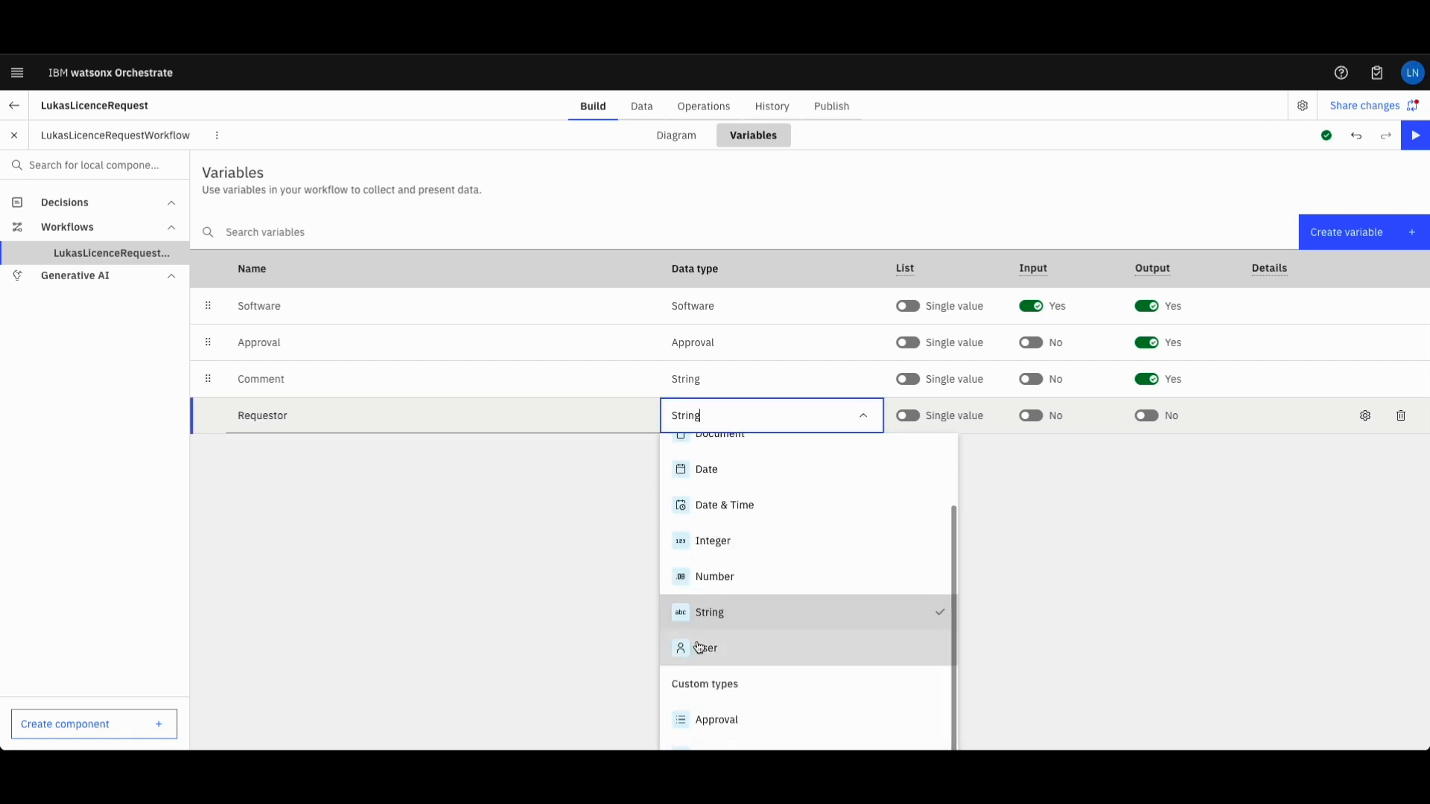
pyautogui.moveTo(1082, 663)
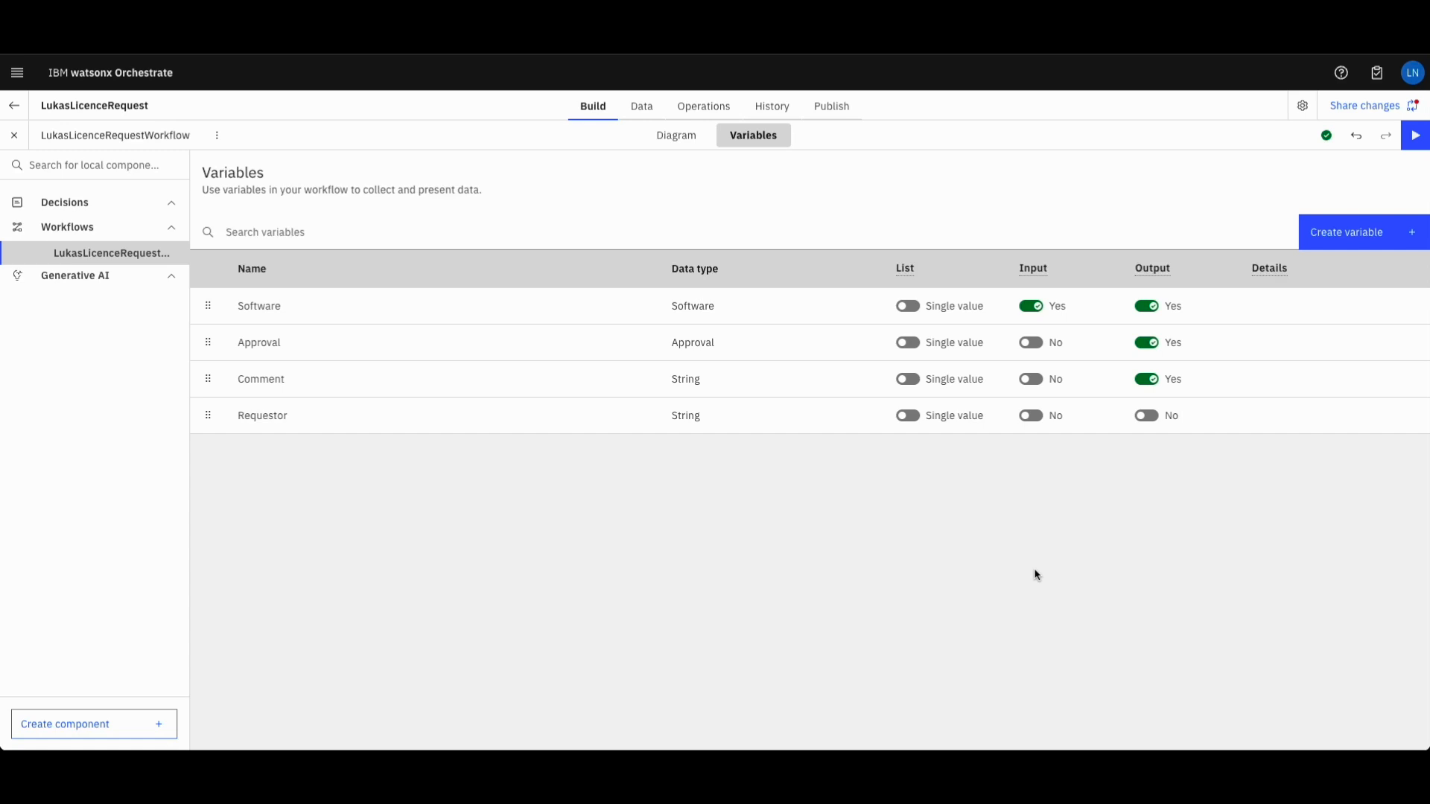
pyautogui.moveTo(672, 141)
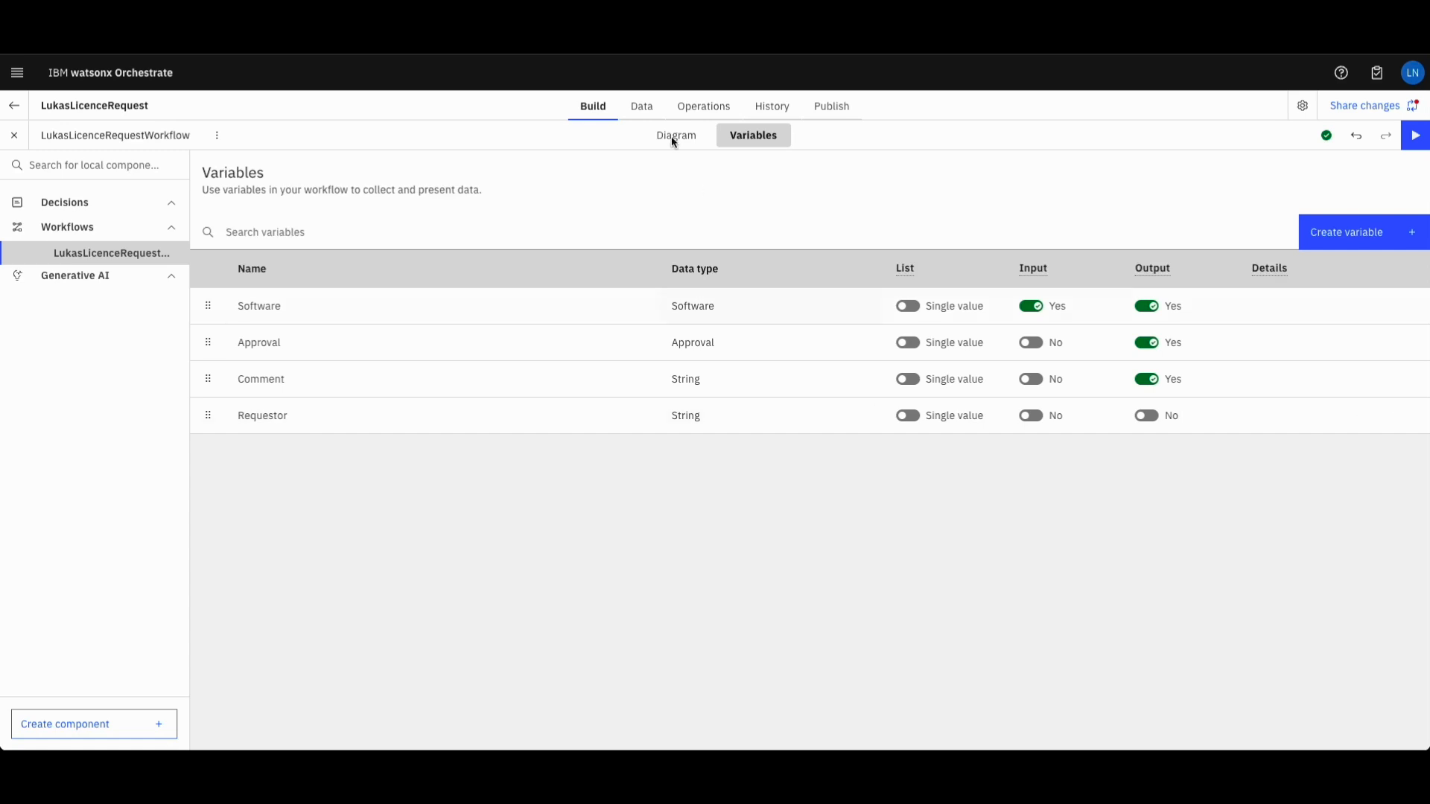
pyautogui.moveTo(681, 148)
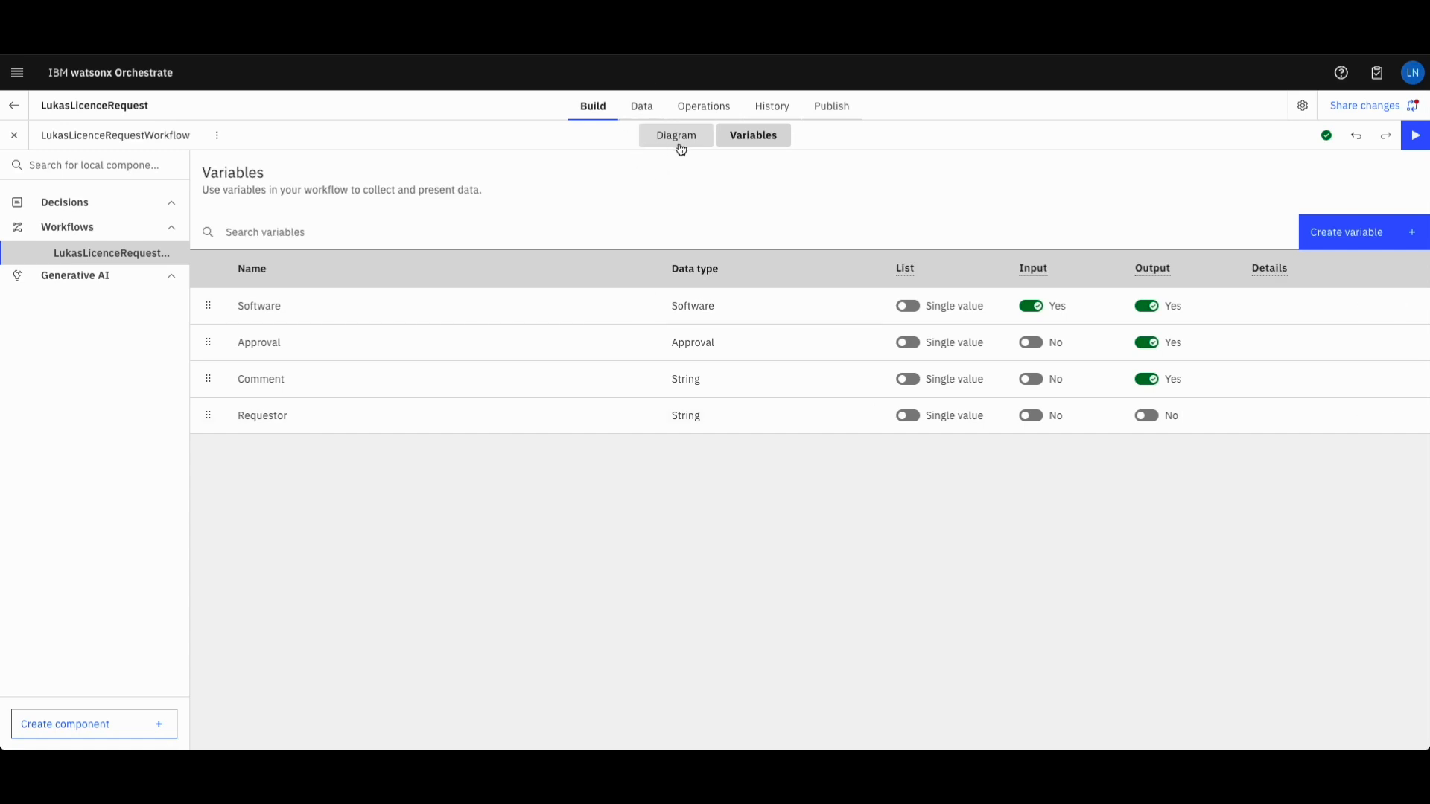
# In the diagram, rename the Activity user task to Approval, keeping priority Medium
pyautogui.click(676, 135)
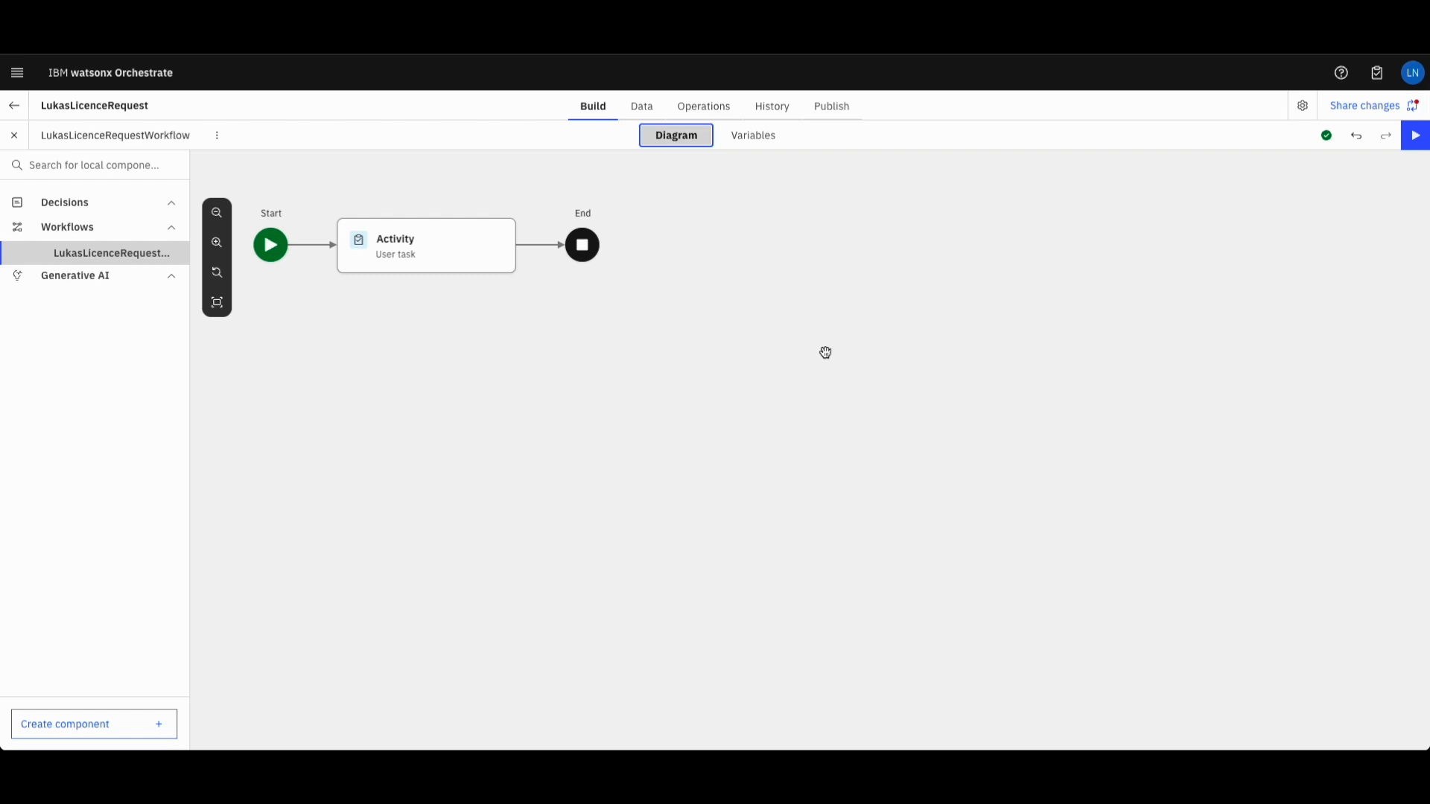
pyautogui.moveTo(742, 332)
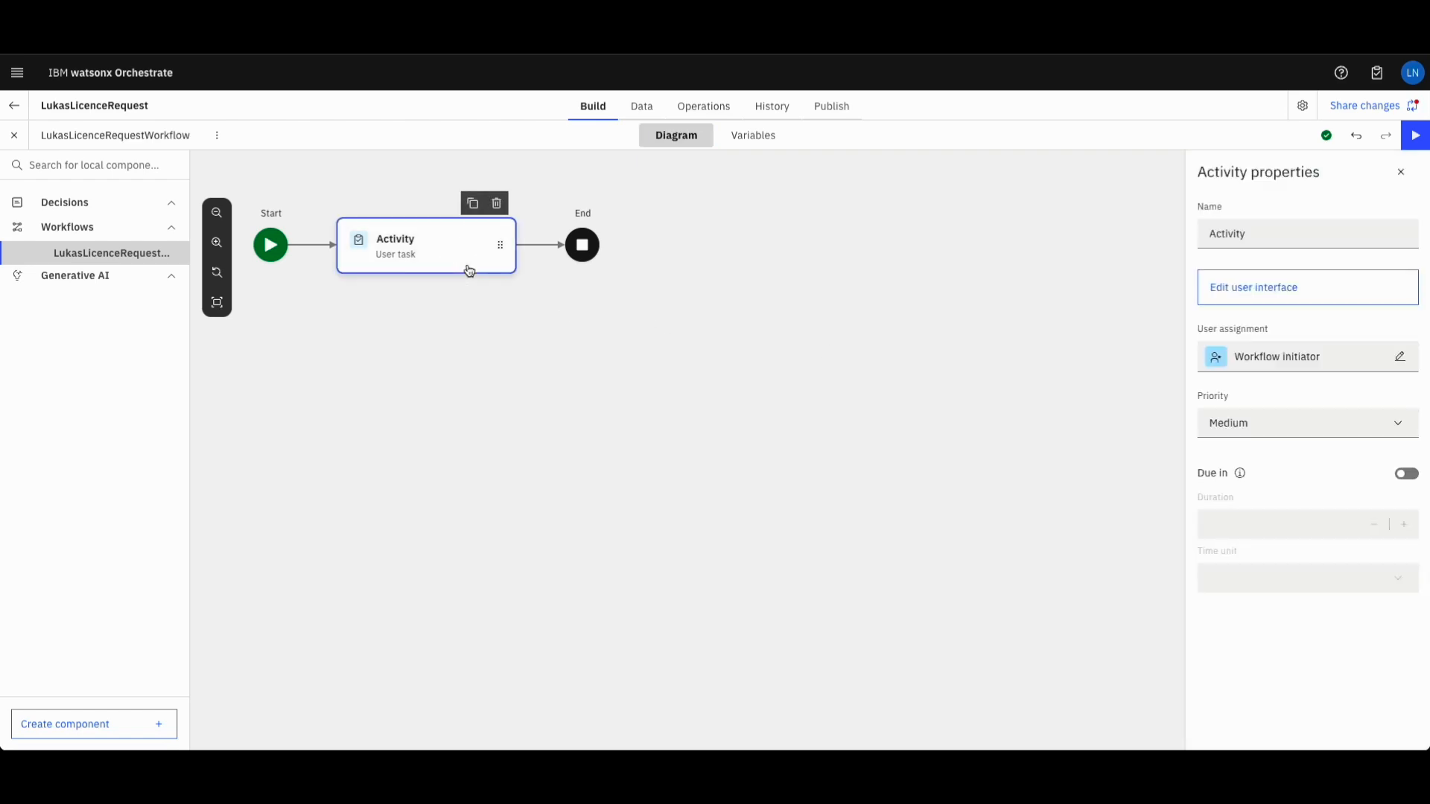
pyautogui.moveTo(665, 339)
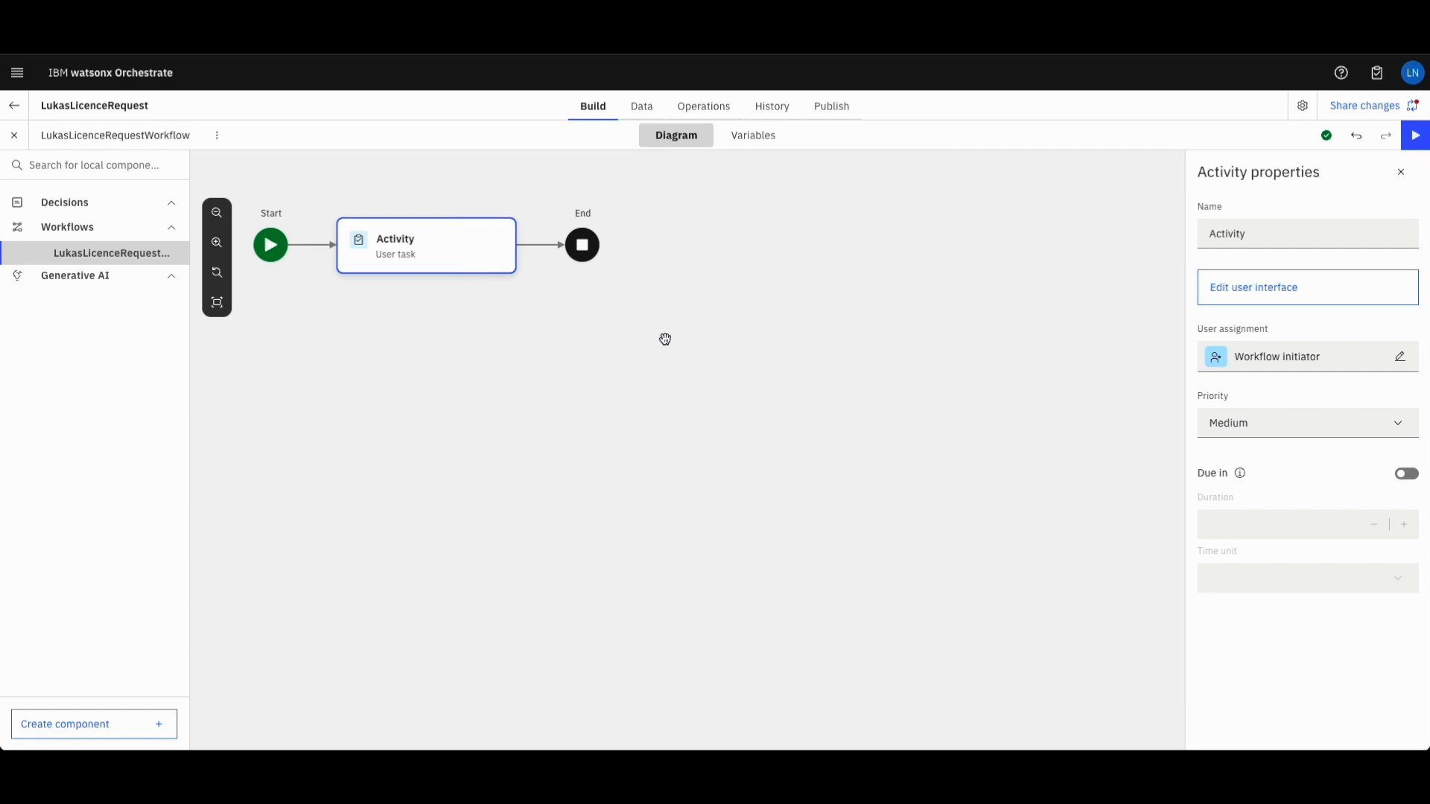
pyautogui.doubleClick(1227, 234)
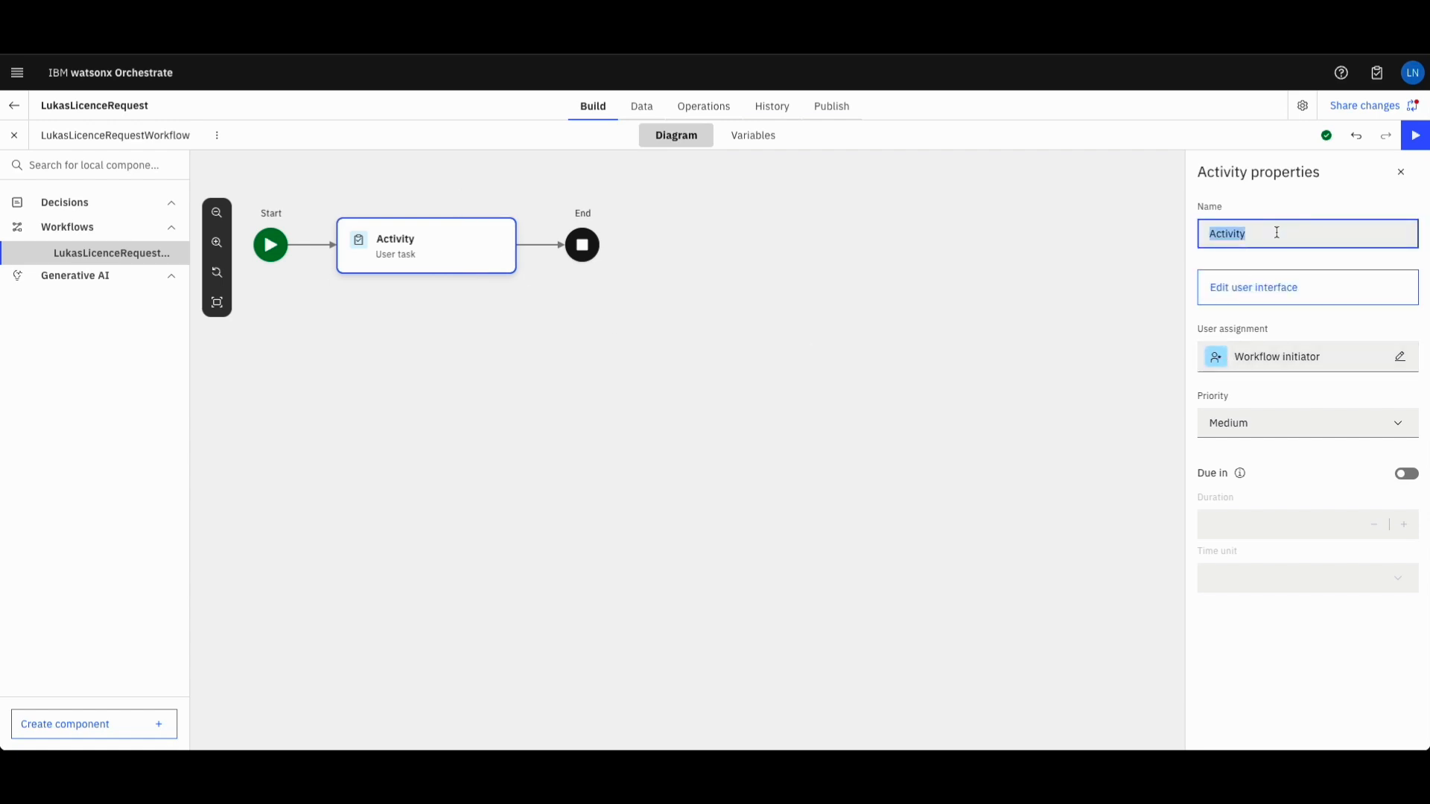
pyautogui.write('Approva')
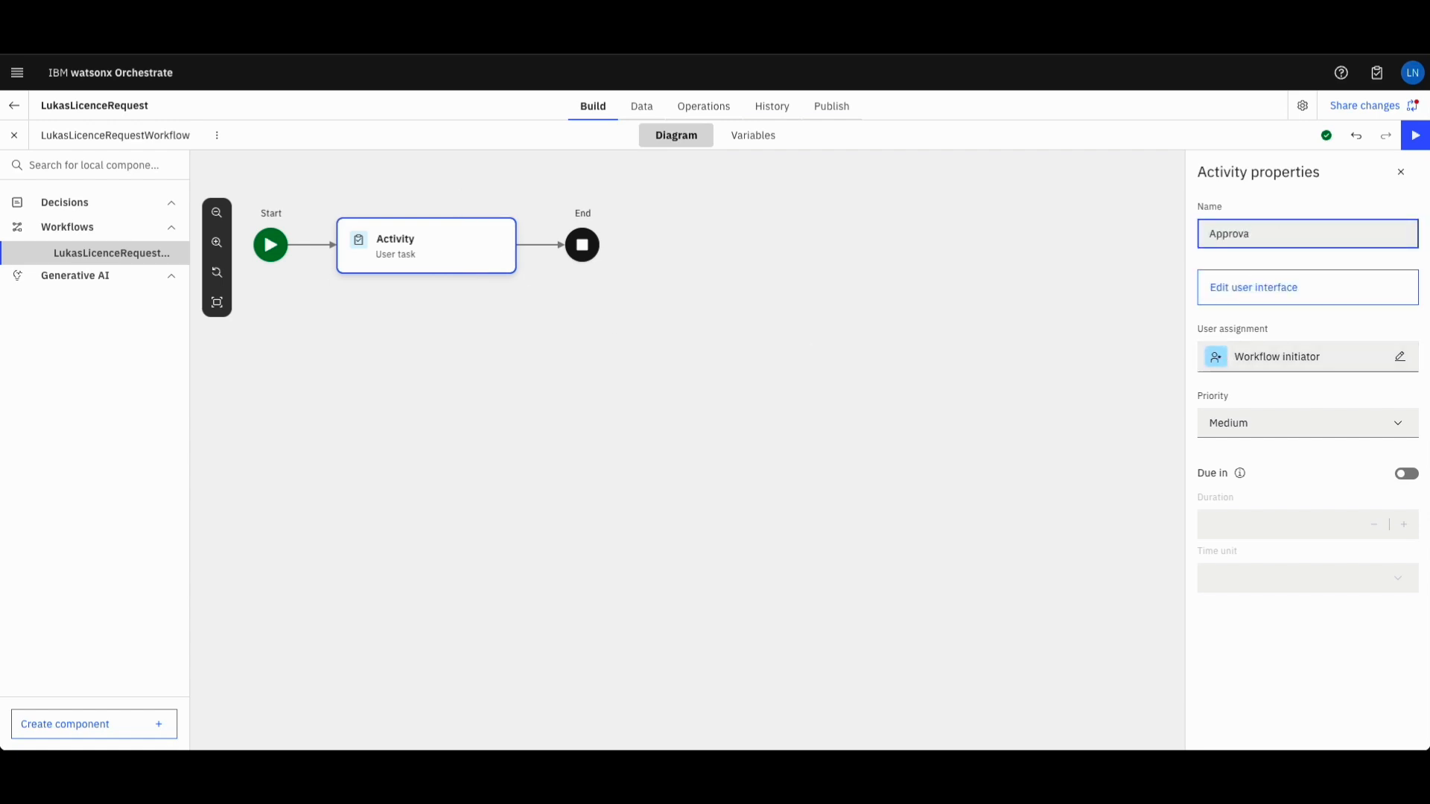
pyautogui.click(1307, 423)
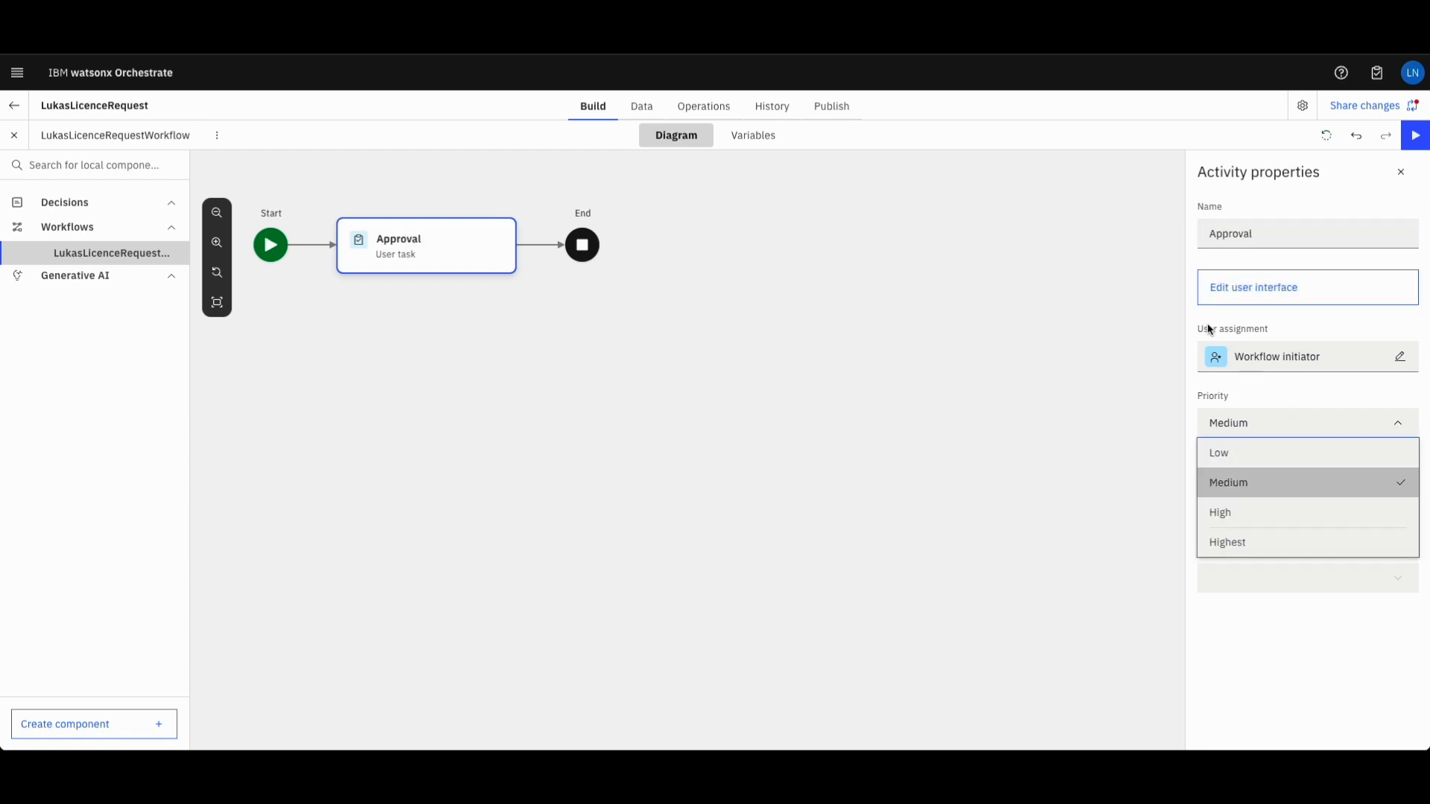
pyautogui.click(1228, 483)
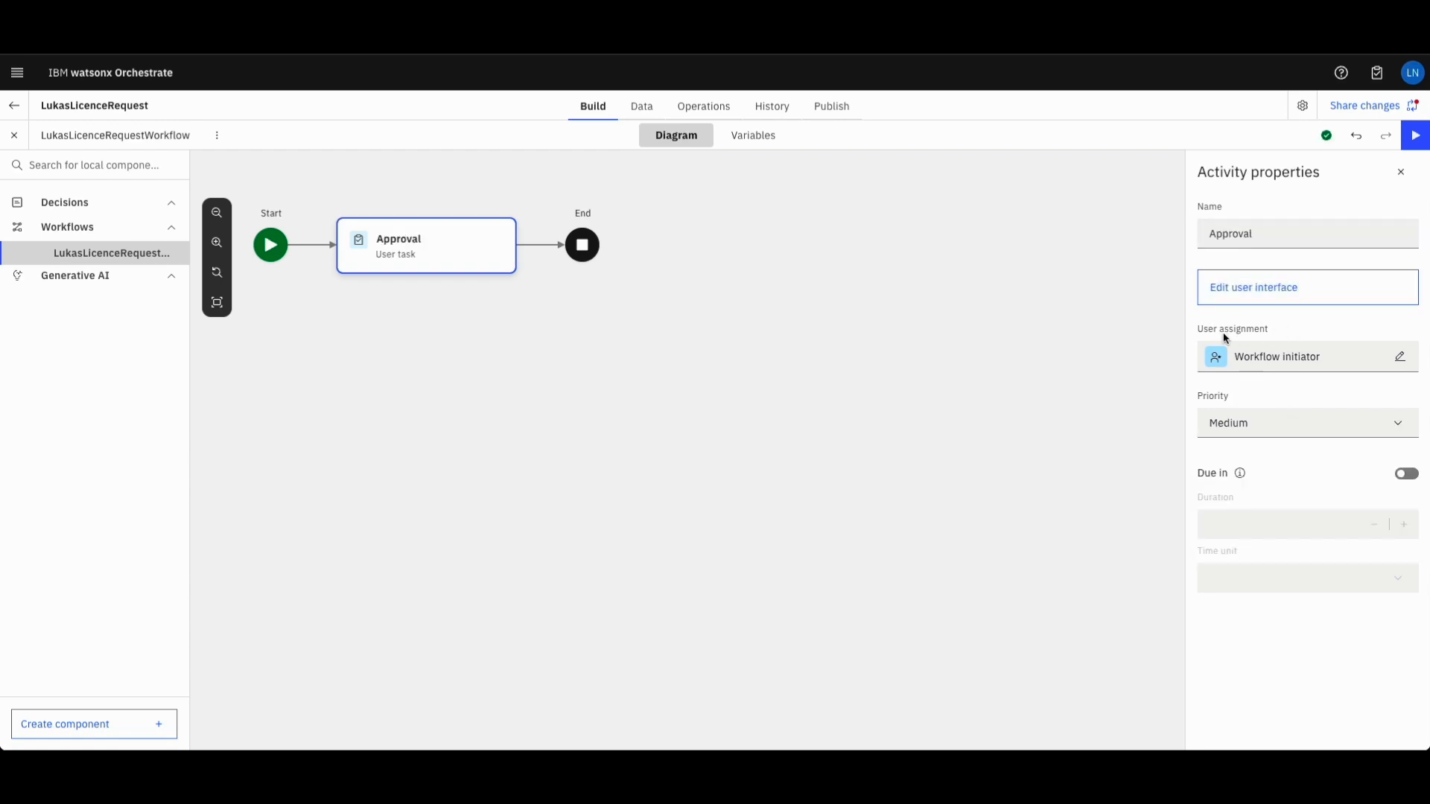
# Open the Approval task's user assignment options and its user interface editor
pyautogui.click(1399, 357)
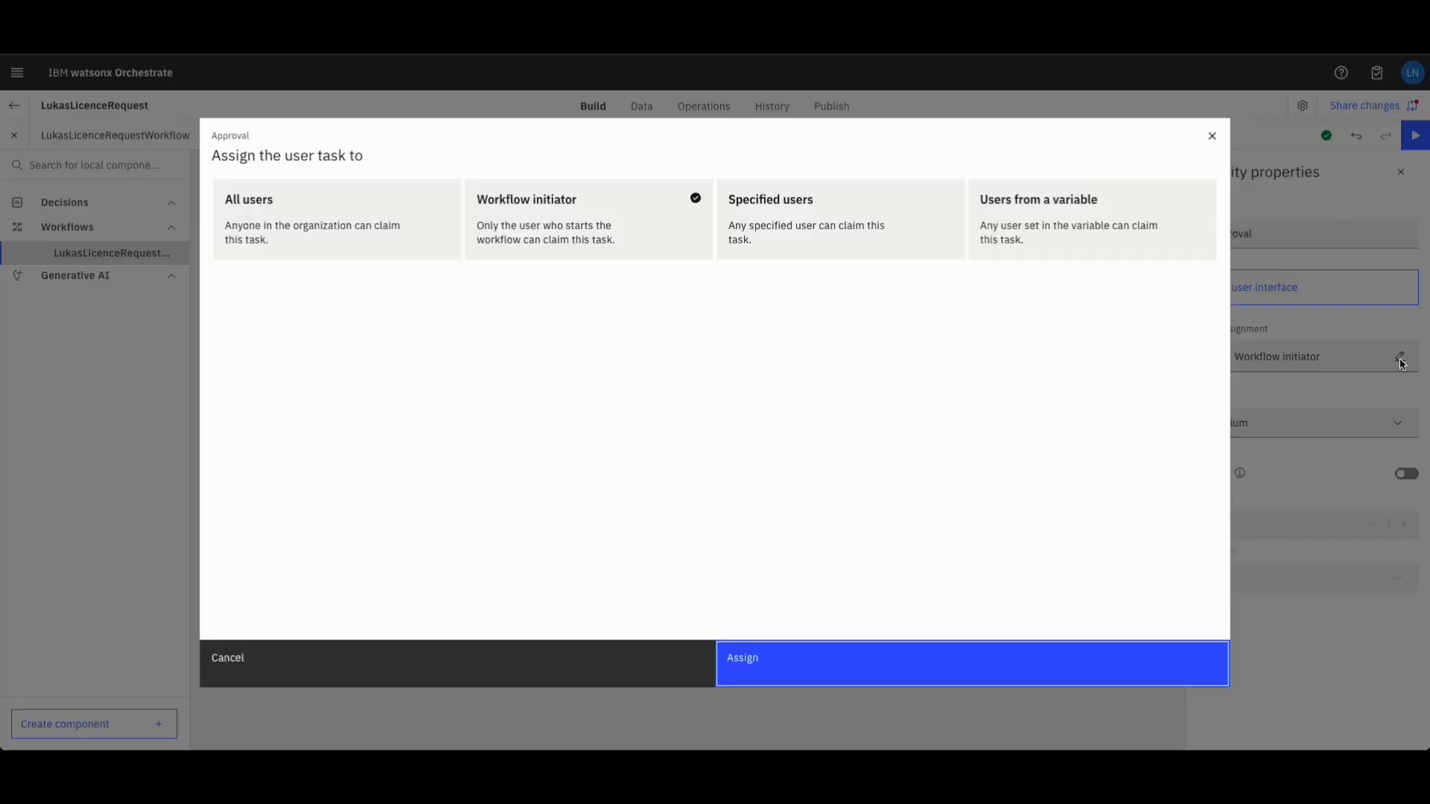
pyautogui.moveTo(690, 371)
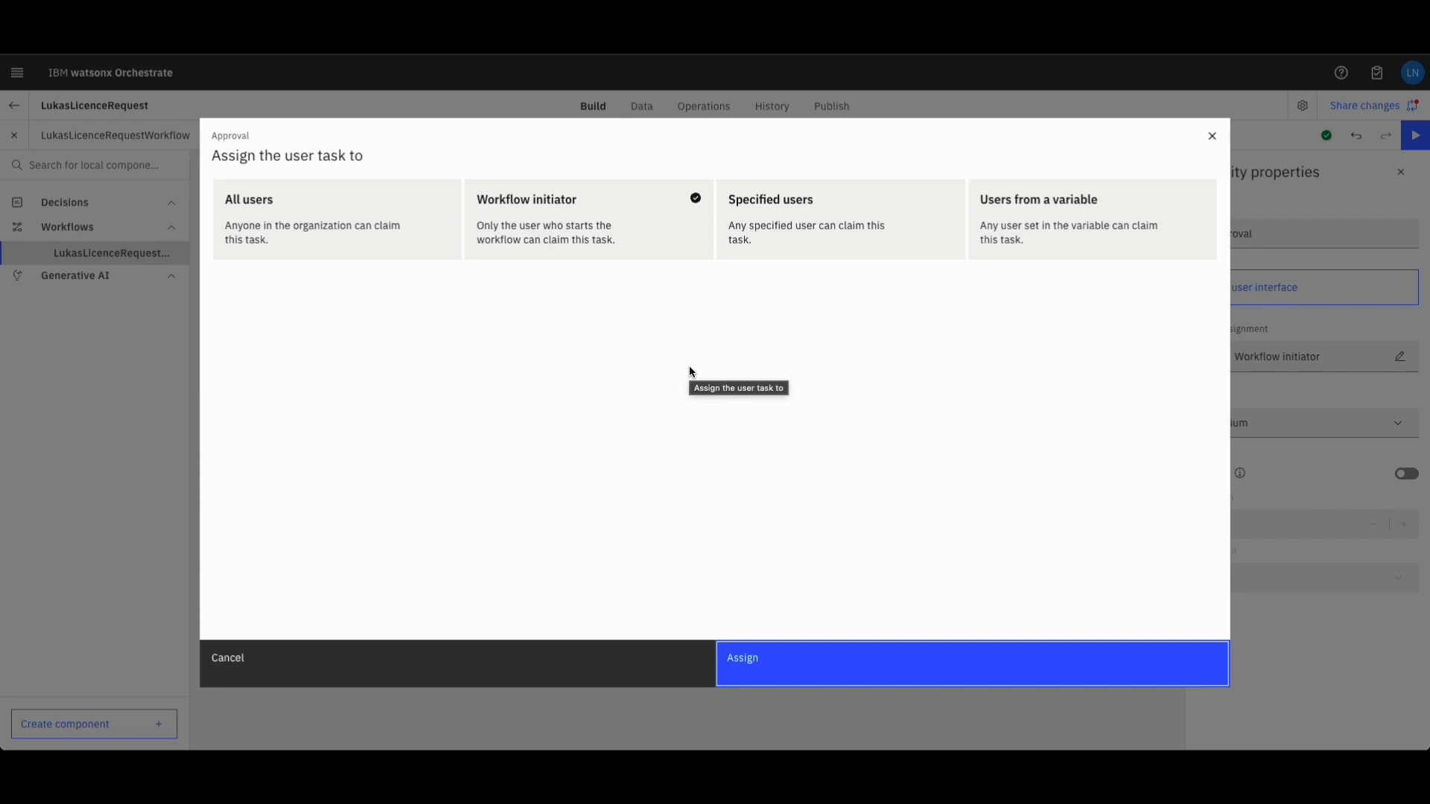
pyautogui.moveTo(972, 354)
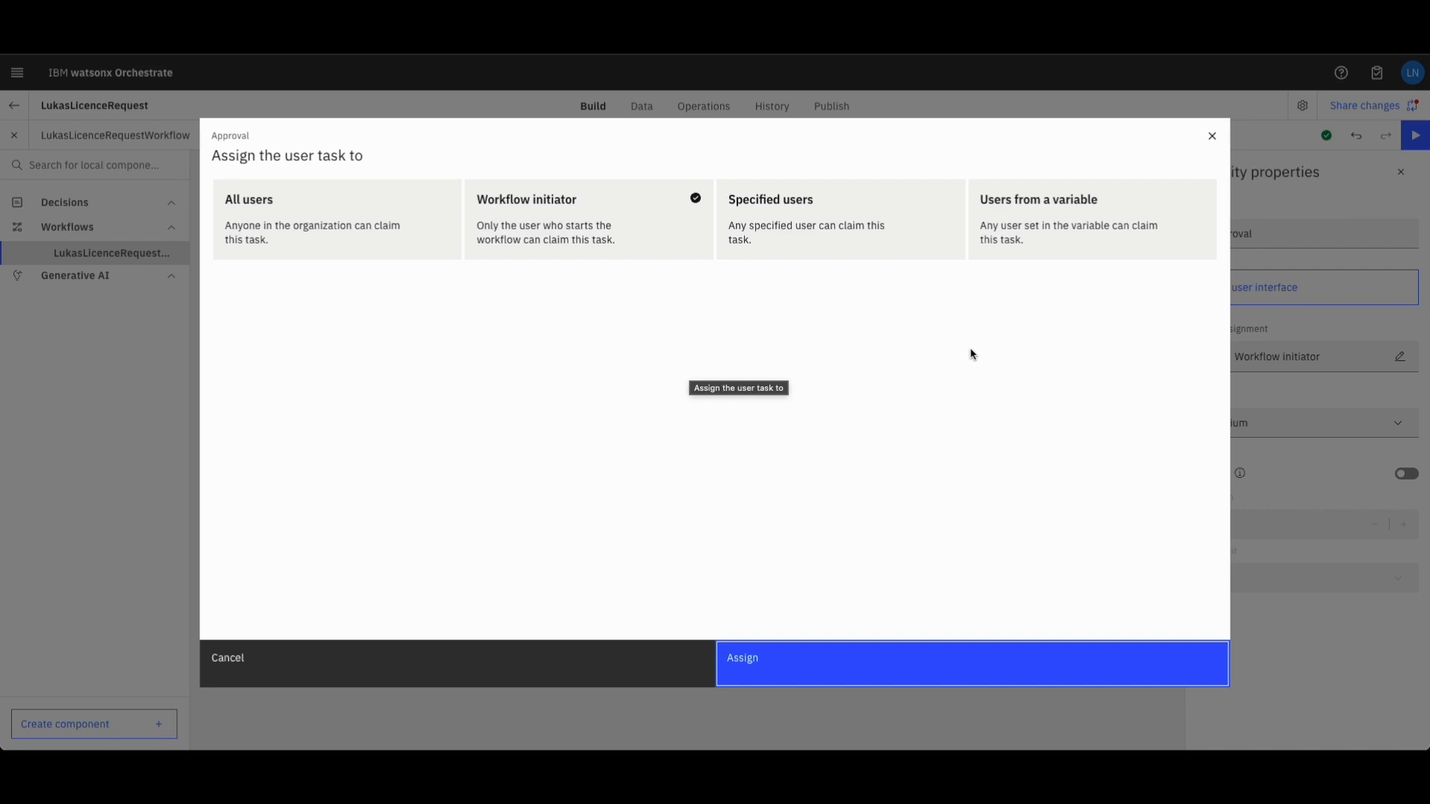
pyautogui.moveTo(997, 192)
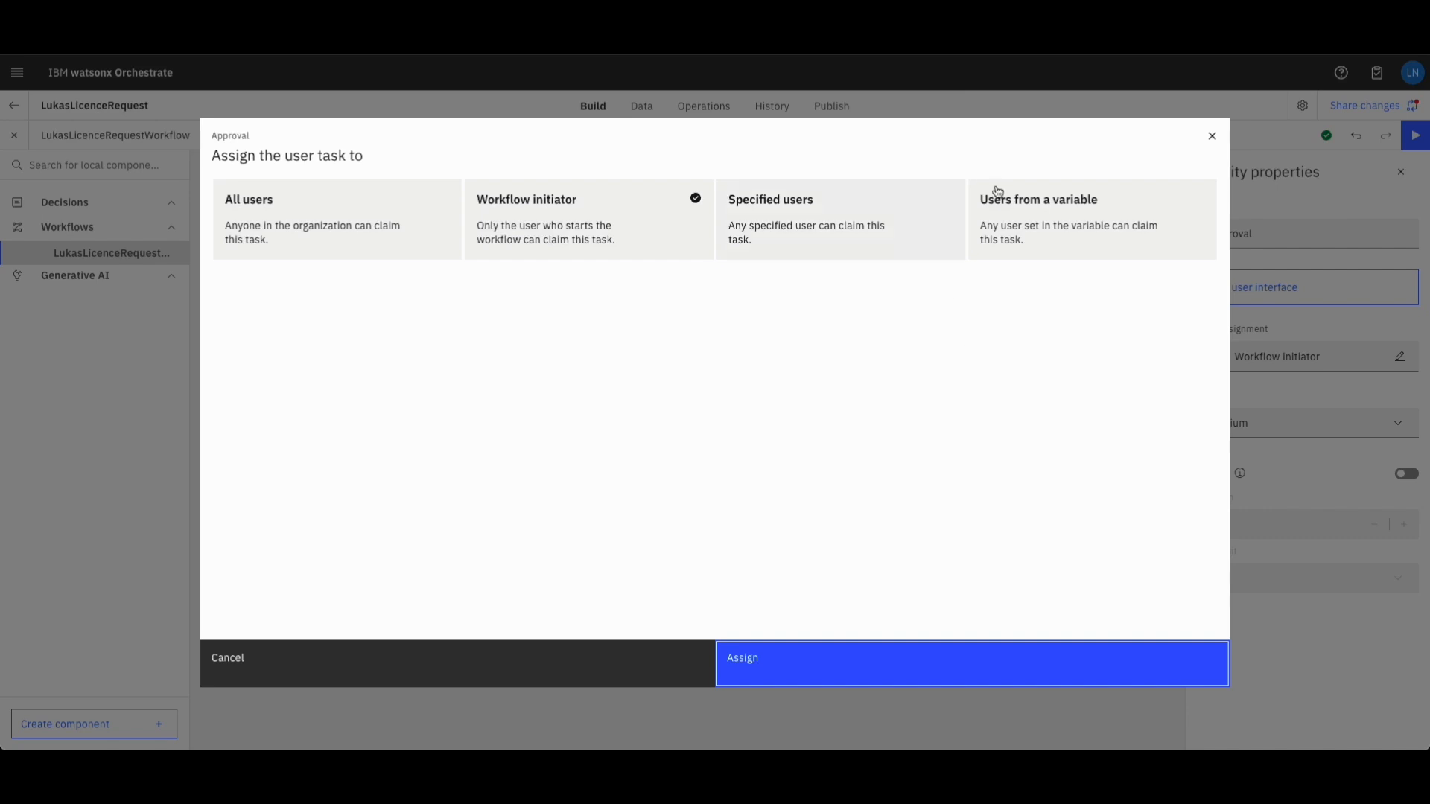
pyautogui.click(971, 673)
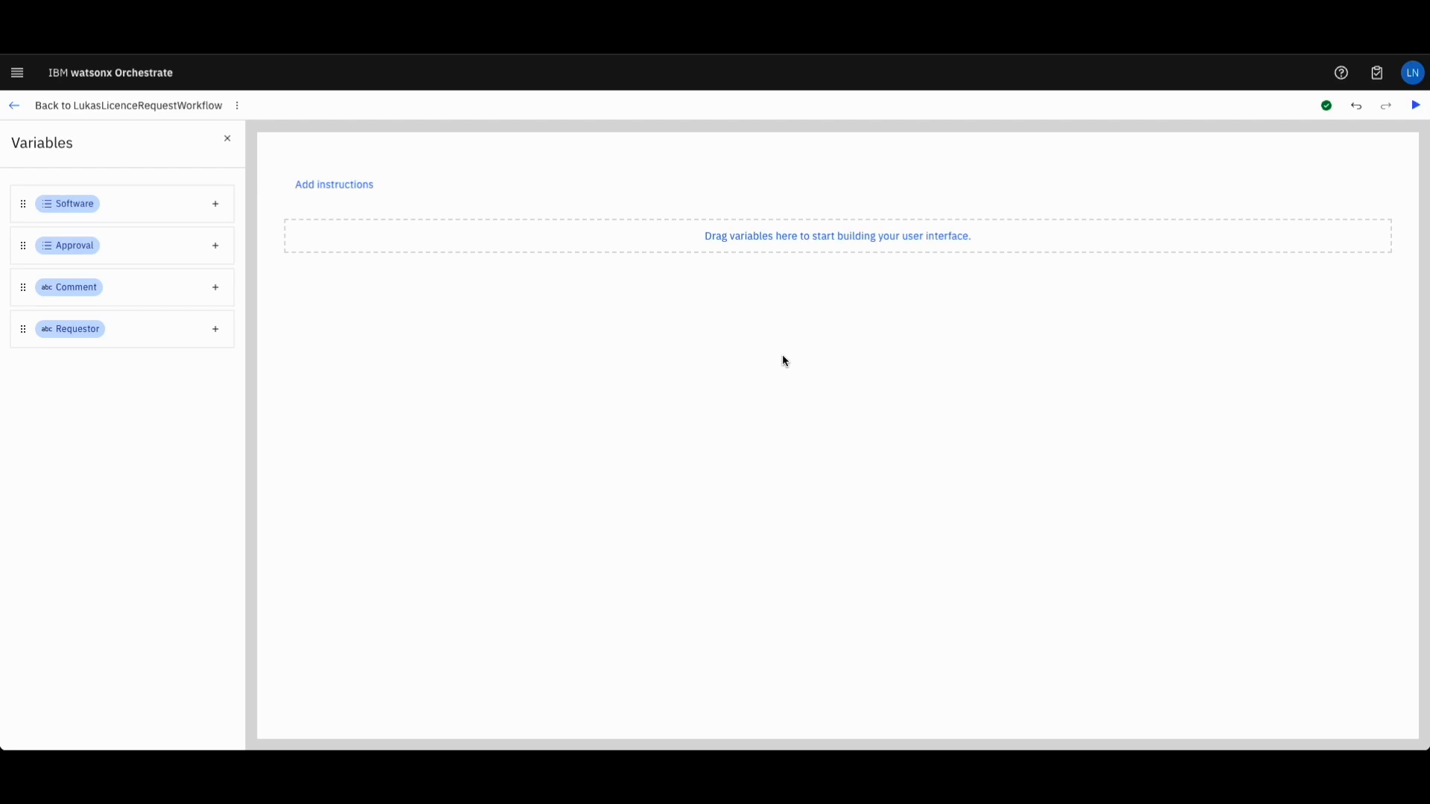
pyautogui.moveTo(193, 270)
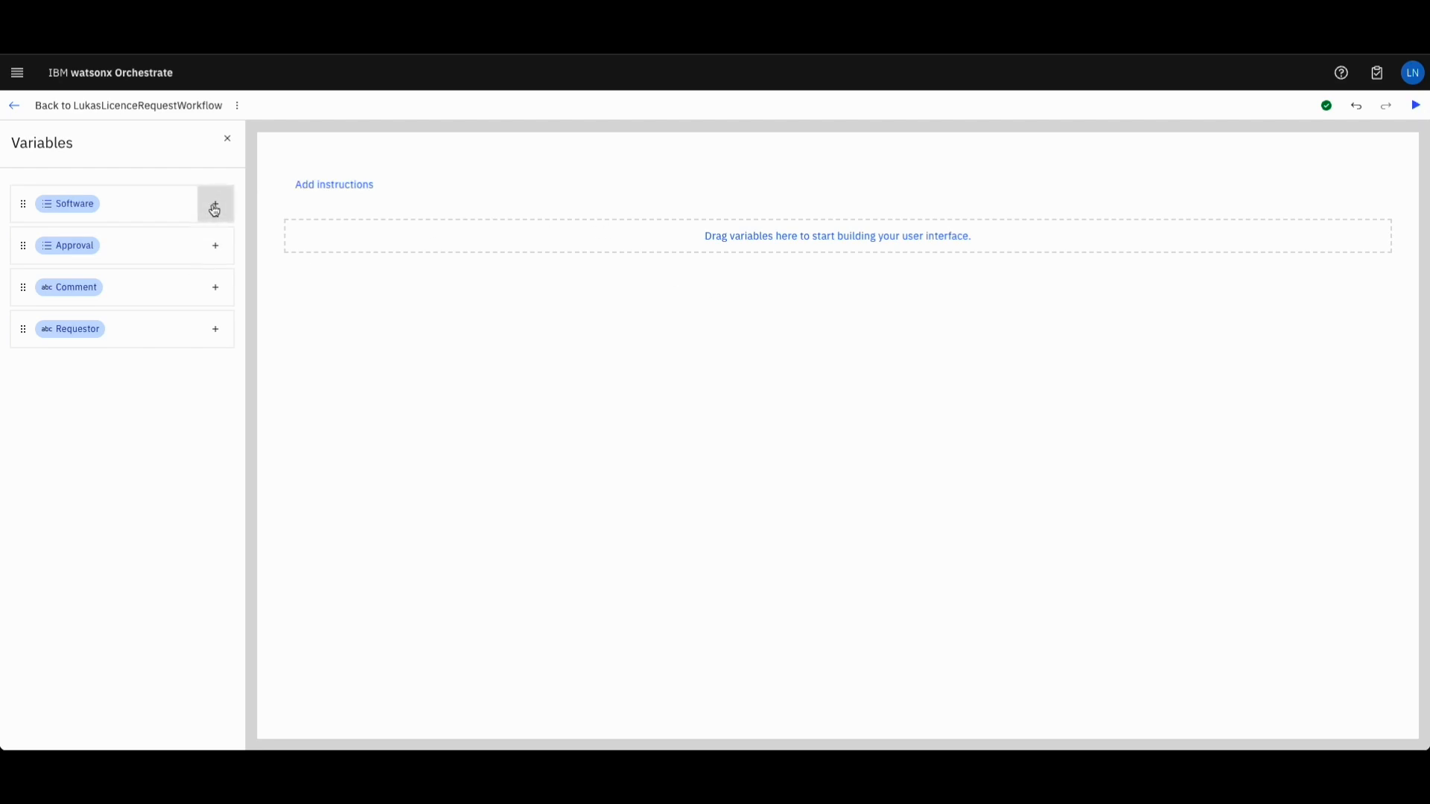
# Add Software, Requestor, Approval and Comment fields, making Software and Requestor read-only
pyautogui.click(215, 328)
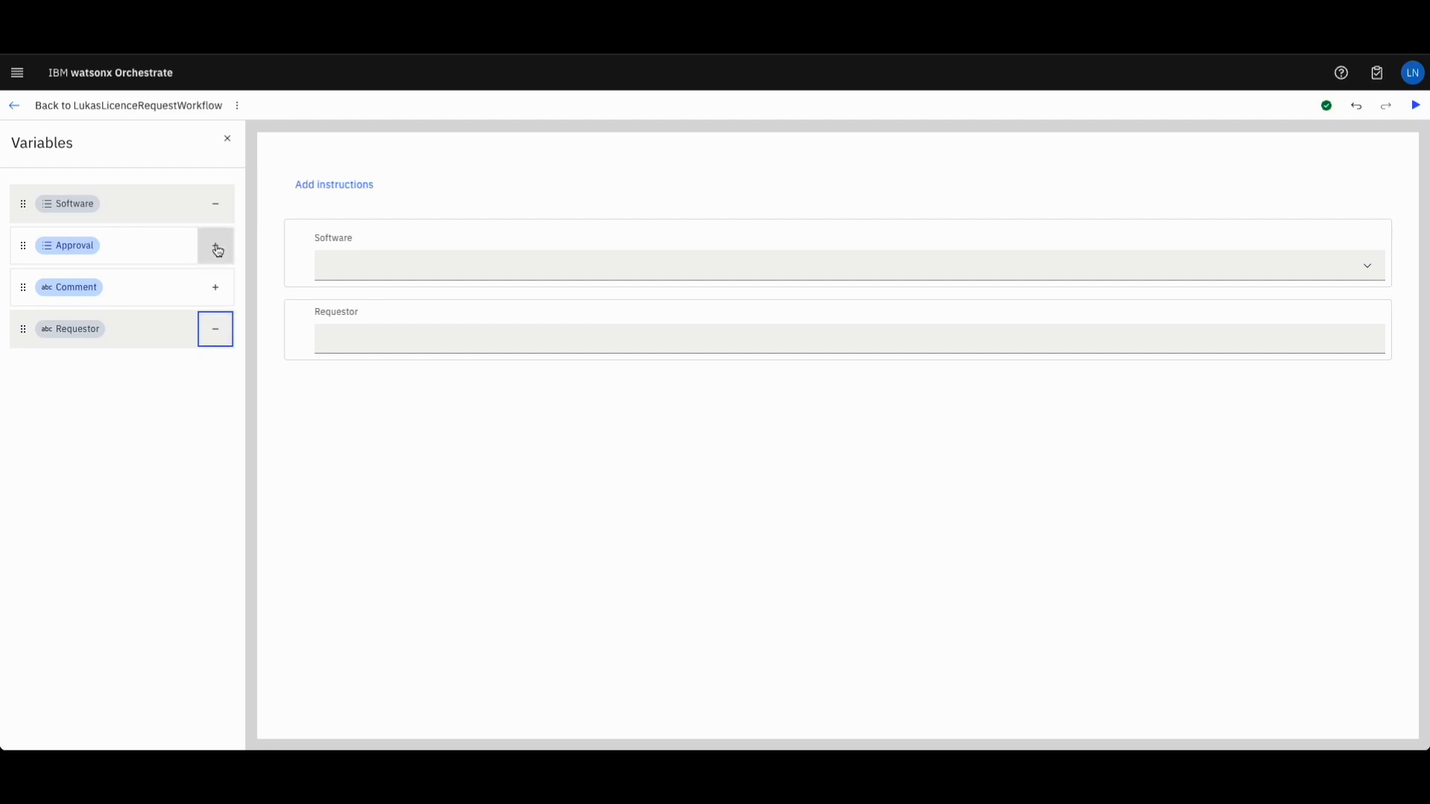
pyautogui.click(215, 246)
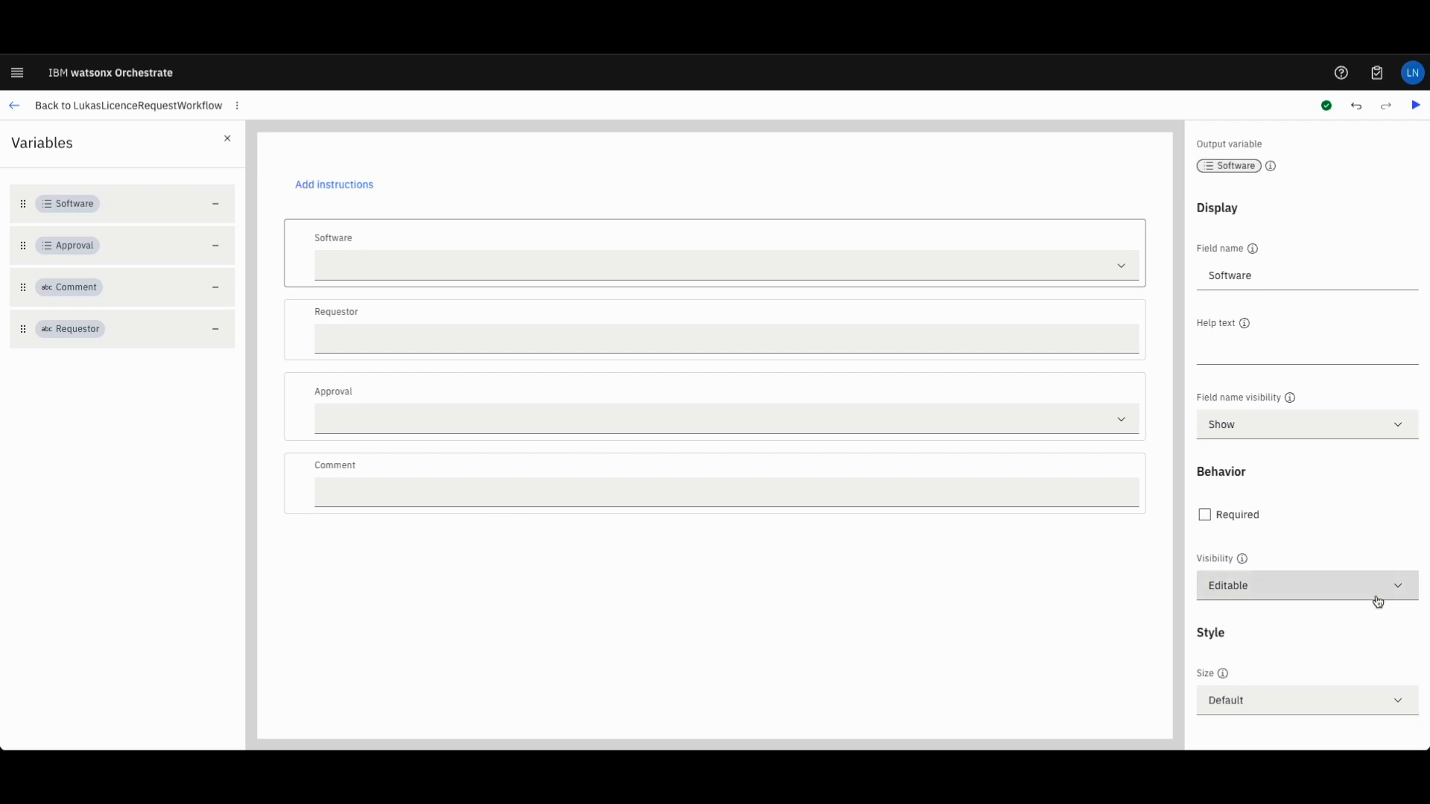
pyautogui.click(1307, 586)
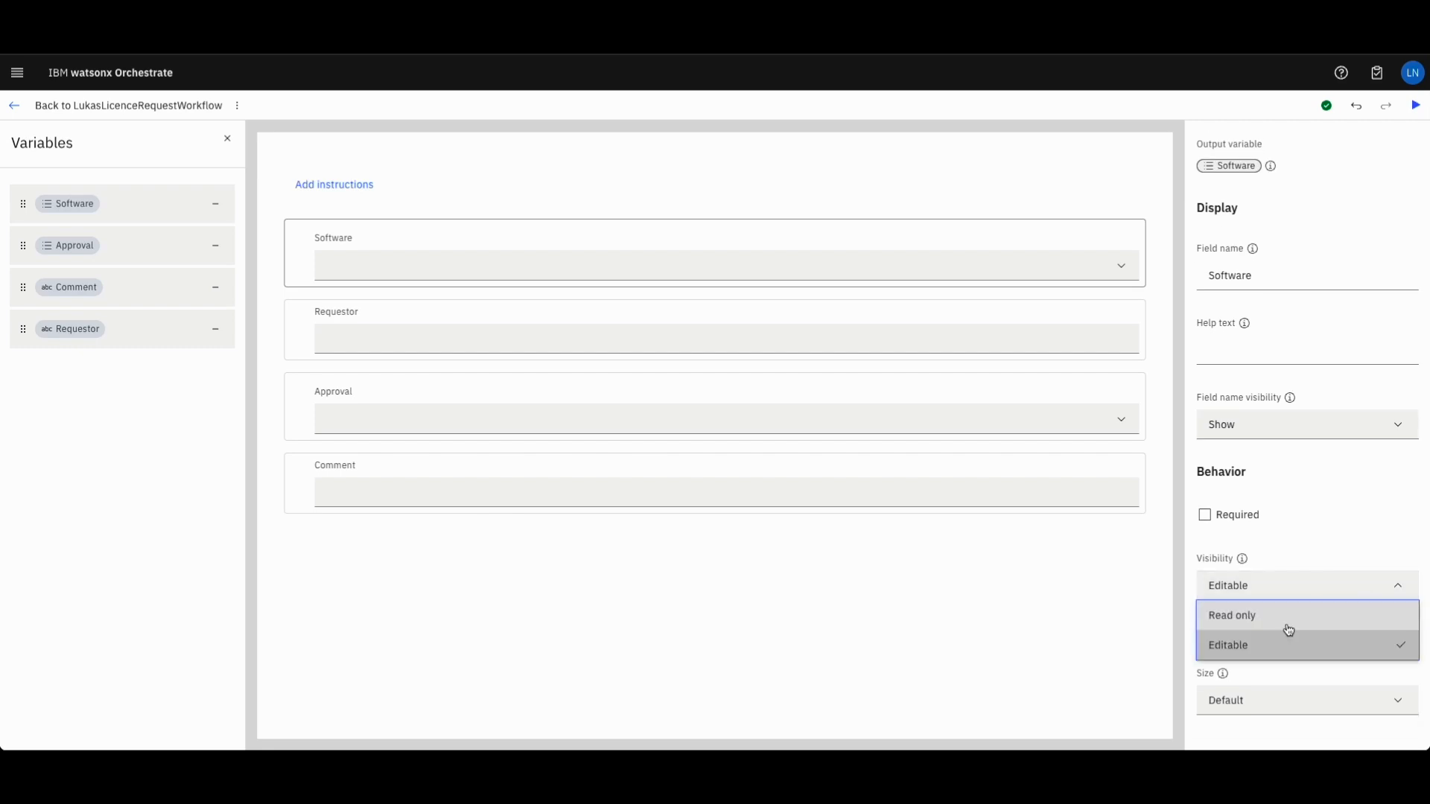
pyautogui.click(1232, 615)
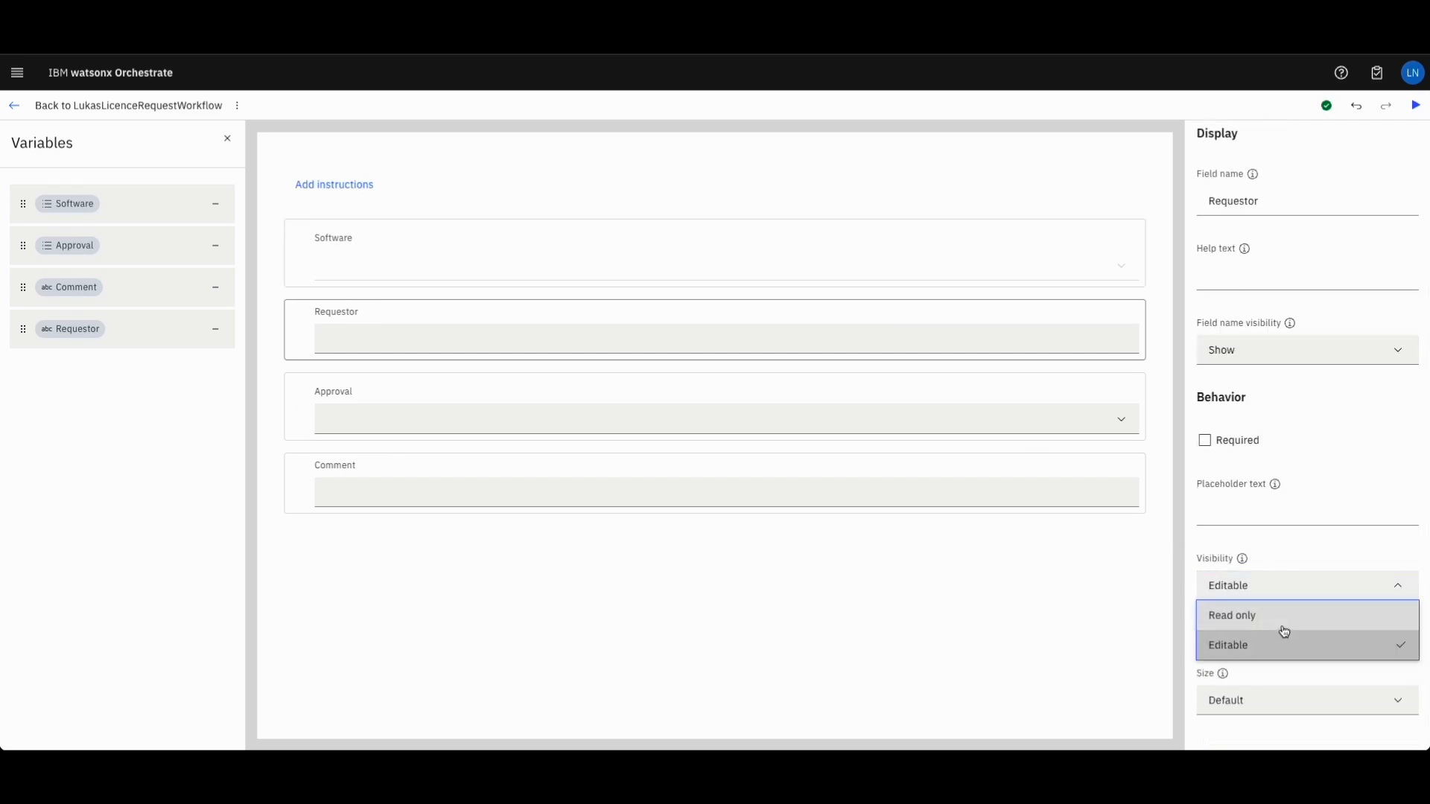
pyautogui.click(1232, 616)
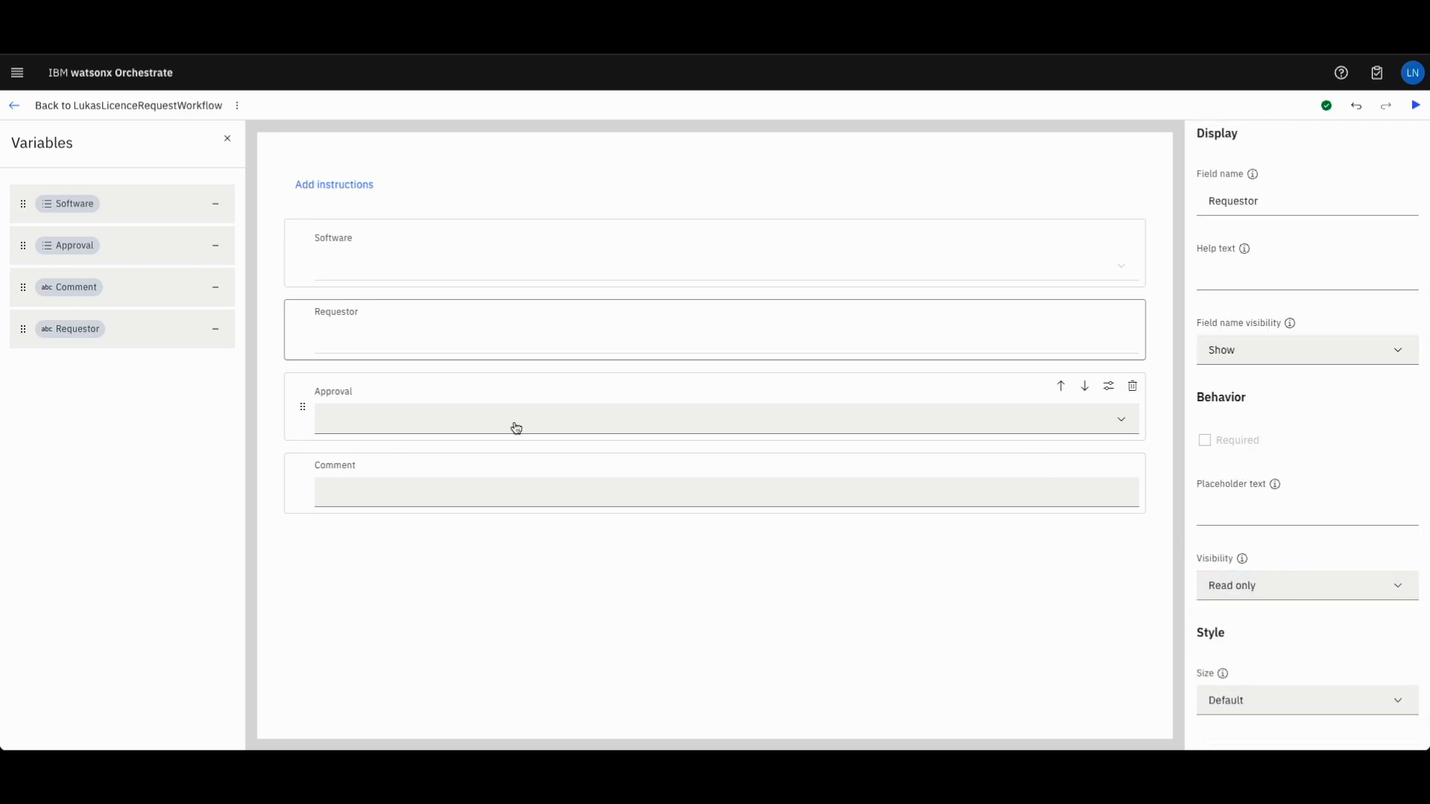
pyautogui.moveTo(470, 444)
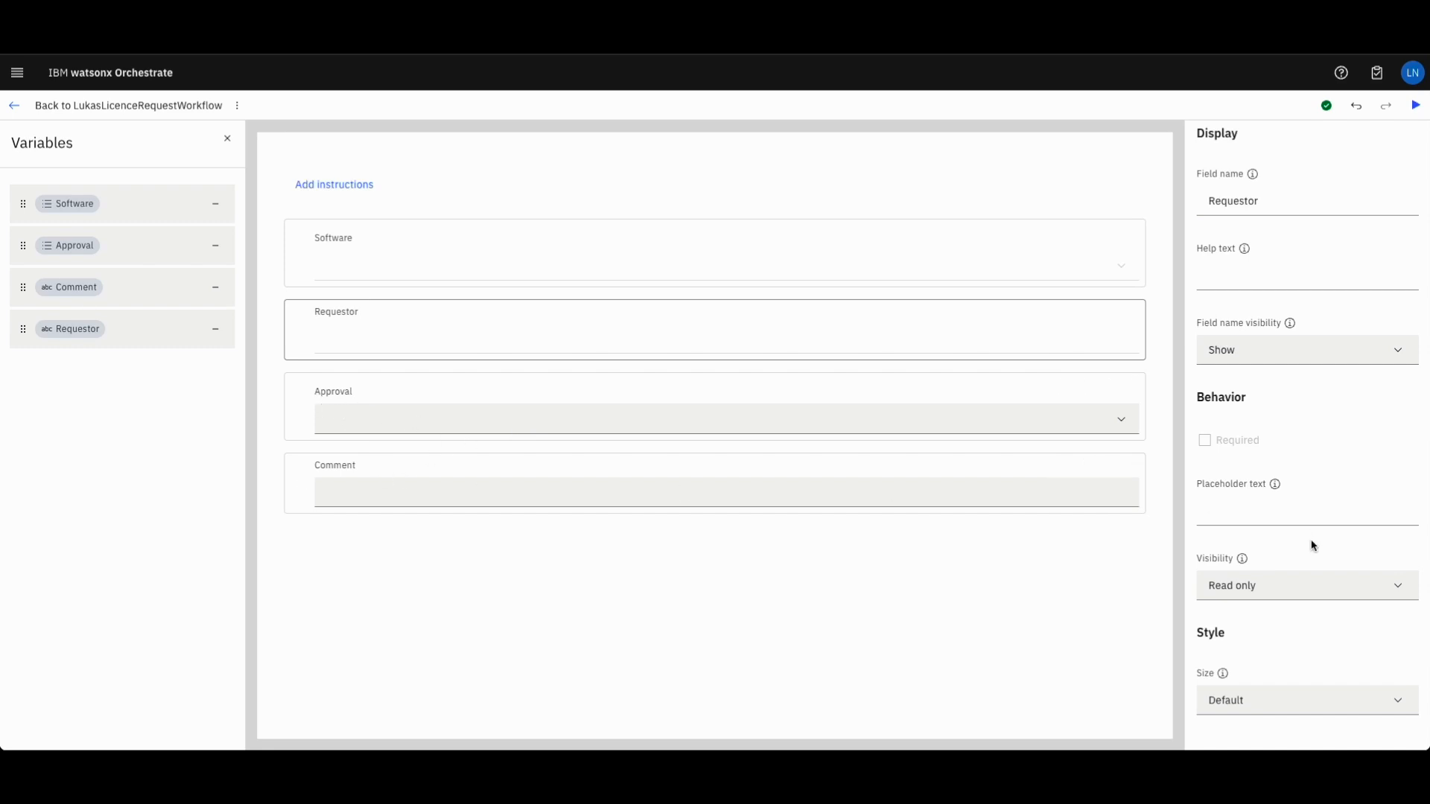
pyautogui.moveTo(1268, 700)
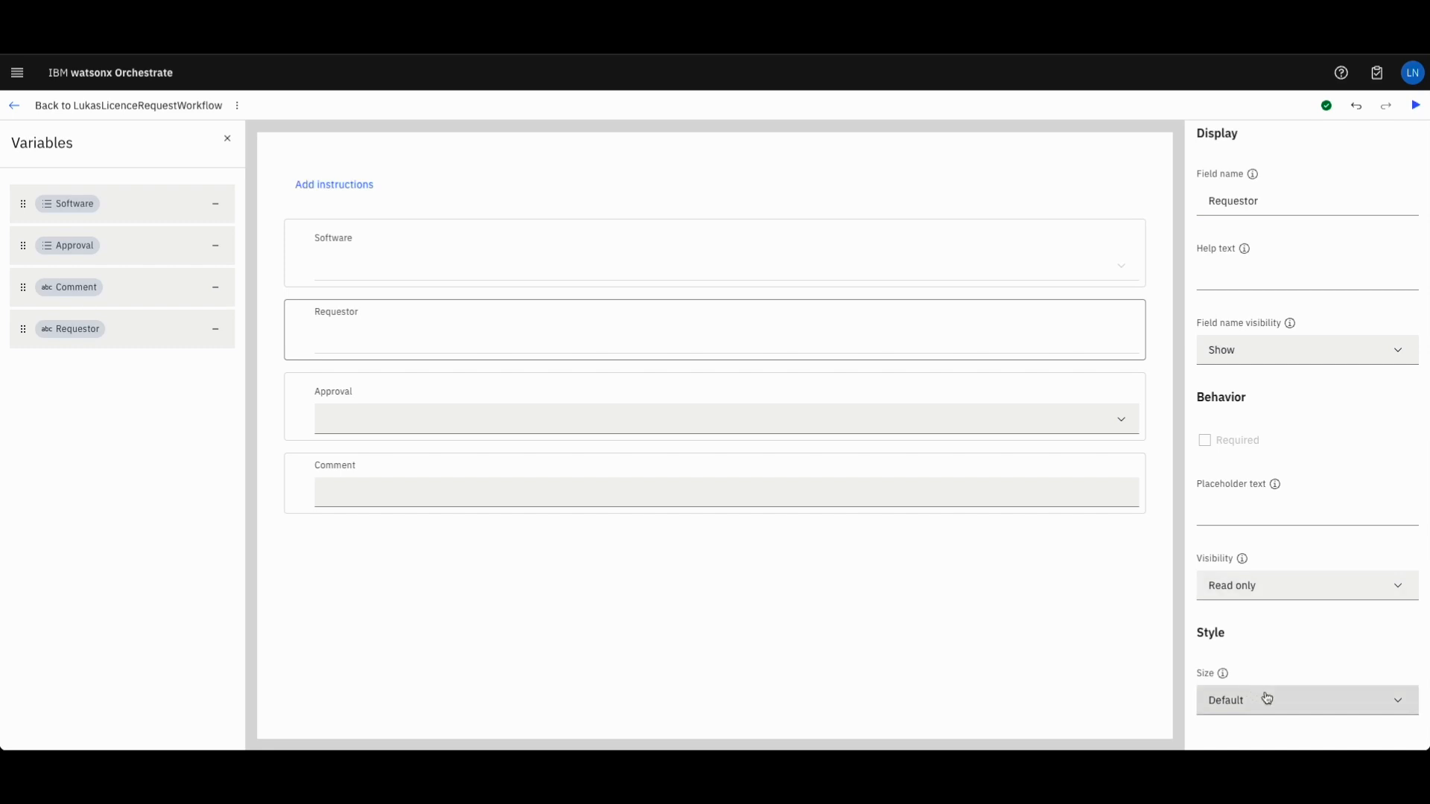
pyautogui.click(1306, 700)
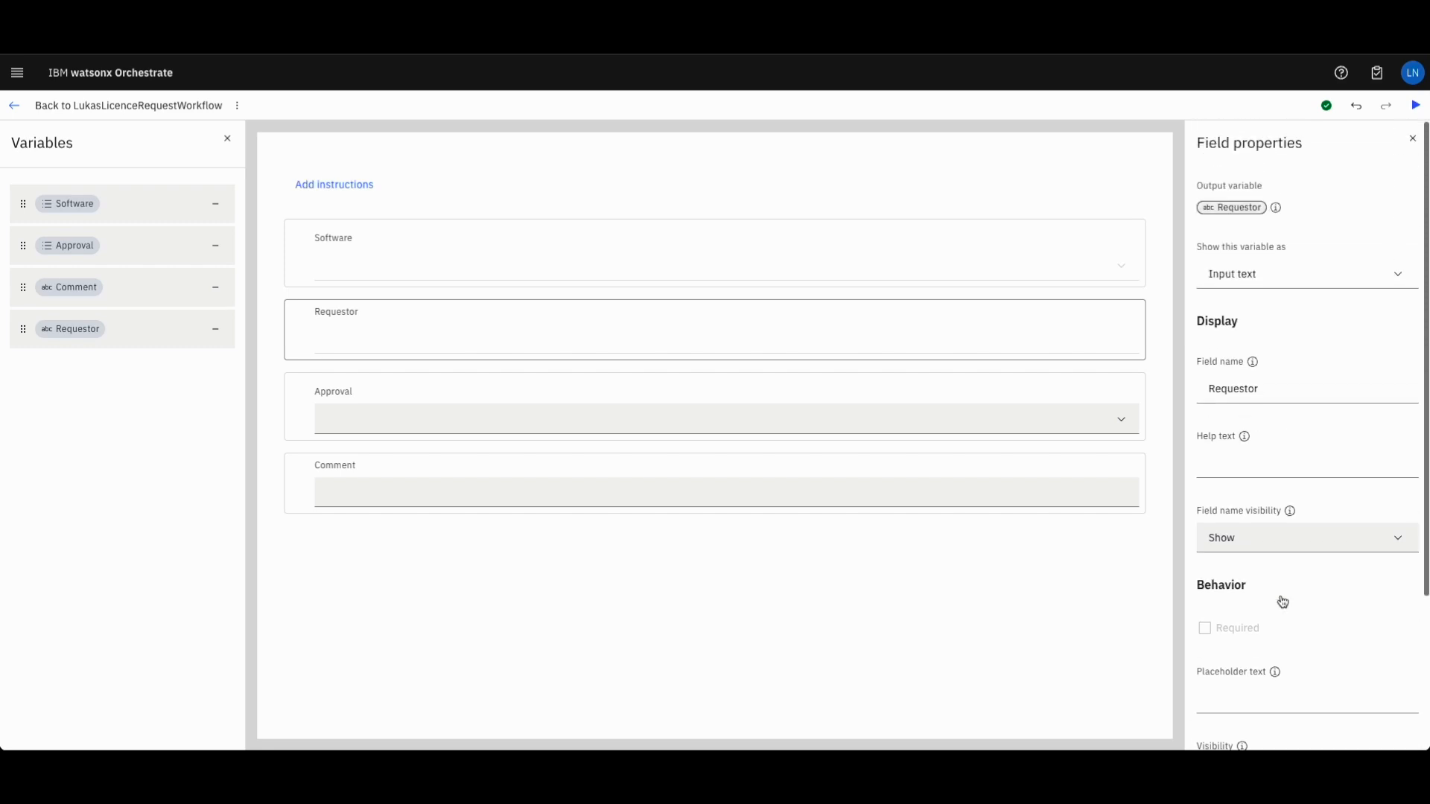
pyautogui.moveTo(1366, 413)
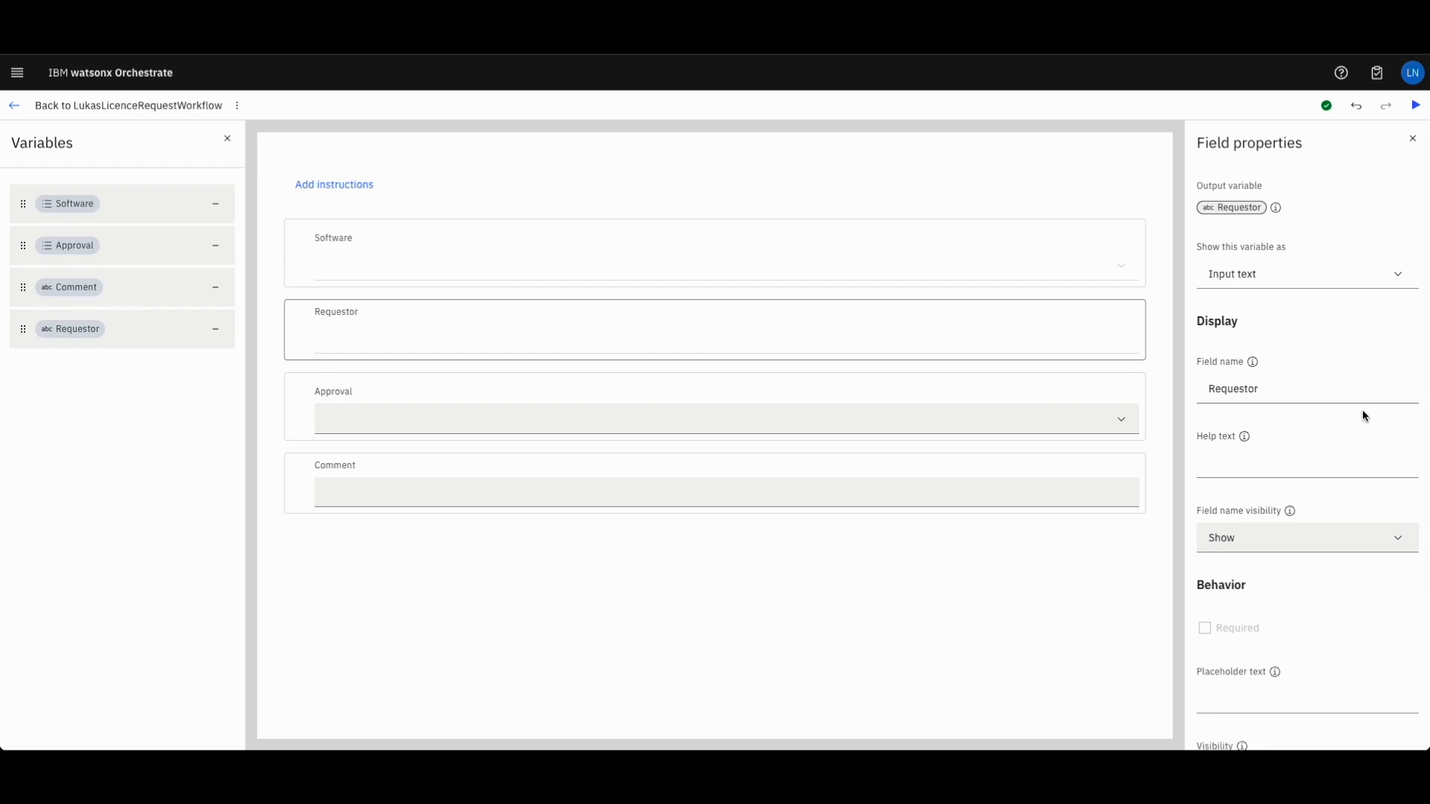
pyautogui.moveTo(53, 163)
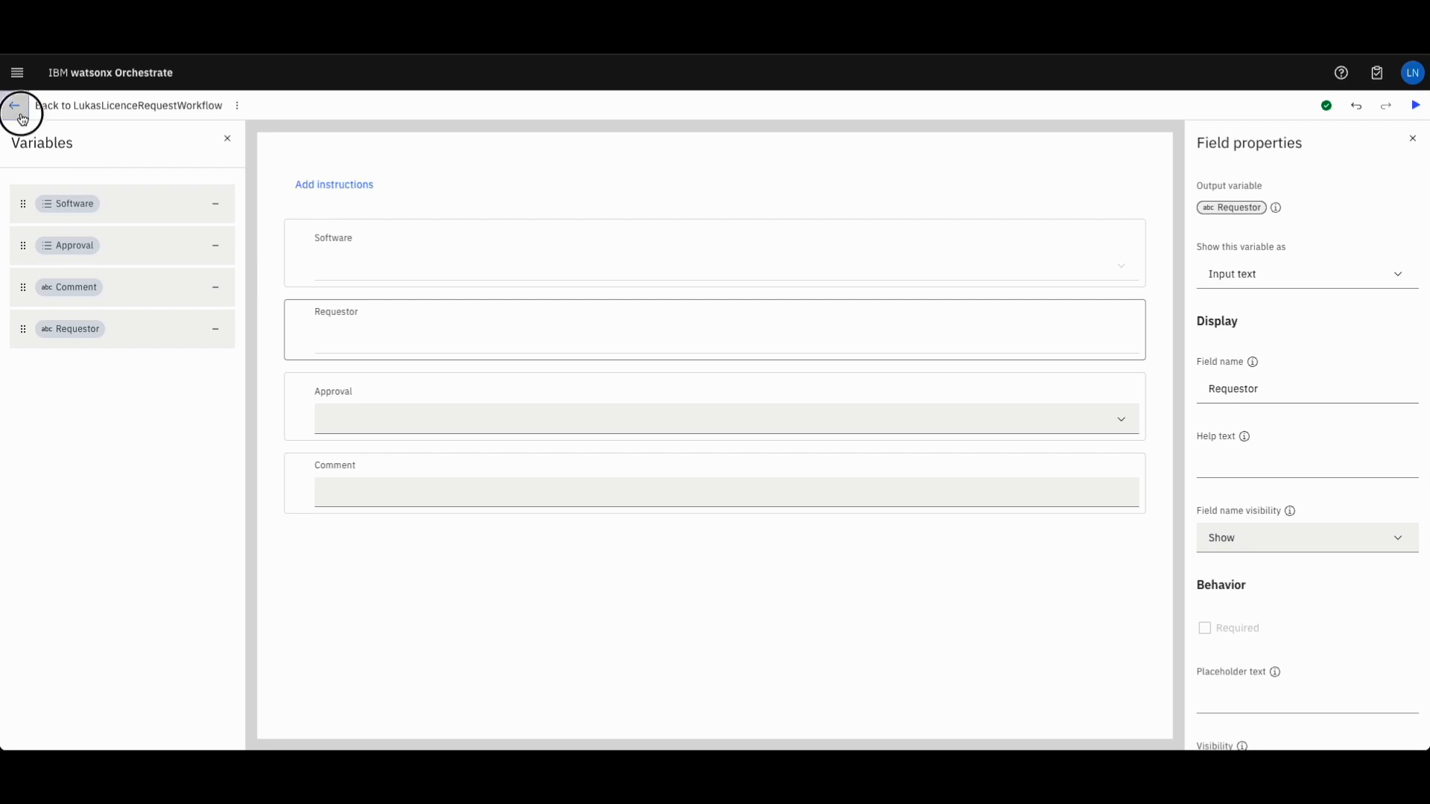
# Return to the LukasLicenceRequestWorkflow diagram and show the Run options
pyautogui.click(14, 105)
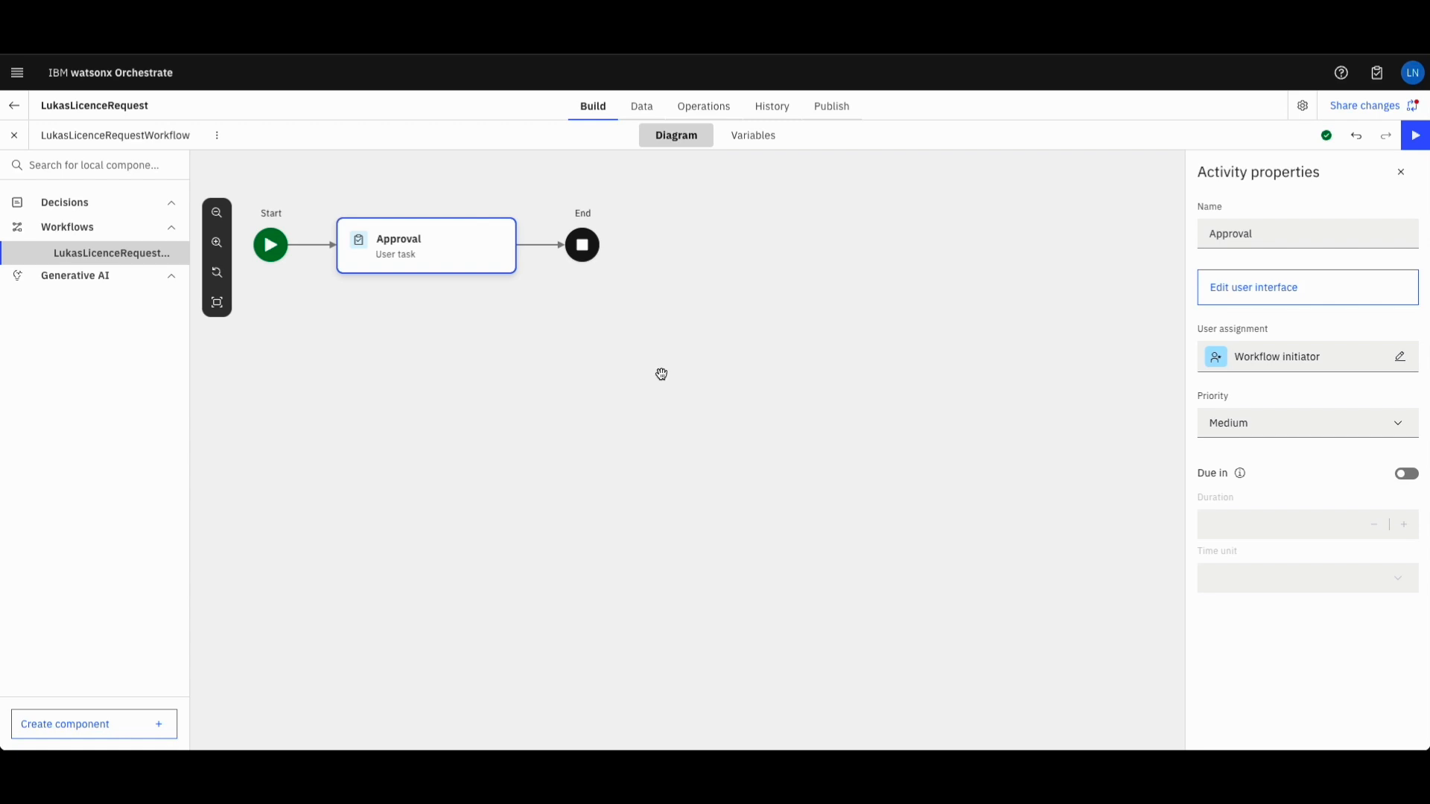
pyautogui.moveTo(664, 378)
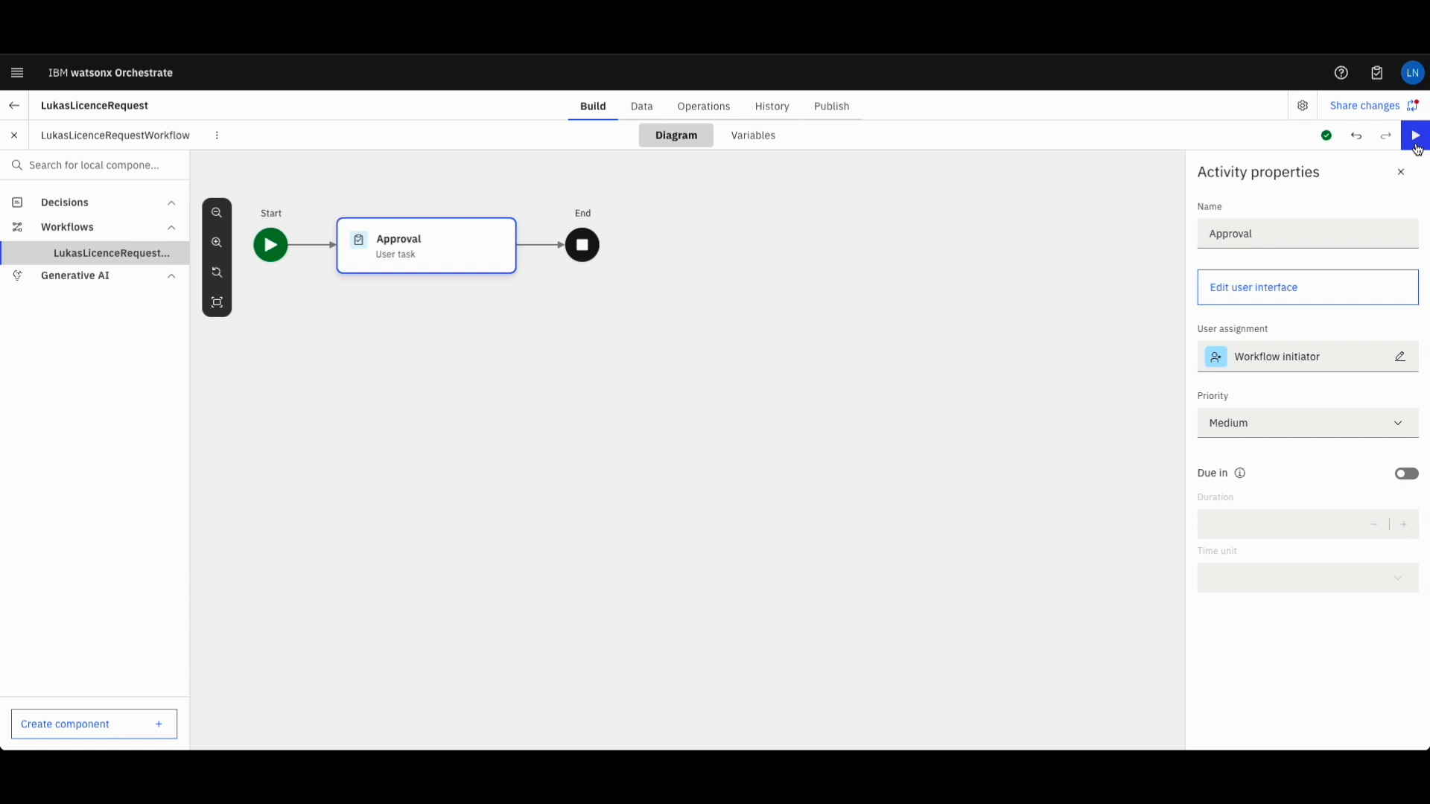
pyautogui.click(1418, 135)
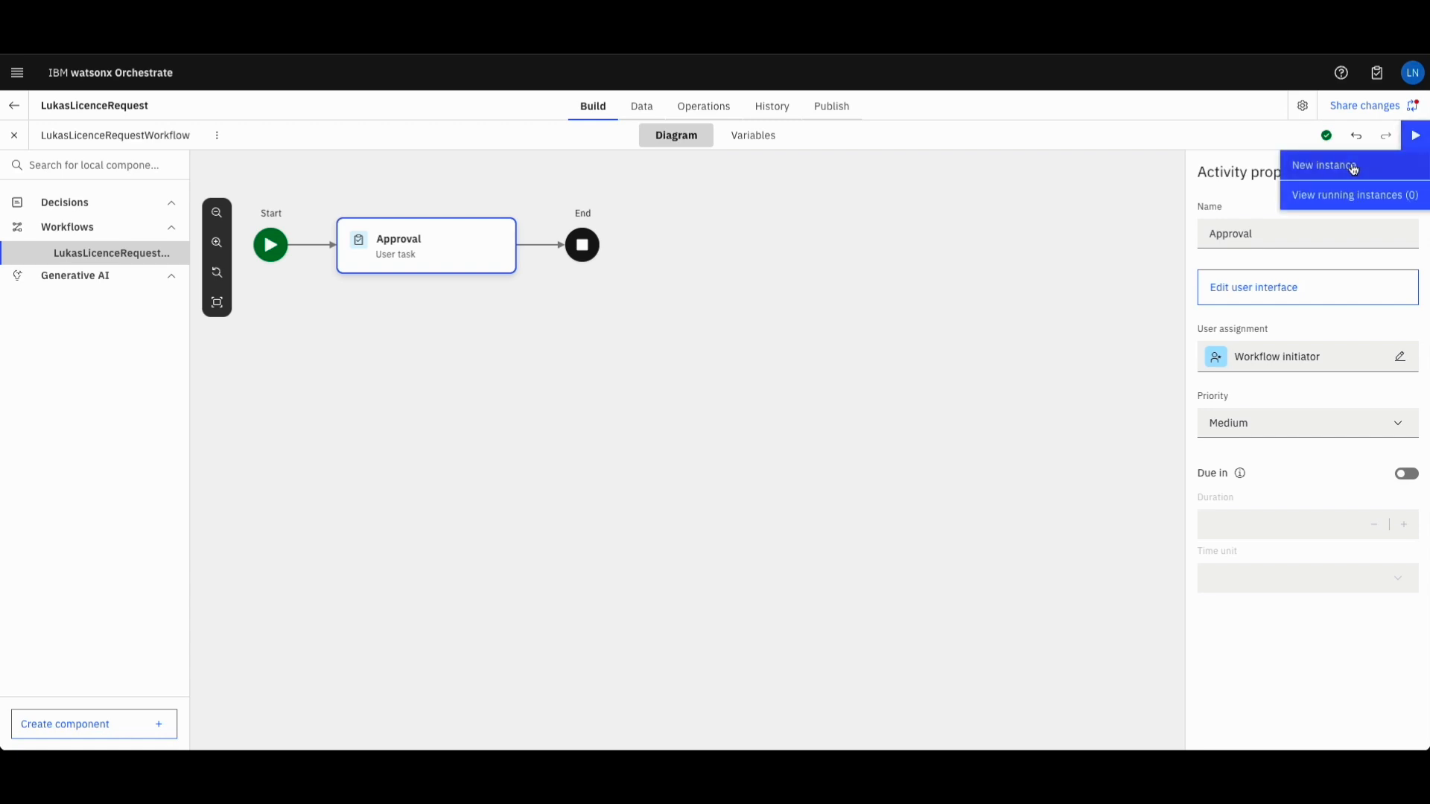
# Cancel the new run and mark Requestor as both workflow input and output
pyautogui.click(1323, 165)
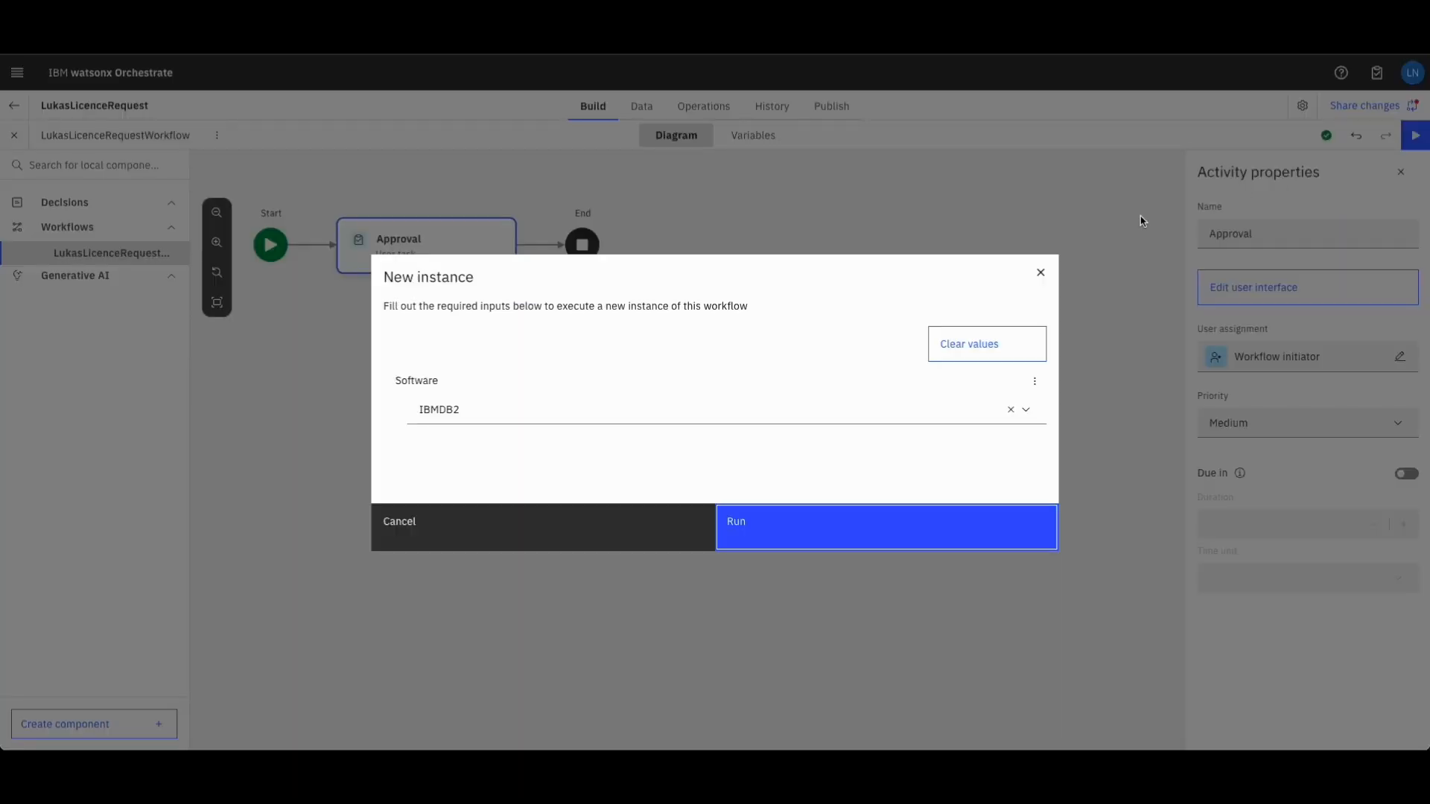
pyautogui.moveTo(814, 486)
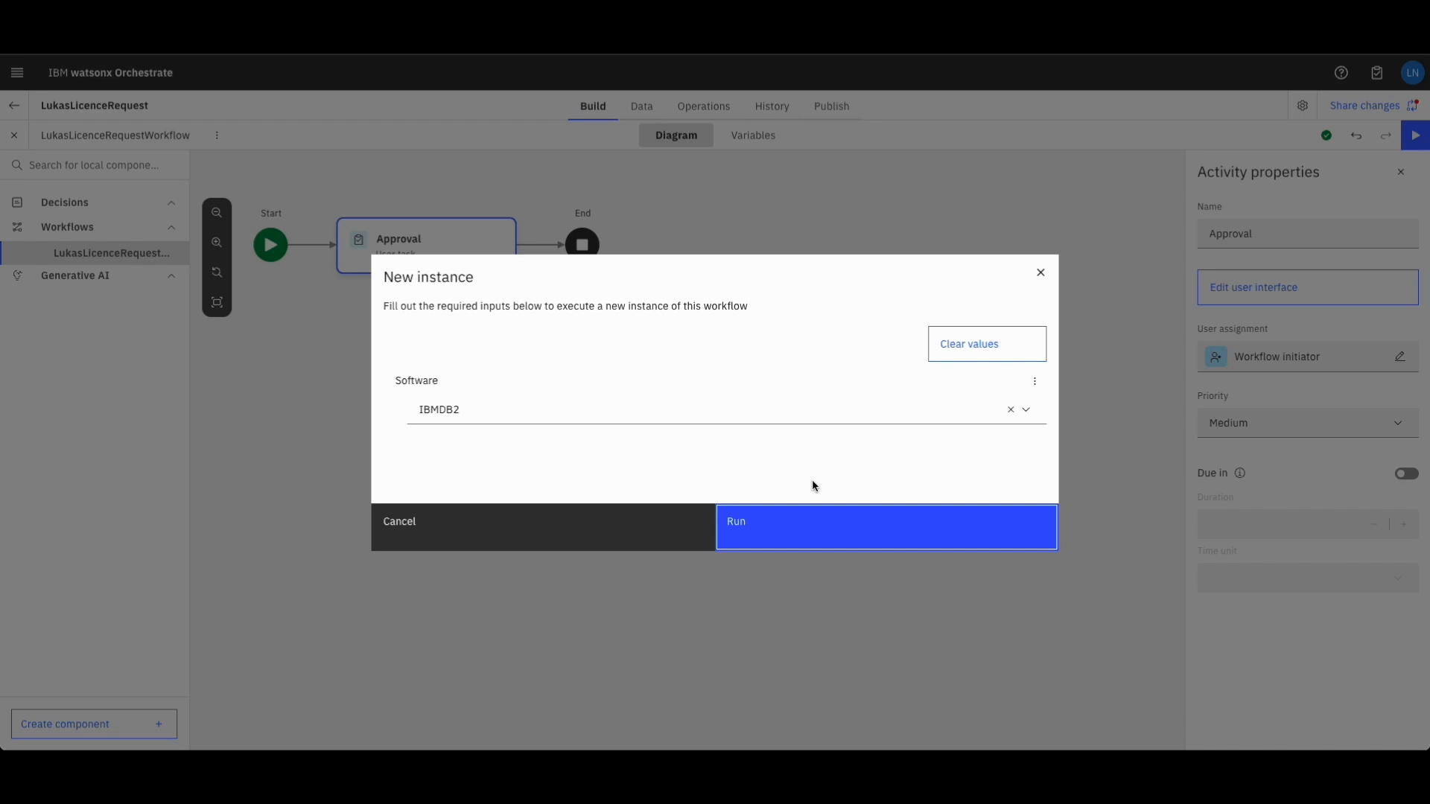
pyautogui.moveTo(783, 433)
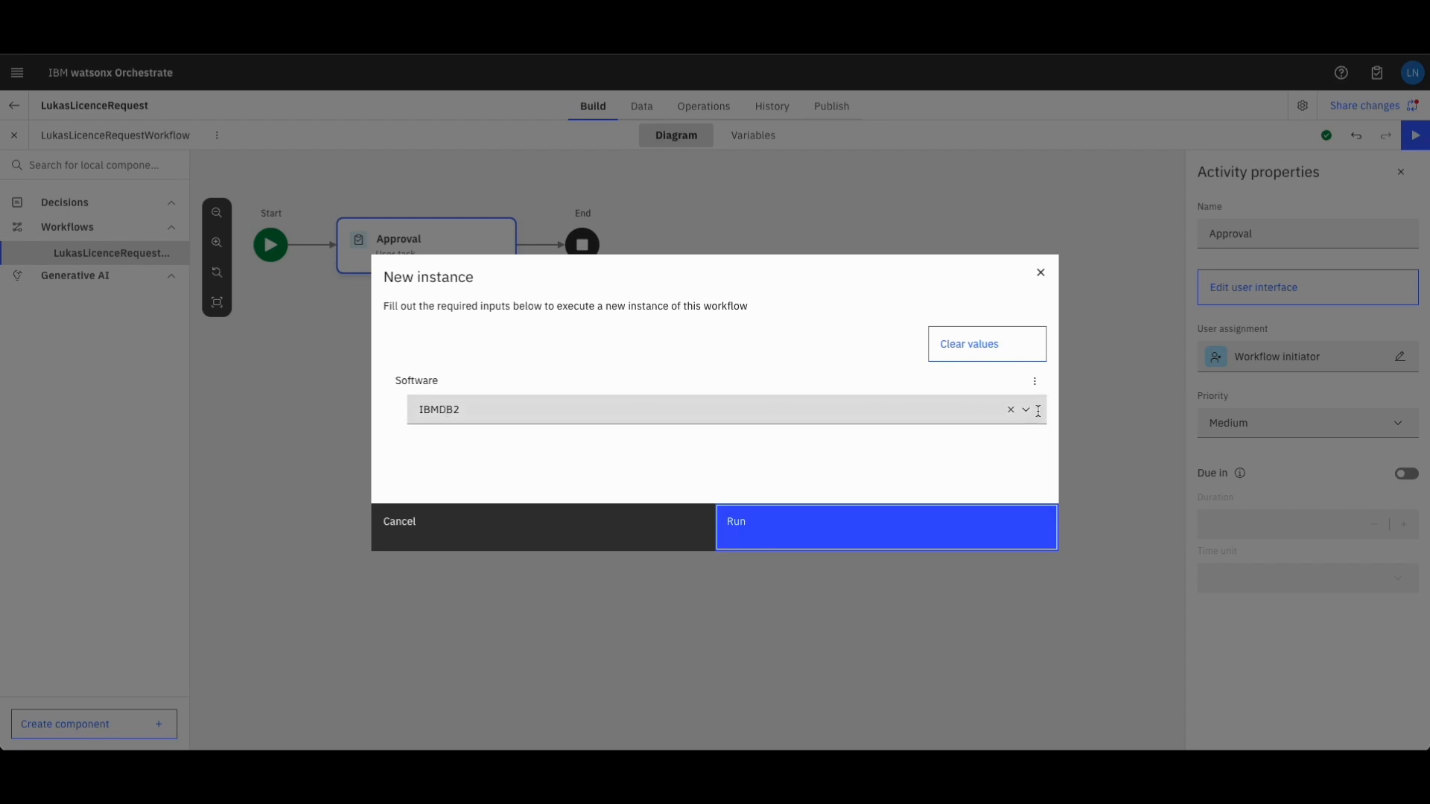
pyautogui.moveTo(1027, 410)
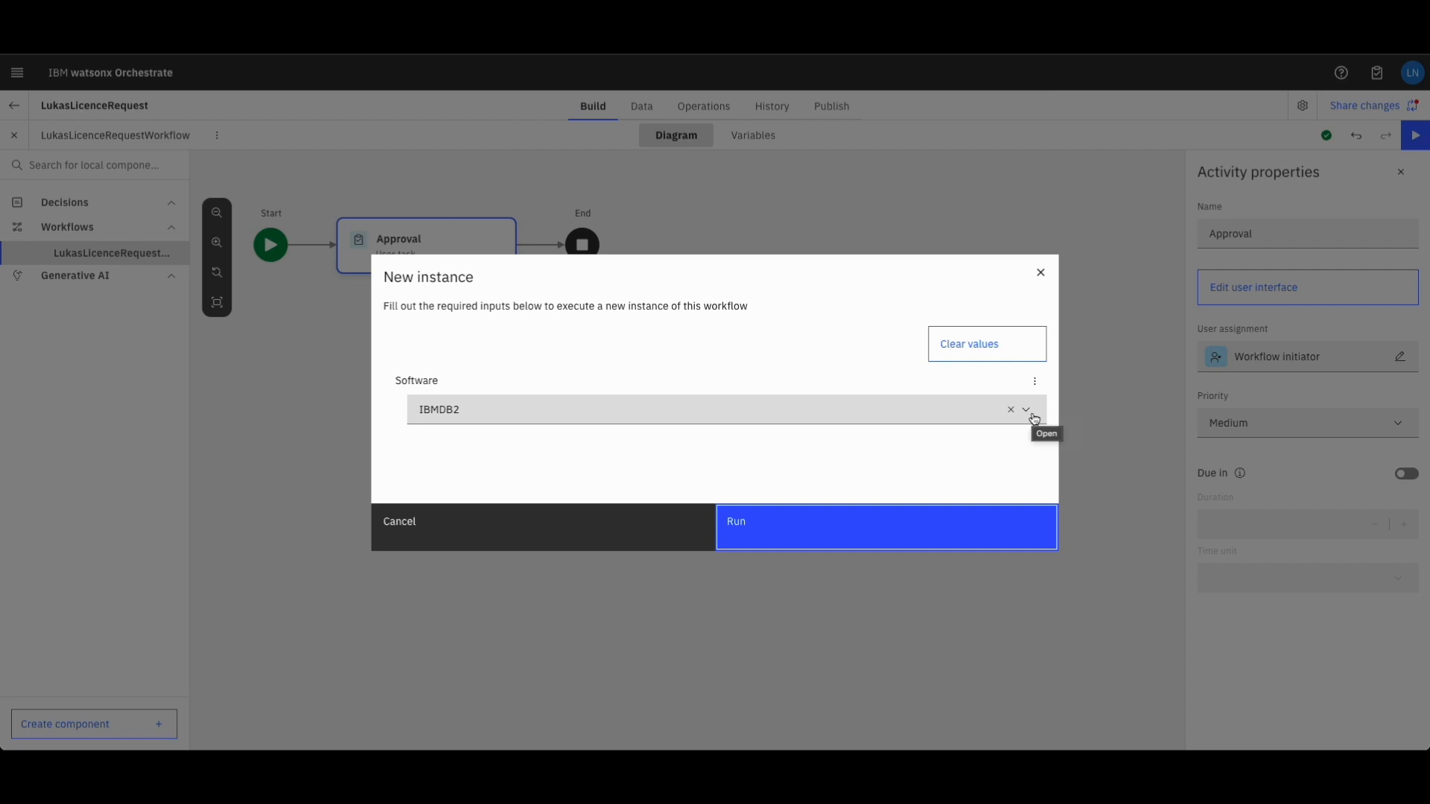
pyautogui.moveTo(806, 380)
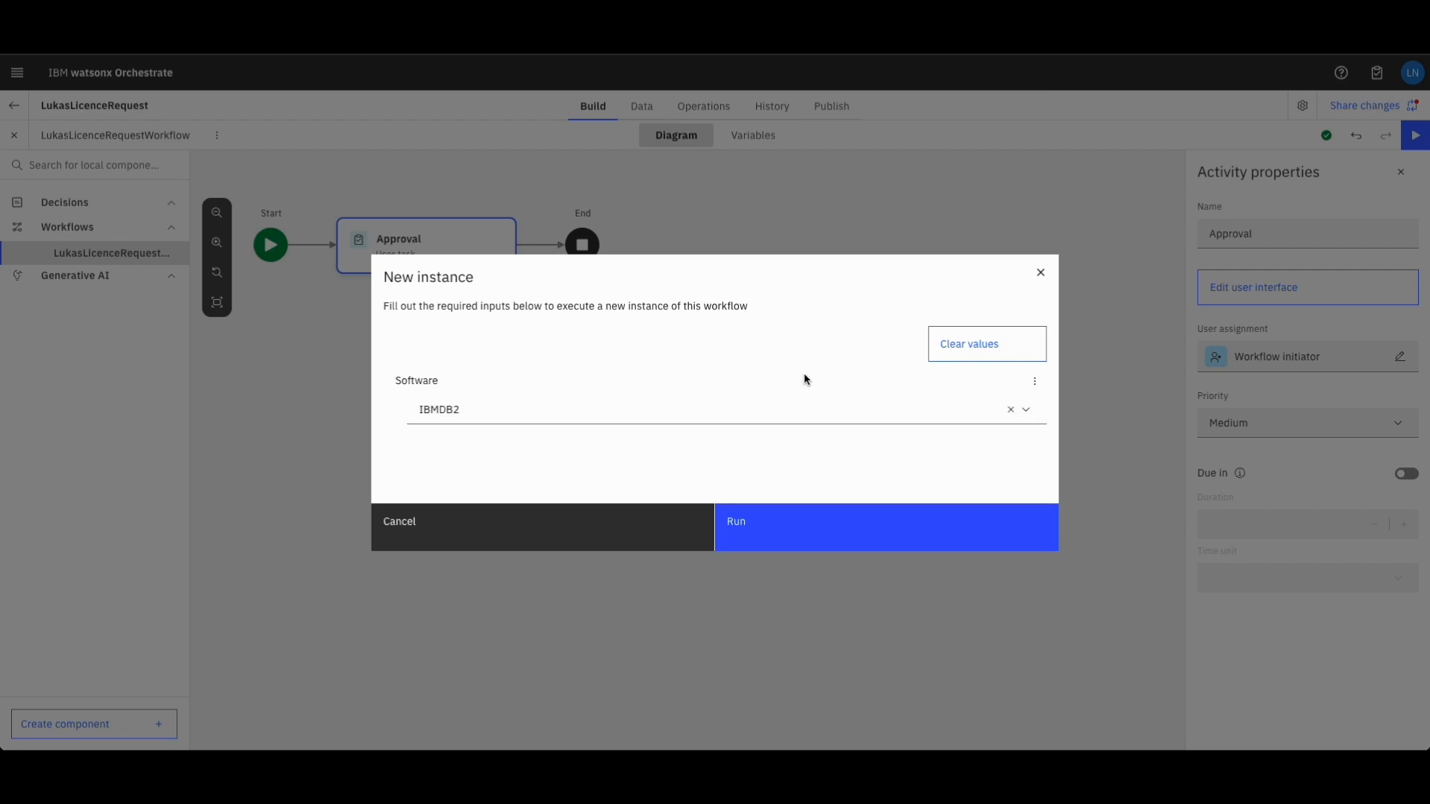
pyautogui.moveTo(814, 353)
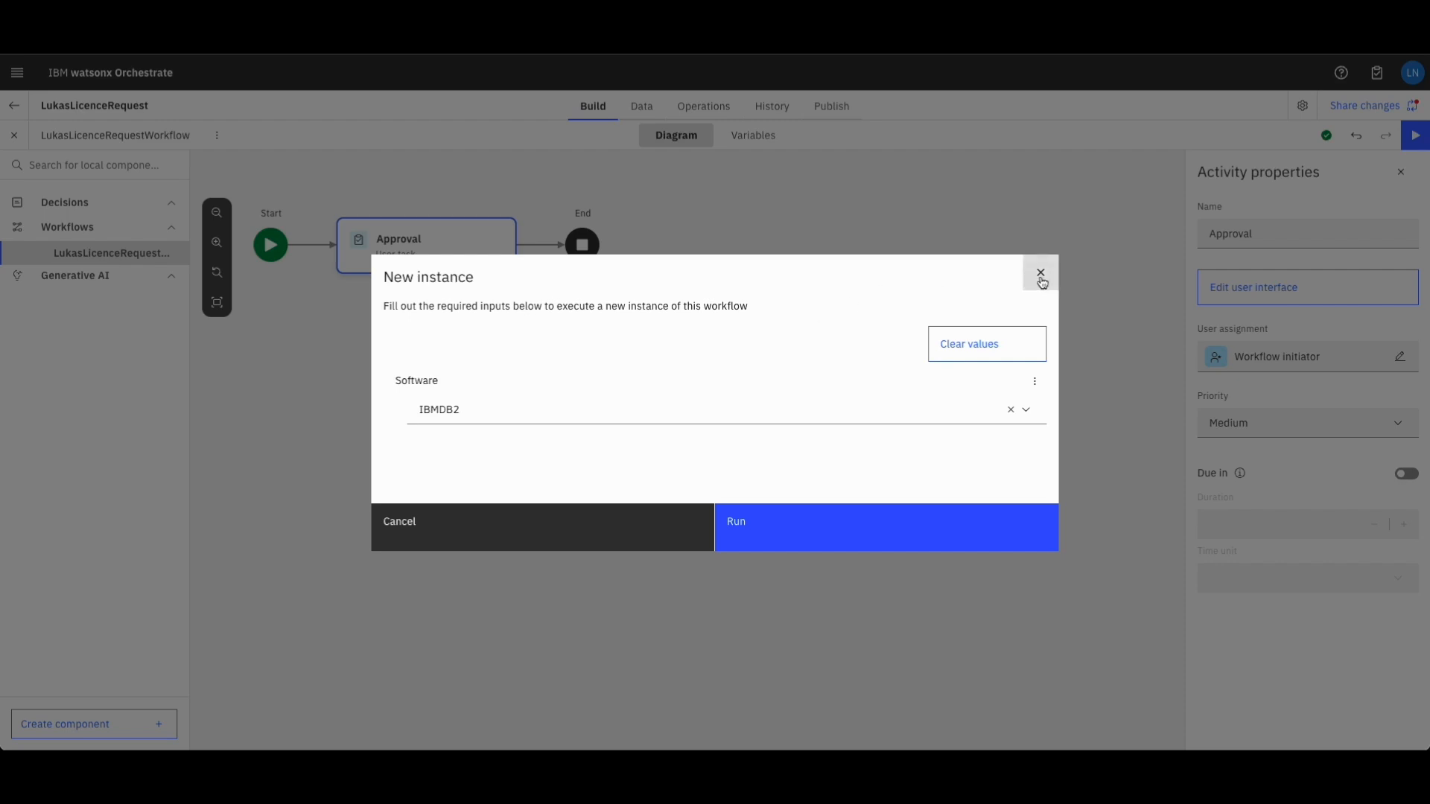
pyautogui.click(1040, 272)
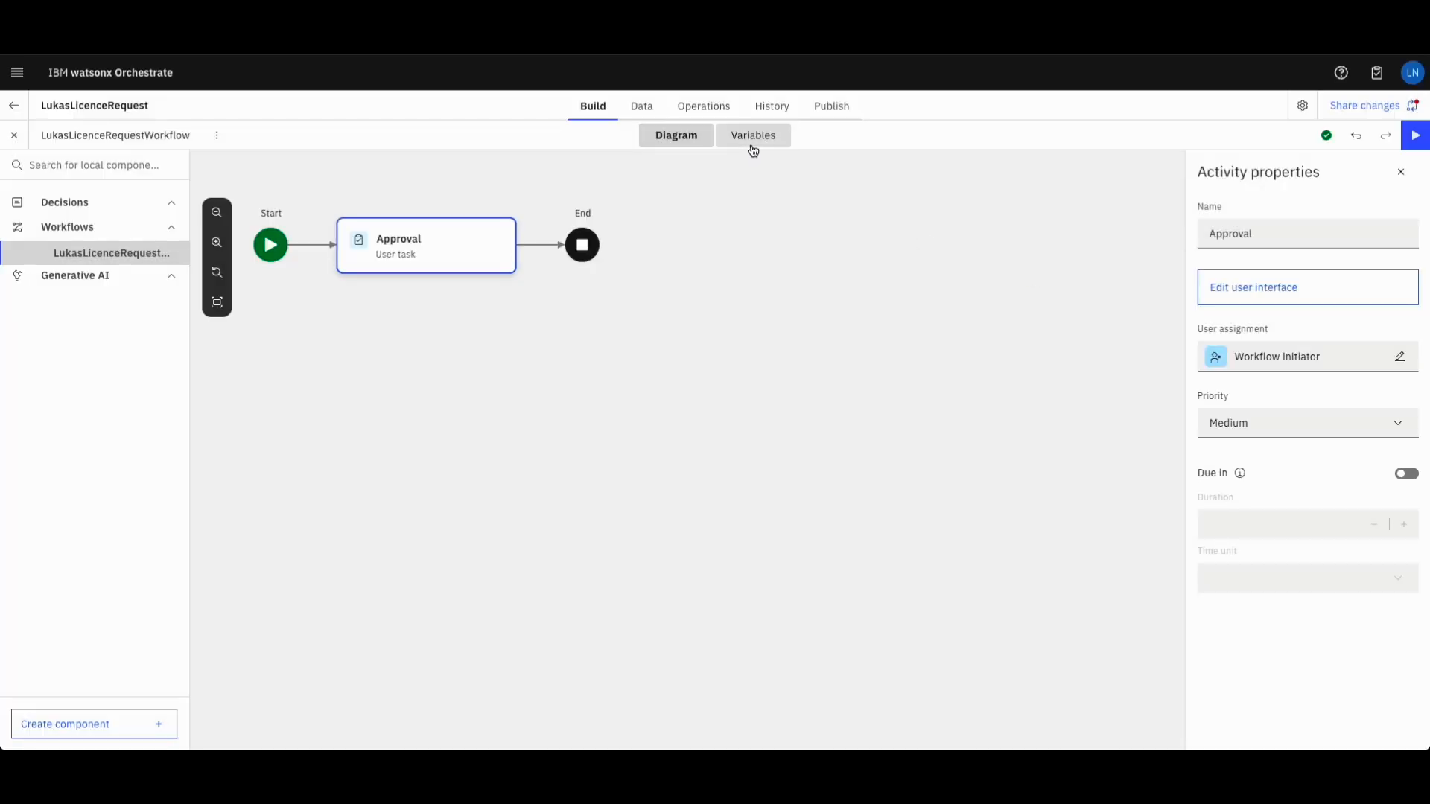
pyautogui.click(753, 135)
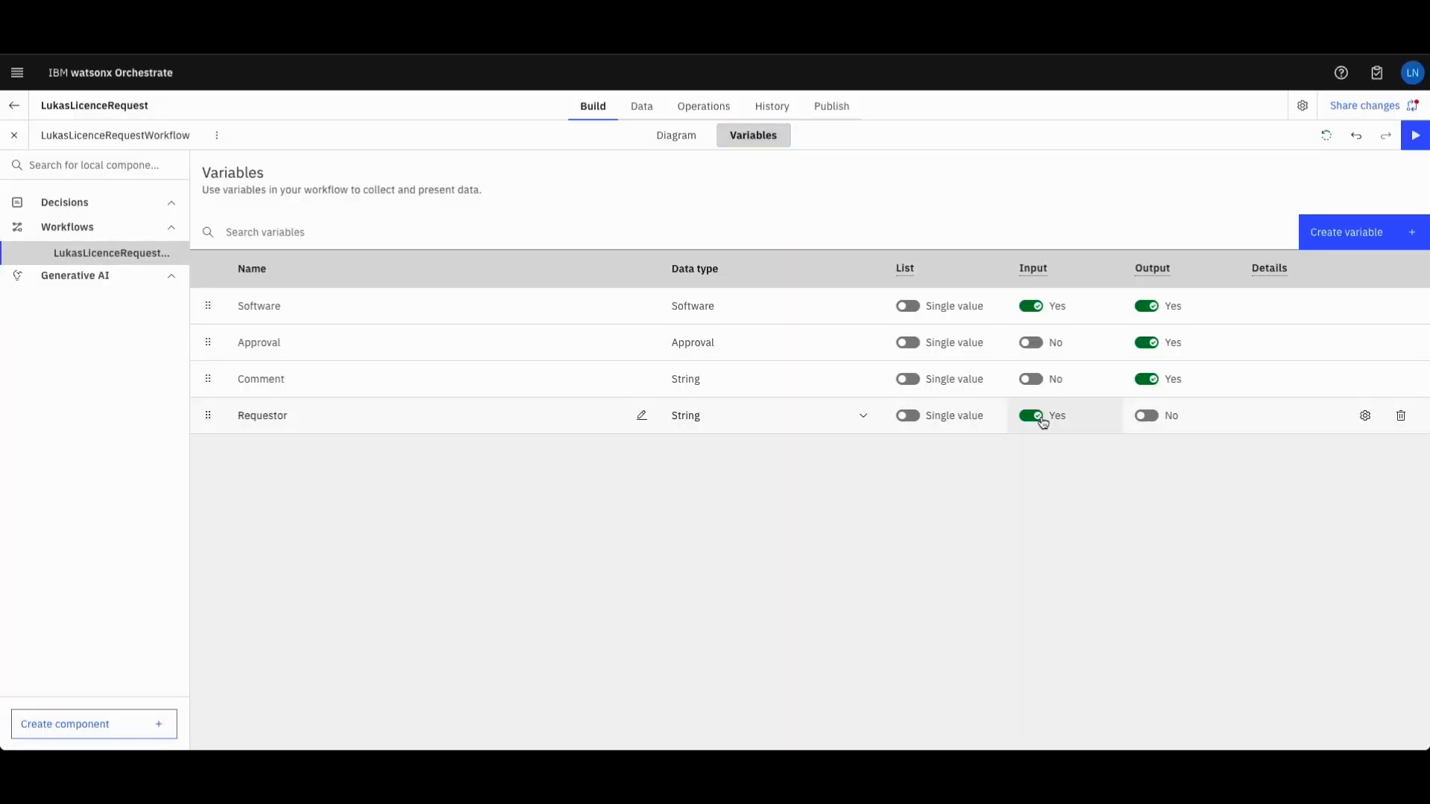
pyautogui.click(1147, 415)
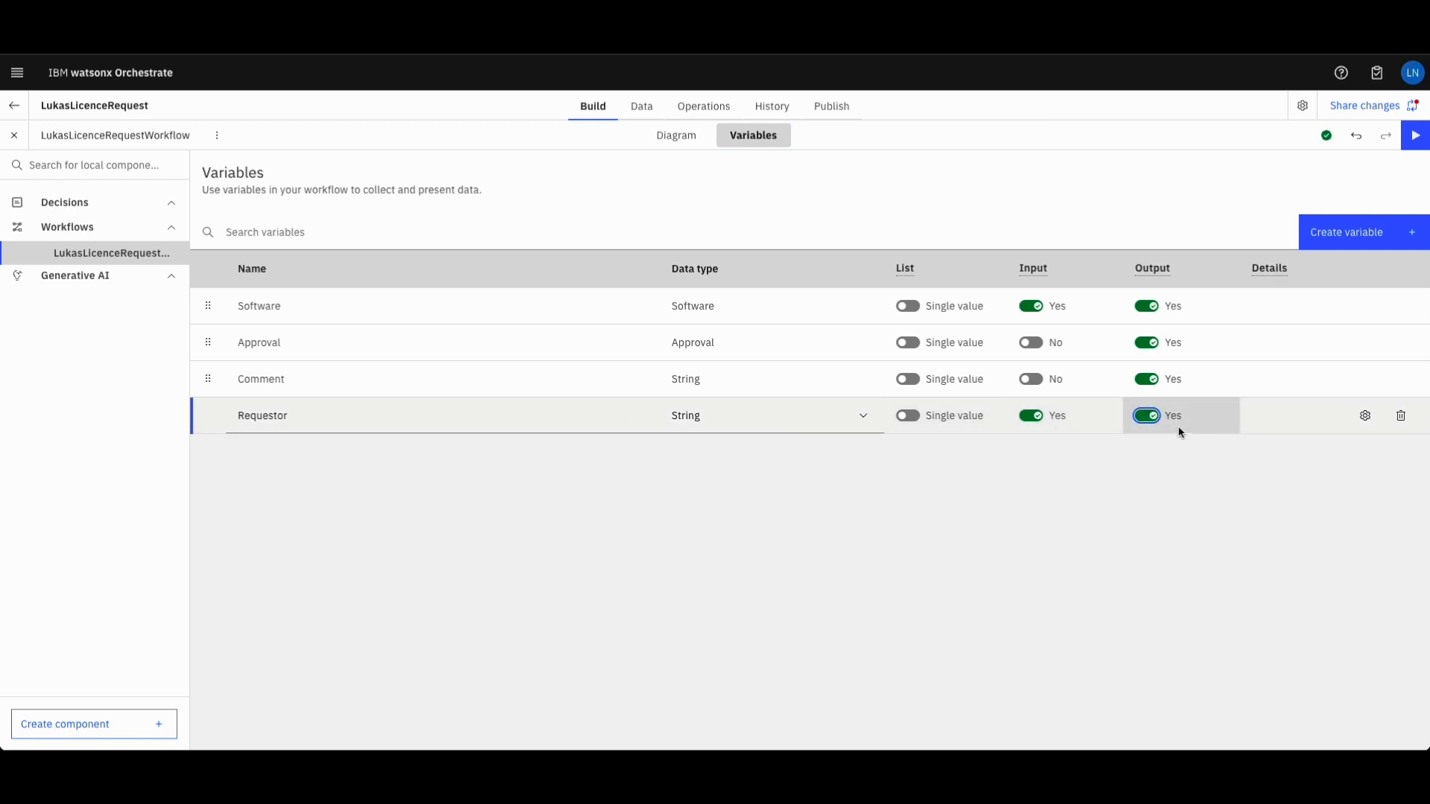
pyautogui.click(677, 135)
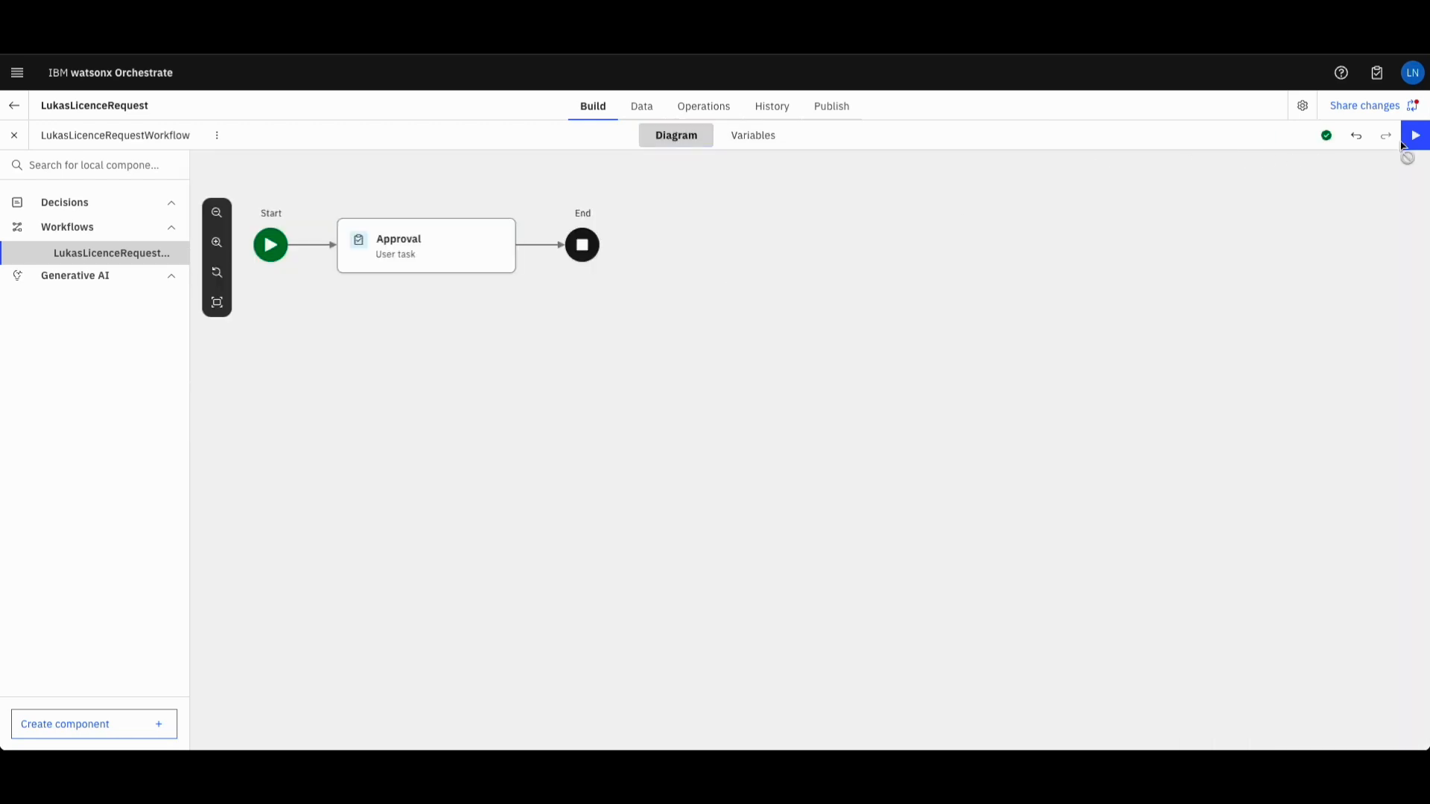
# Run a new workflow test instance with the requestor name filled in, showing its pending Approval task
pyautogui.click(1414, 136)
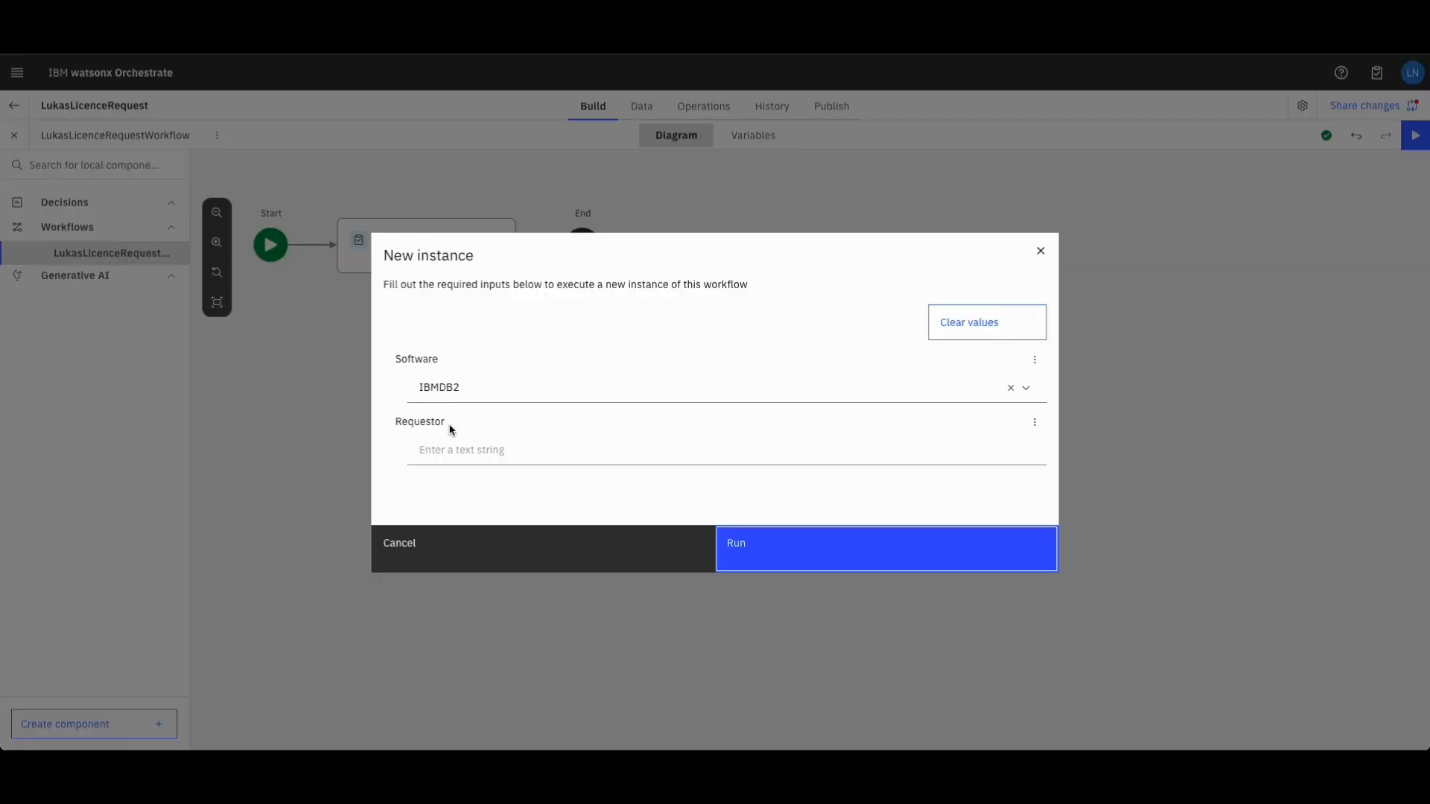
pyautogui.write('L')
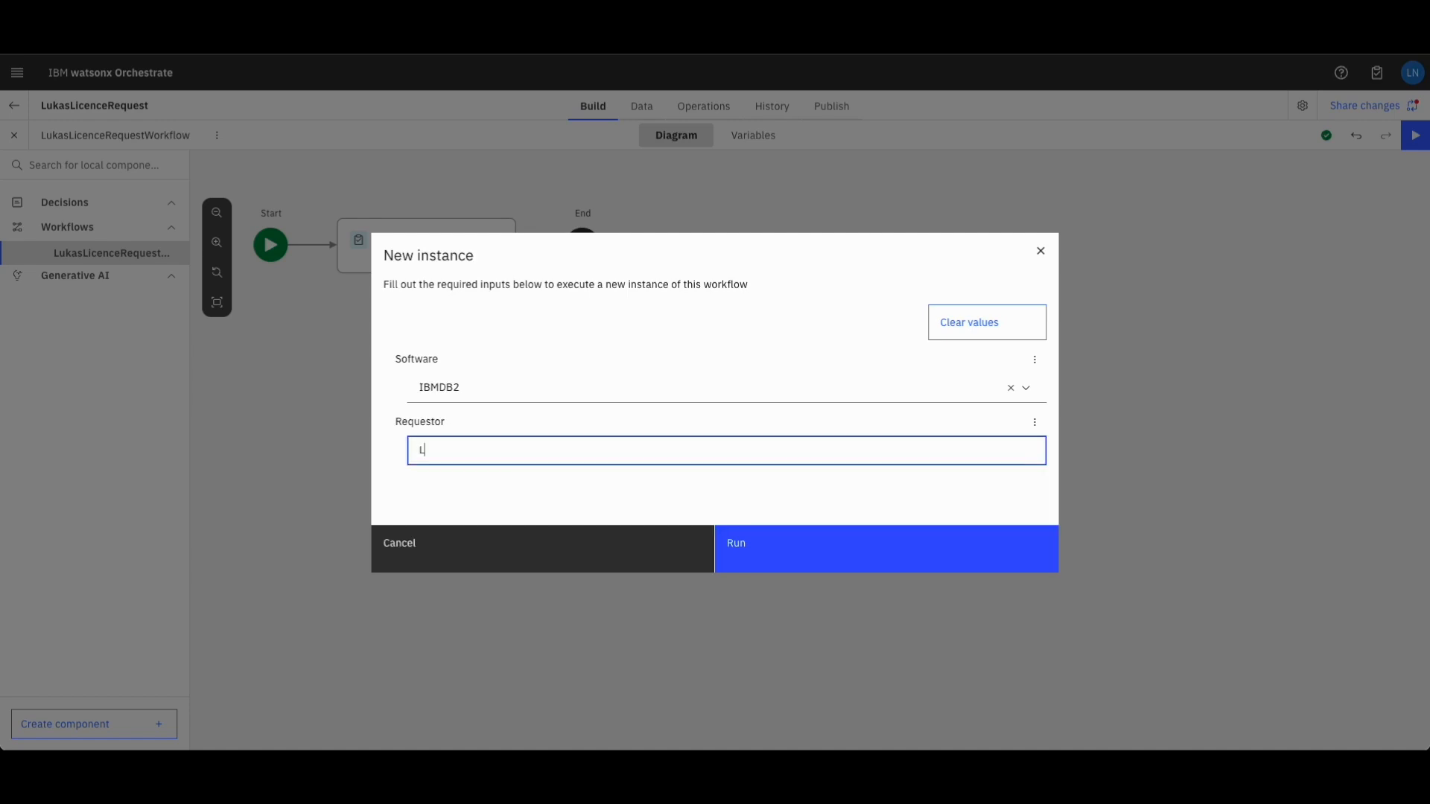
pyautogui.click(887, 549)
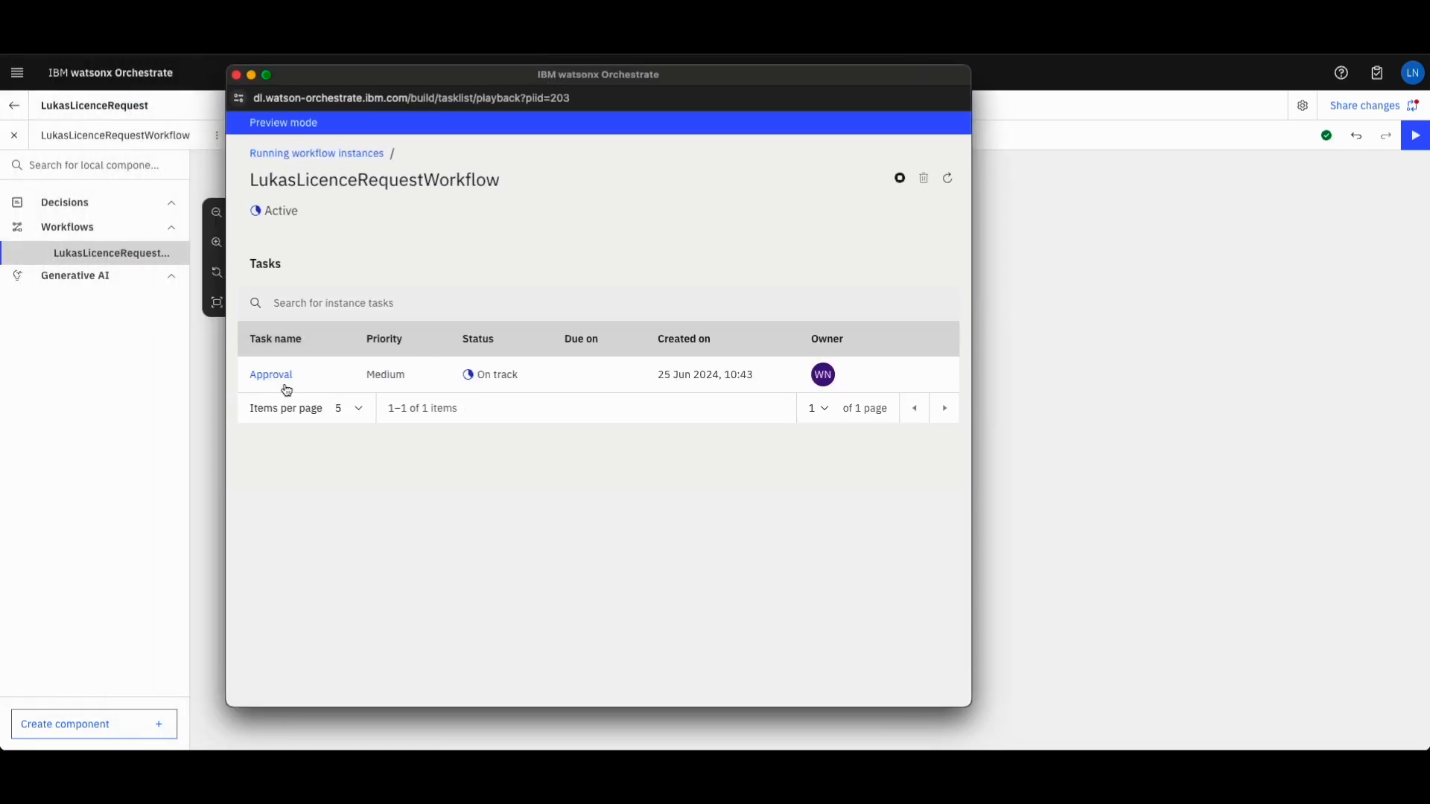
# Approve the pending Approval task with comment 'ok looks good', then close the run preview
pyautogui.click(270, 374)
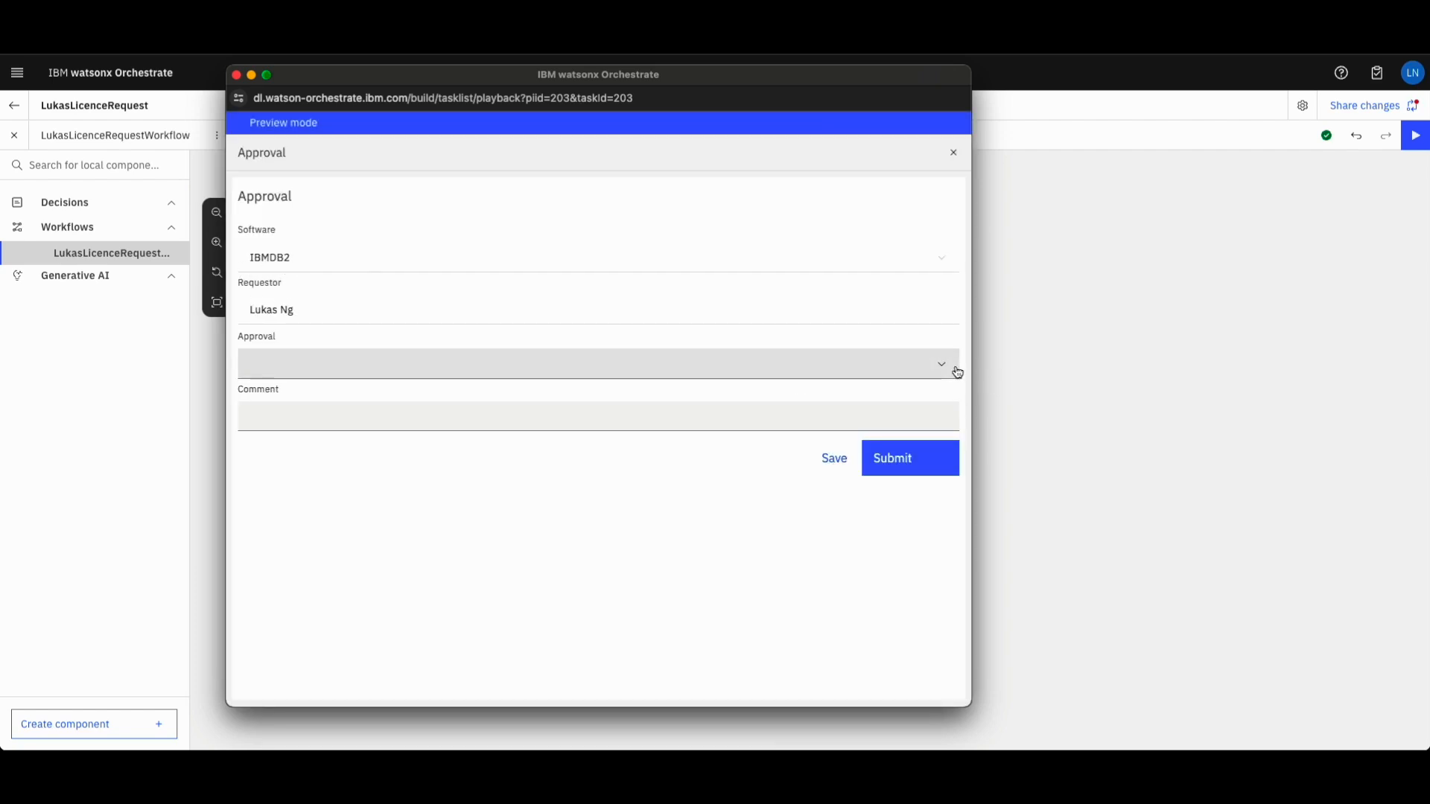
pyautogui.click(941, 364)
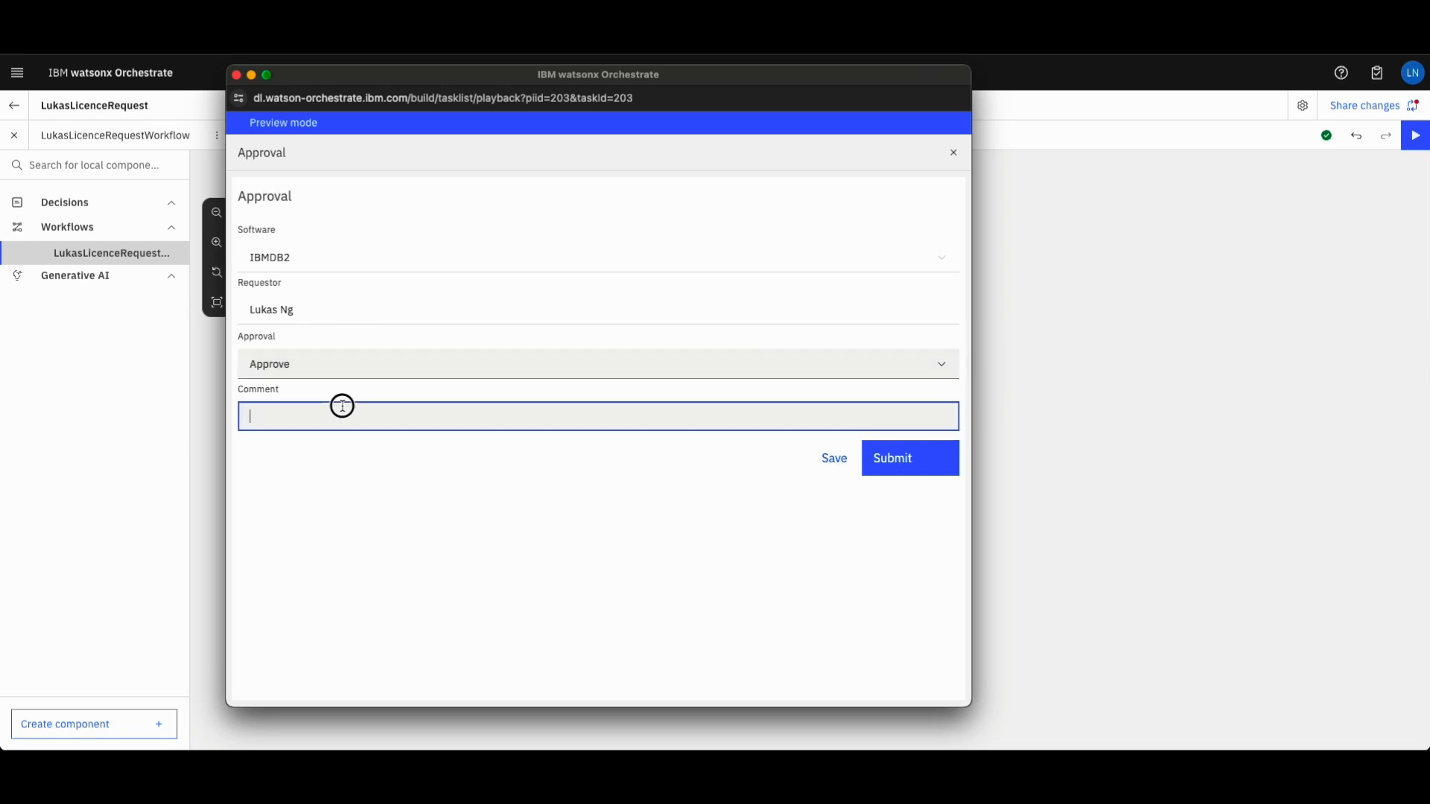
pyautogui.write('l')
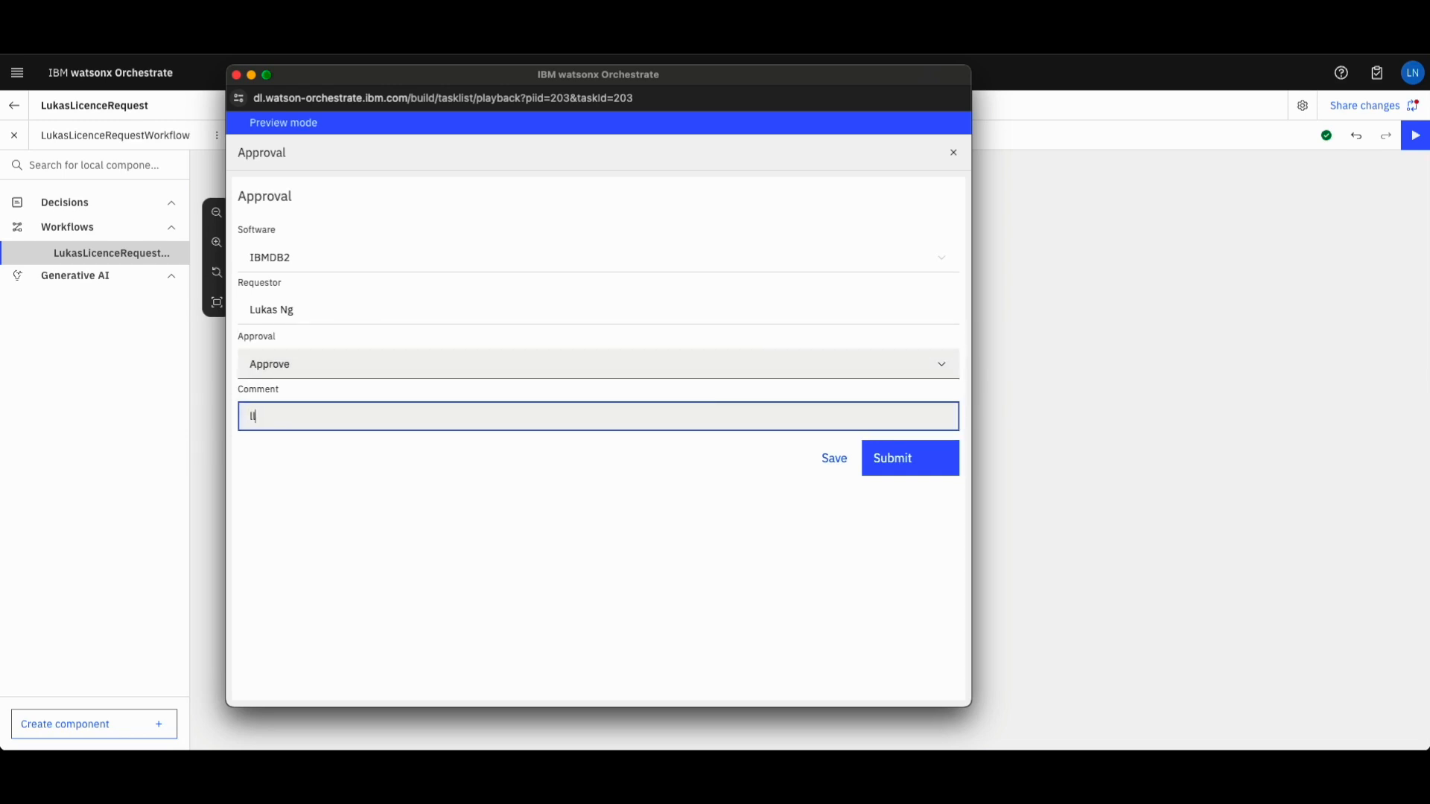
pyautogui.write('ok looks good')
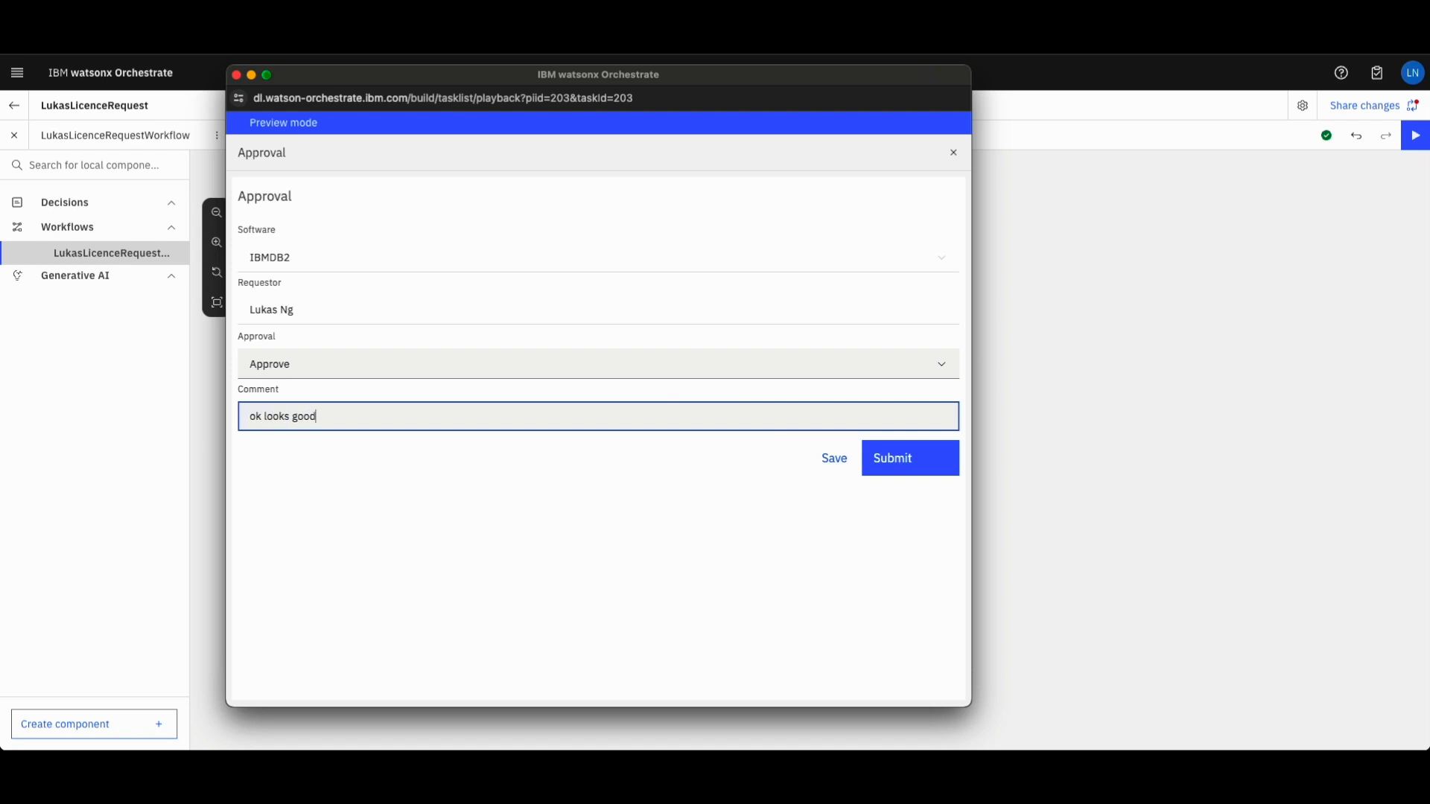
pyautogui.click(910, 458)
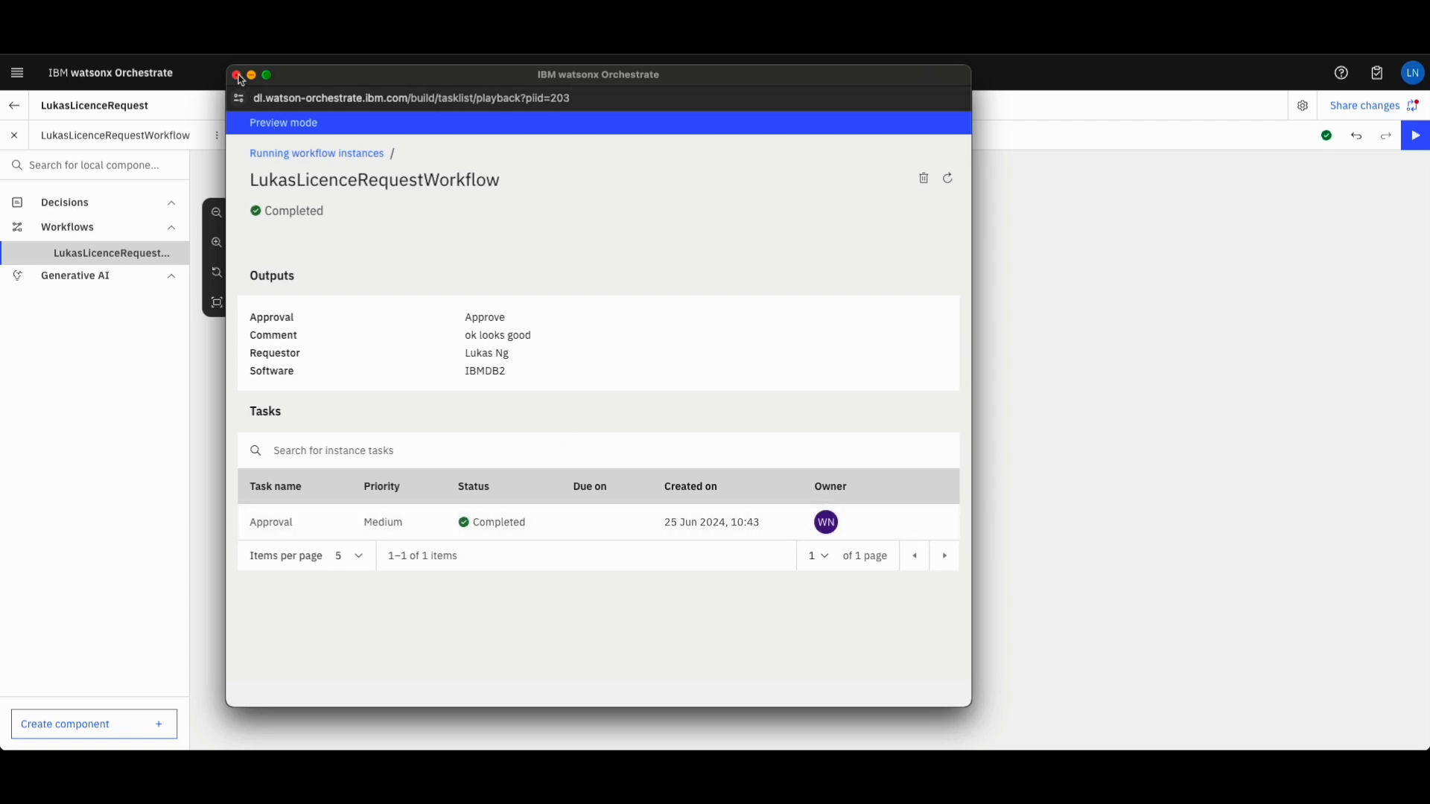
pyautogui.click(238, 75)
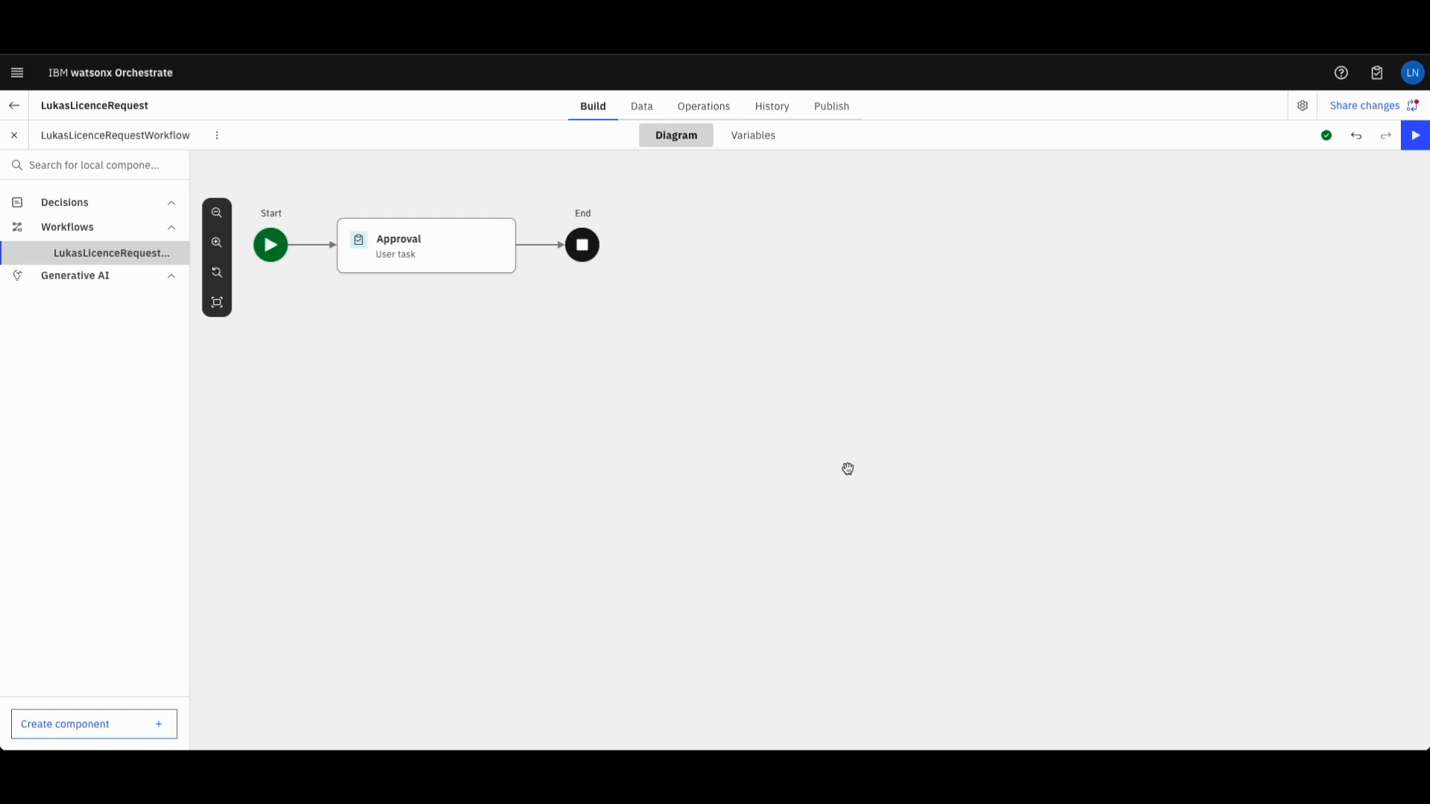
# Create operation LukasLicenceRequestOps, implemented by the LukasLicenceRequestWorkflow component
pyautogui.click(703, 105)
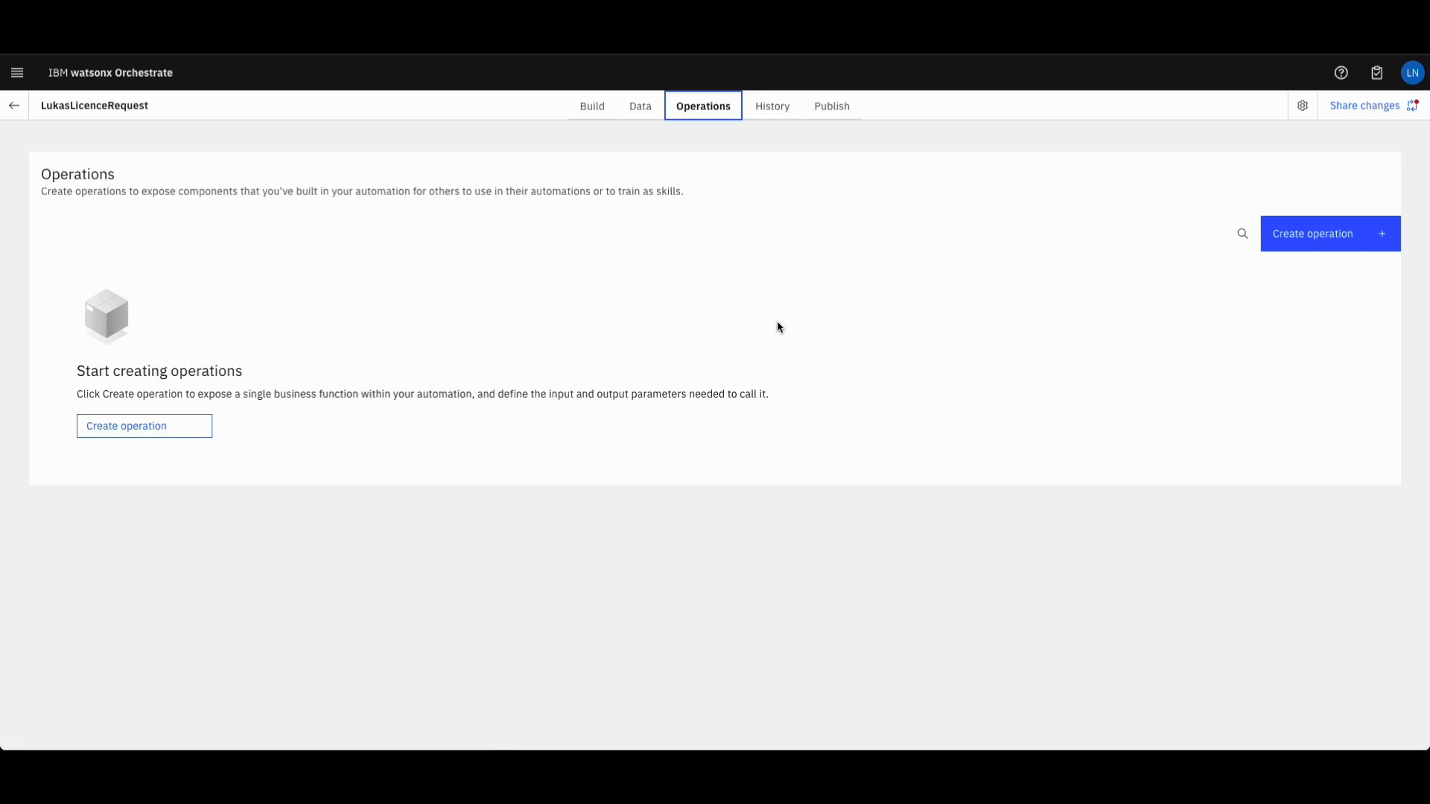
pyautogui.moveTo(568, 429)
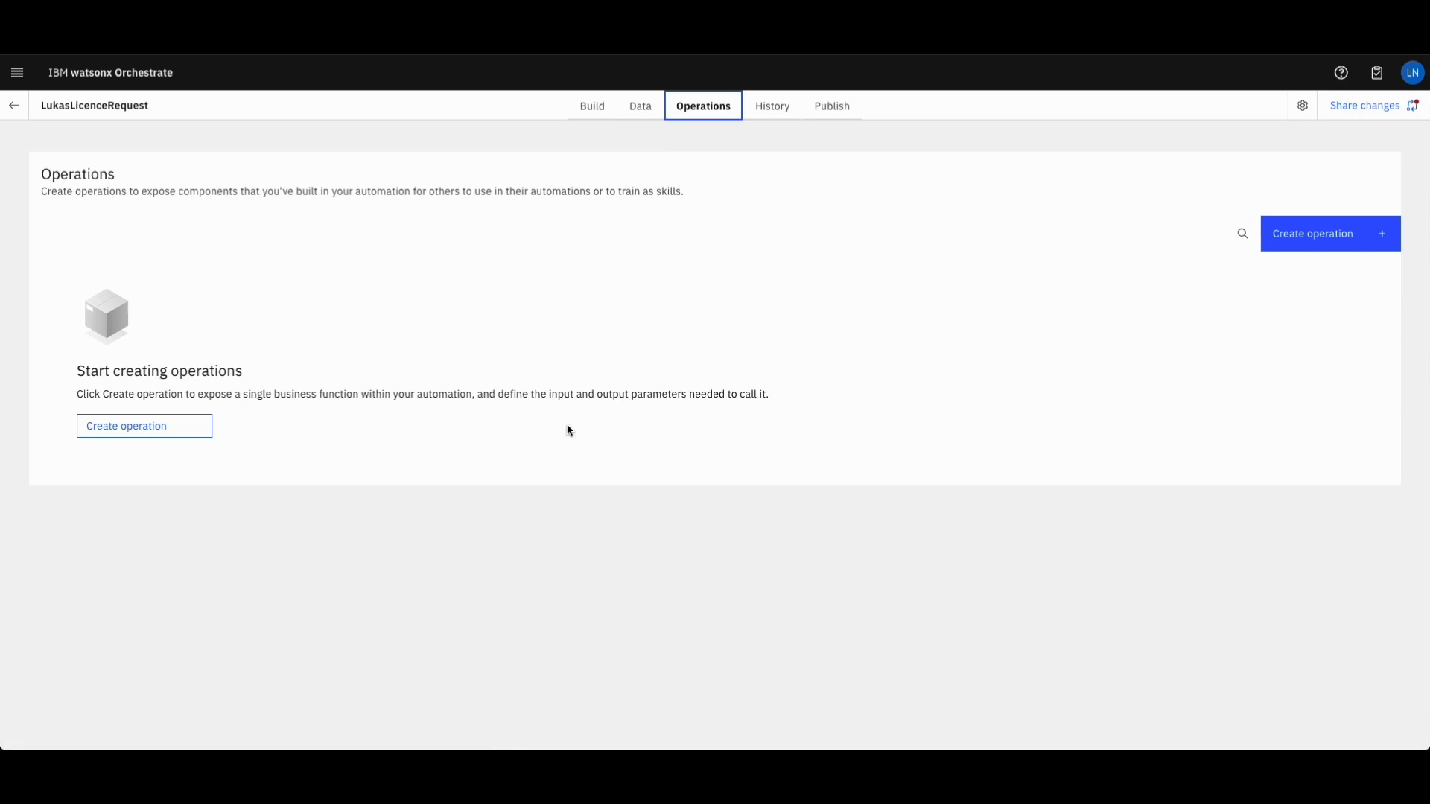
pyautogui.click(1330, 233)
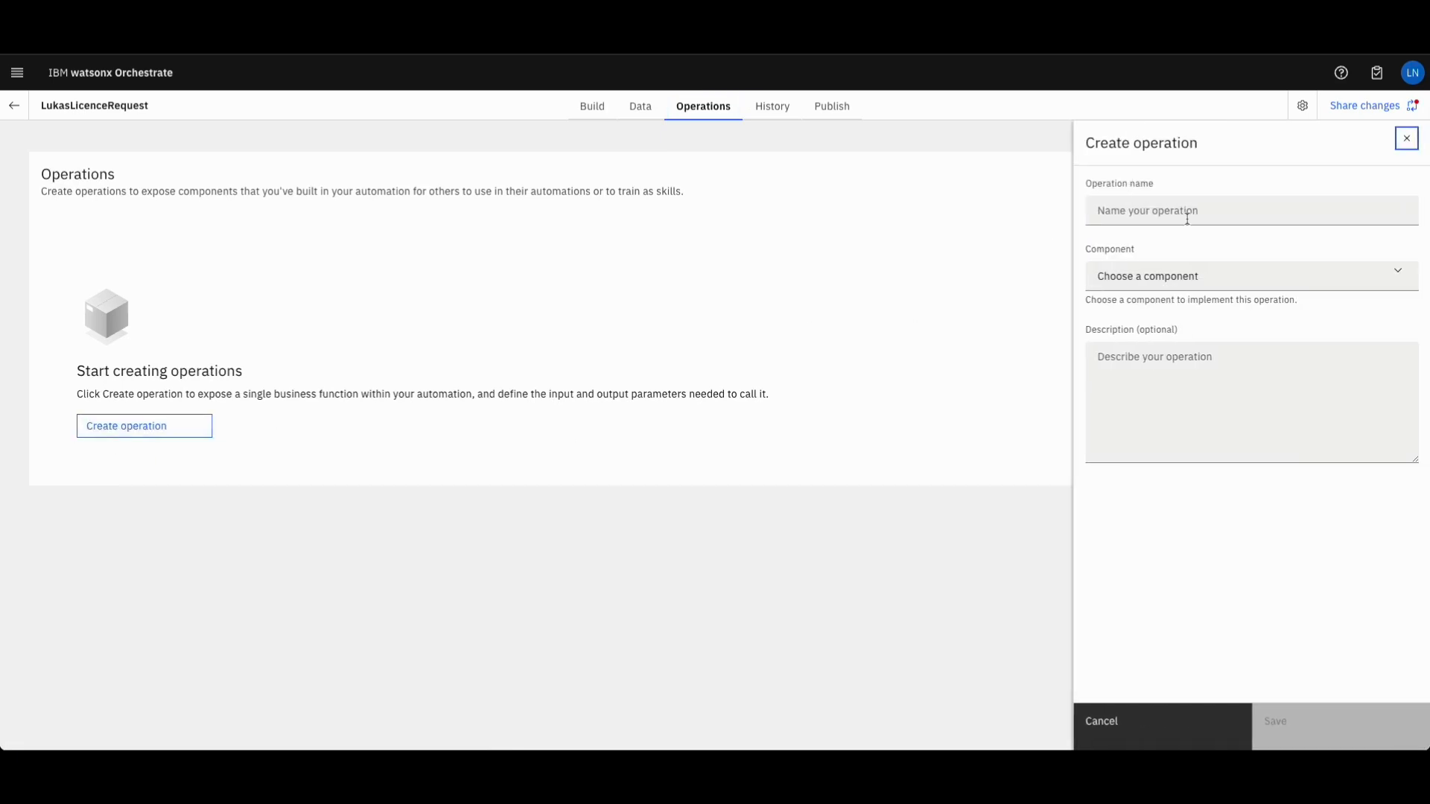
pyautogui.write('LukasLicenceRequestOps')
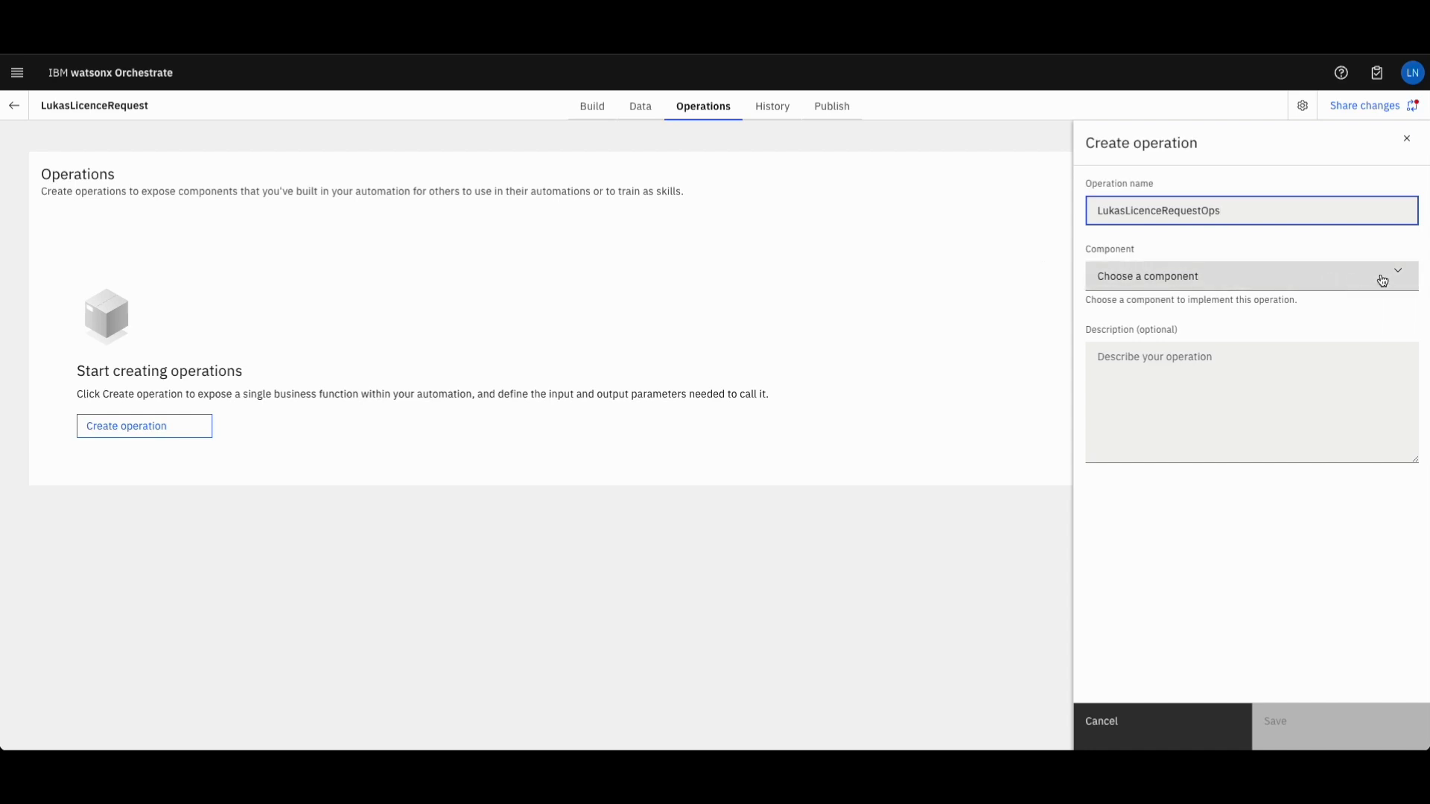
pyautogui.click(1249, 276)
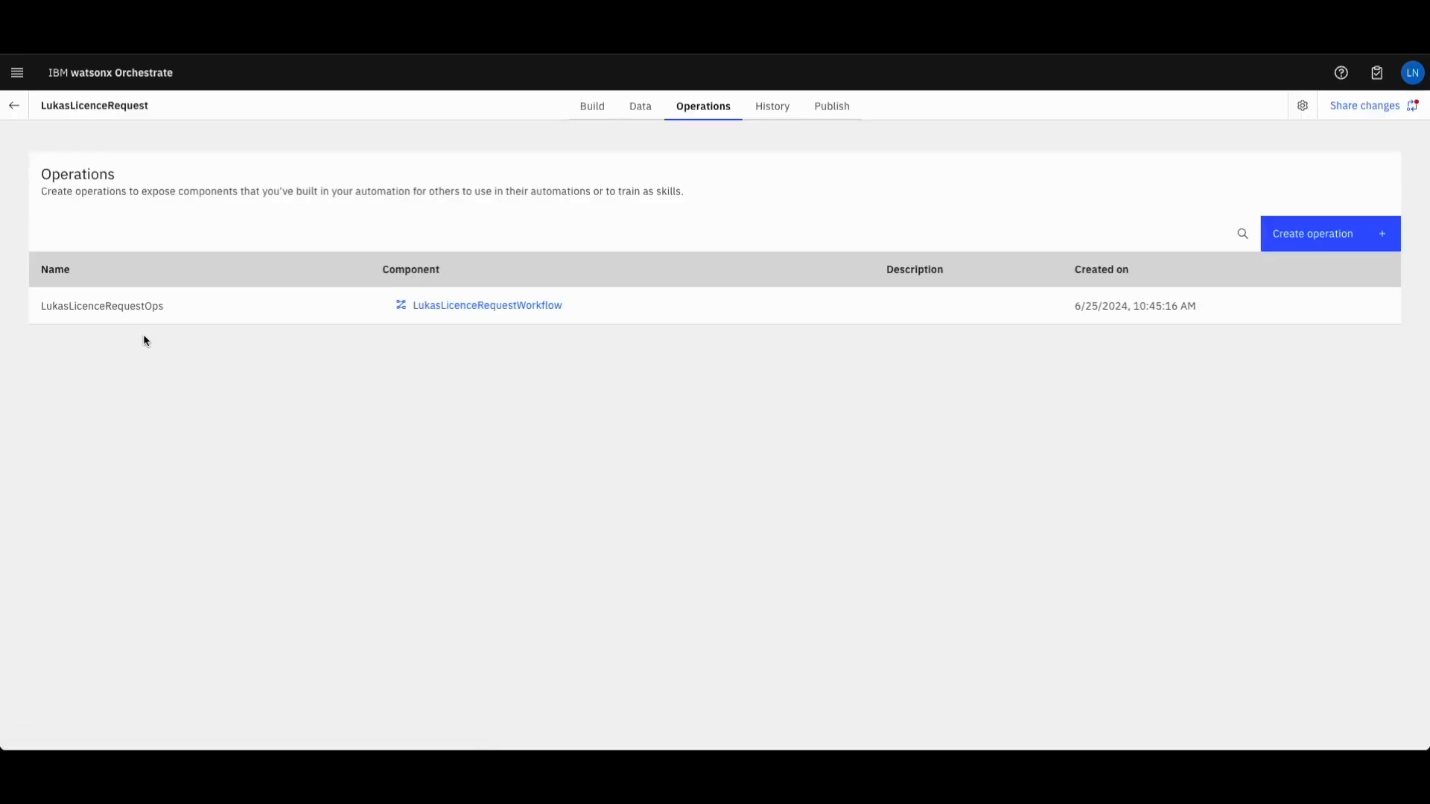
pyautogui.moveTo(1362, 131)
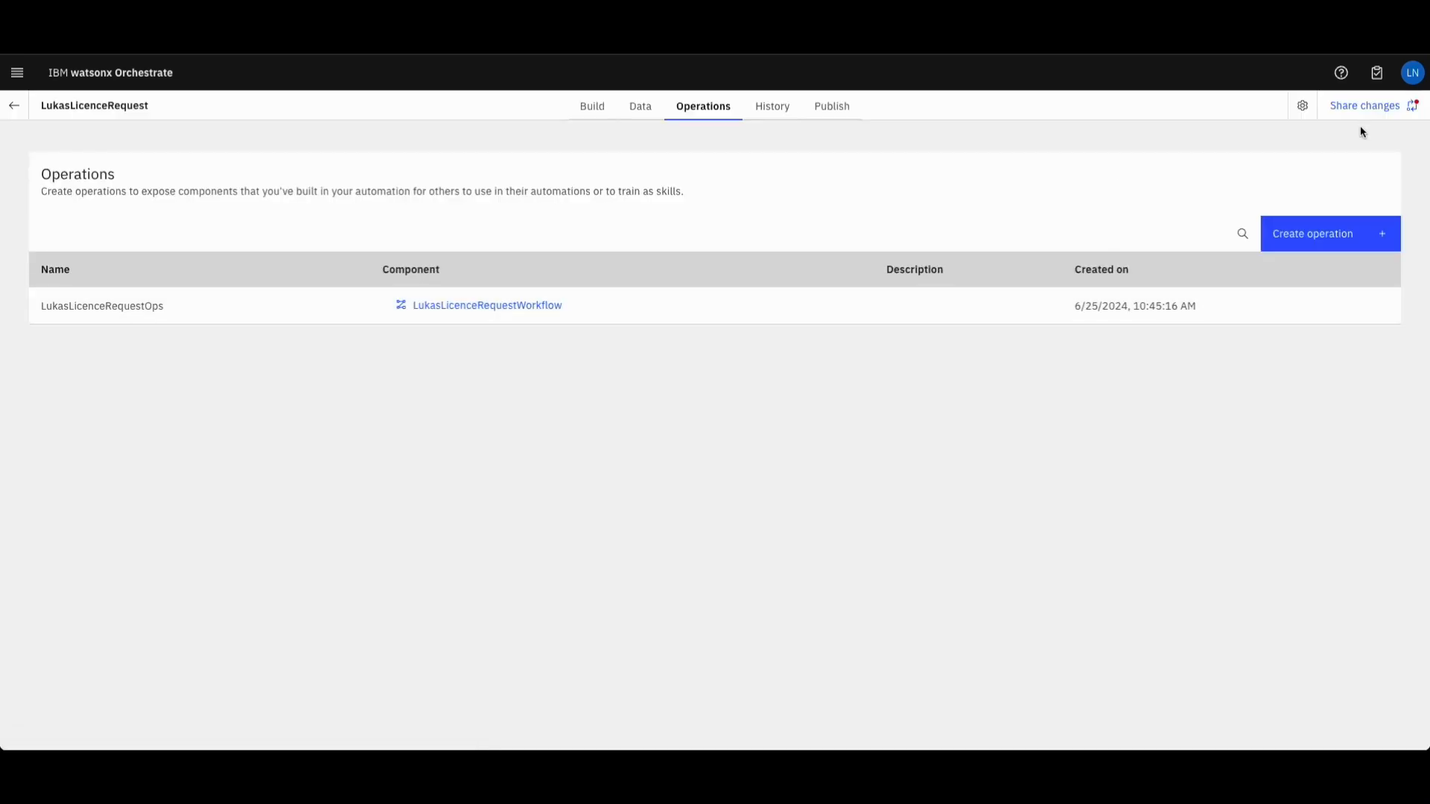
# Review the change log and confirm sharing all pending changes with collaborators
pyautogui.click(1364, 105)
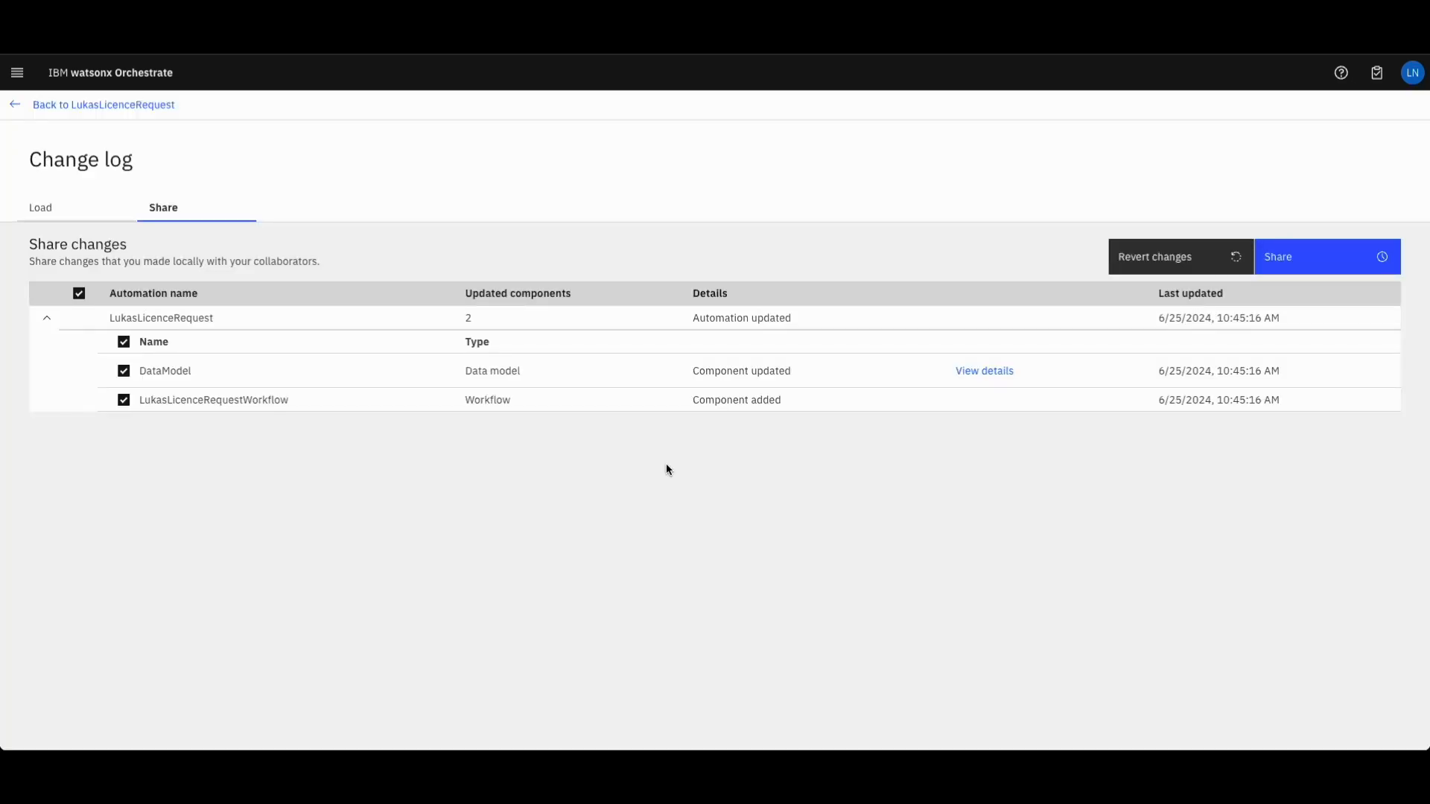
pyautogui.moveTo(670, 468)
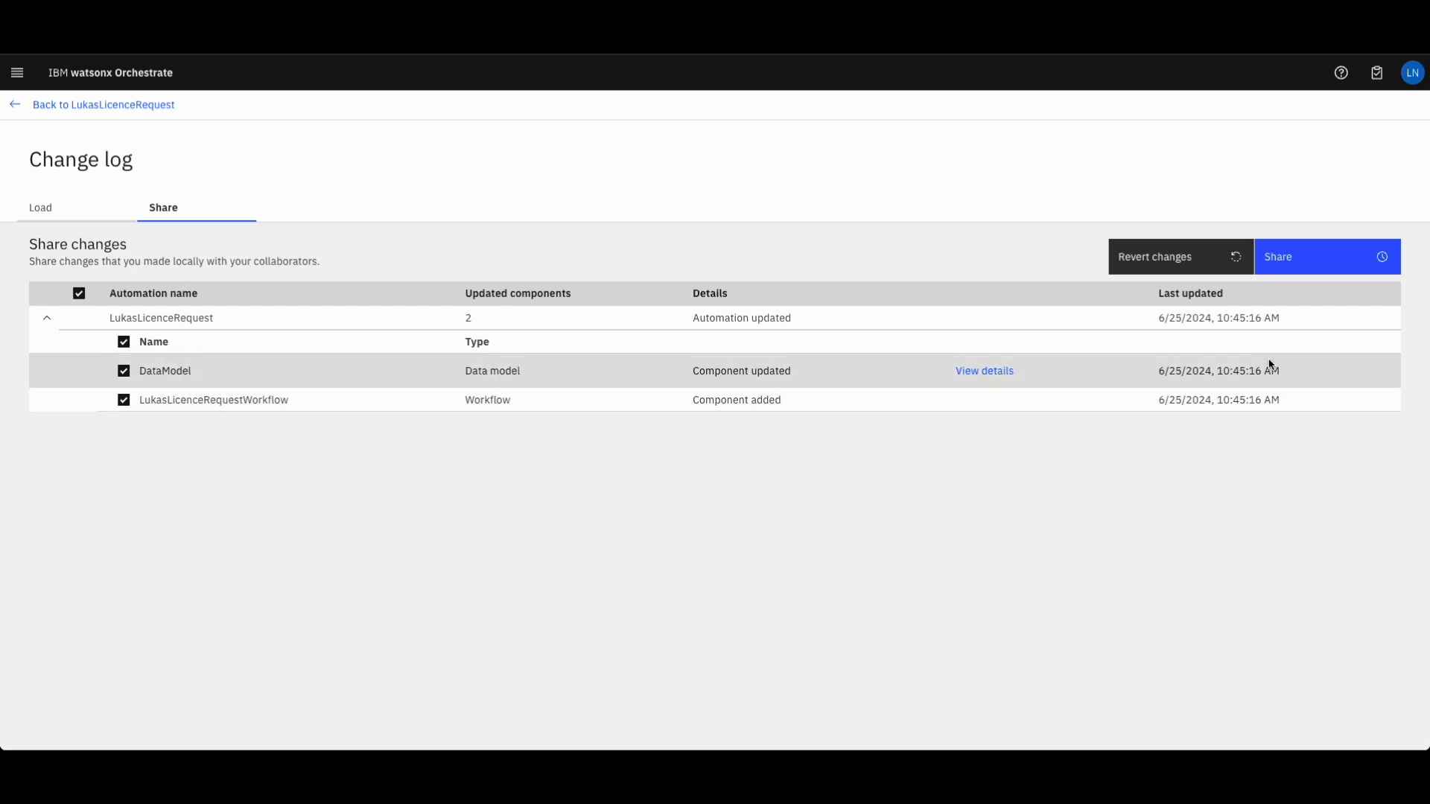
pyautogui.click(1326, 257)
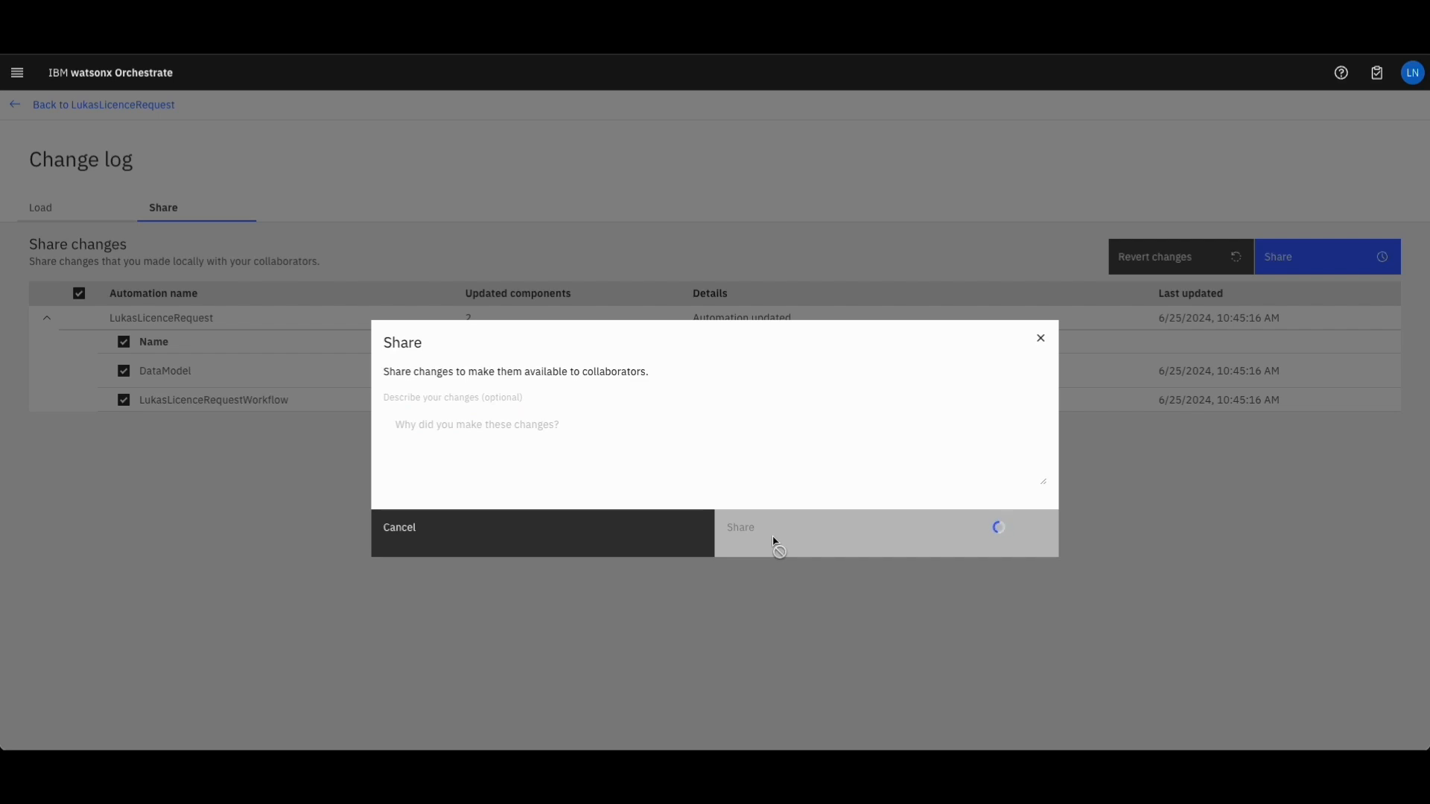
pyautogui.click(740, 527)
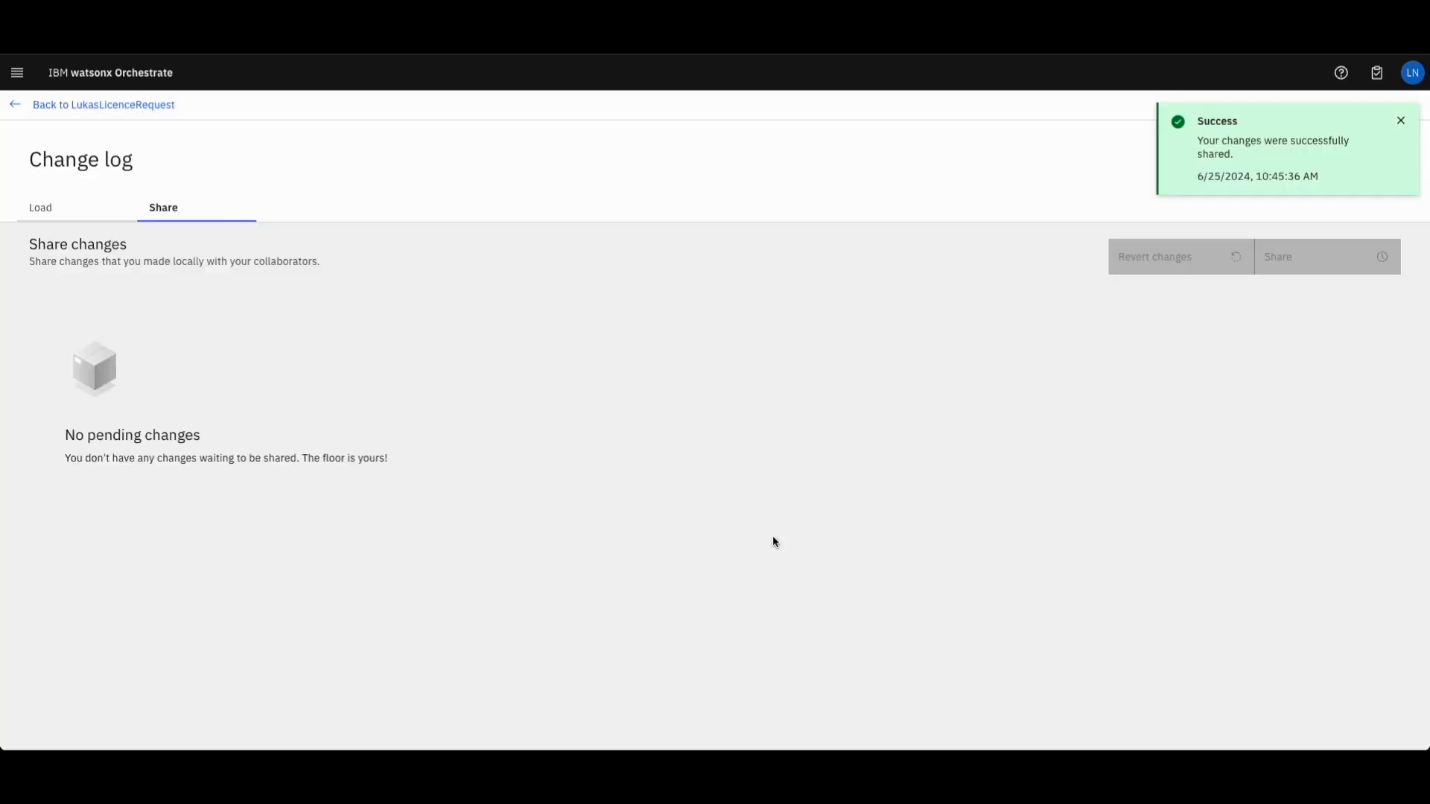
pyautogui.moveTo(20, 108)
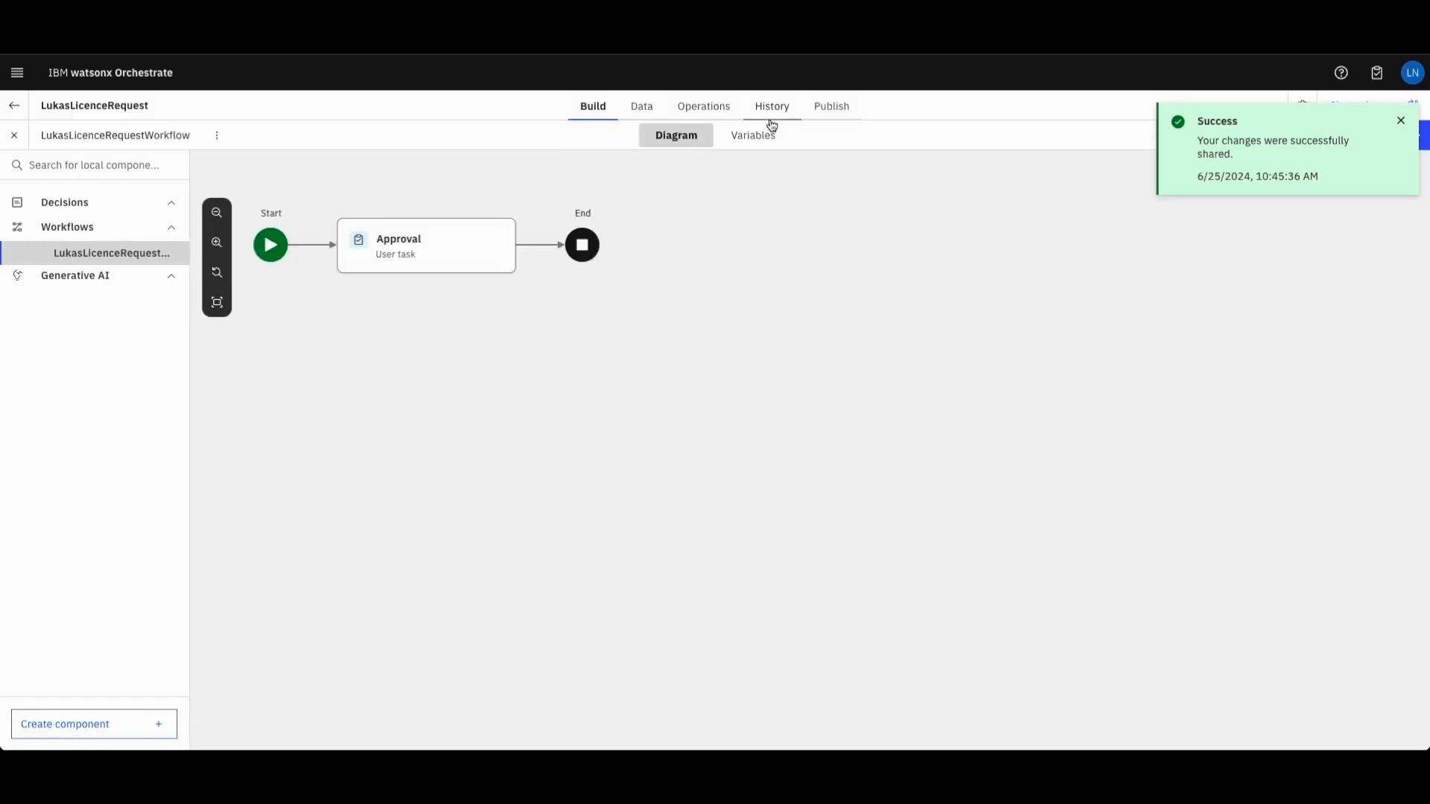
# Create version 1.0.0 from the latest History entry and move to the Publish page
pyautogui.click(772, 106)
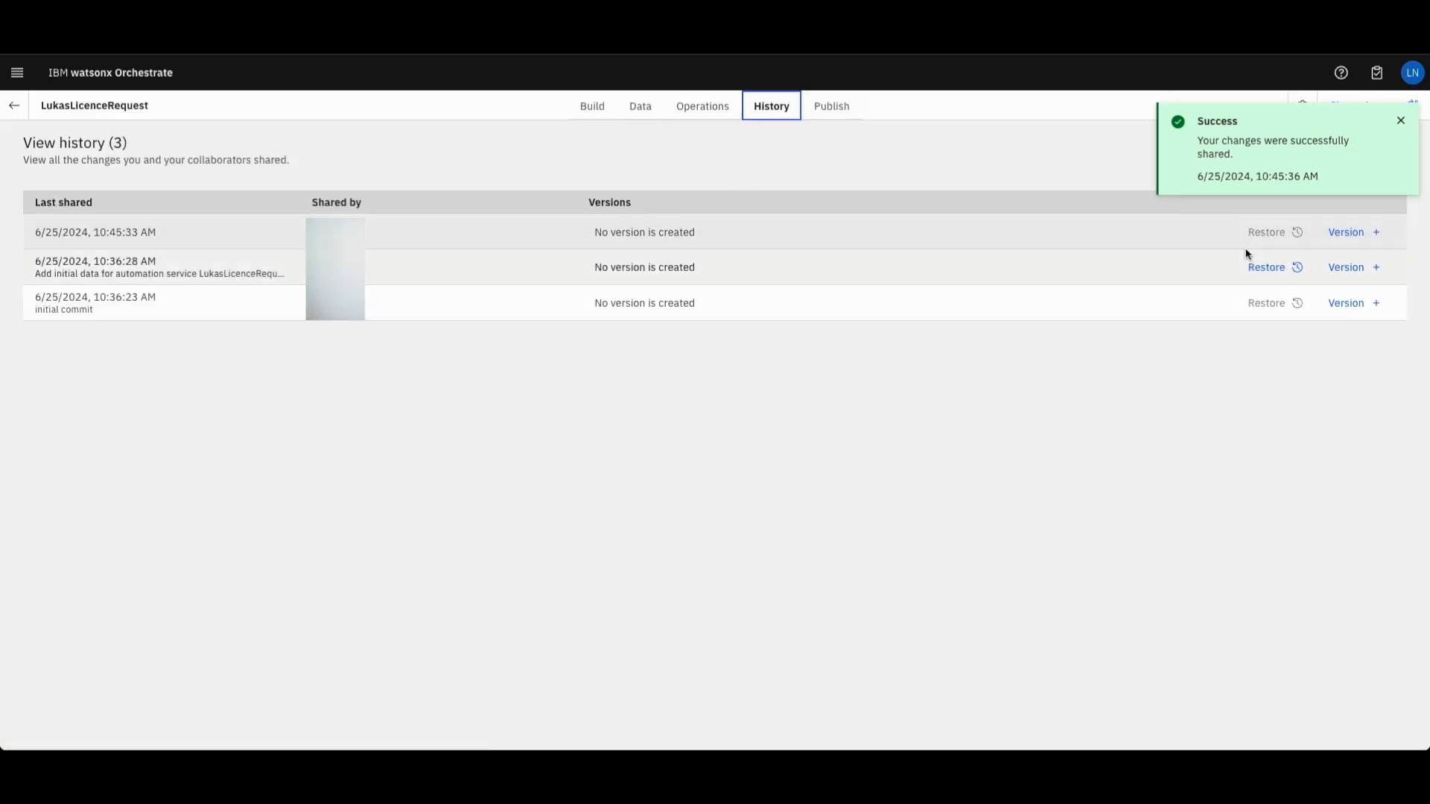
pyautogui.click(1346, 231)
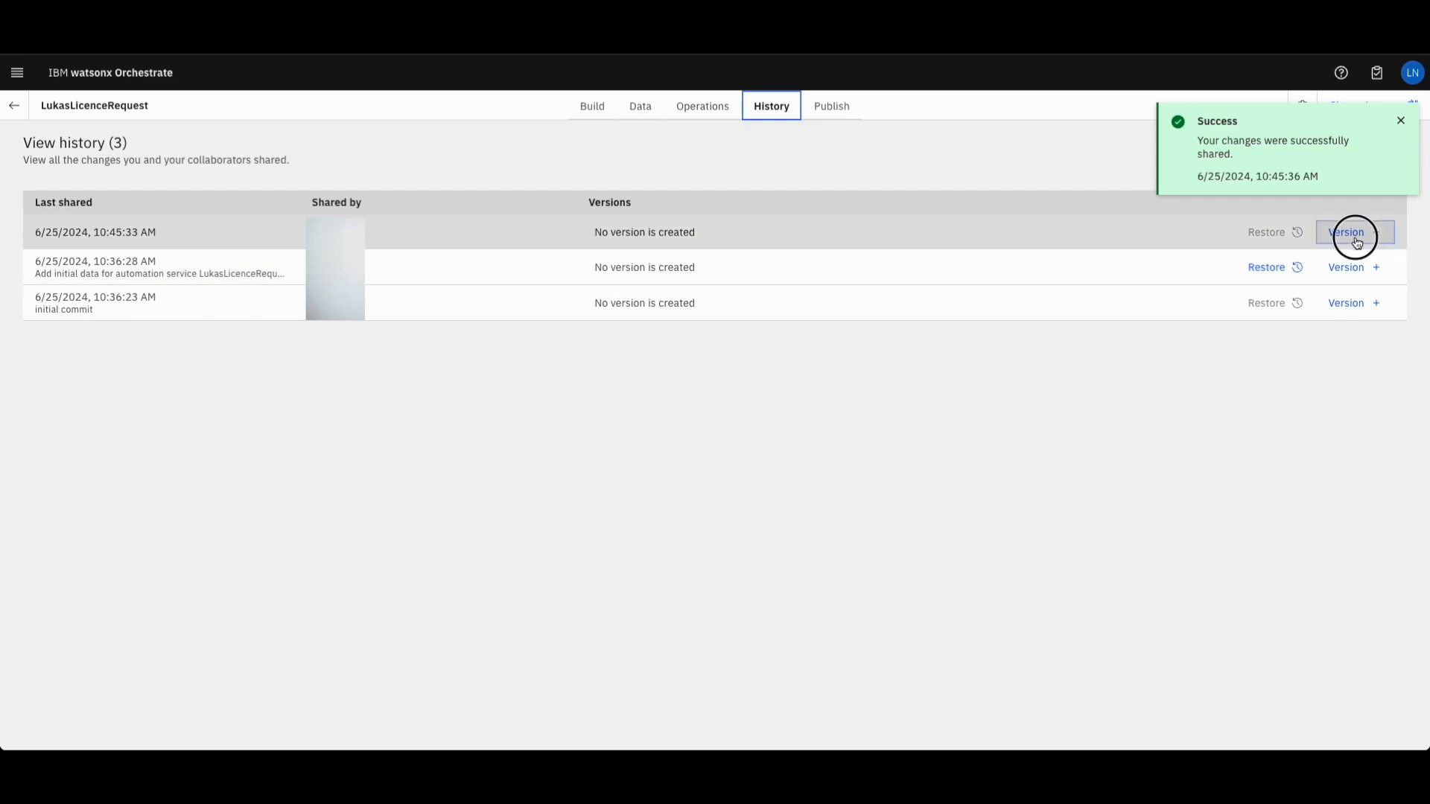
pyautogui.click(1354, 232)
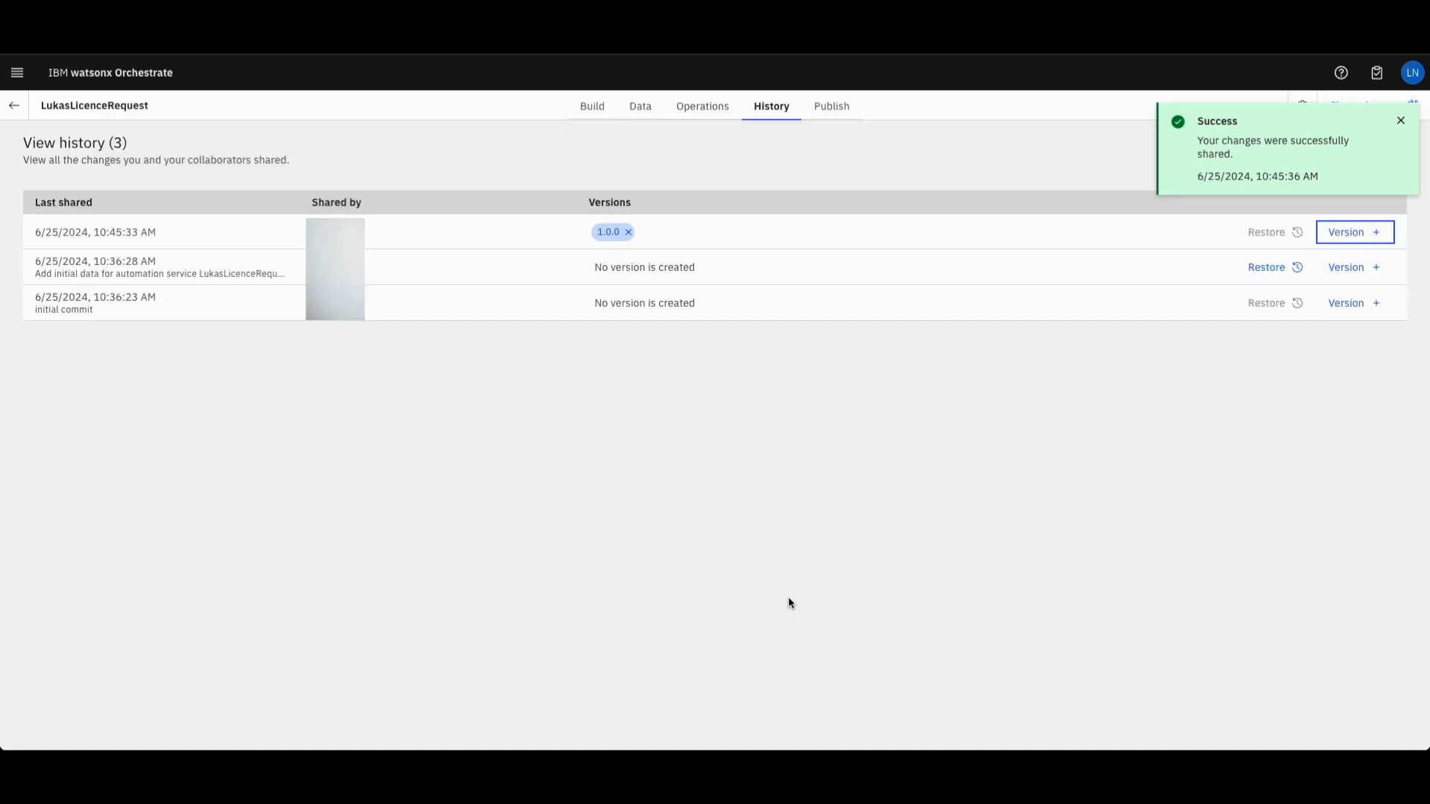
pyautogui.click(831, 106)
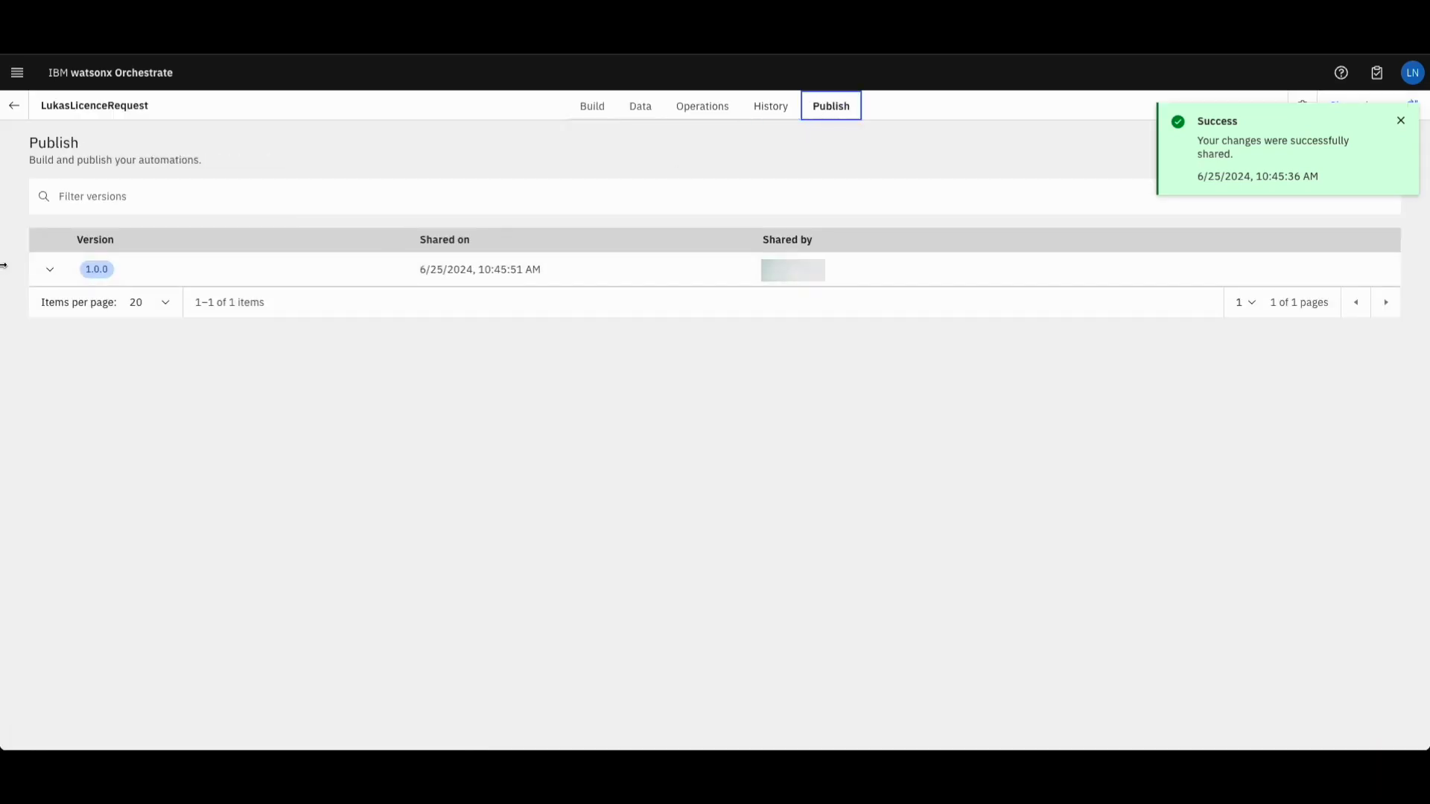
# Publish version 1.0.0 and check its log reports deployment done
pyautogui.click(50, 269)
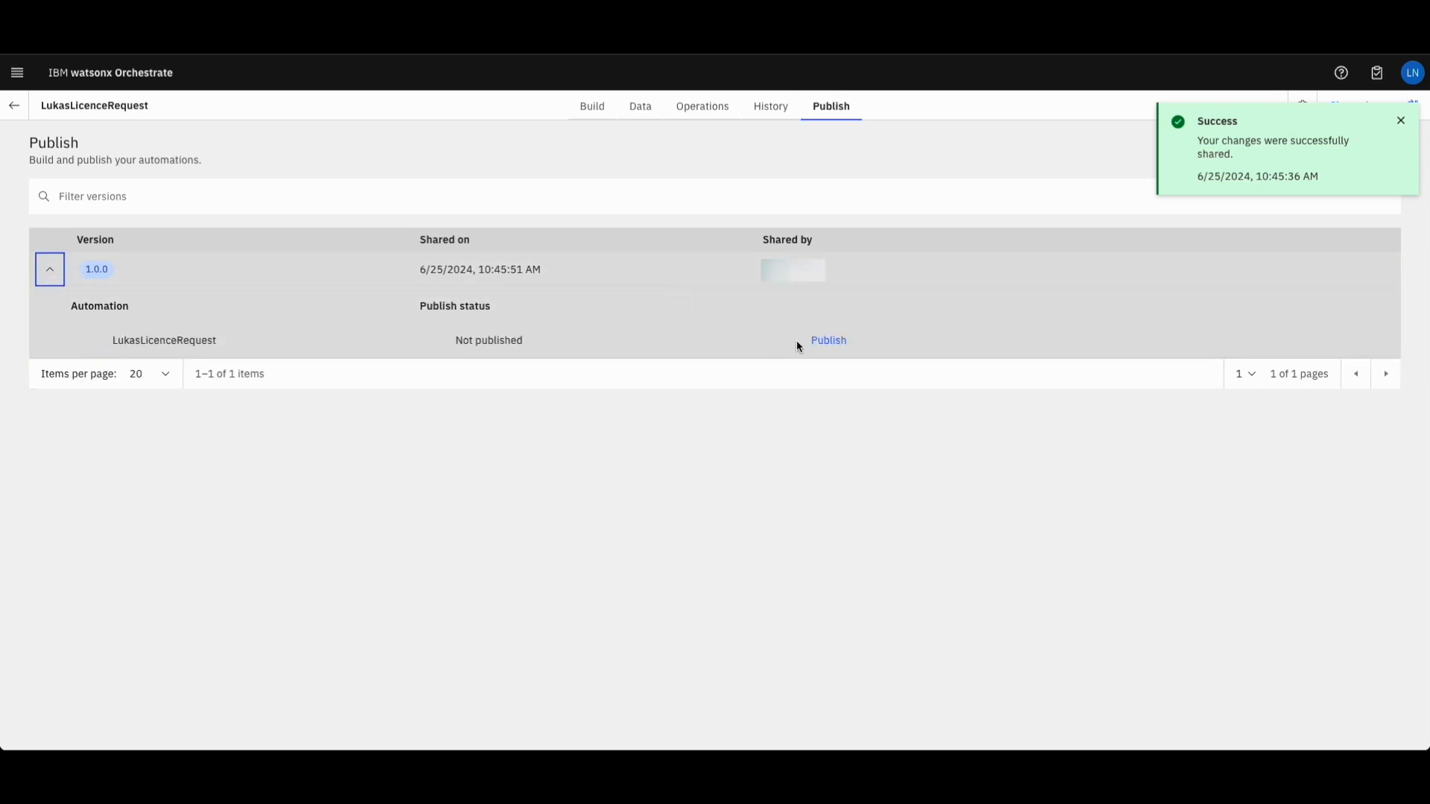
pyautogui.click(829, 340)
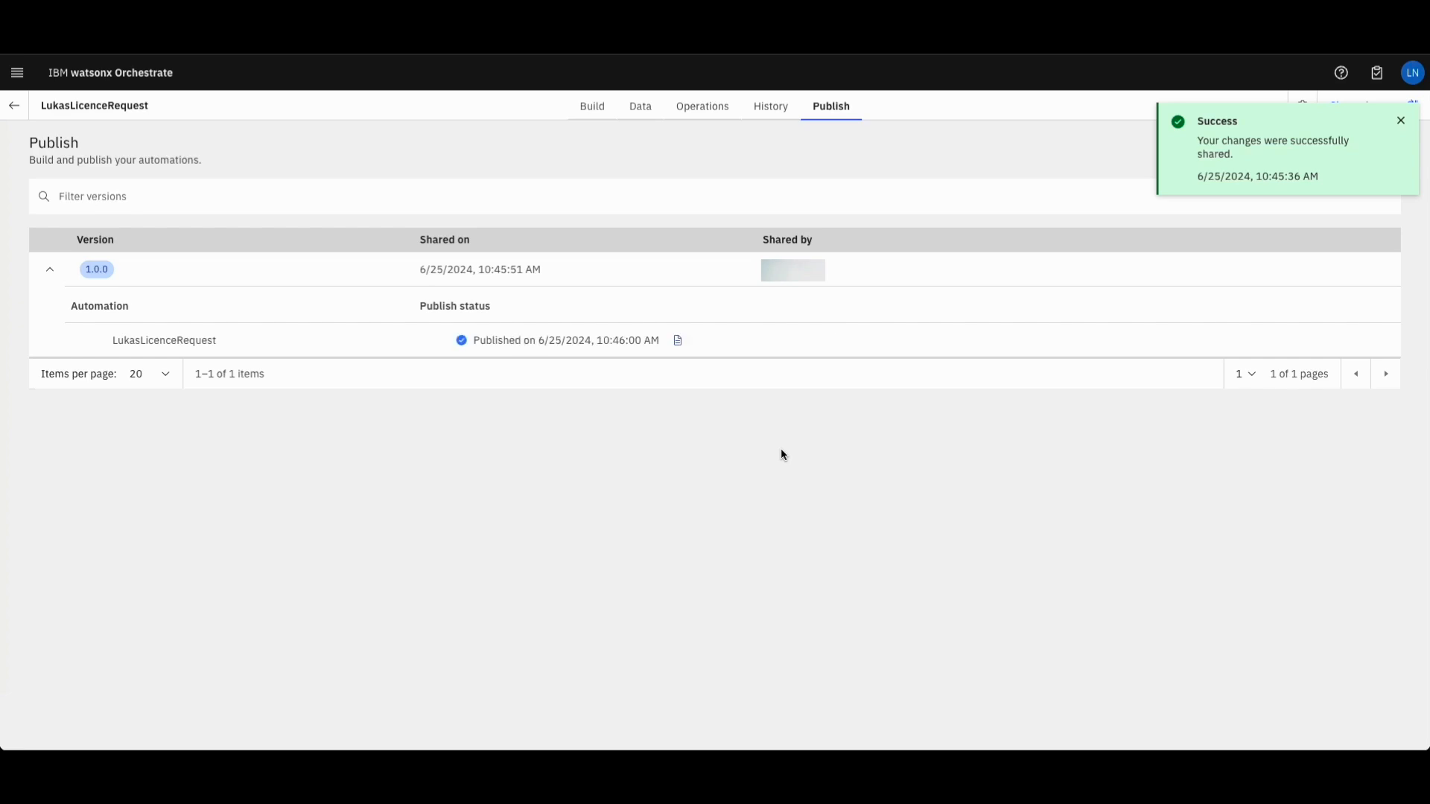
pyautogui.click(676, 341)
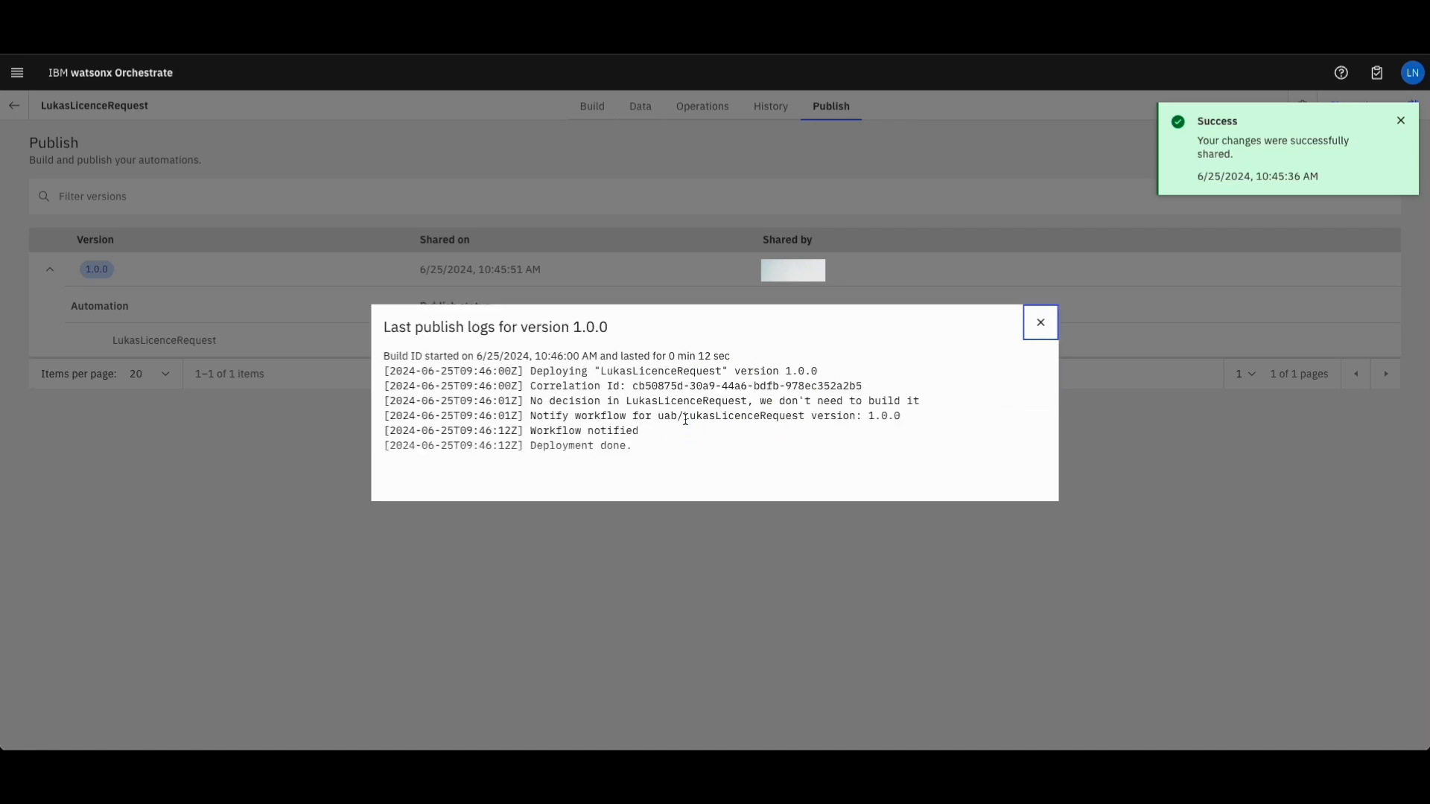
pyautogui.moveTo(517, 349)
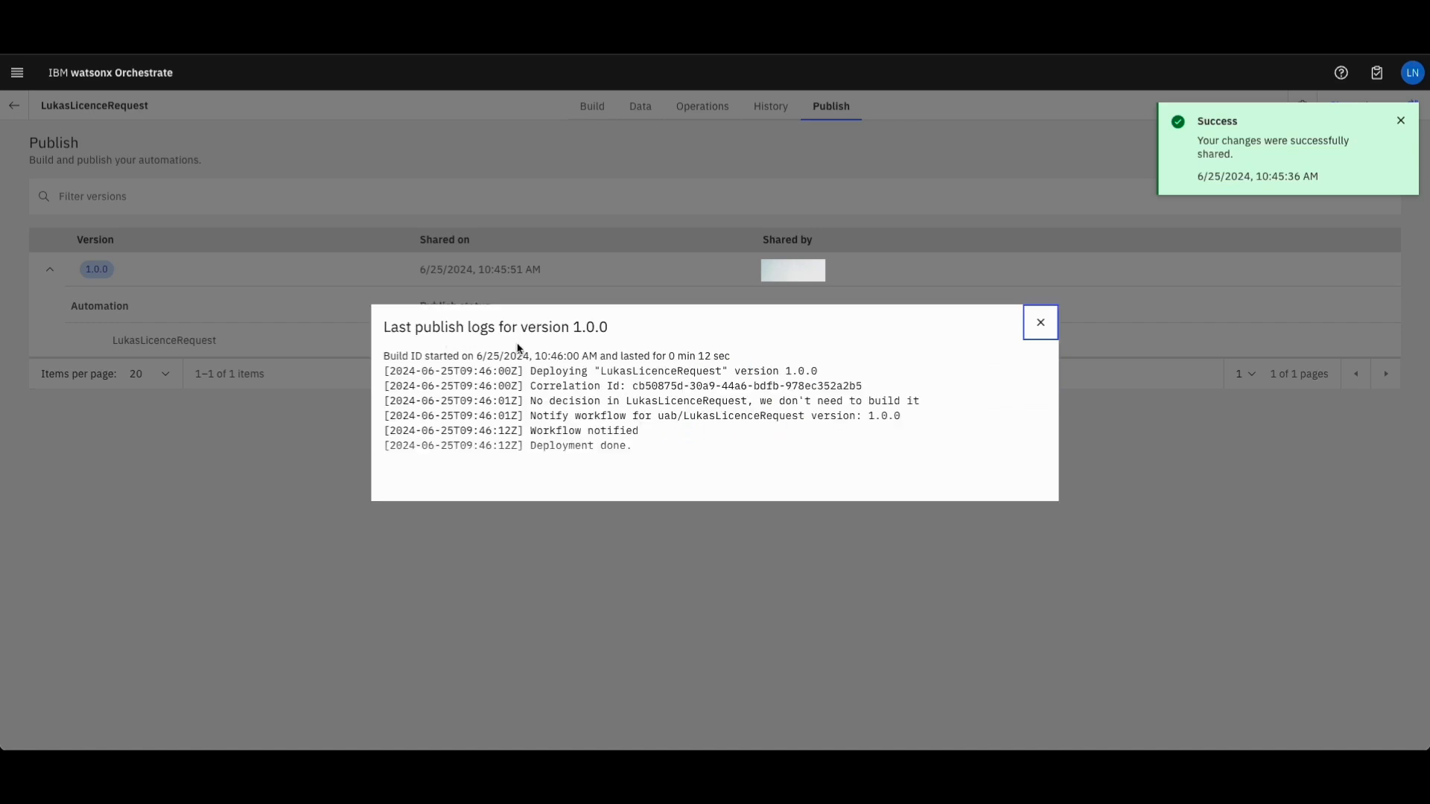
pyautogui.moveTo(1060, 409)
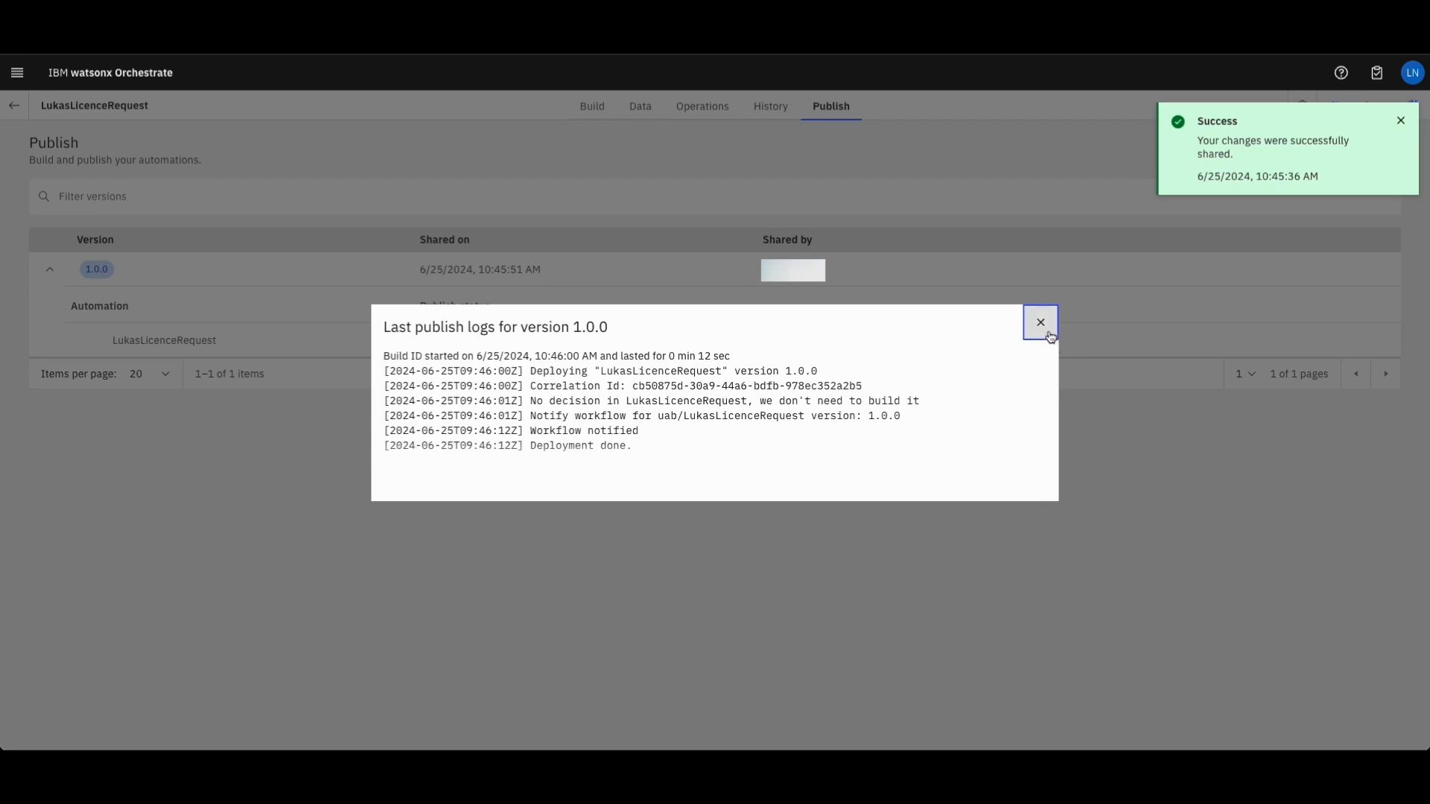
pyautogui.click(1040, 322)
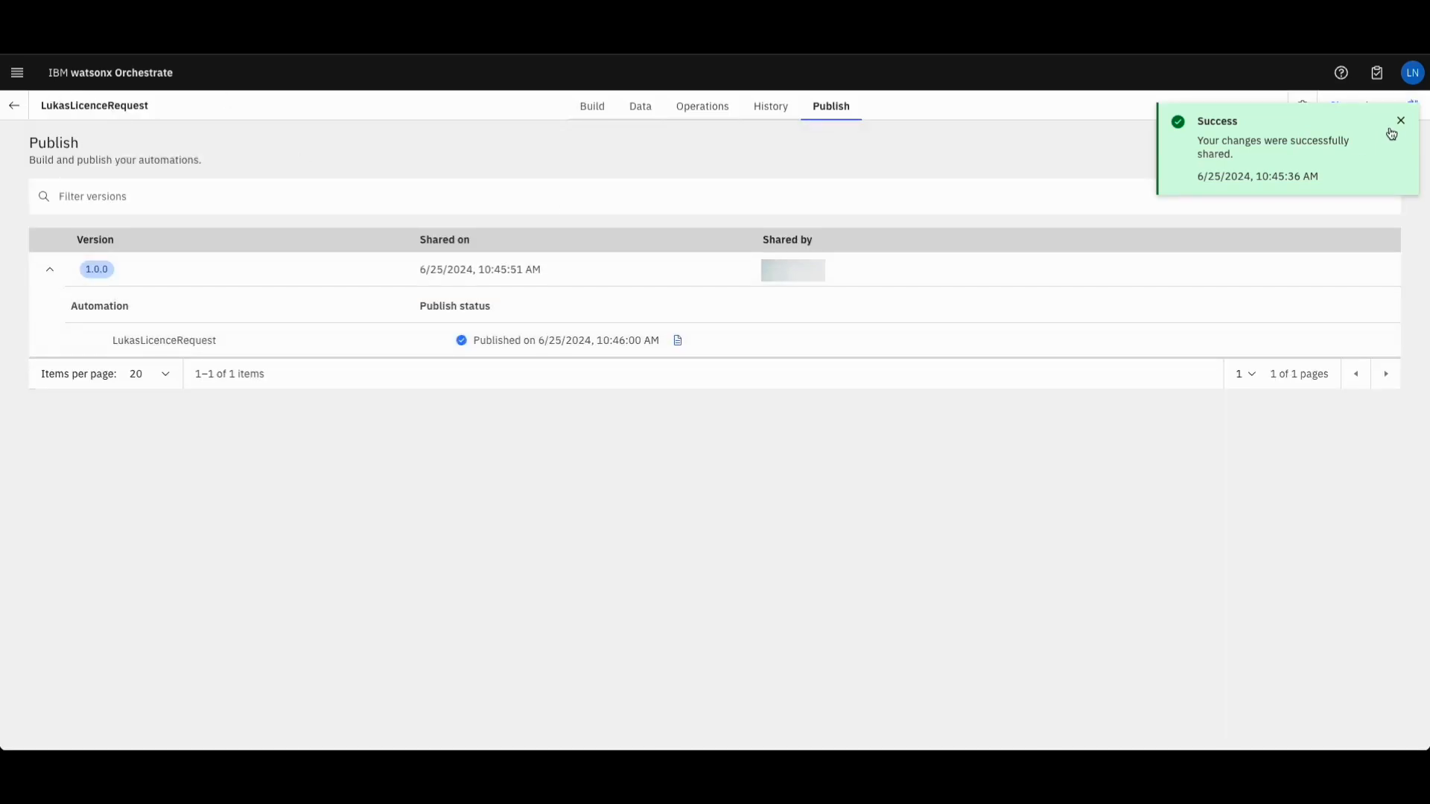
# Find LukasLicenceRequestOps under Skills and apps and choose Enhance this skill
pyautogui.click(18, 72)
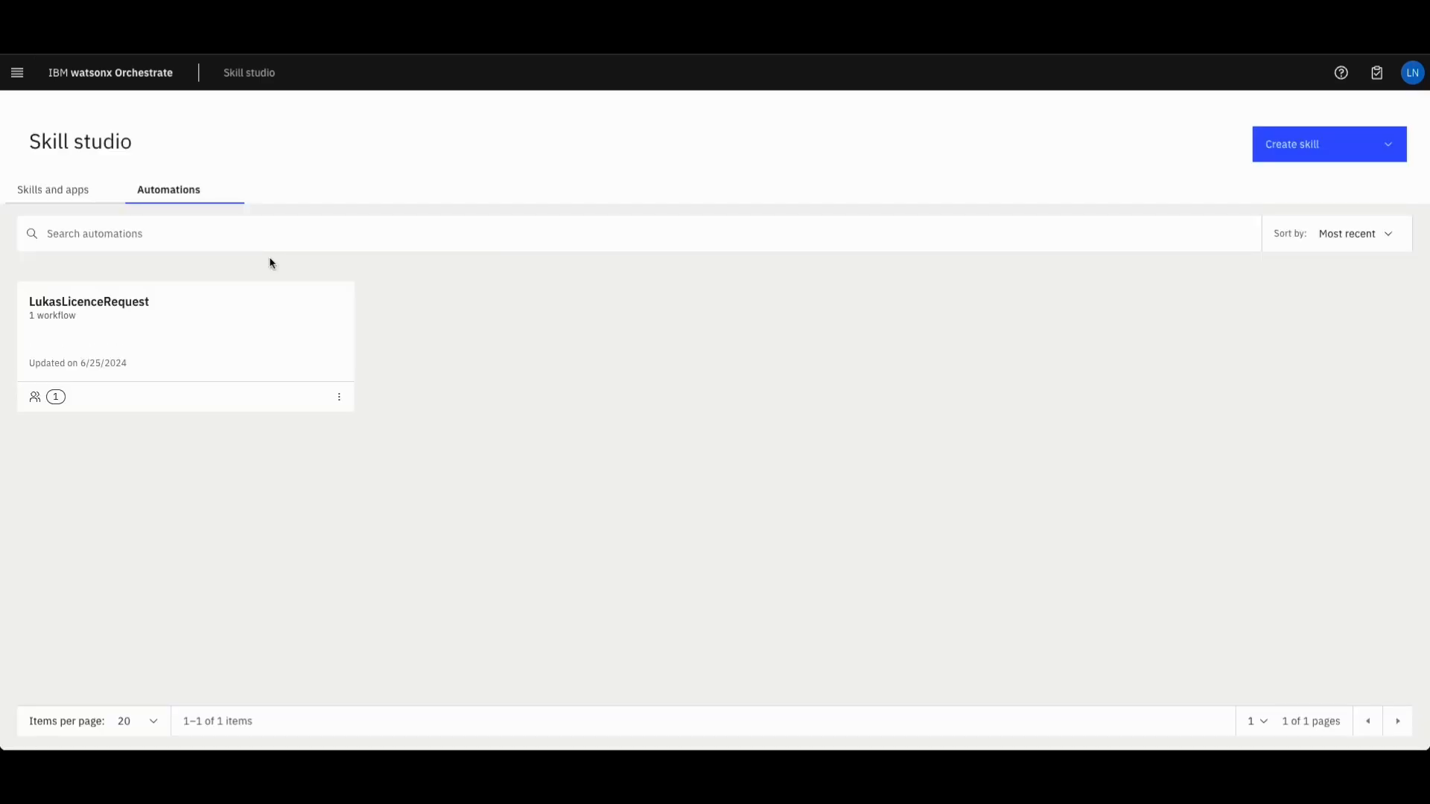
pyautogui.moveTo(143, 210)
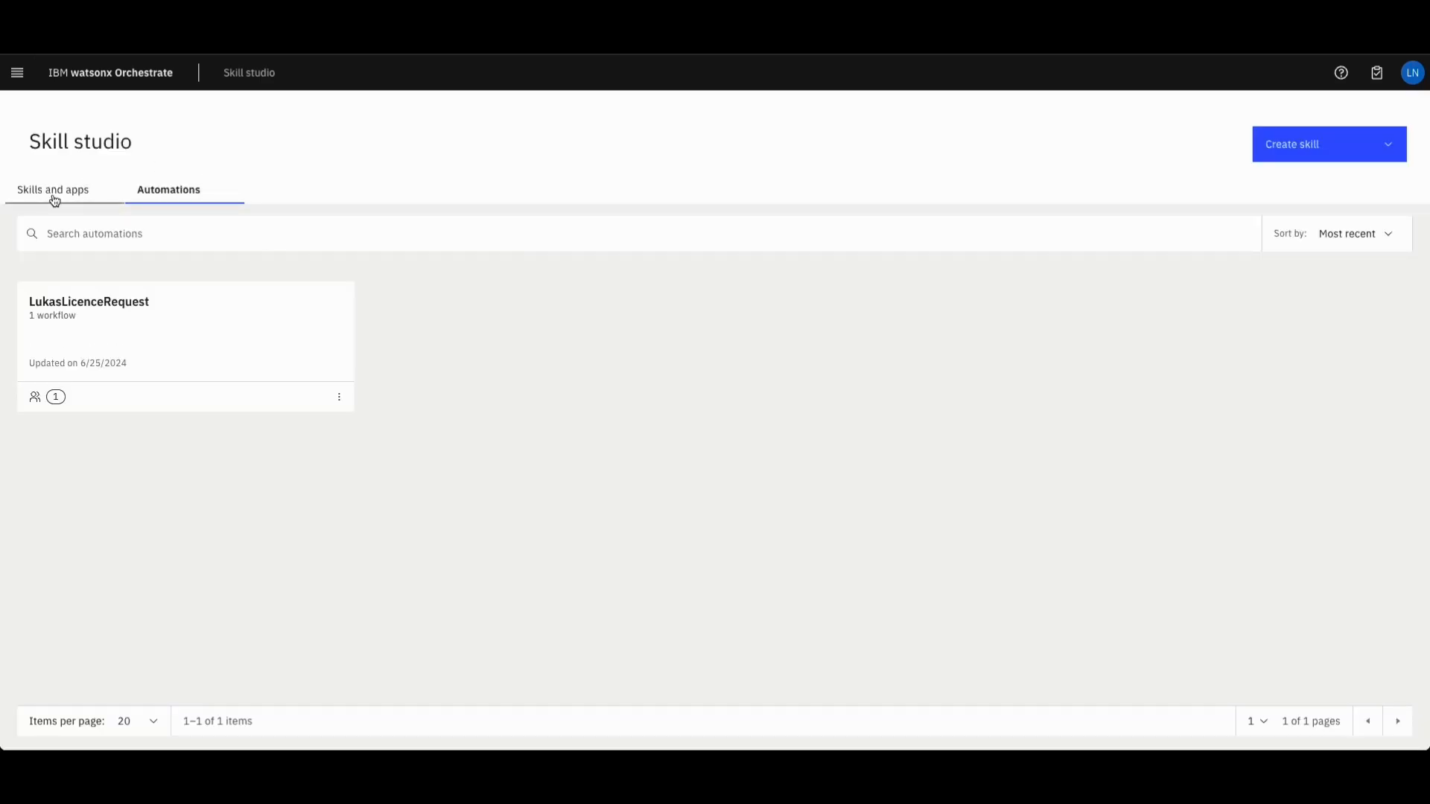
pyautogui.click(53, 189)
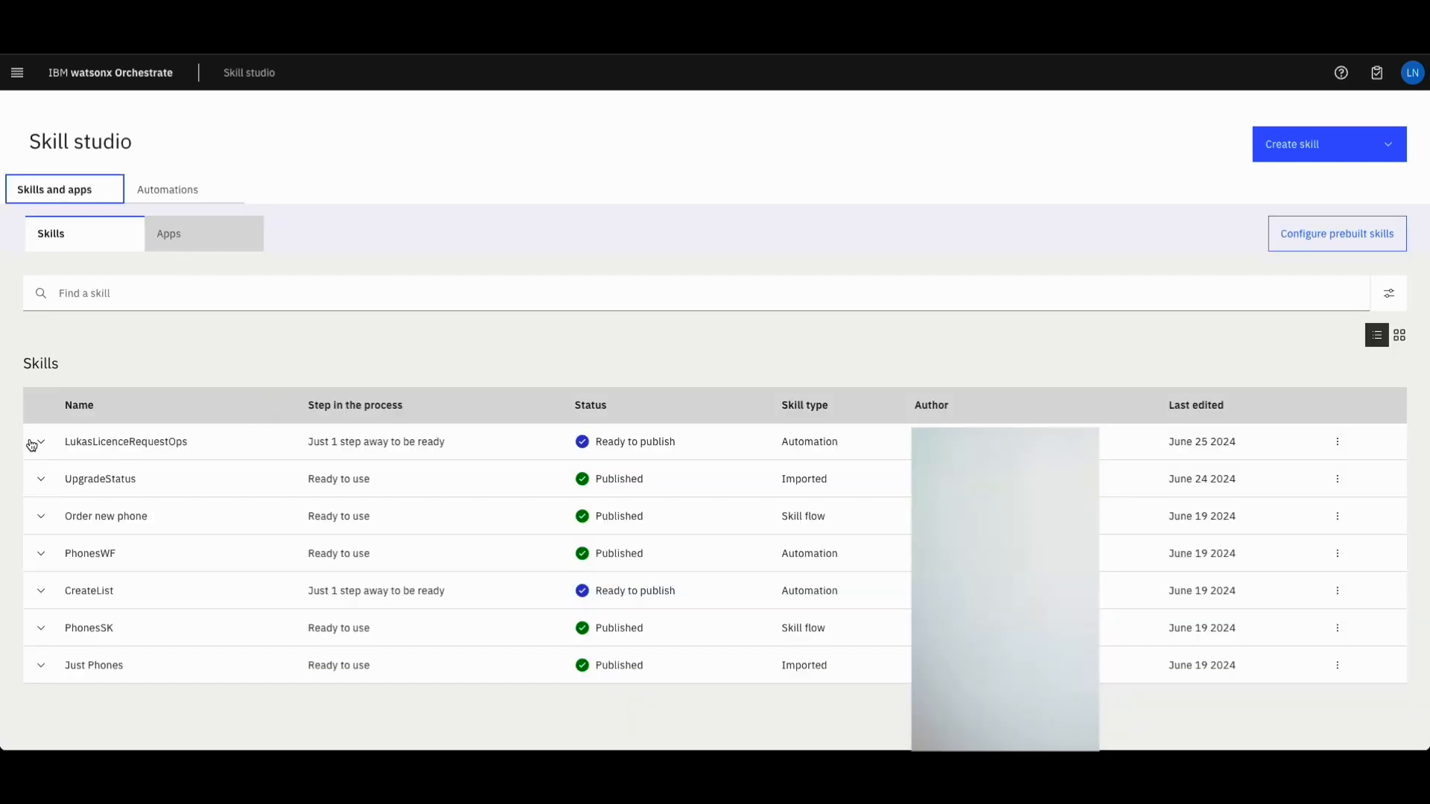
pyautogui.click(40, 442)
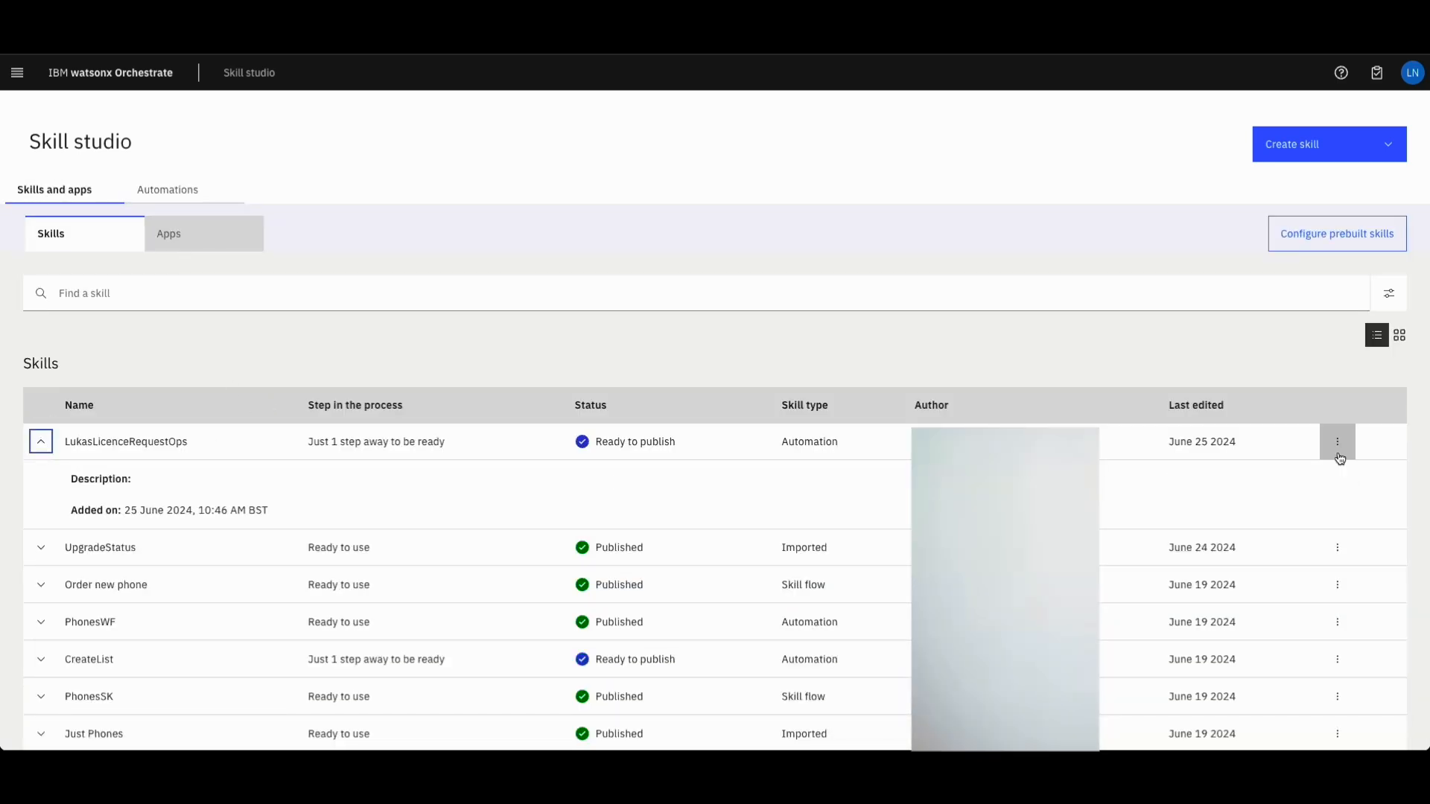
pyautogui.click(1338, 442)
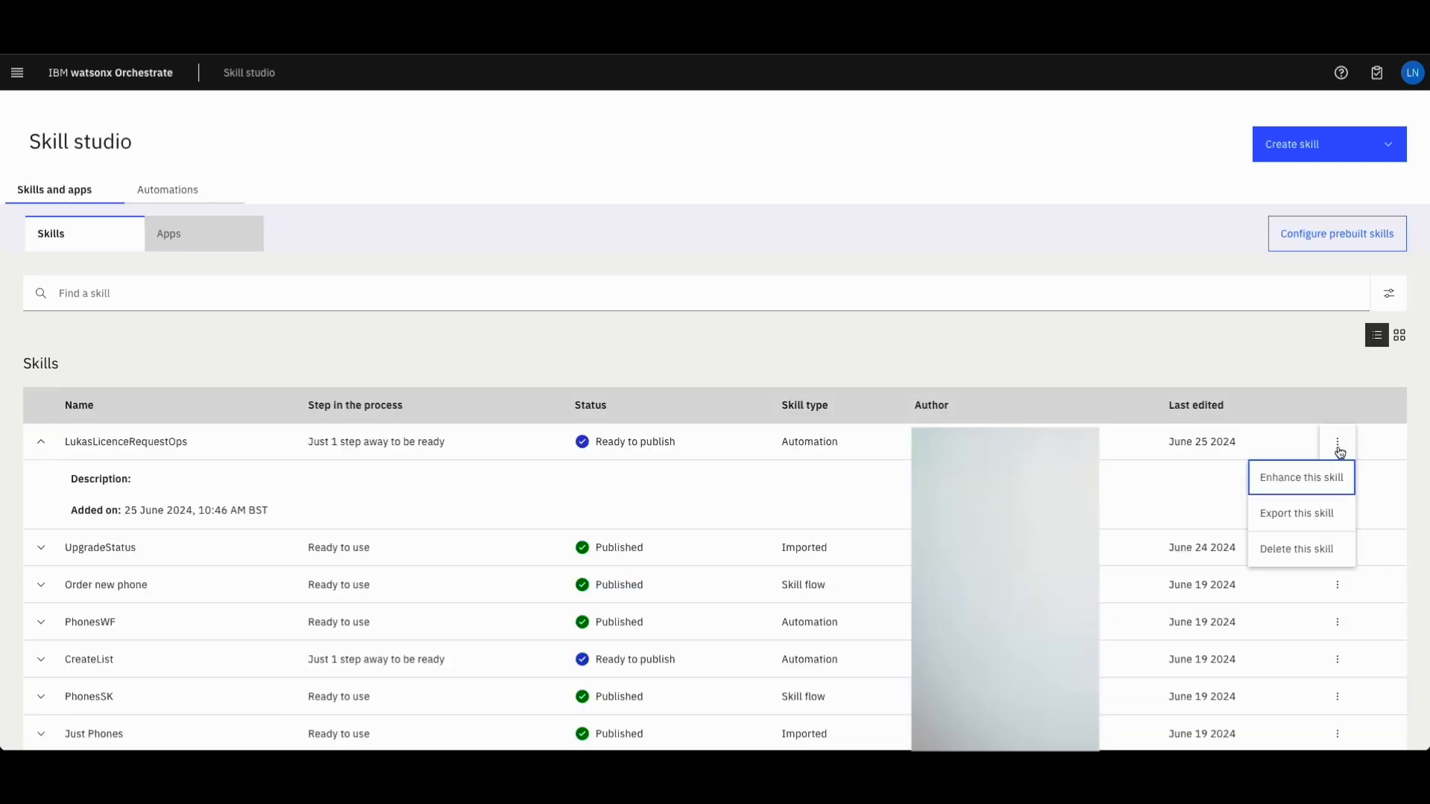
pyautogui.moveTo(1312, 481)
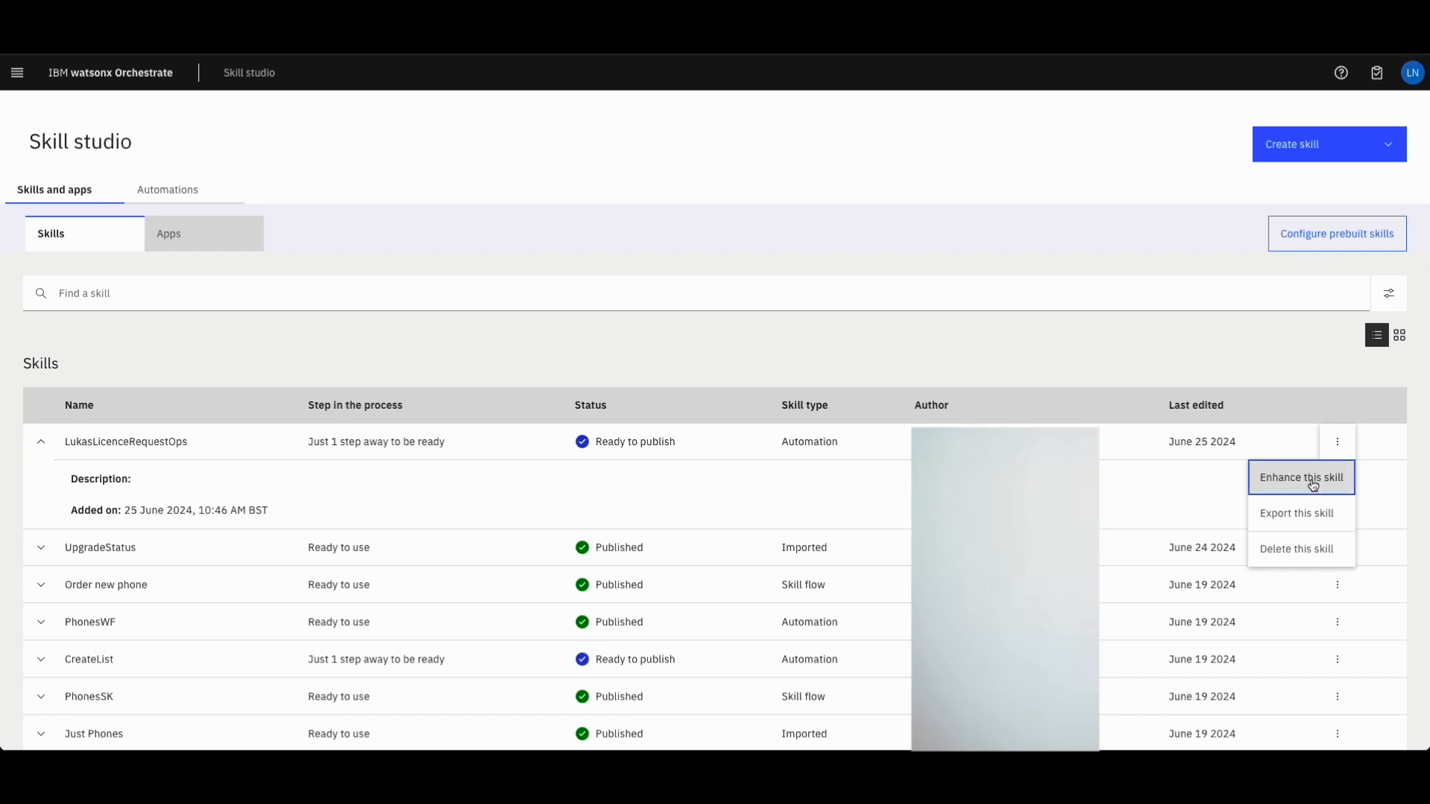
pyautogui.click(1300, 478)
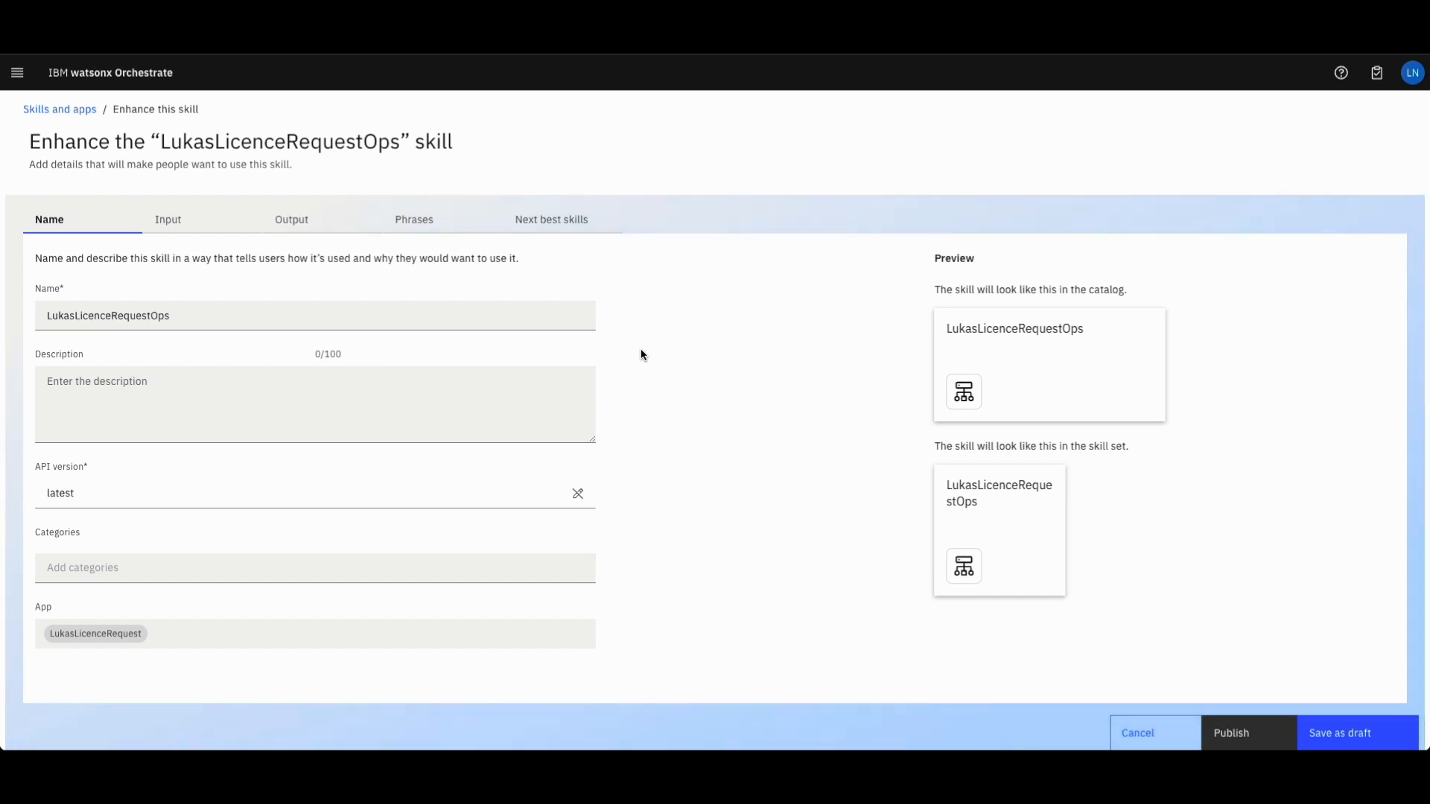
# Add the training phrase 'licence request' to LukasLicenceRequestOps and publish the skill
pyautogui.click(169, 219)
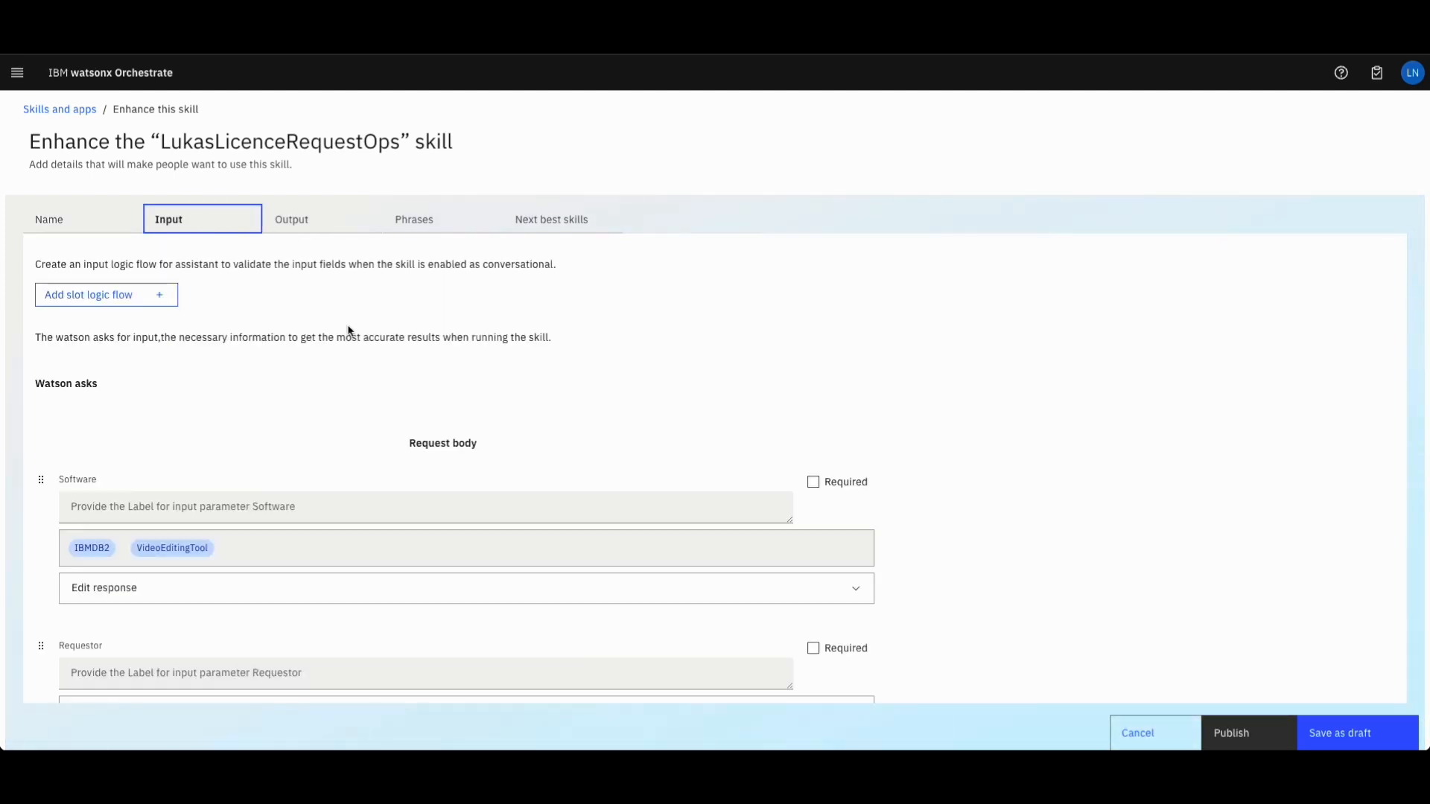
pyautogui.click(291, 219)
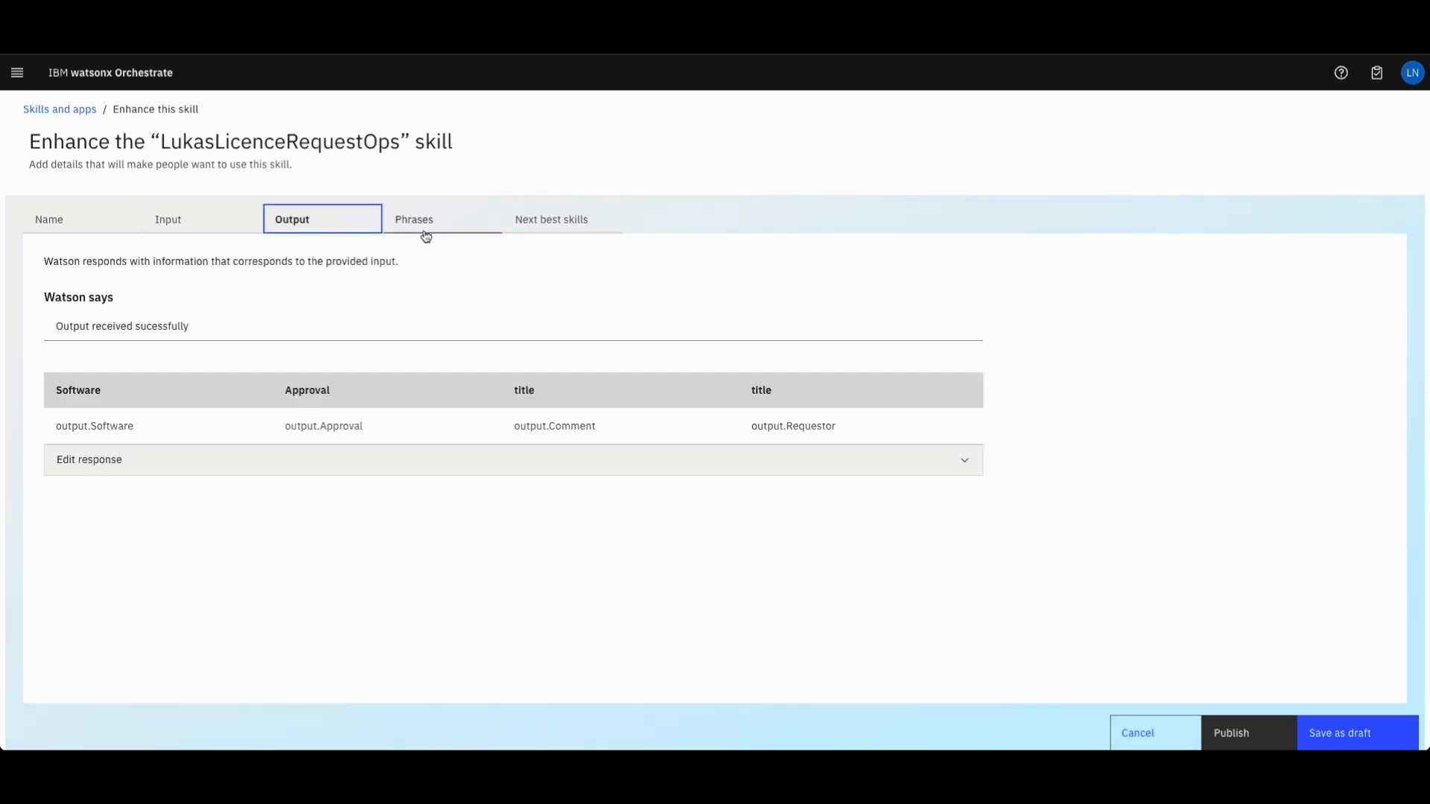
pyautogui.click(412, 219)
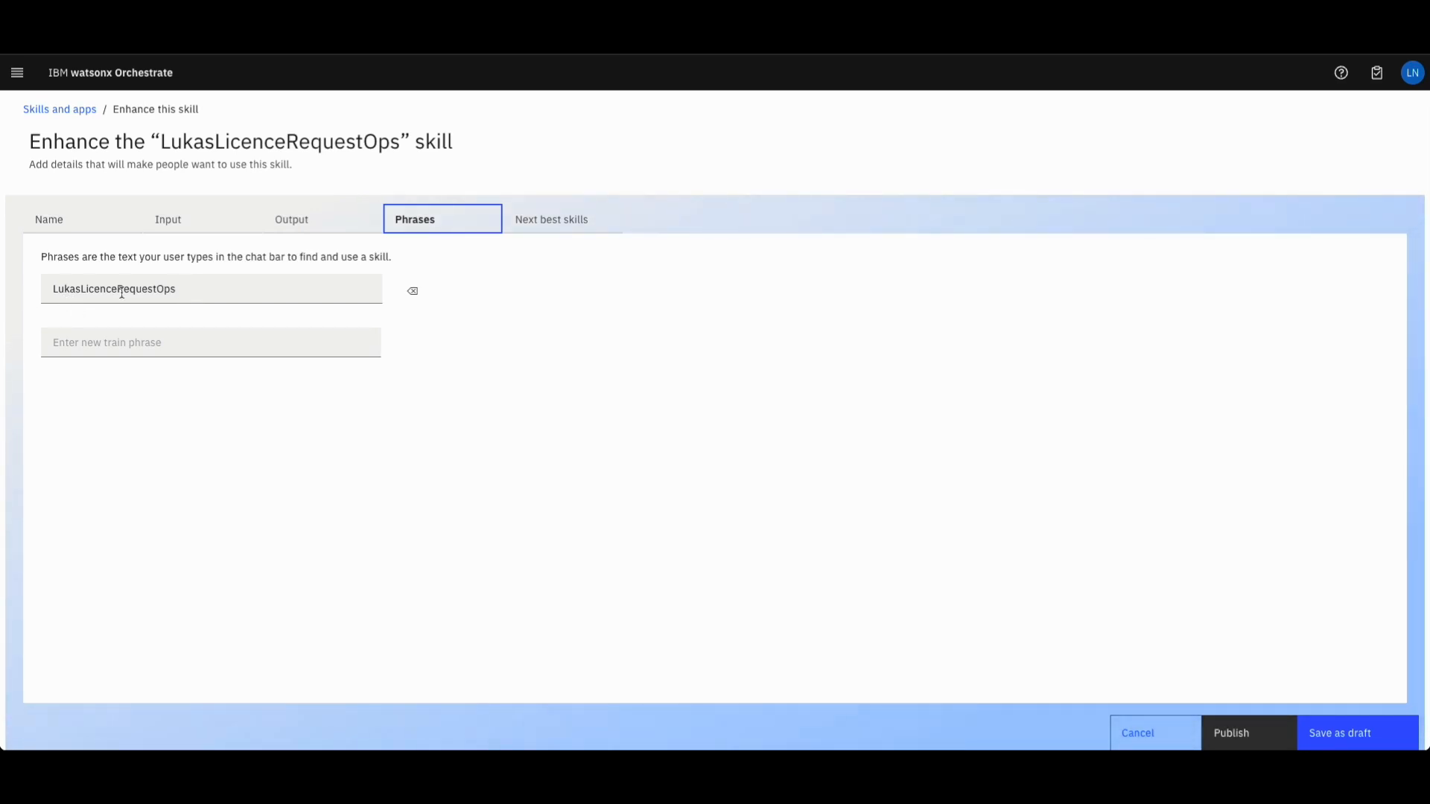
pyautogui.click(191, 343)
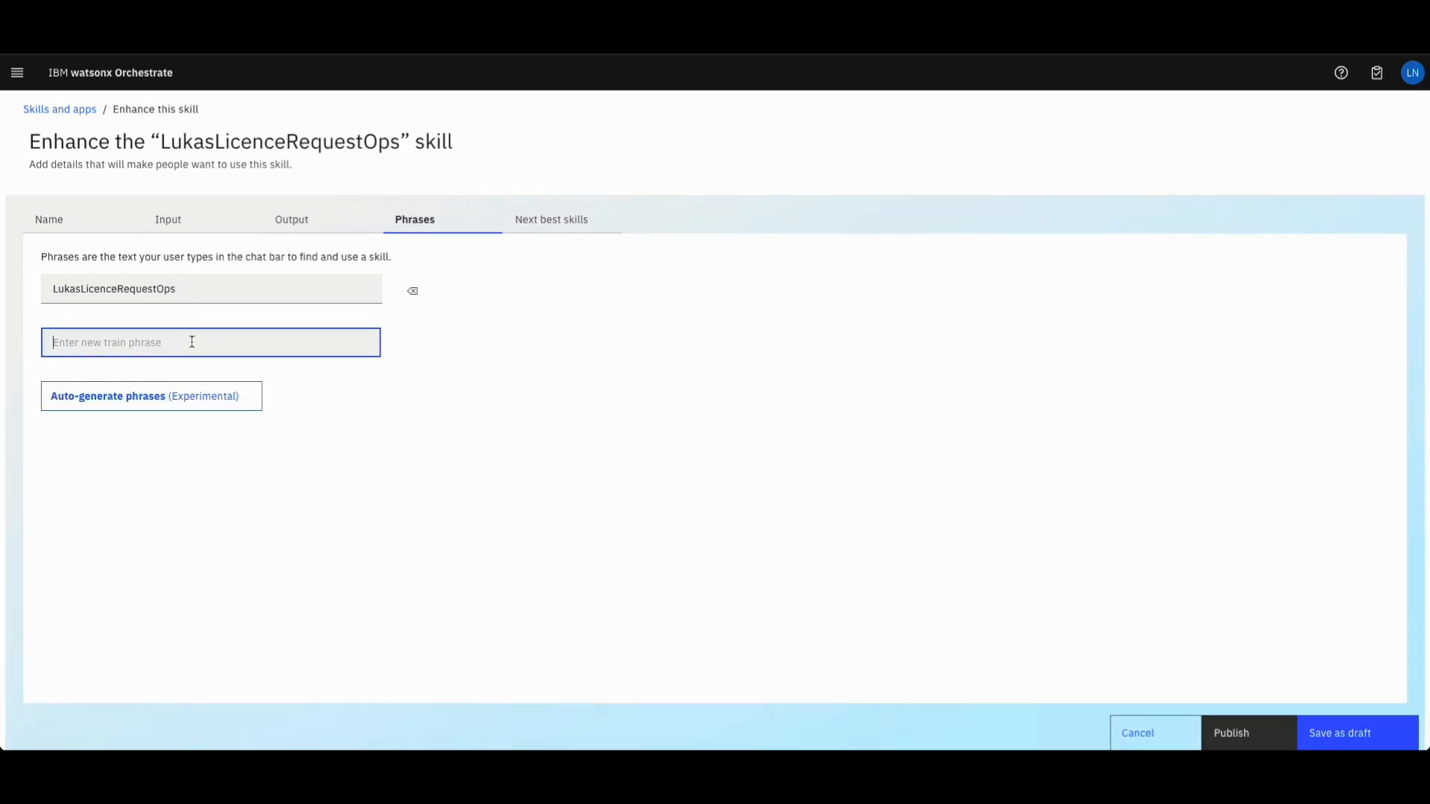
pyautogui.write('licence request')
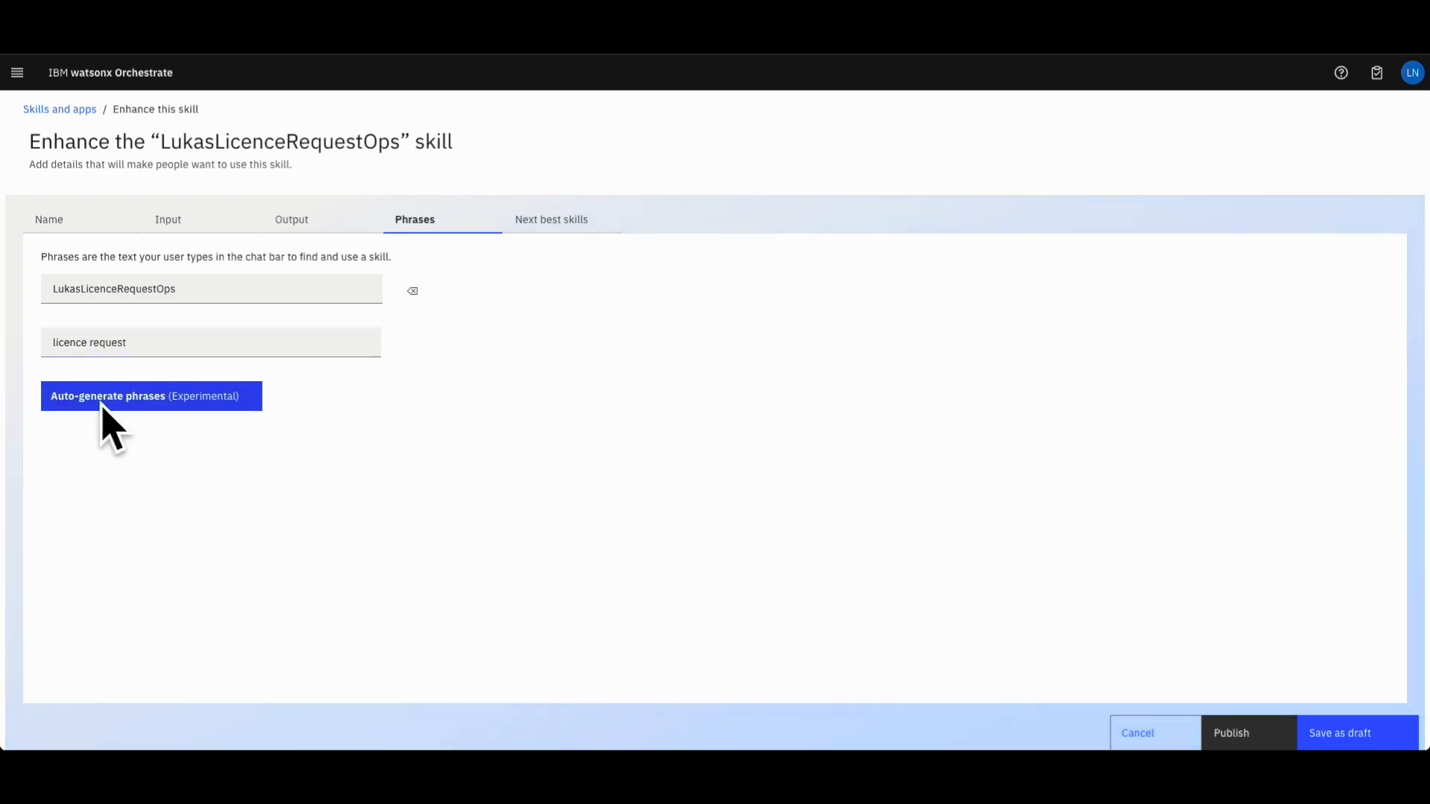
pyautogui.moveTo(68, 415)
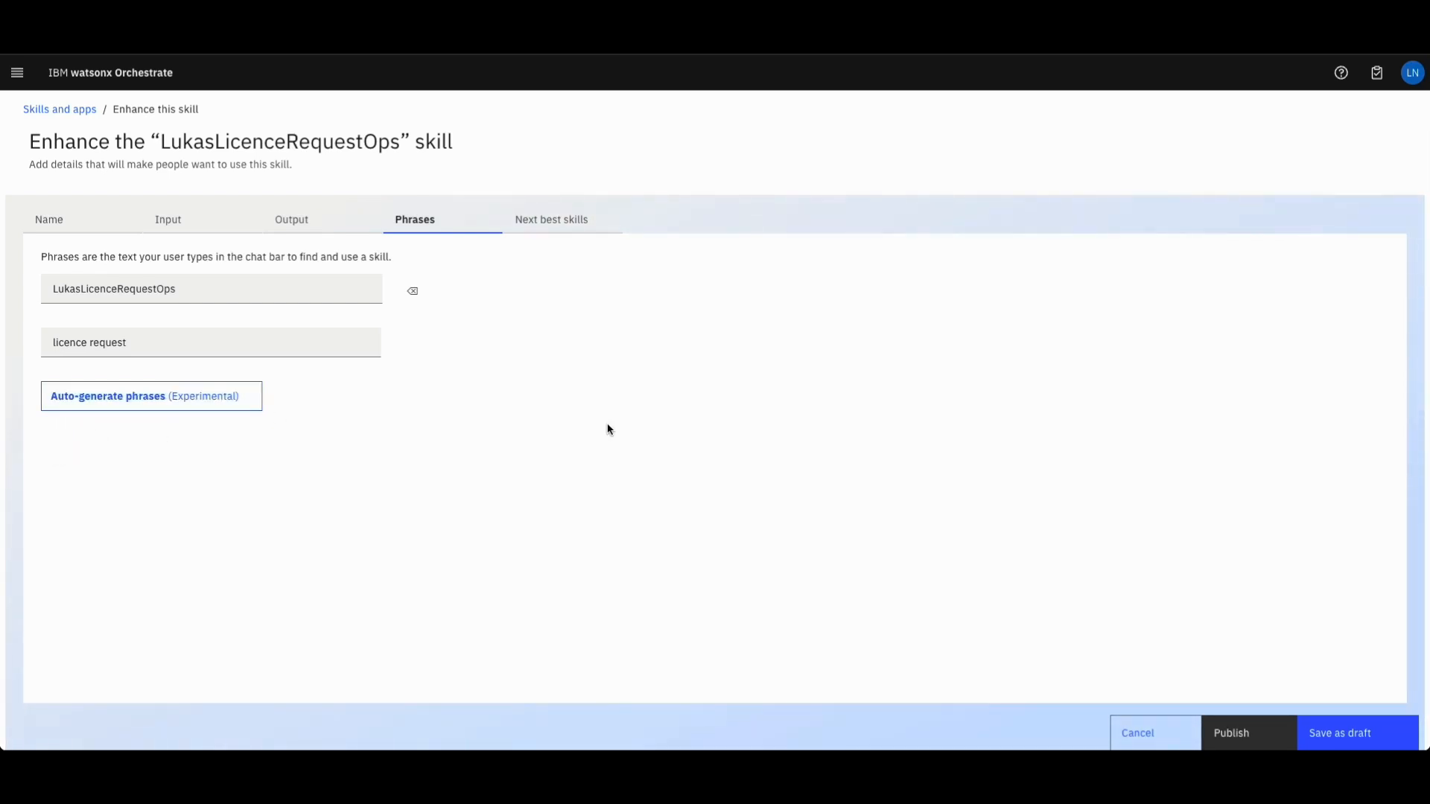
pyautogui.moveTo(1275, 688)
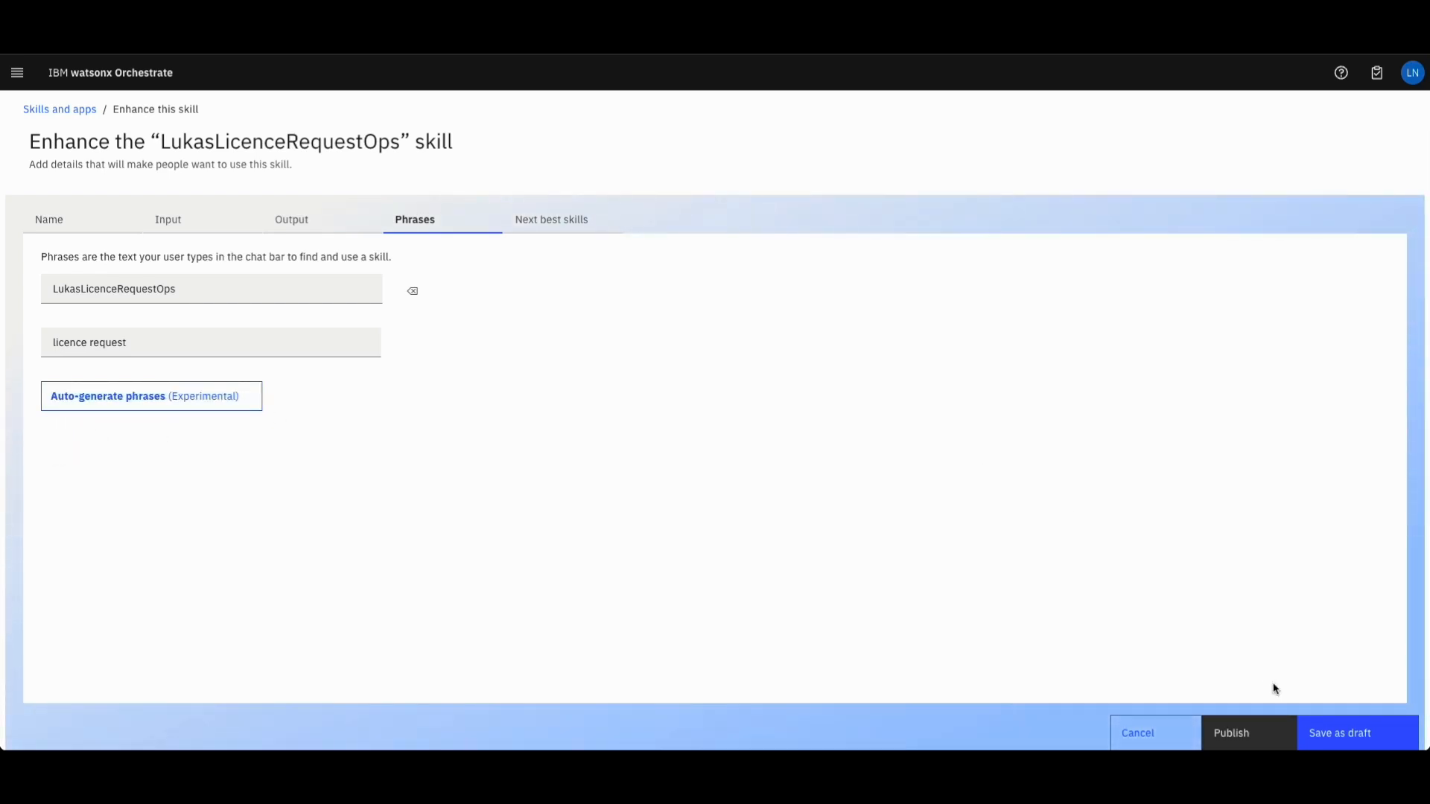
pyautogui.moveTo(995, 641)
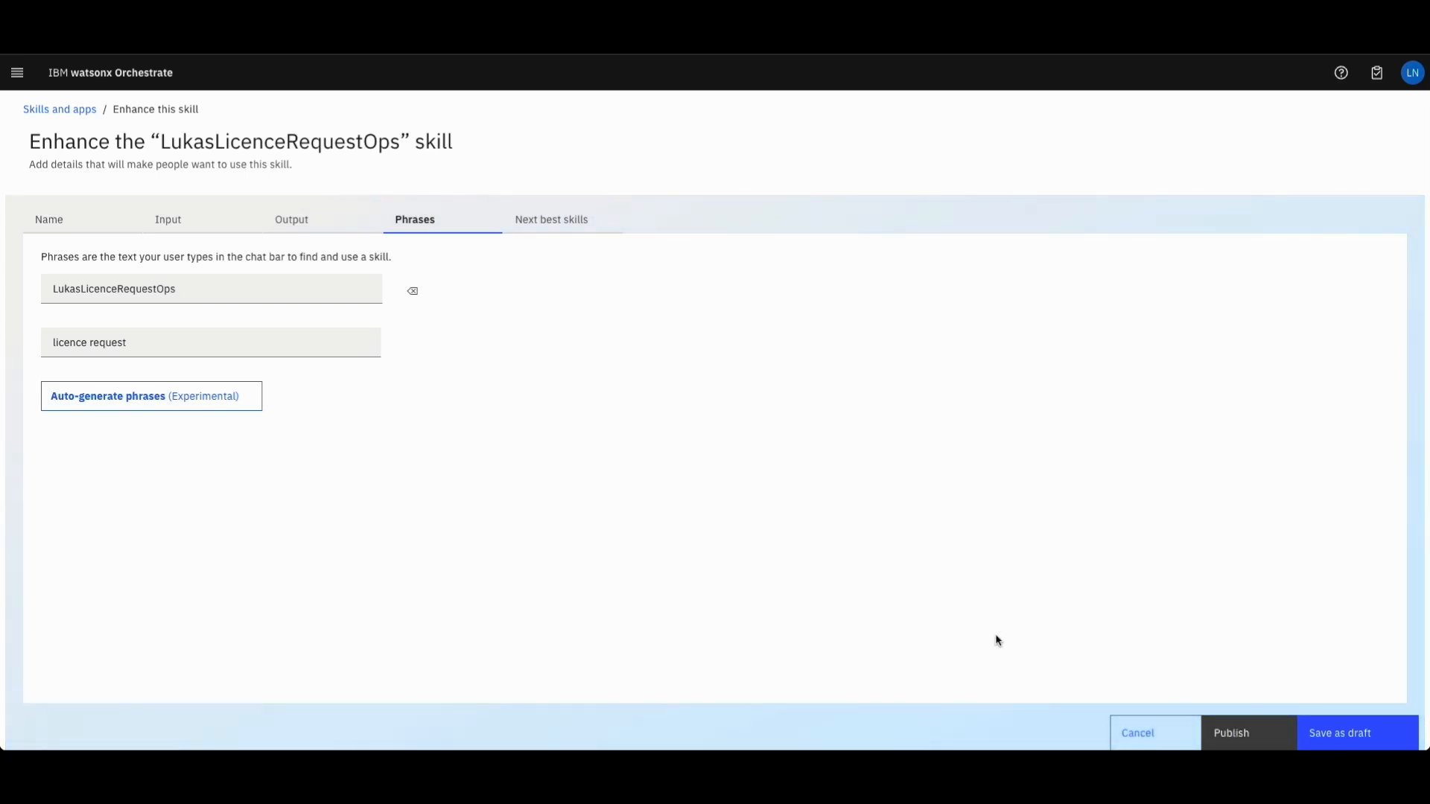
pyautogui.moveTo(1258, 735)
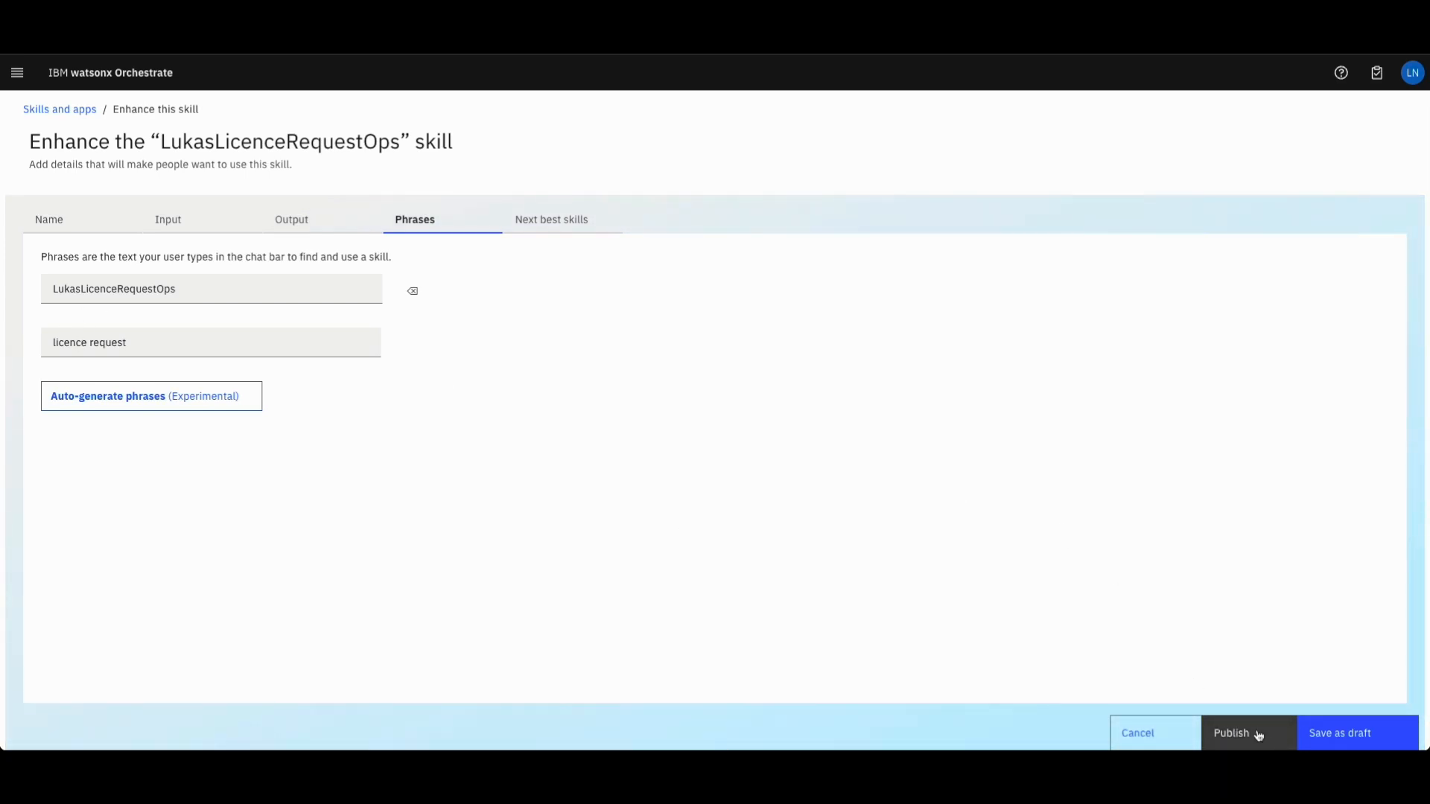
pyautogui.click(1247, 733)
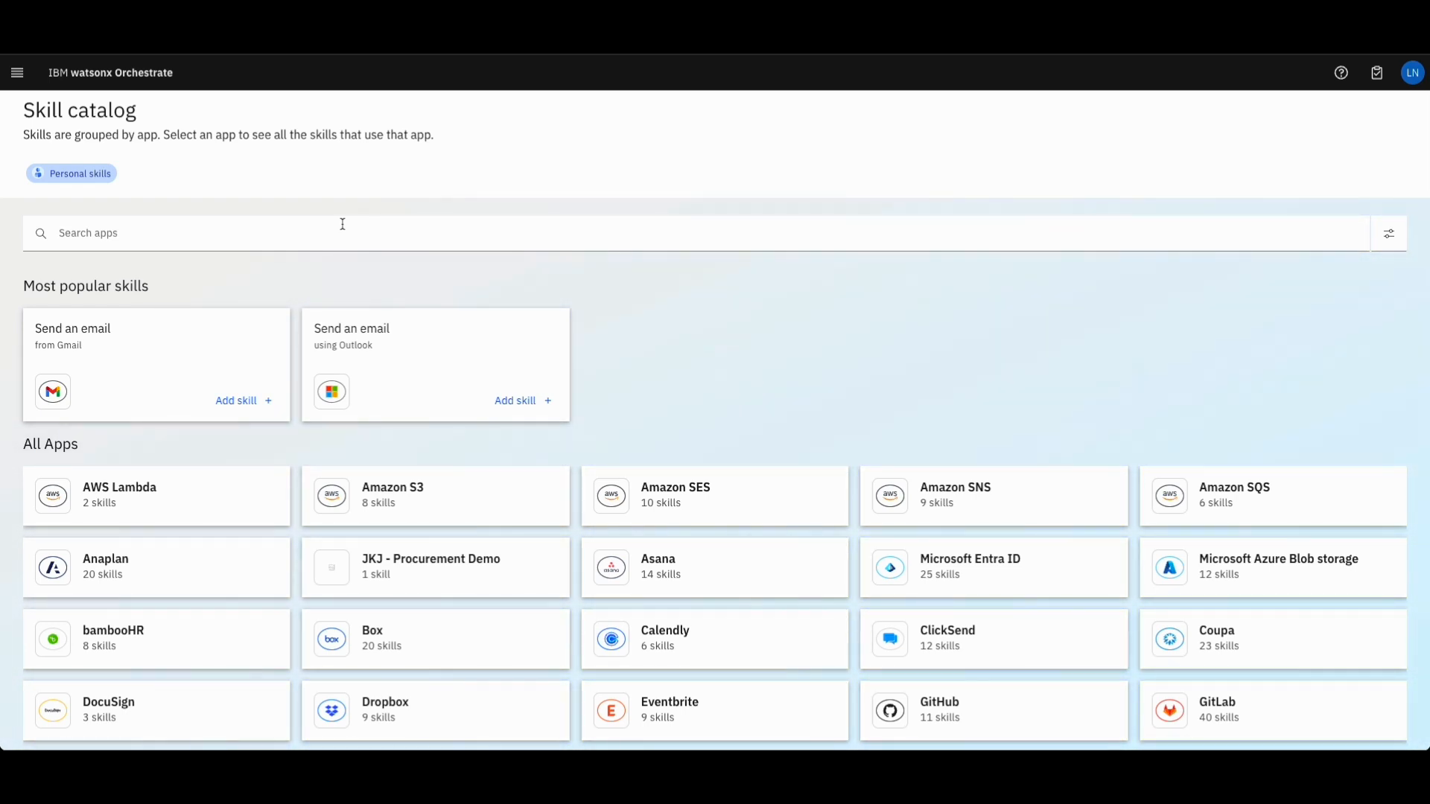
pyautogui.moveTo(745, 369)
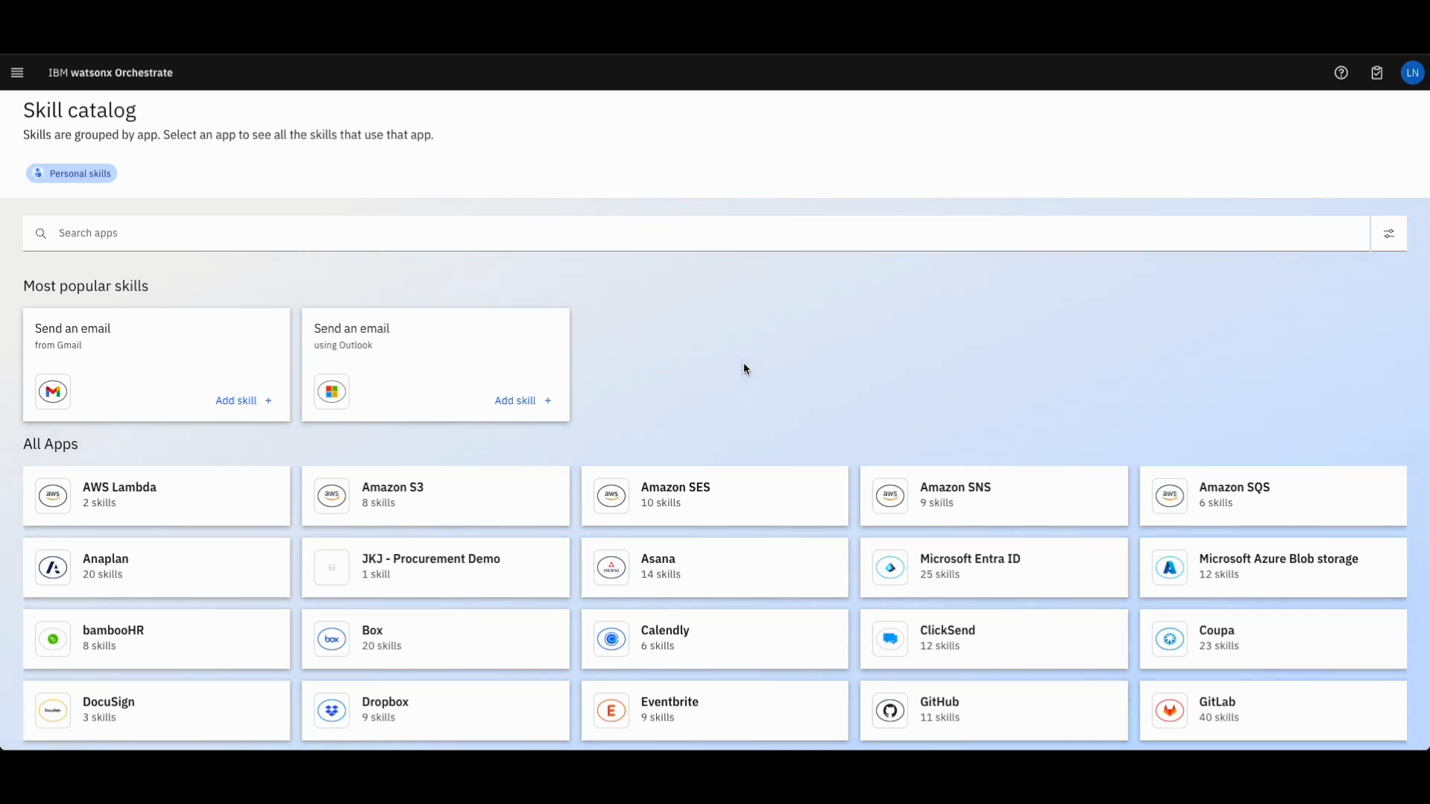
# Add LukasLicenceRequestOps from the catalog's LukasLicenceRequest app to personal skills
pyautogui.scroll(-3)
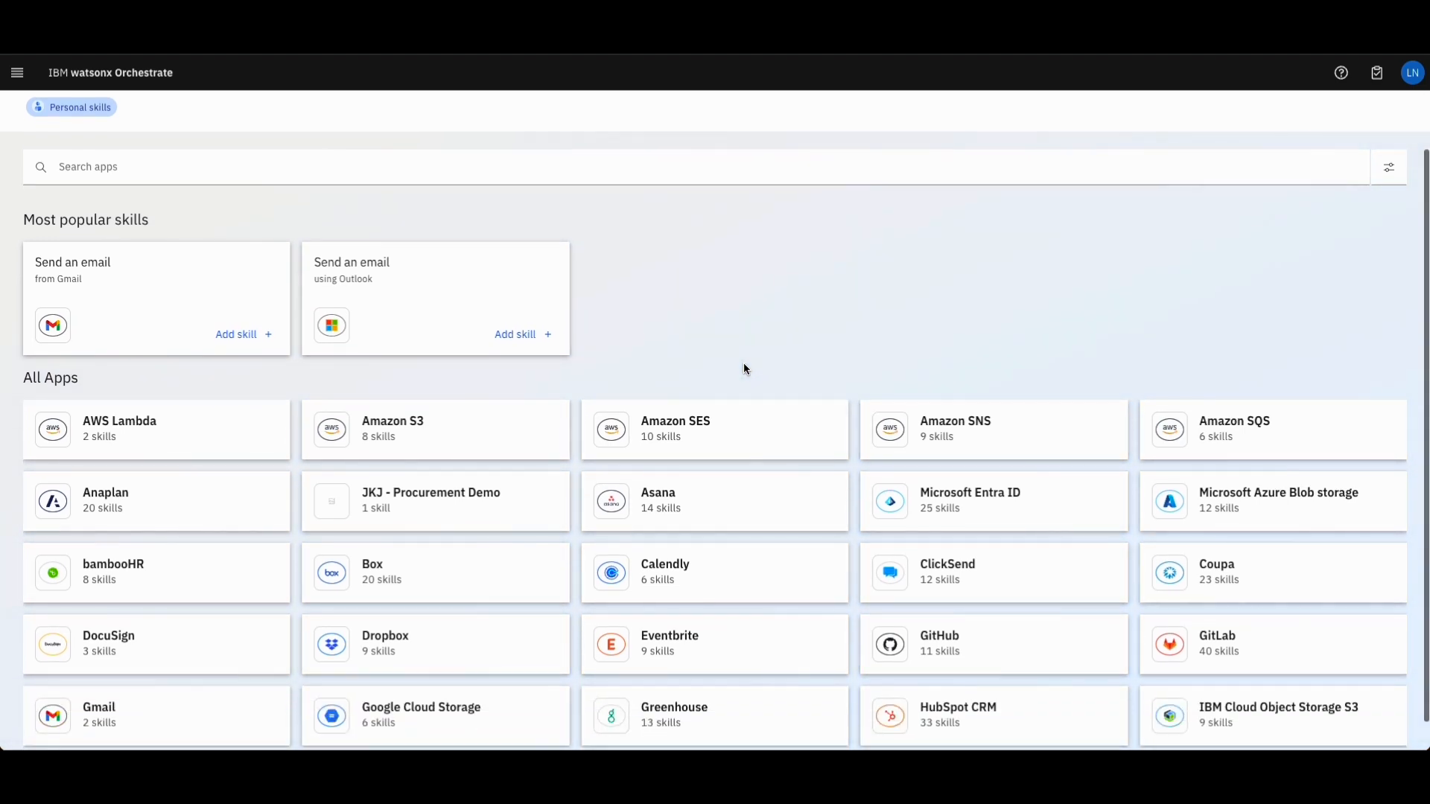
pyautogui.scroll(-3)
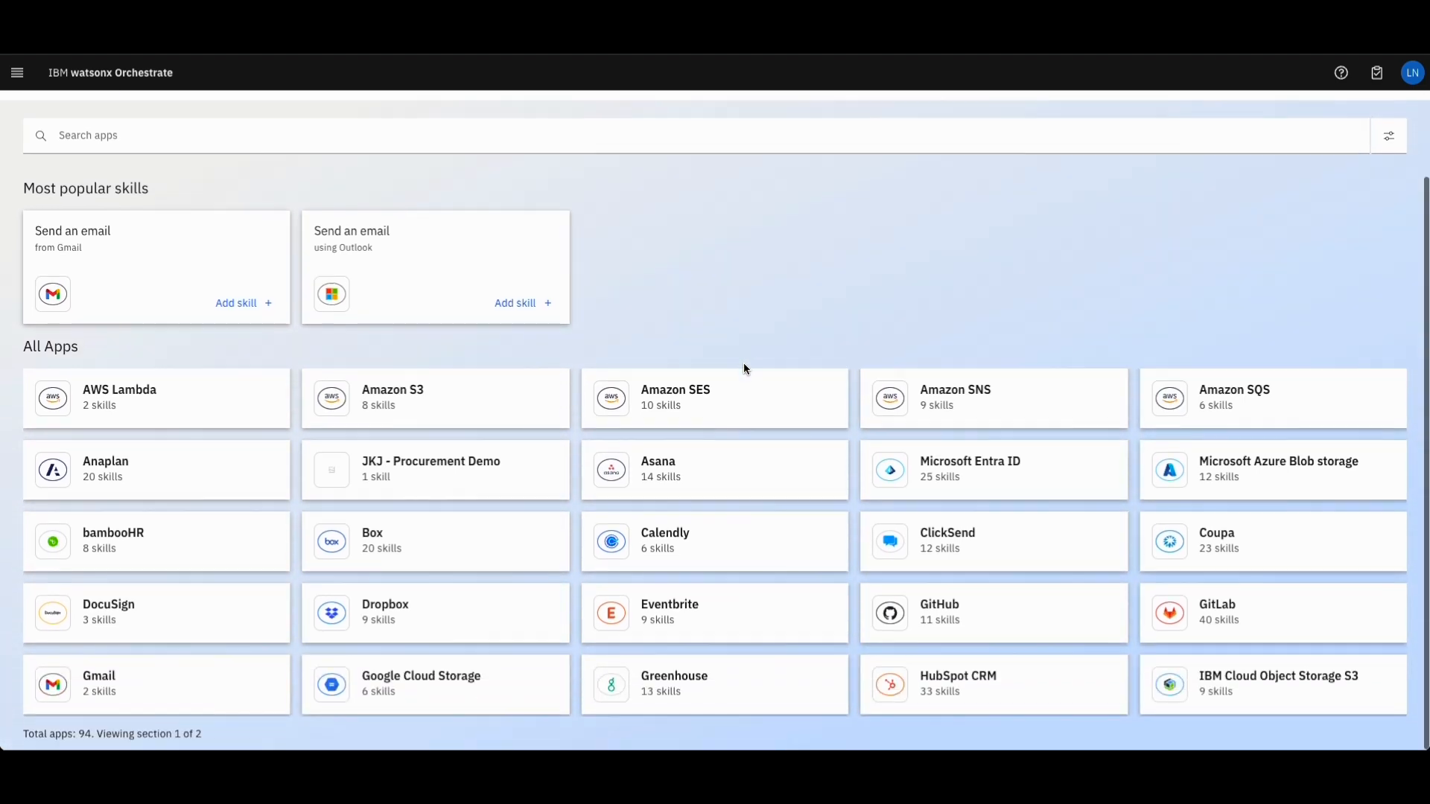
pyautogui.scroll(-3)
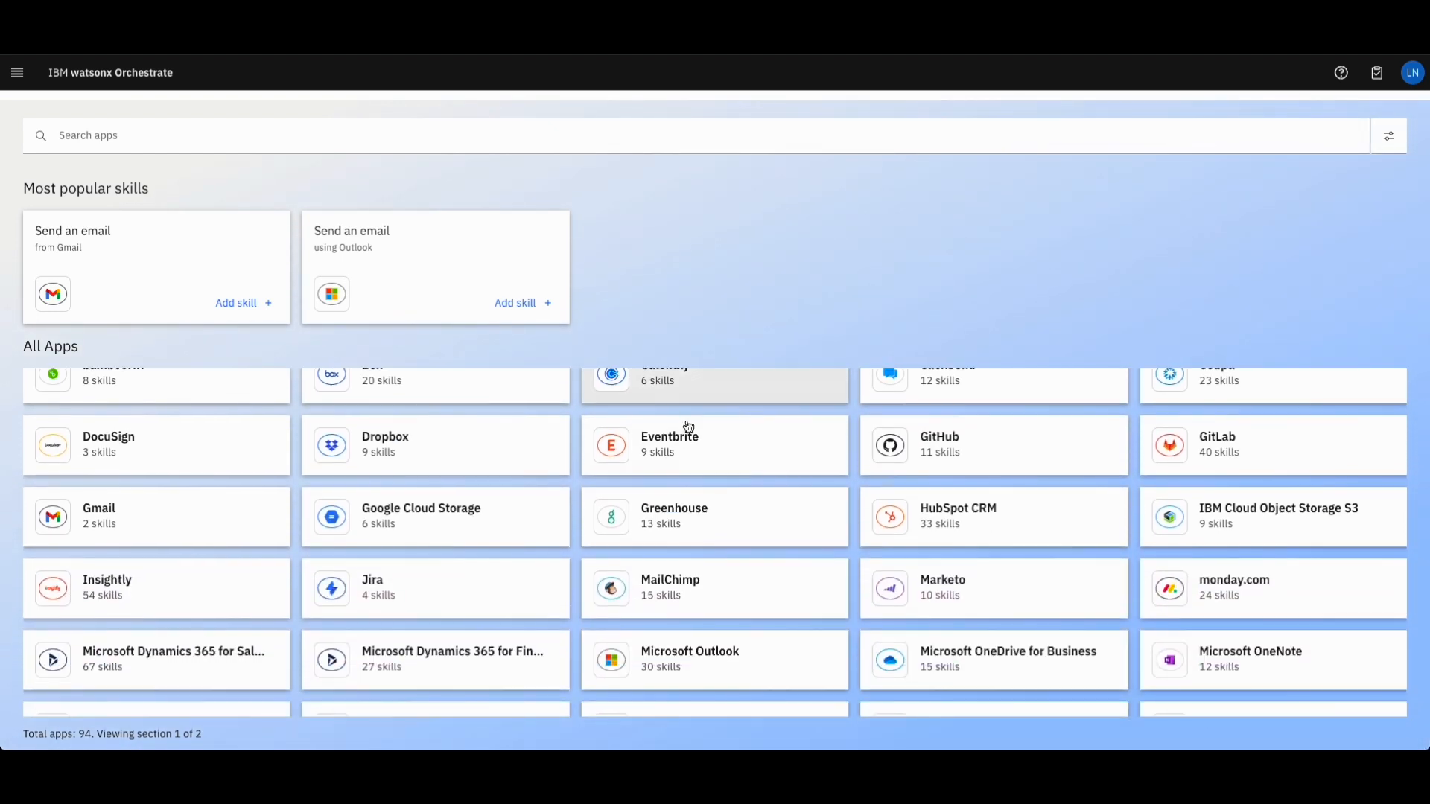
pyautogui.scroll(-3)
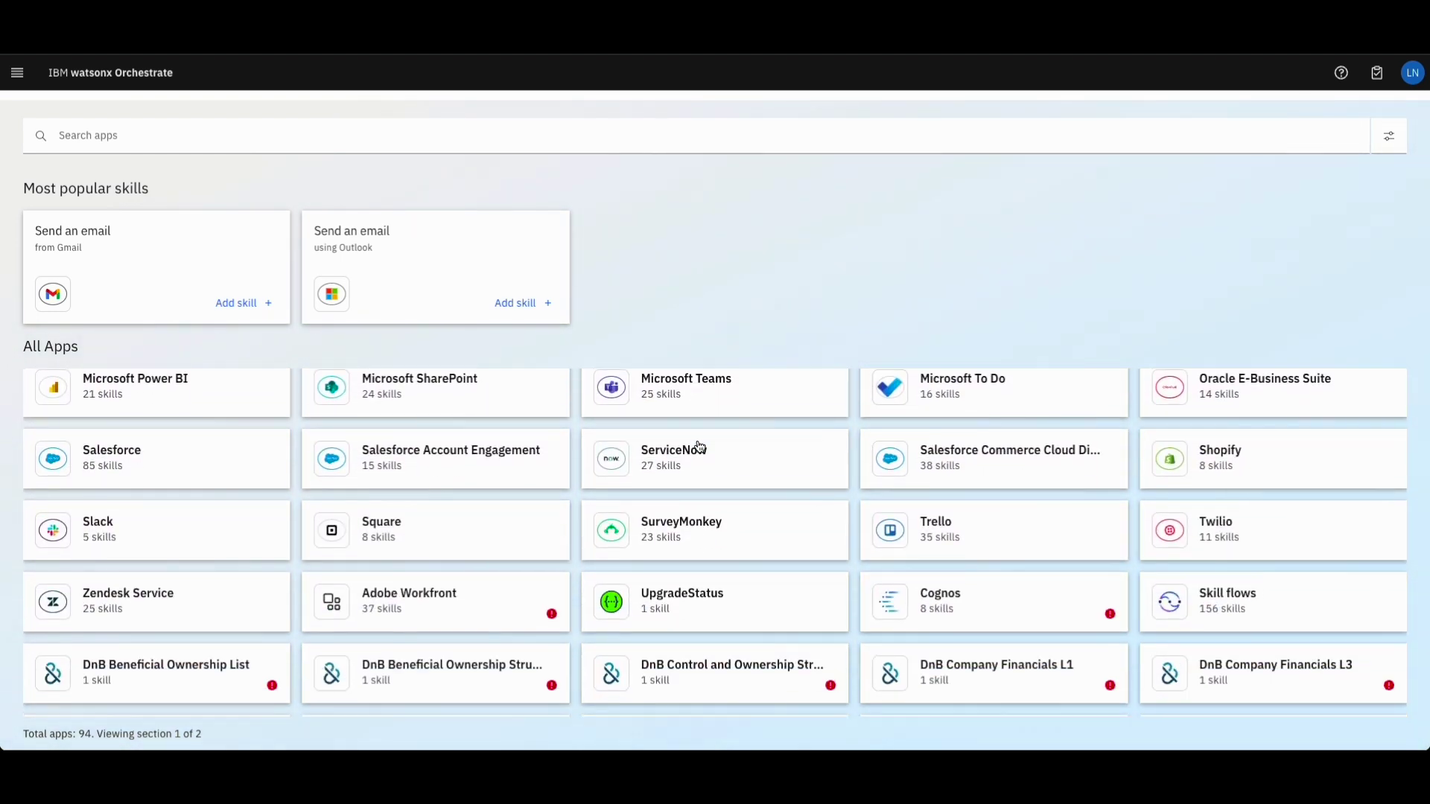
pyautogui.scroll(-3)
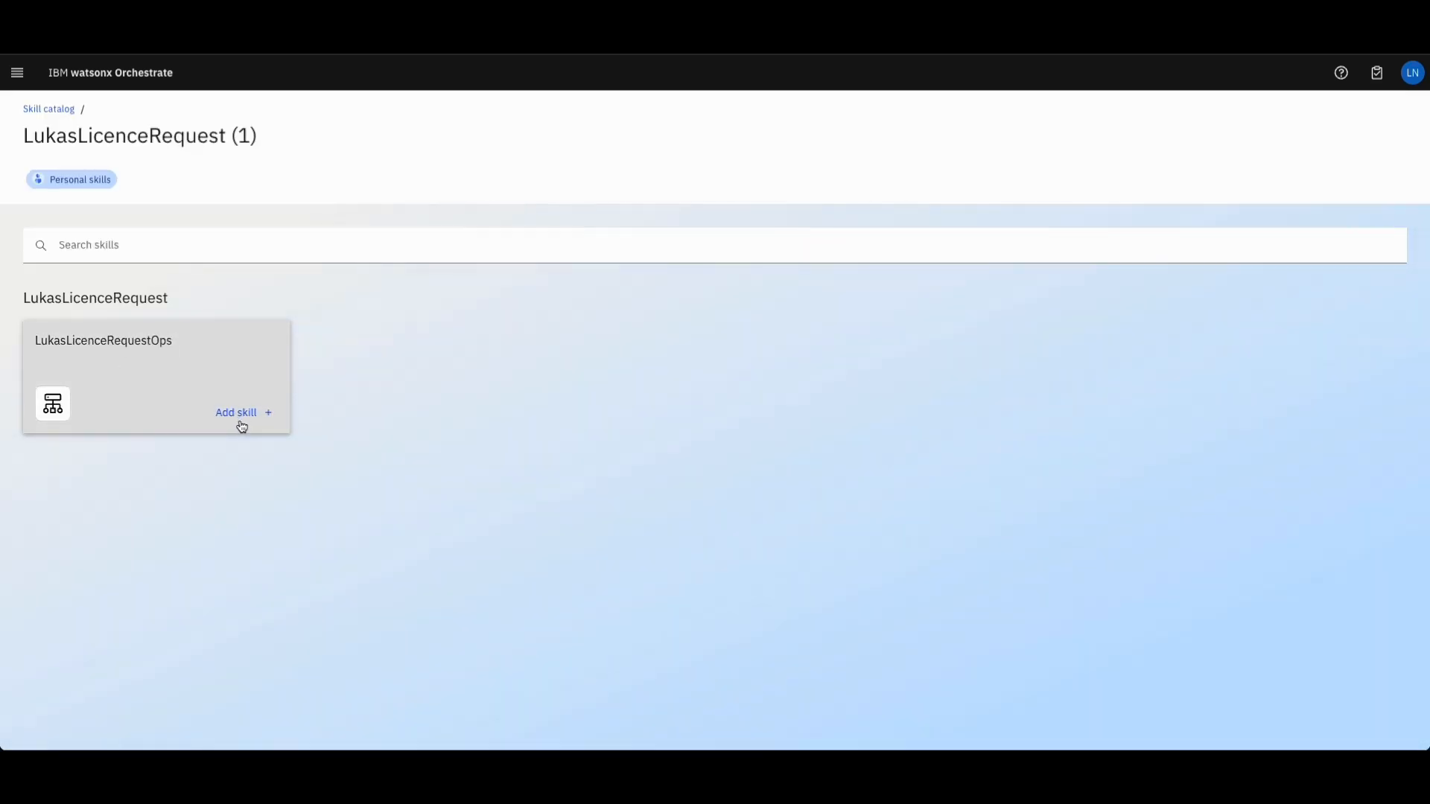
pyautogui.click(236, 412)
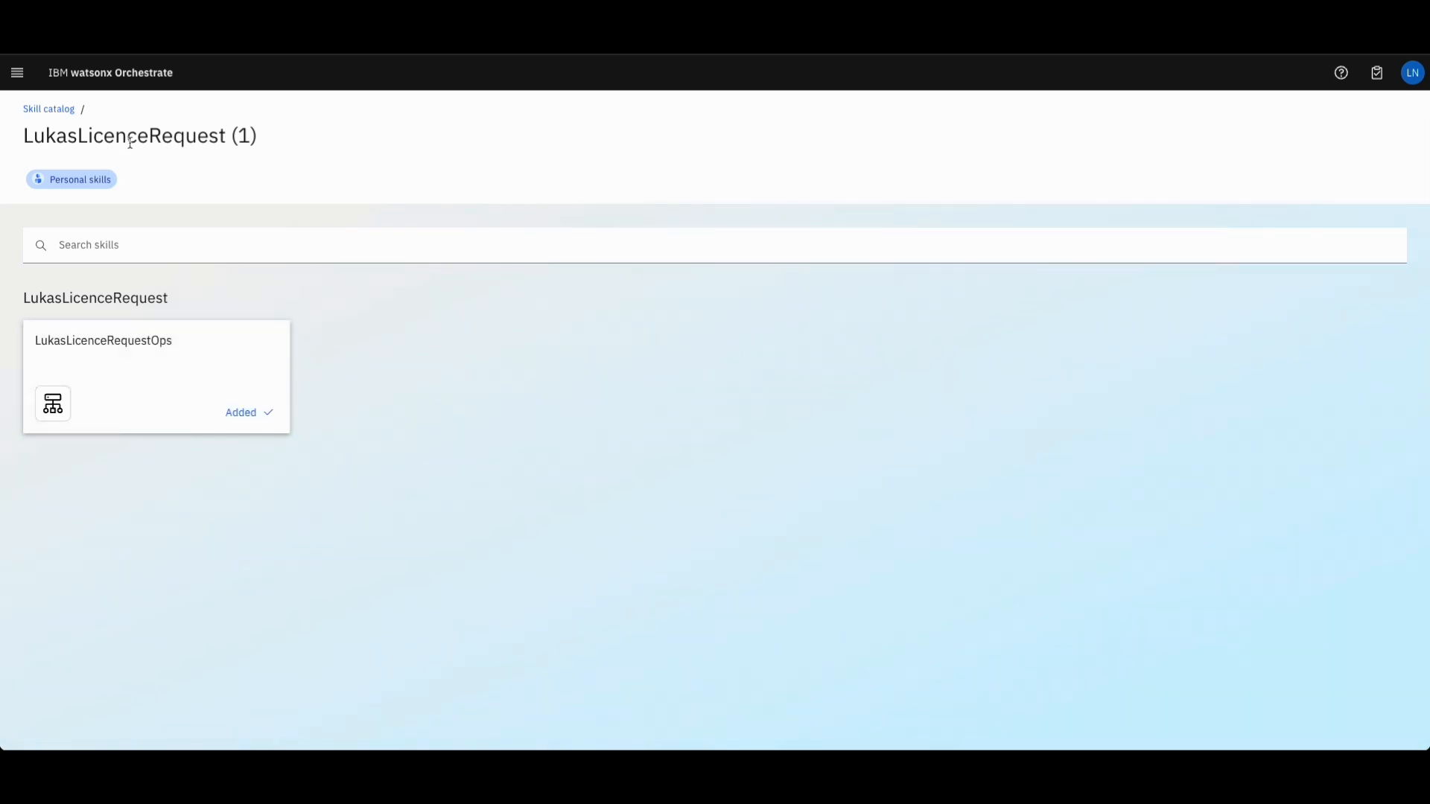
pyautogui.click(16, 72)
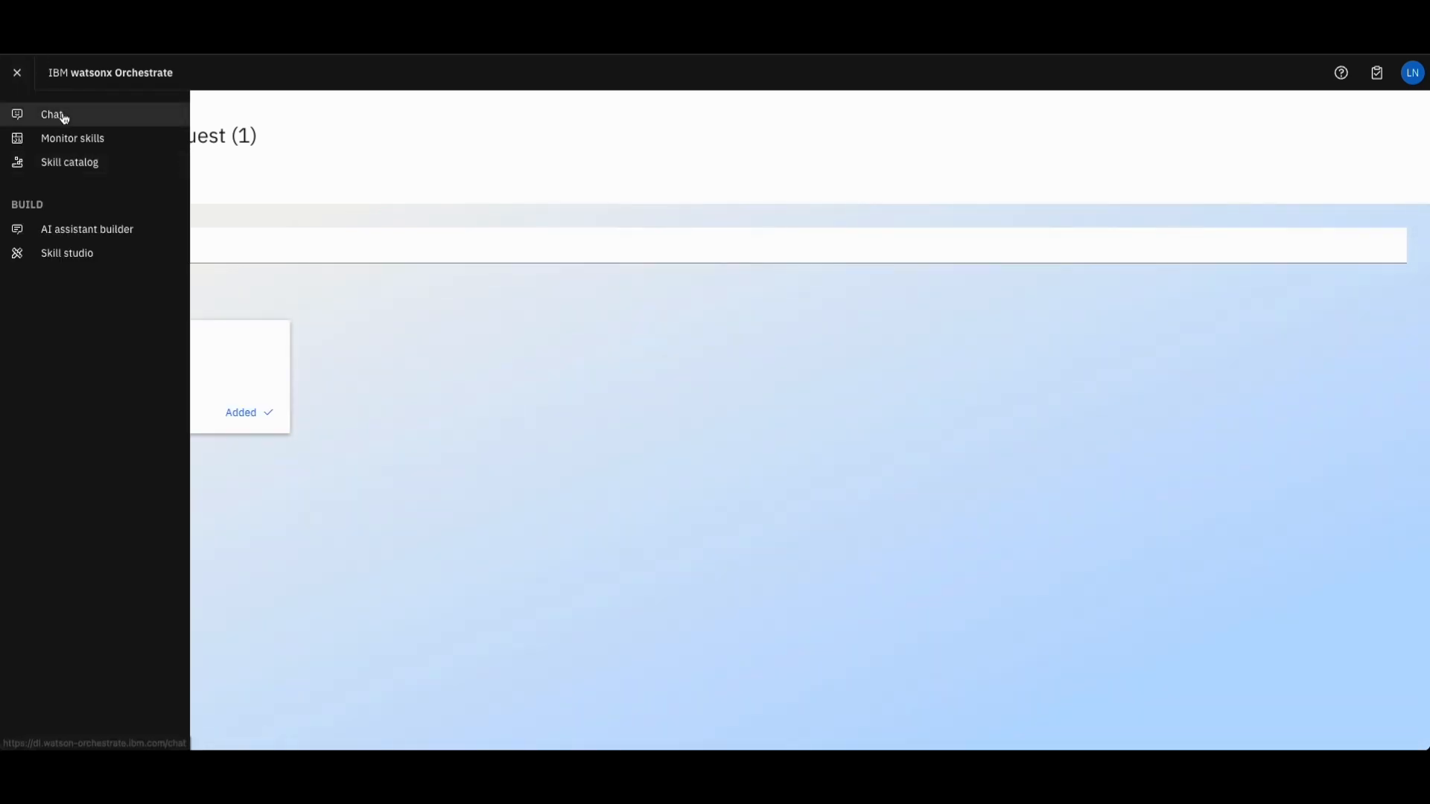
# In chat, submit the LukasLicenceRequestOps form with Software set to IBMDB2
pyautogui.click(46, 115)
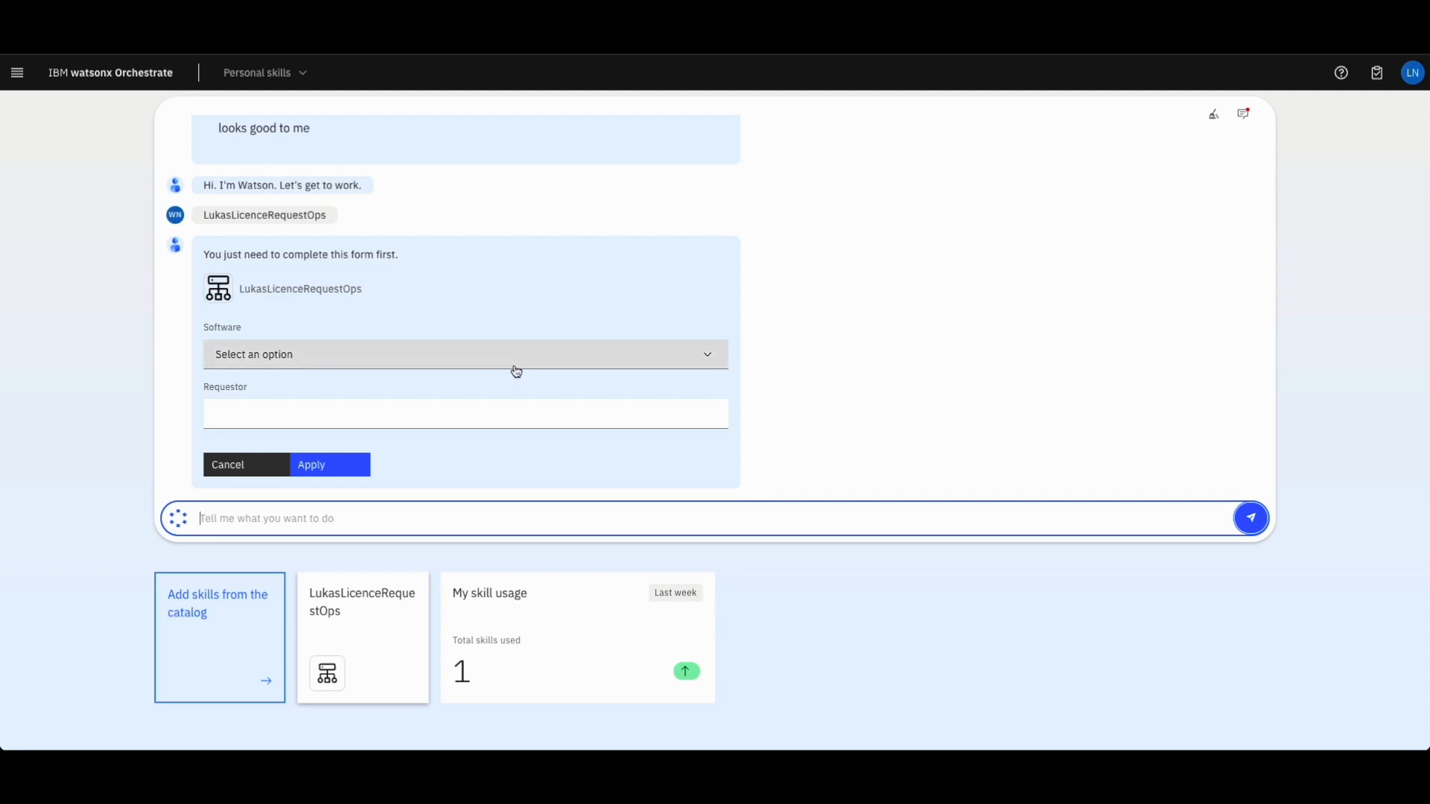
pyautogui.click(464, 354)
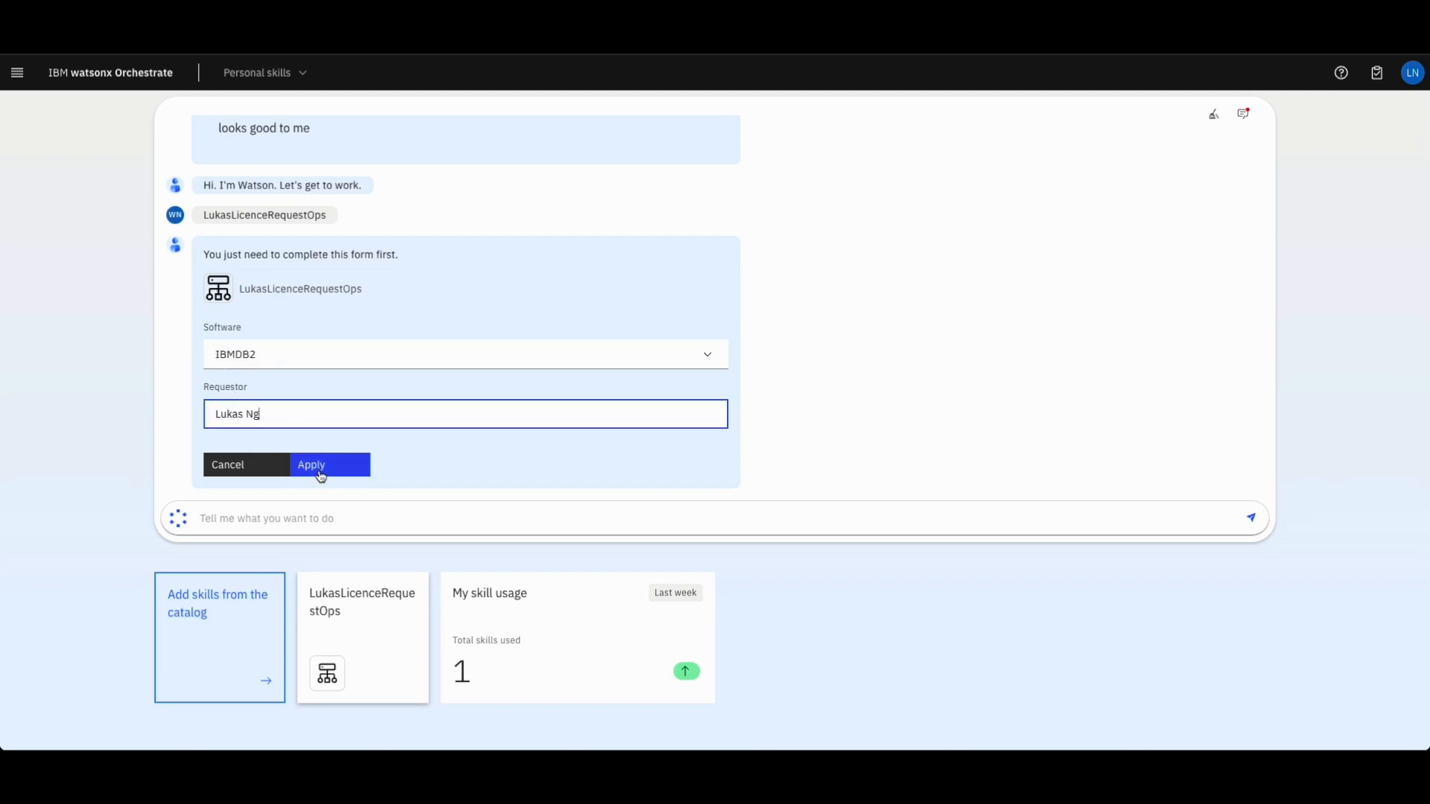
pyautogui.click(330, 464)
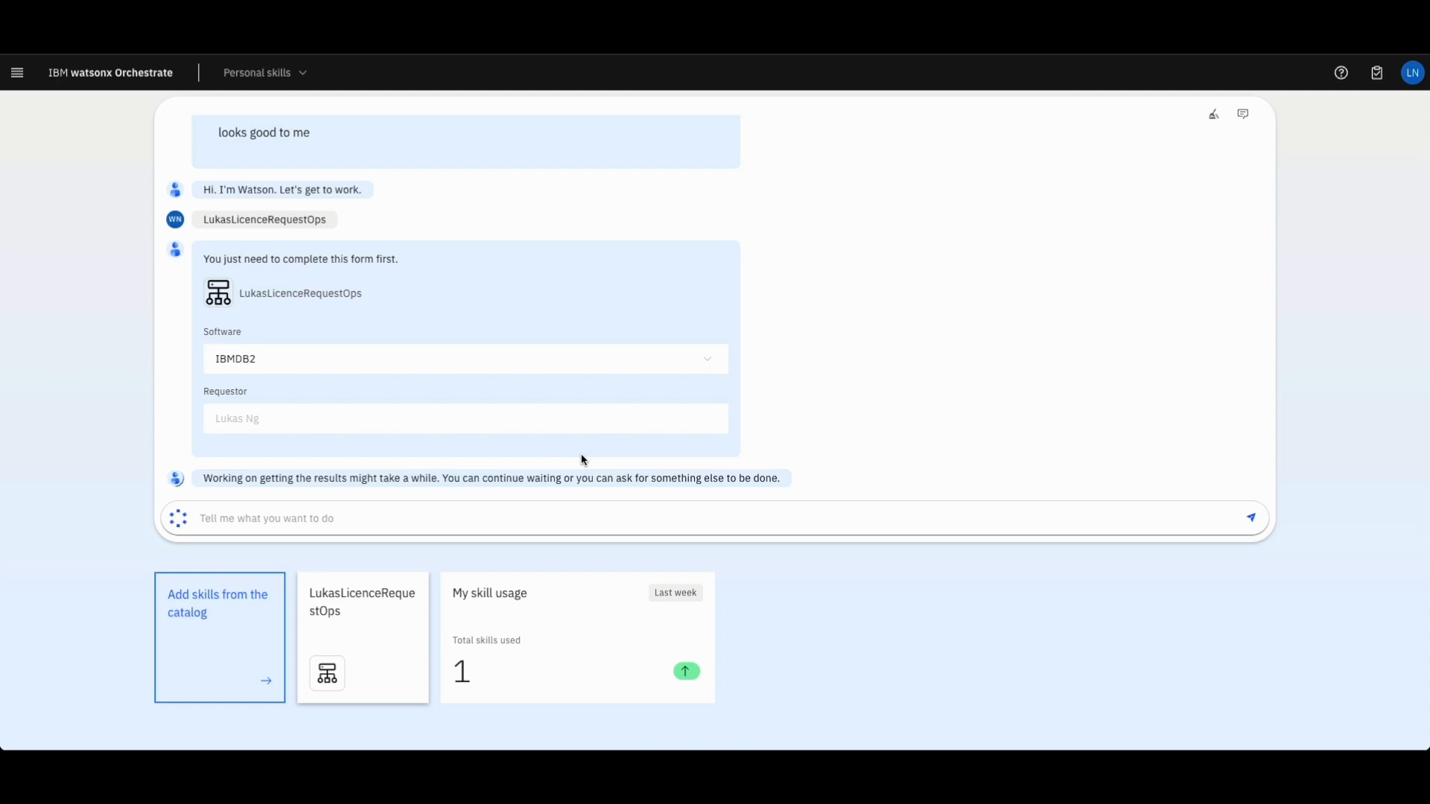
pyautogui.moveTo(1080, 296)
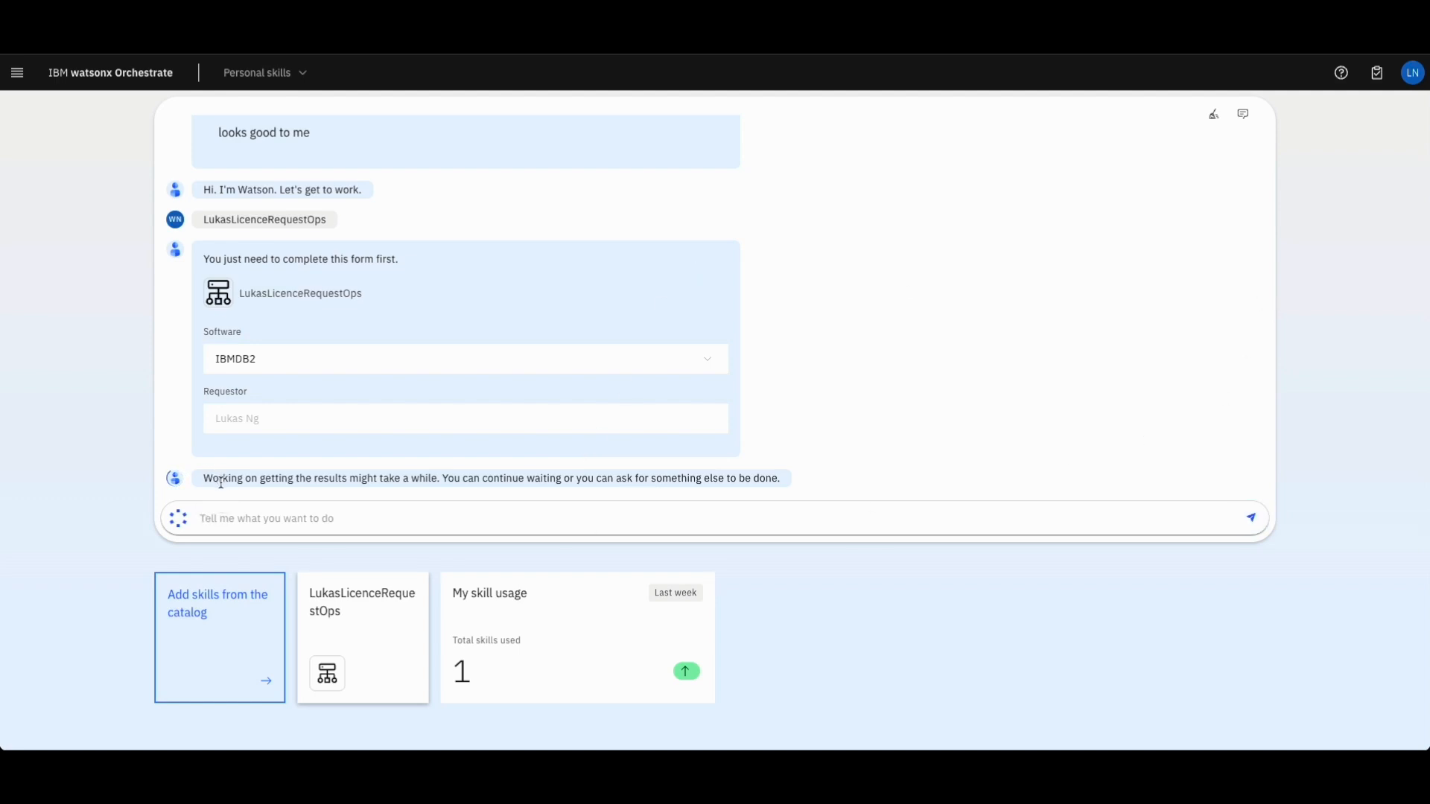
pyautogui.moveTo(442, 499)
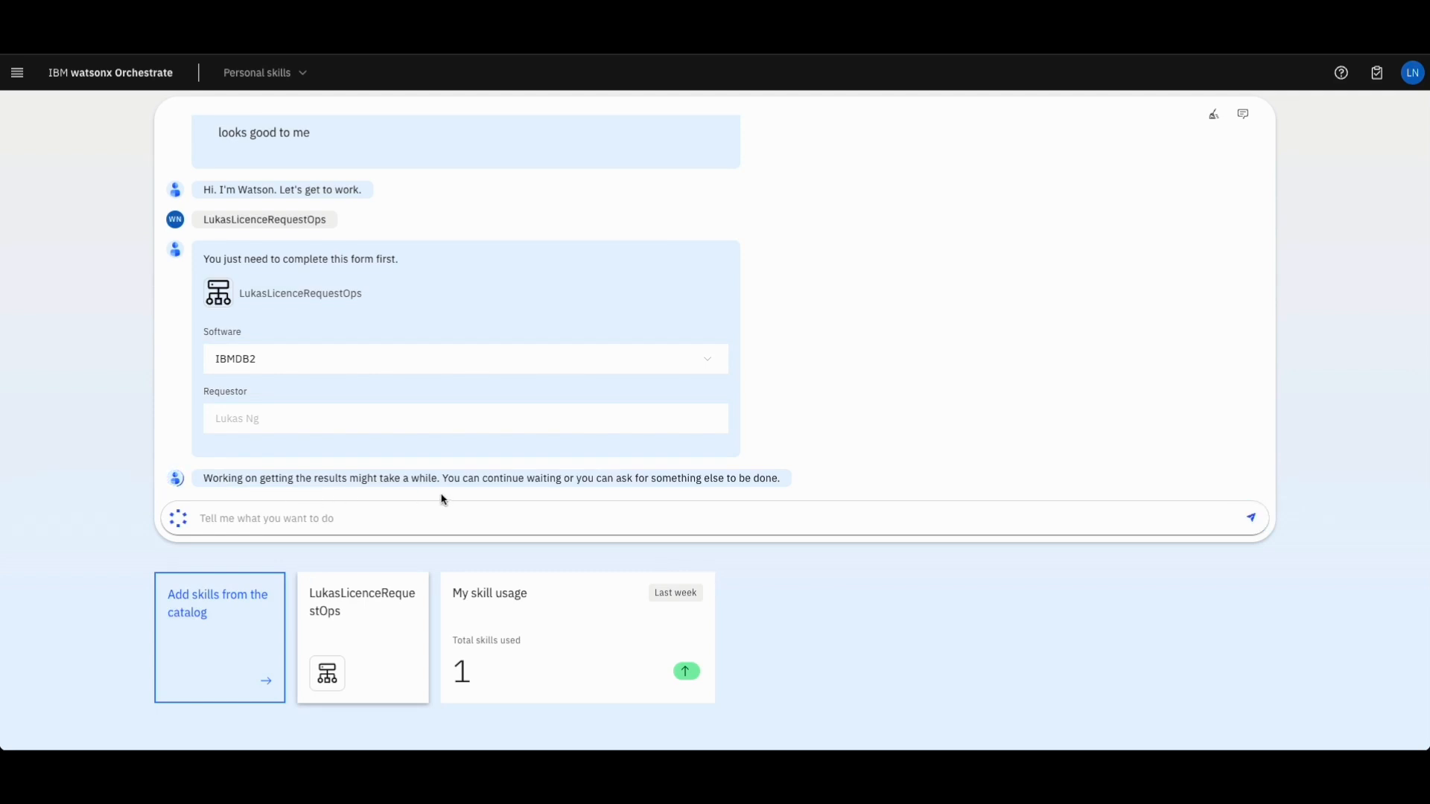
pyautogui.moveTo(1377, 73)
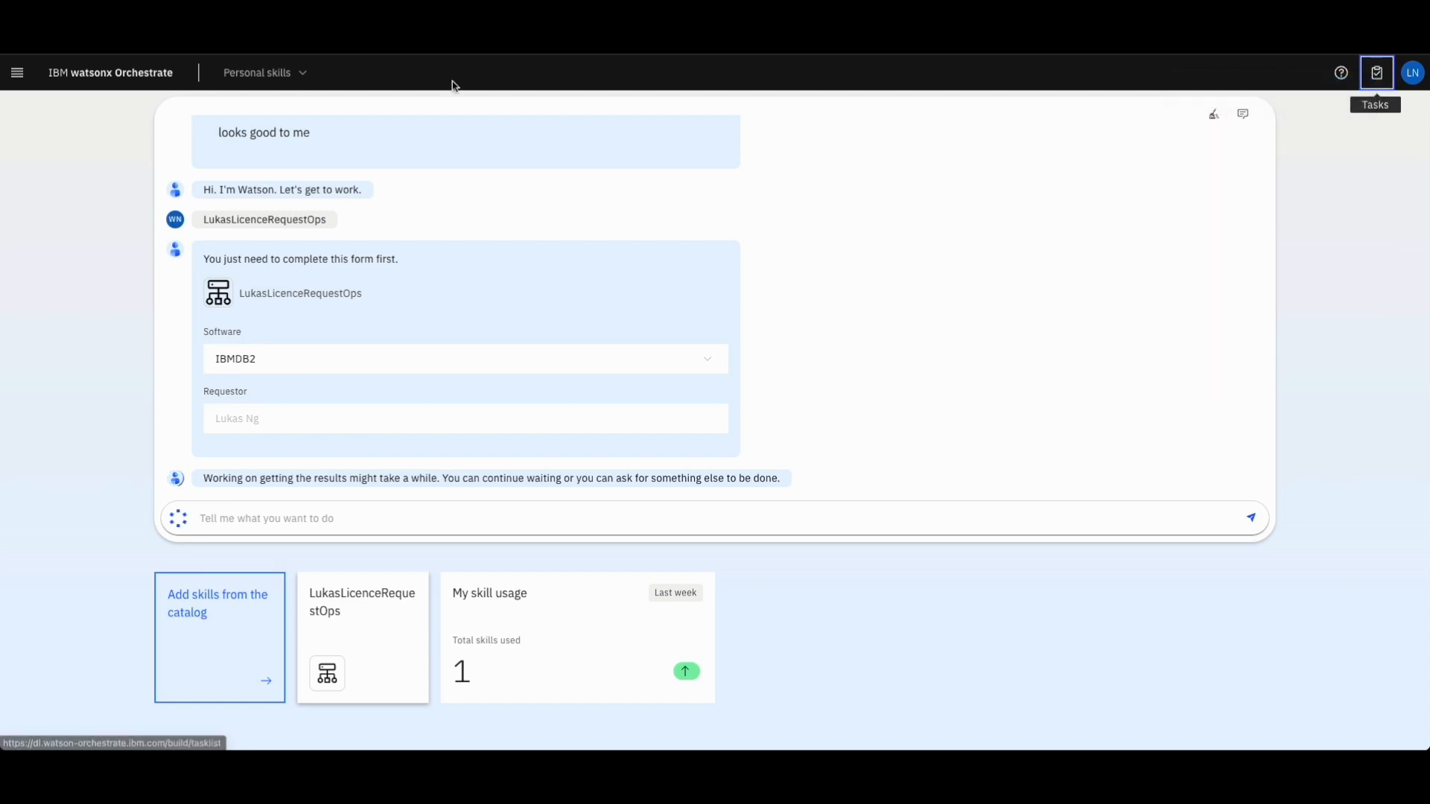
# Approve the IBMDB2 licence request with comment 'looks ok to me' and return to chat
pyautogui.click(1378, 73)
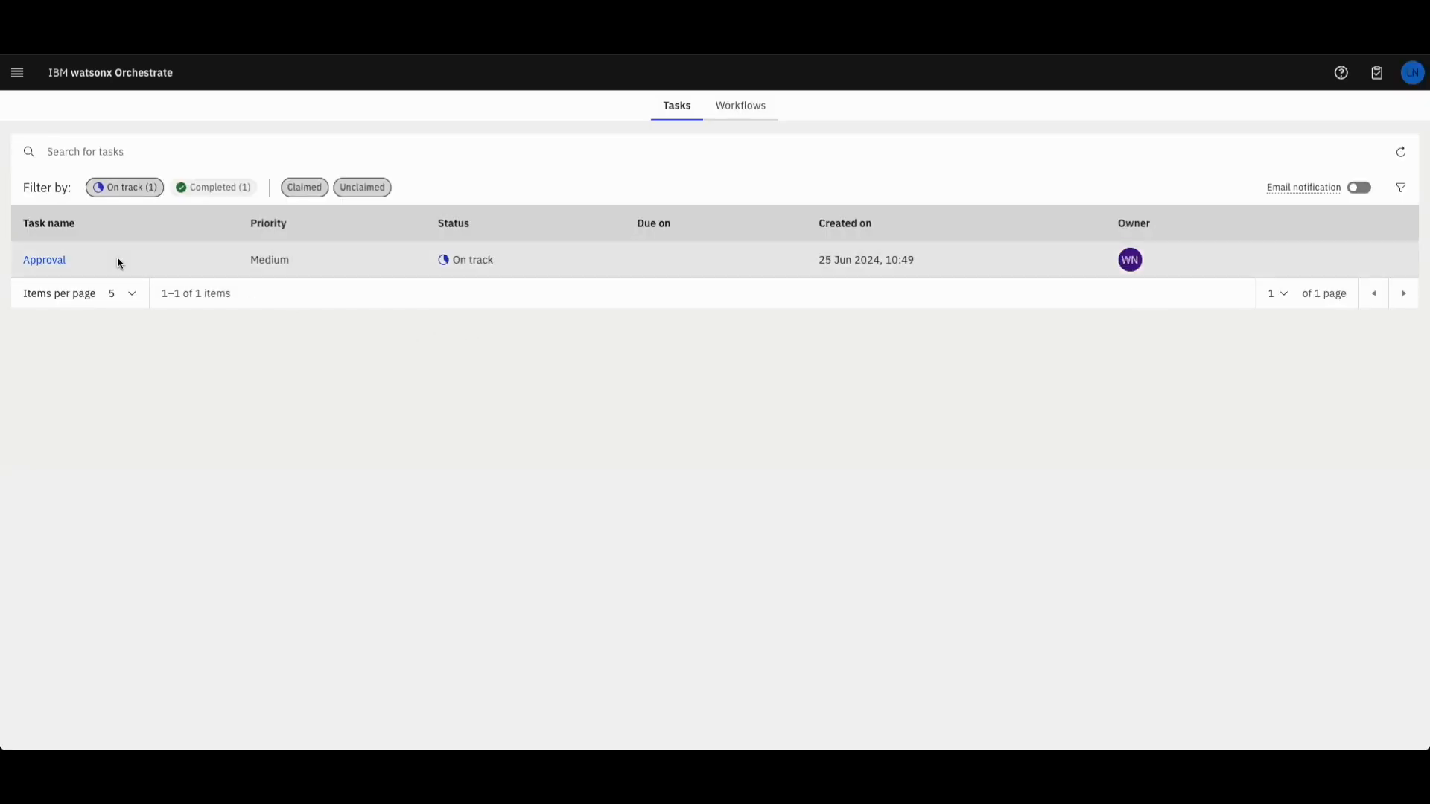
pyautogui.moveTo(492, 301)
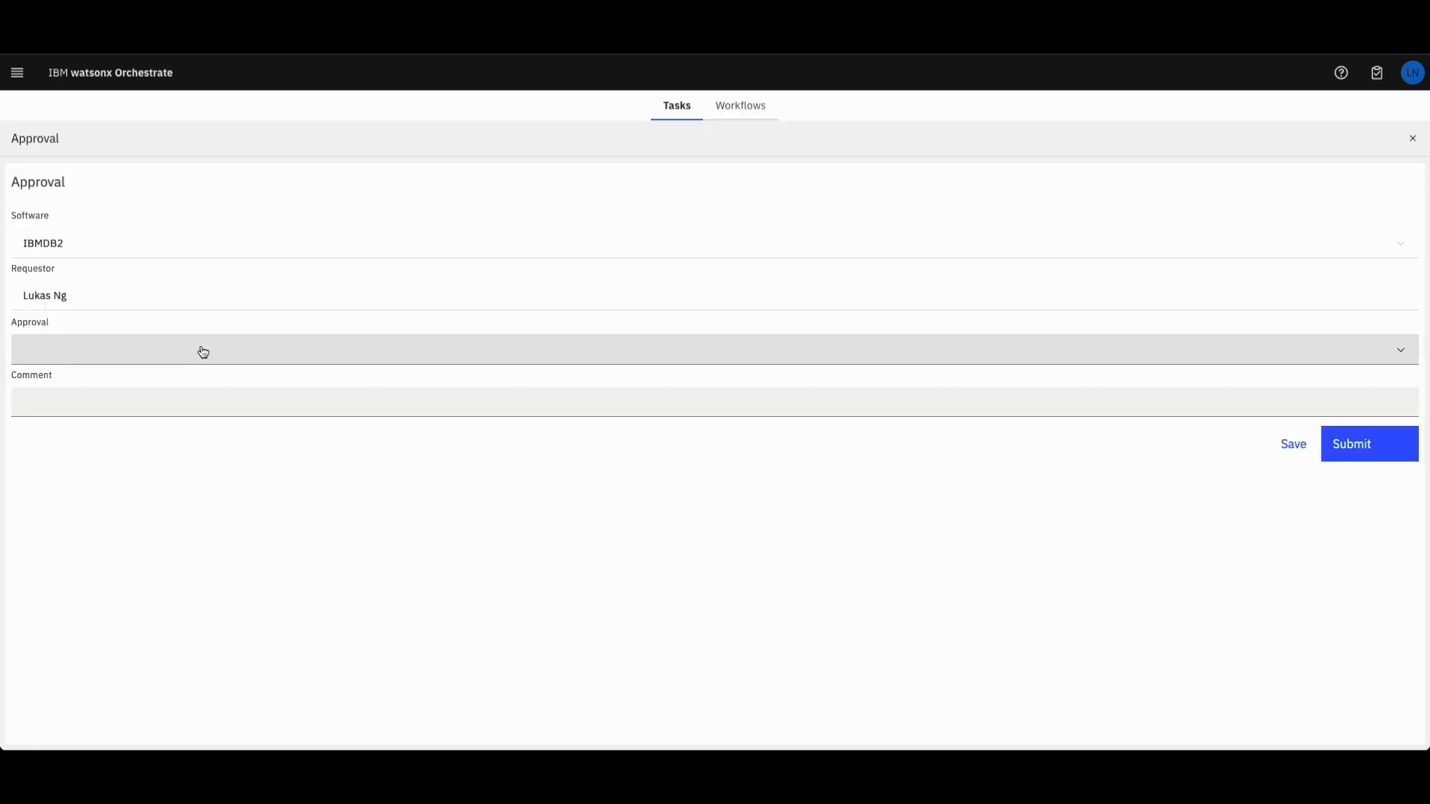
pyautogui.moveTo(32, 253)
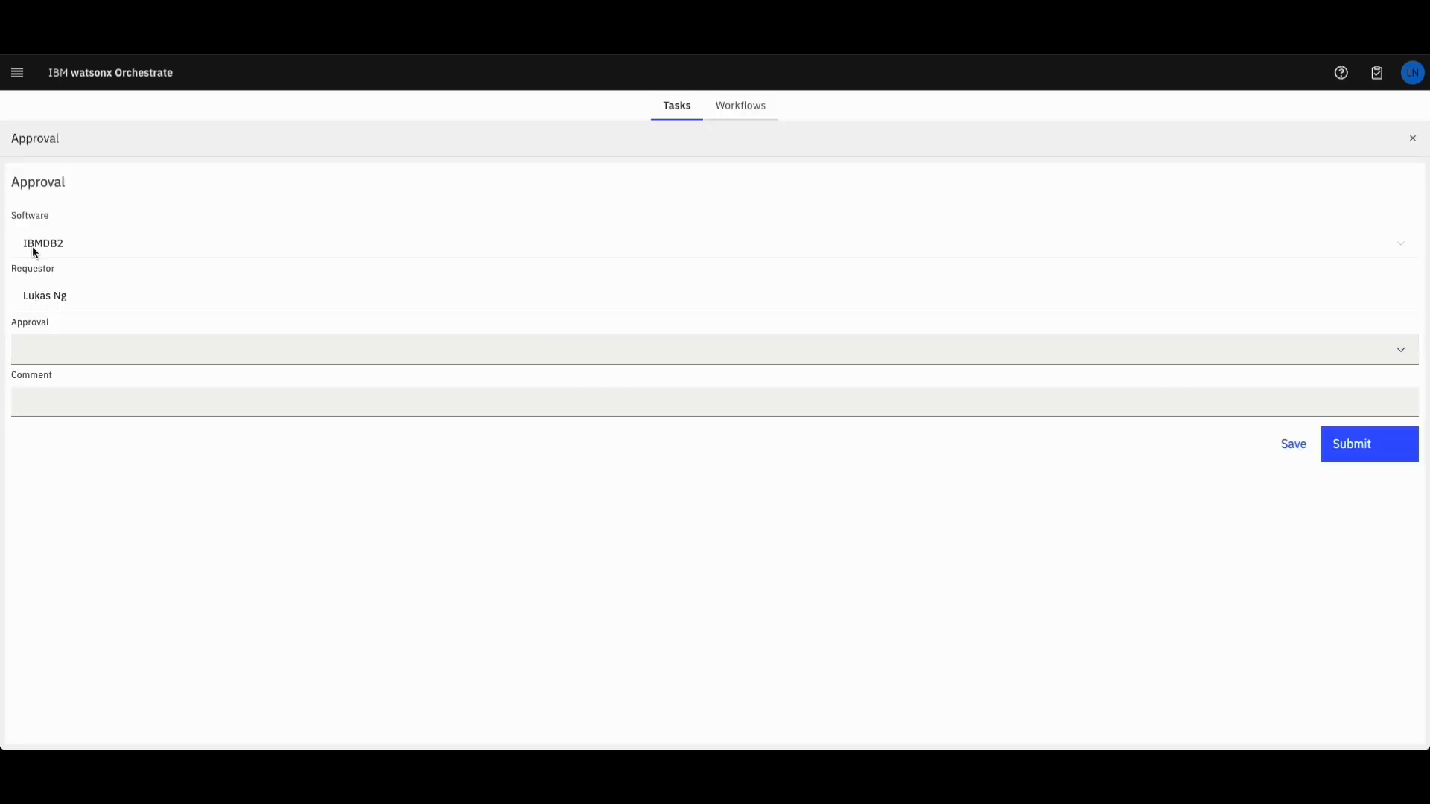
pyautogui.moveTo(169, 262)
pyautogui.write('looks ok to me')
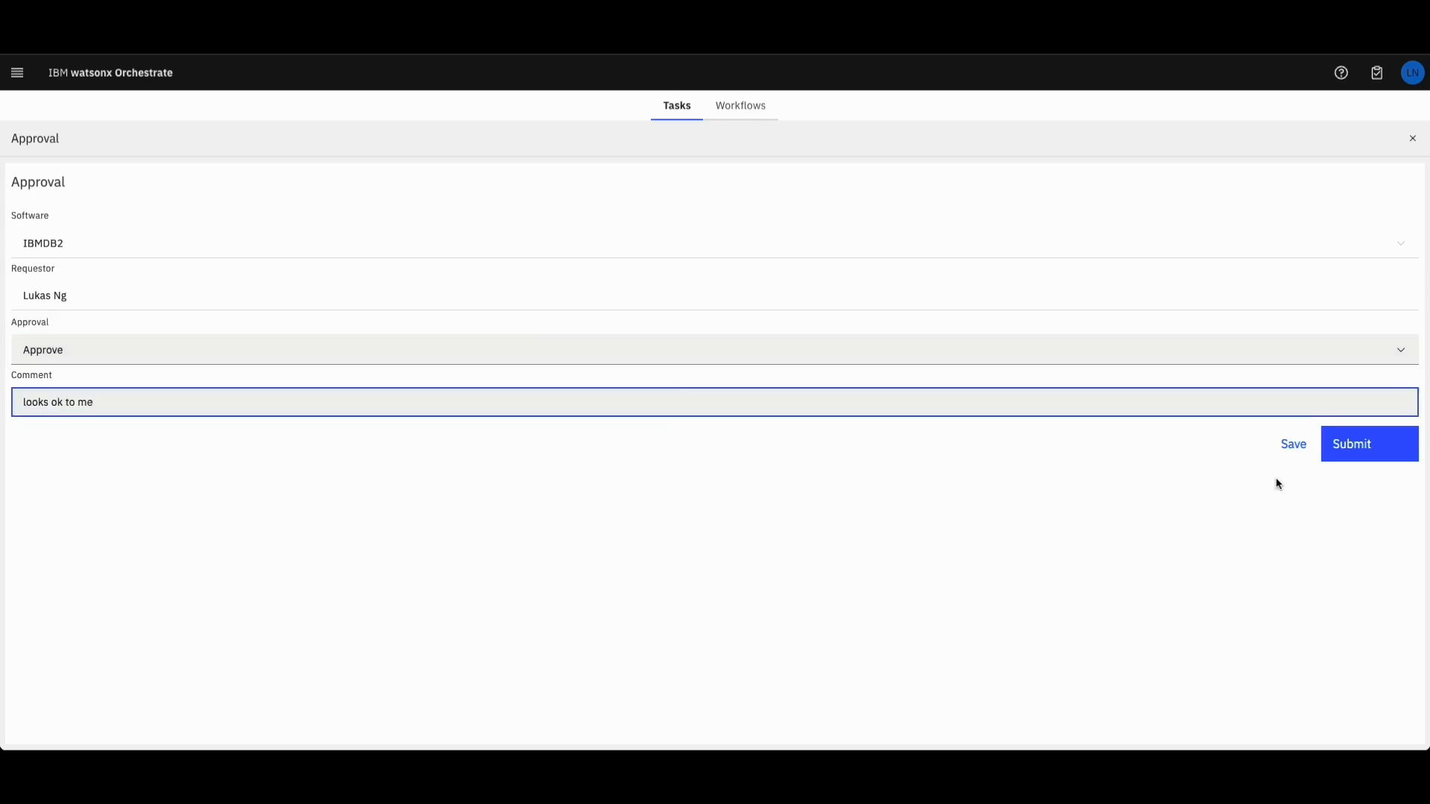
pyautogui.click(1369, 443)
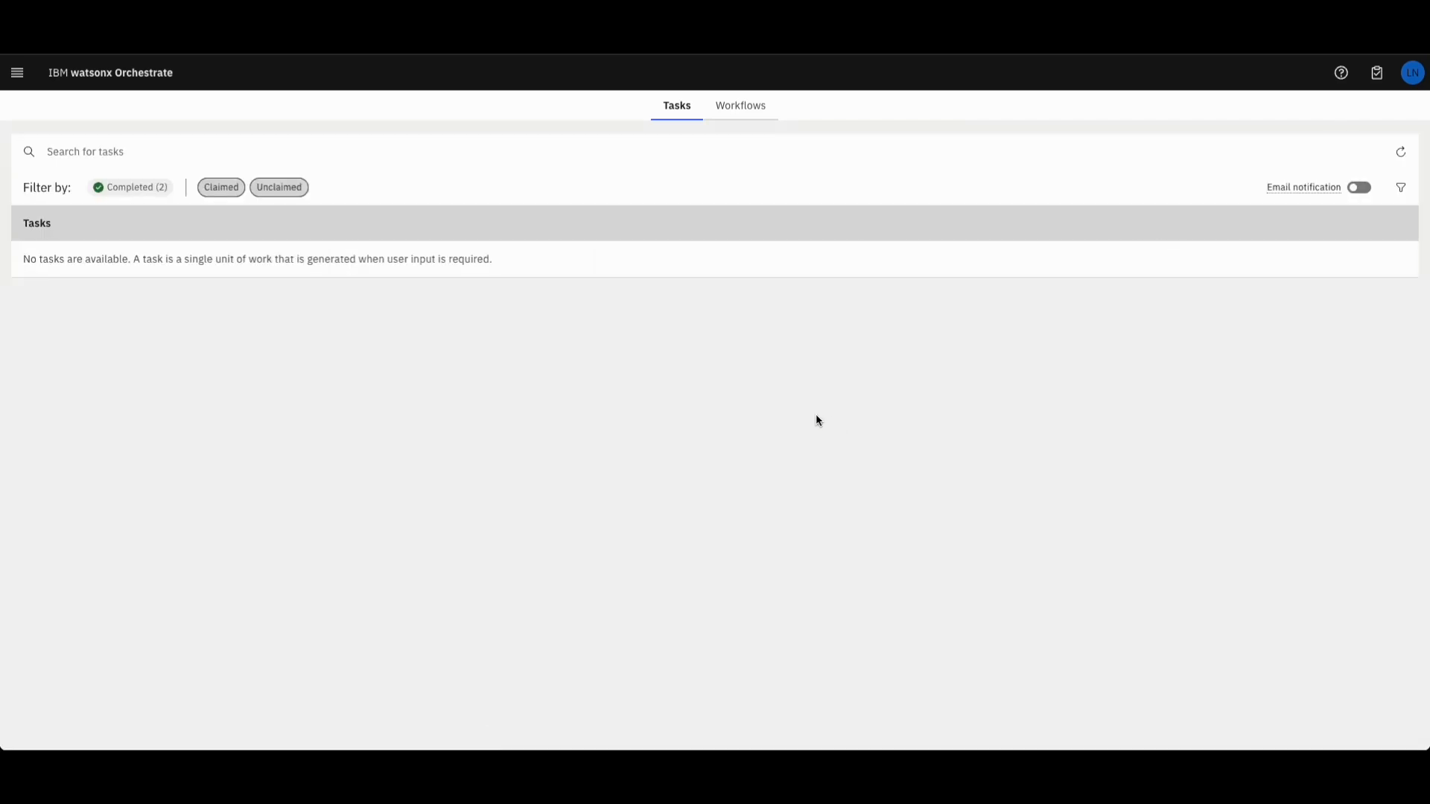
pyautogui.moveTo(98, 295)
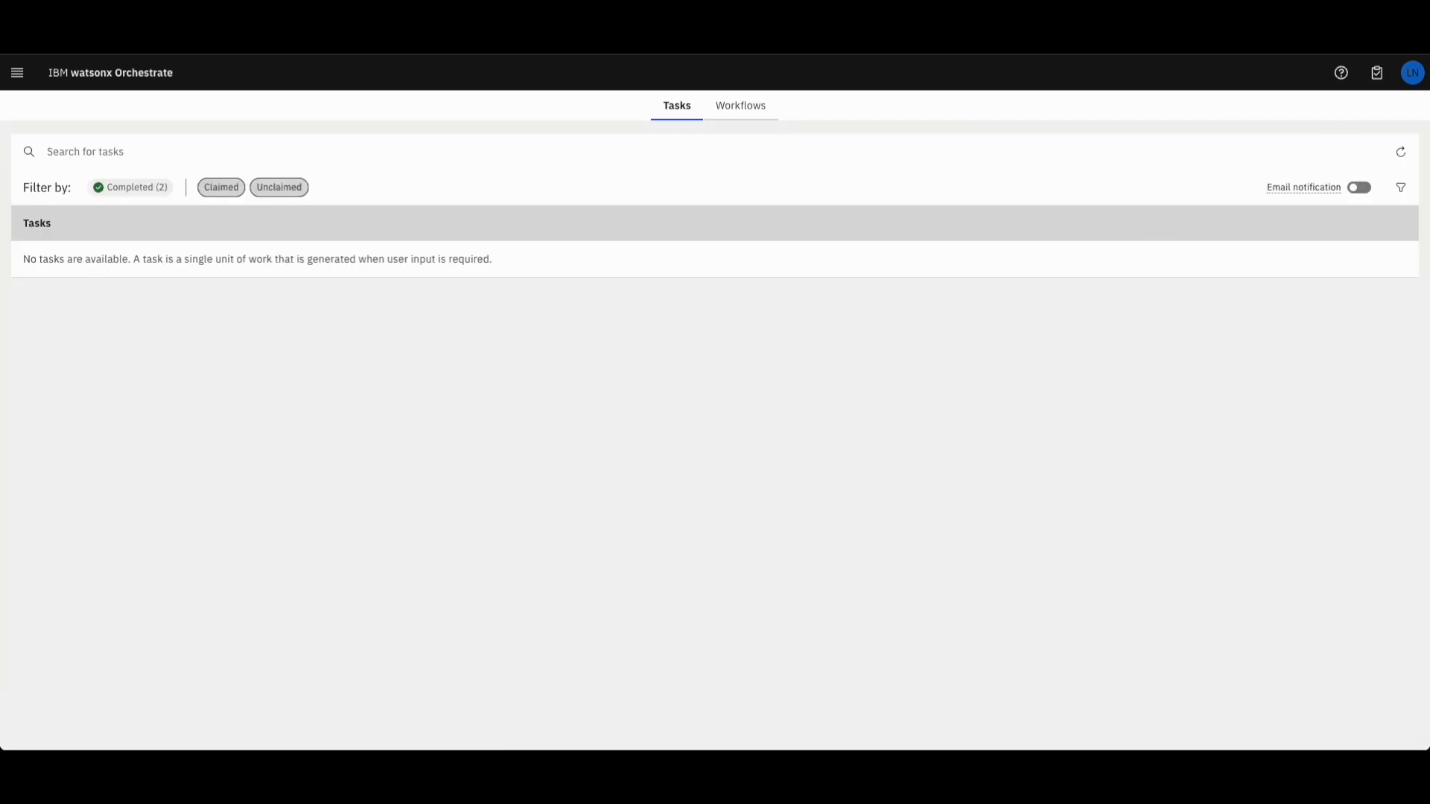
pyautogui.click(1377, 73)
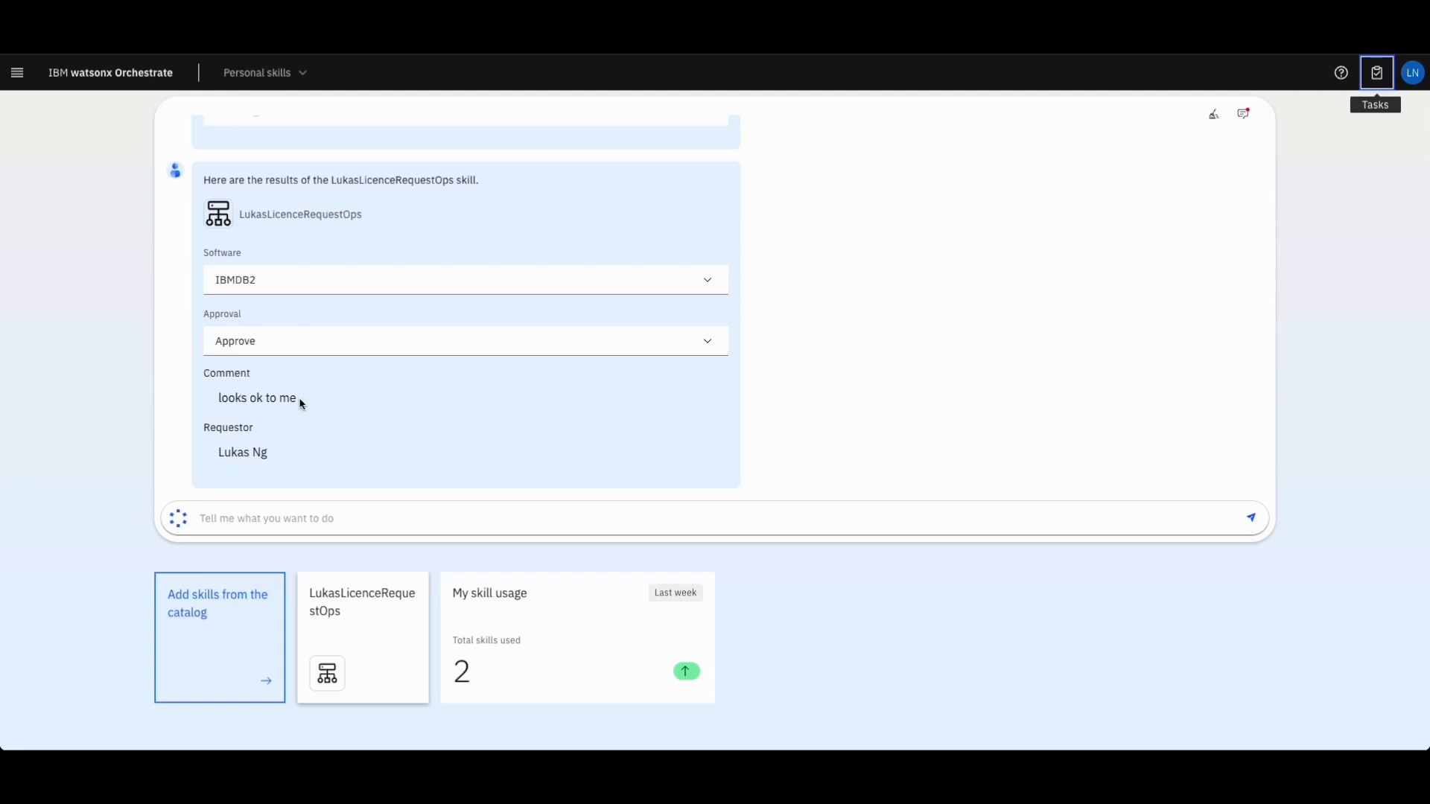
pyautogui.moveTo(244, 457)
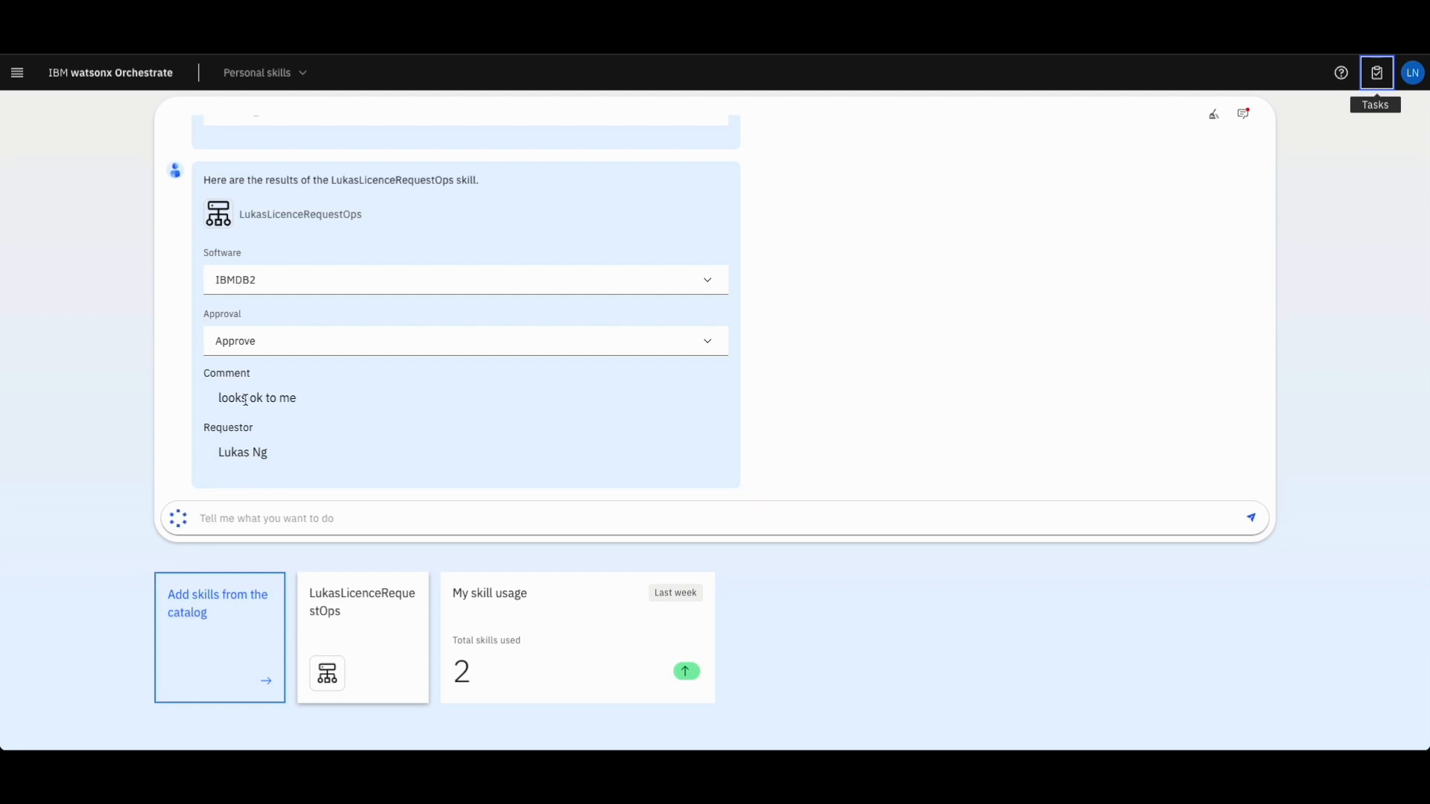
pyautogui.moveTo(296, 423)
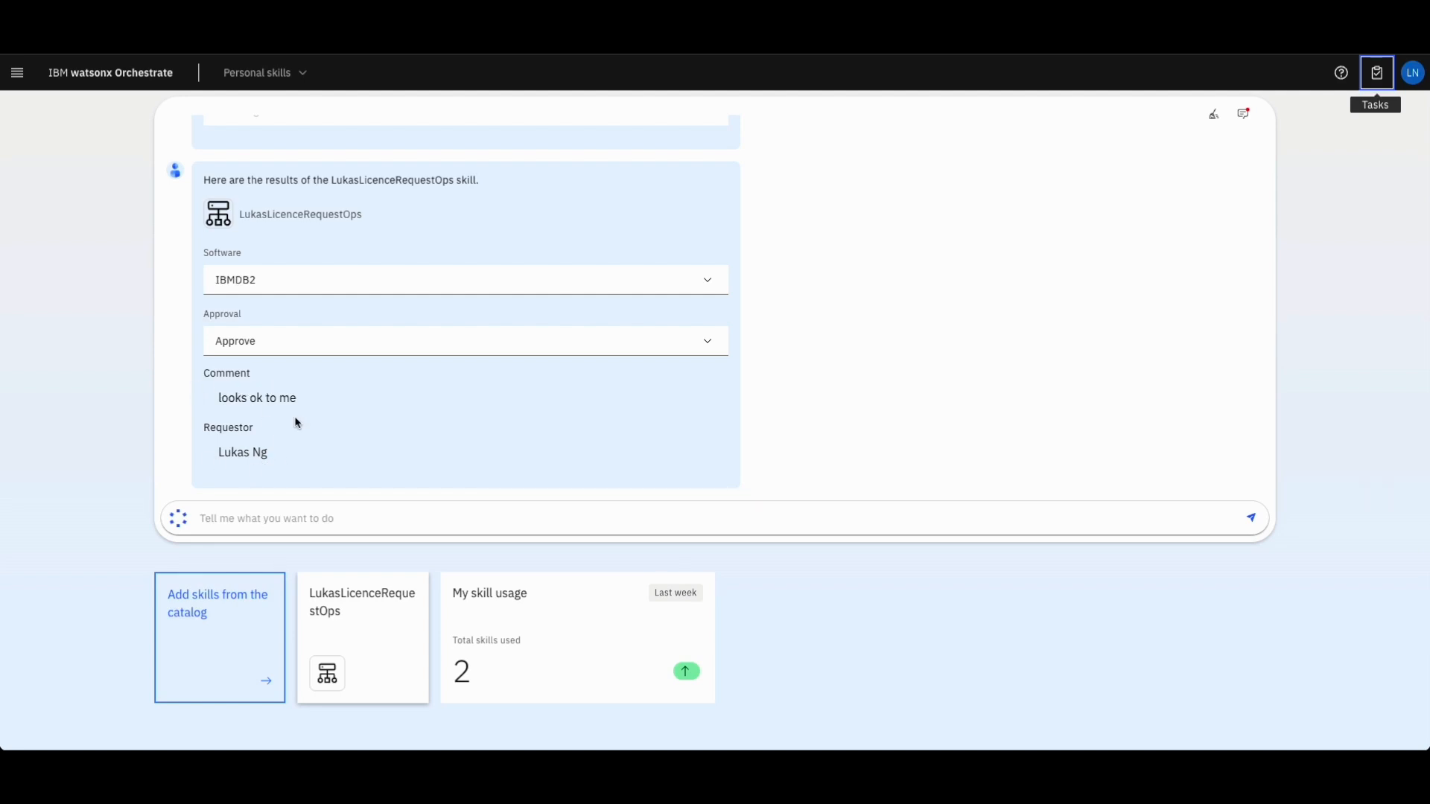